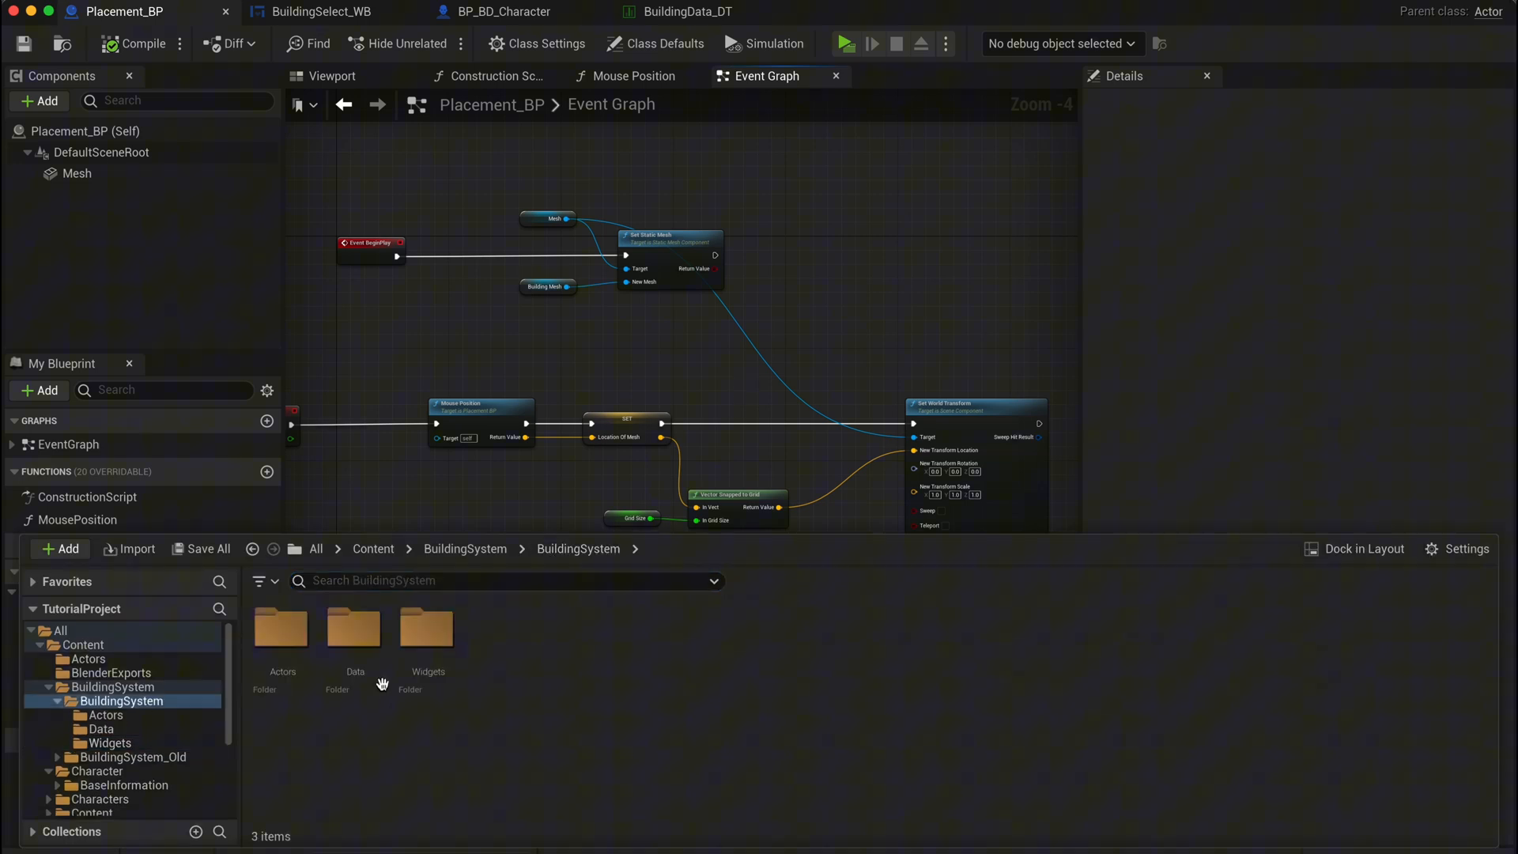
- Create the BuildingHub_UI widget blueprint in the BuildingSystem > Widgets folder
{"action": "double_click", "coordinate": [427, 629]}
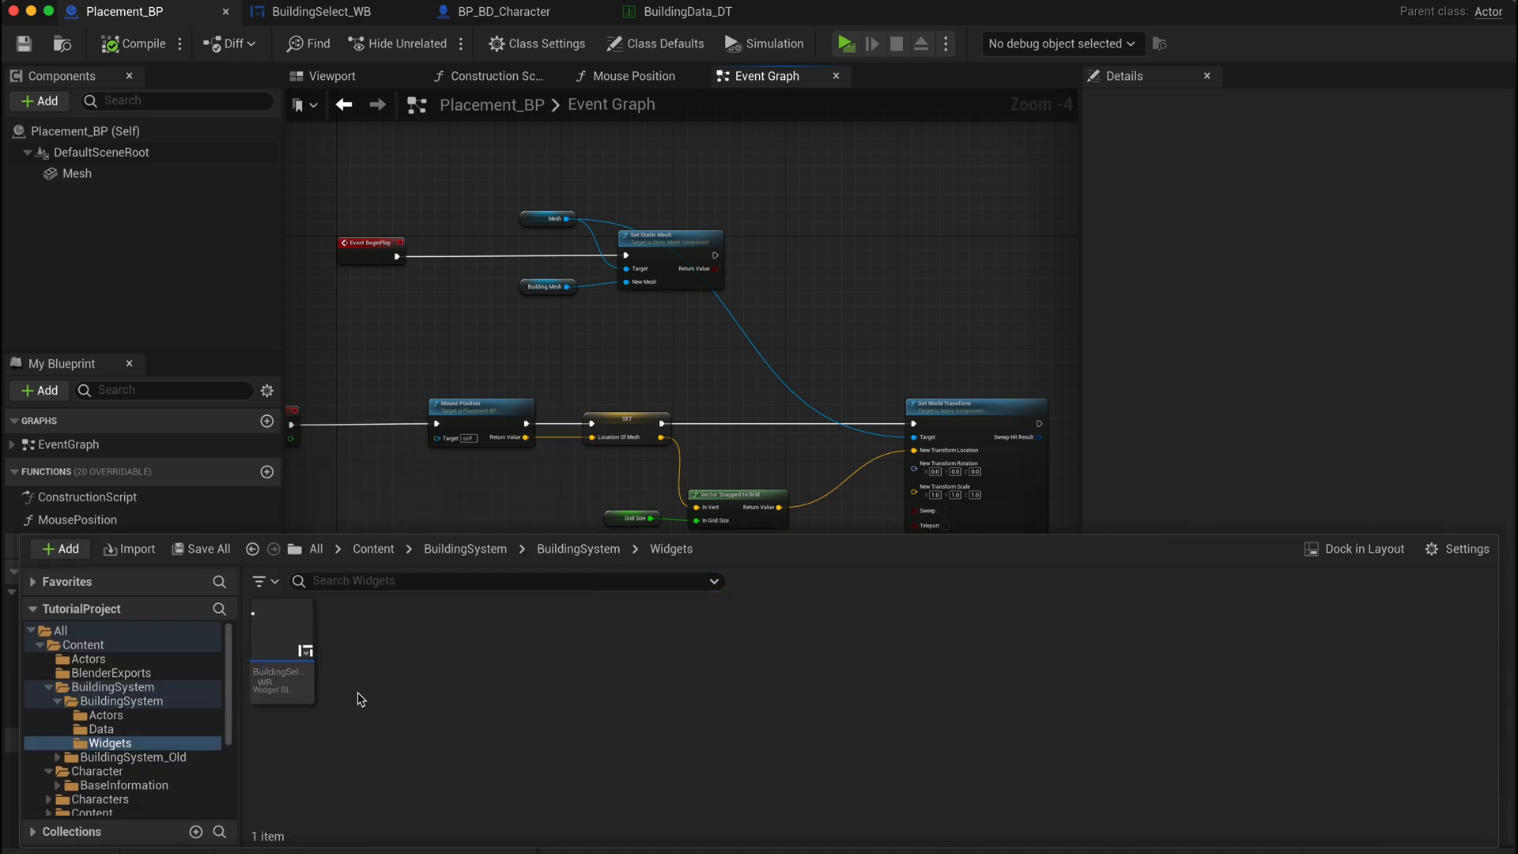
{"action": "left_click", "coordinate": [59, 549]}
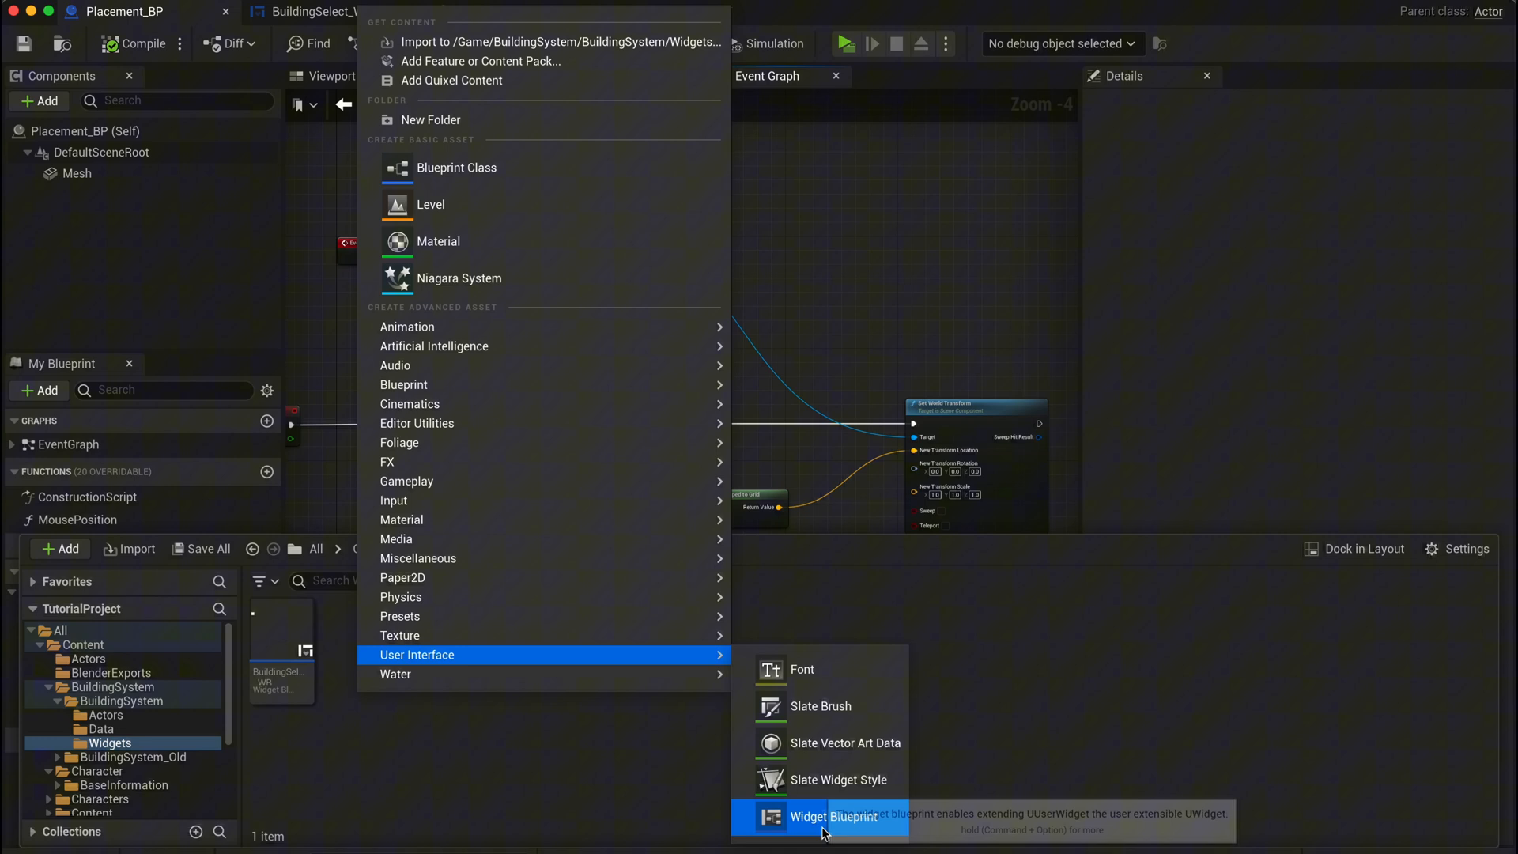
{"action": "left_click", "coordinate": [830, 837]}
{"action": "type", "text": "canv"}
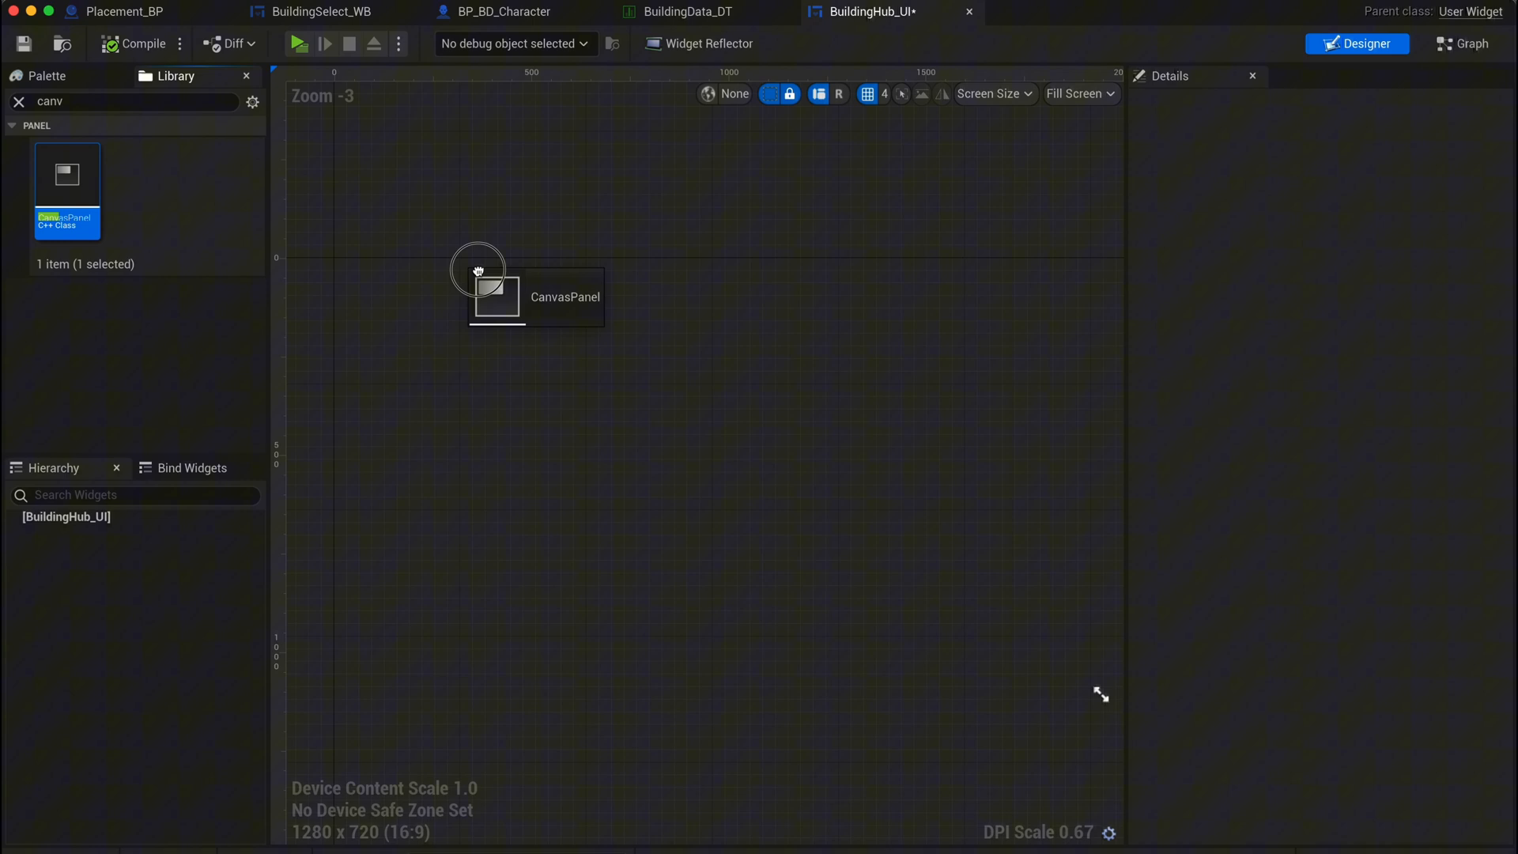
- Add a Canvas Panel and an Overlay sized as a tall right-side panel
{"action": "left_click_drag", "start_coordinate": [475, 290], "coordinate": [711, 470]}
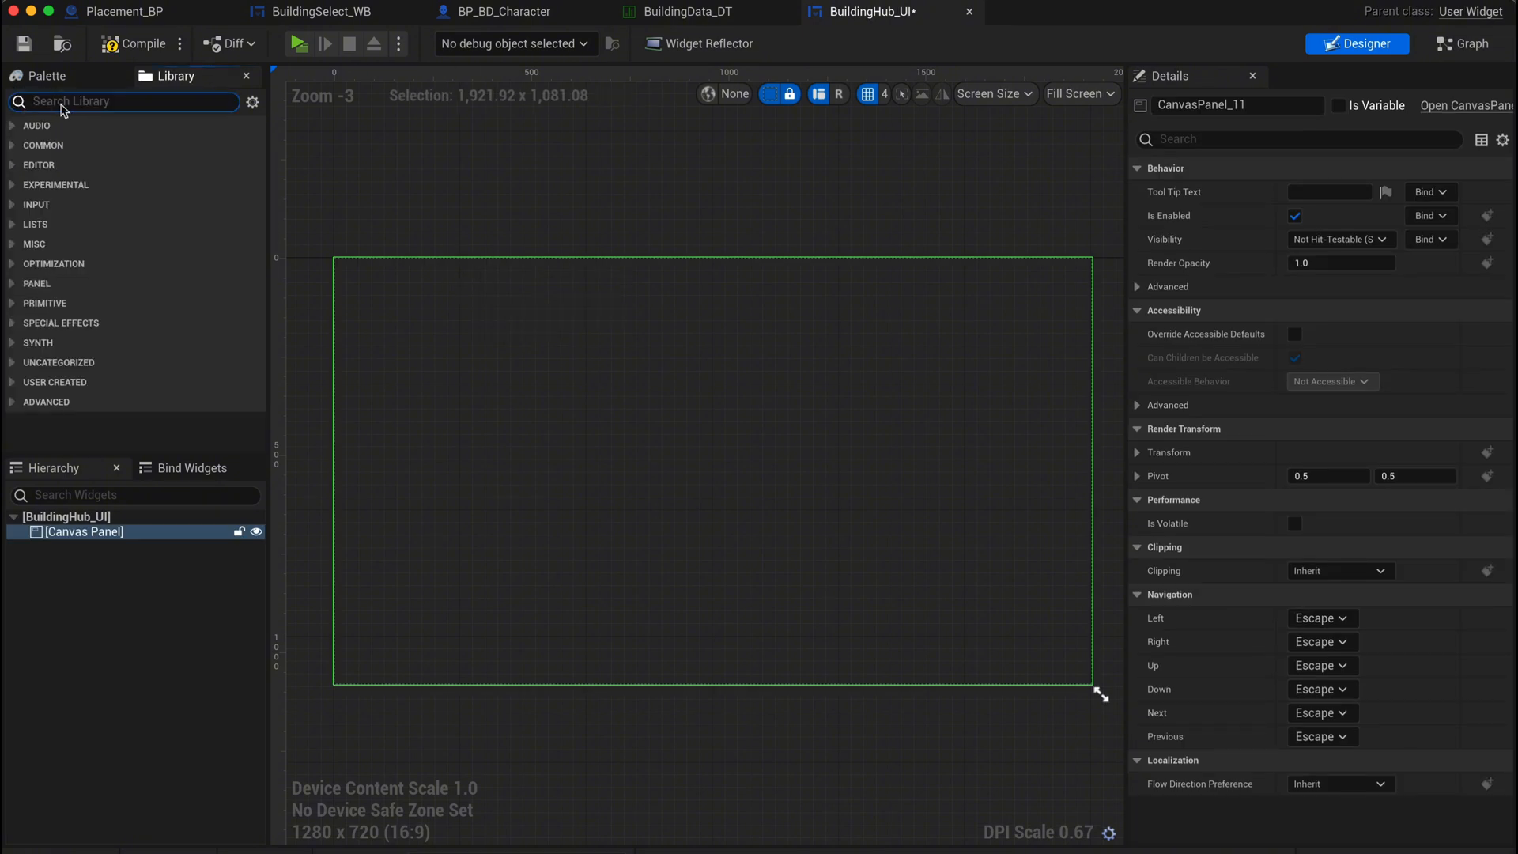
{"action": "type", "text": "overlay"}
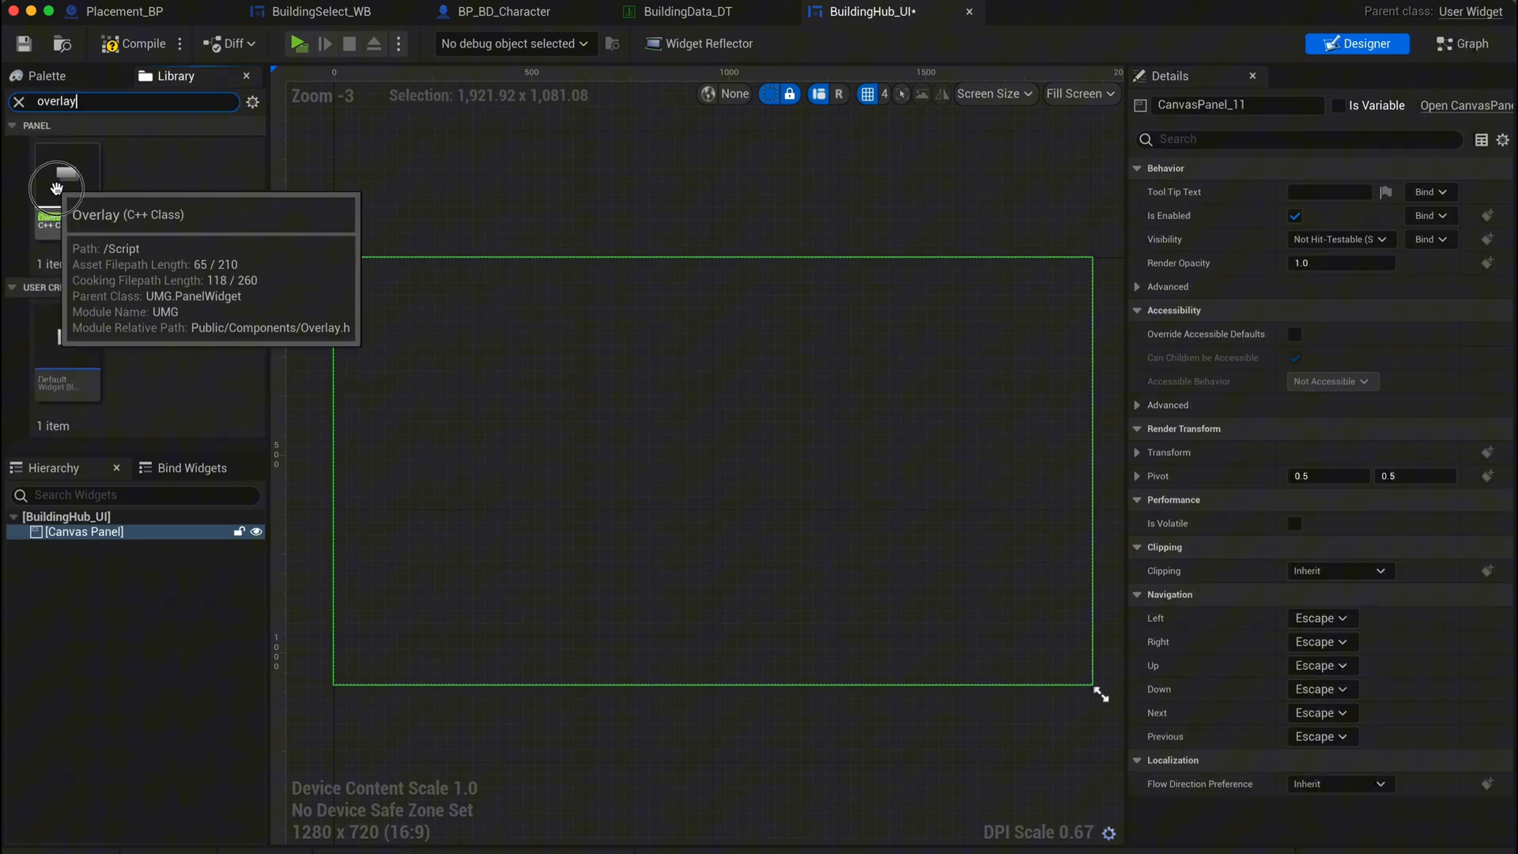
{"action": "left_click_drag", "start_coordinate": [65, 172], "coordinate": [1001, 359]}
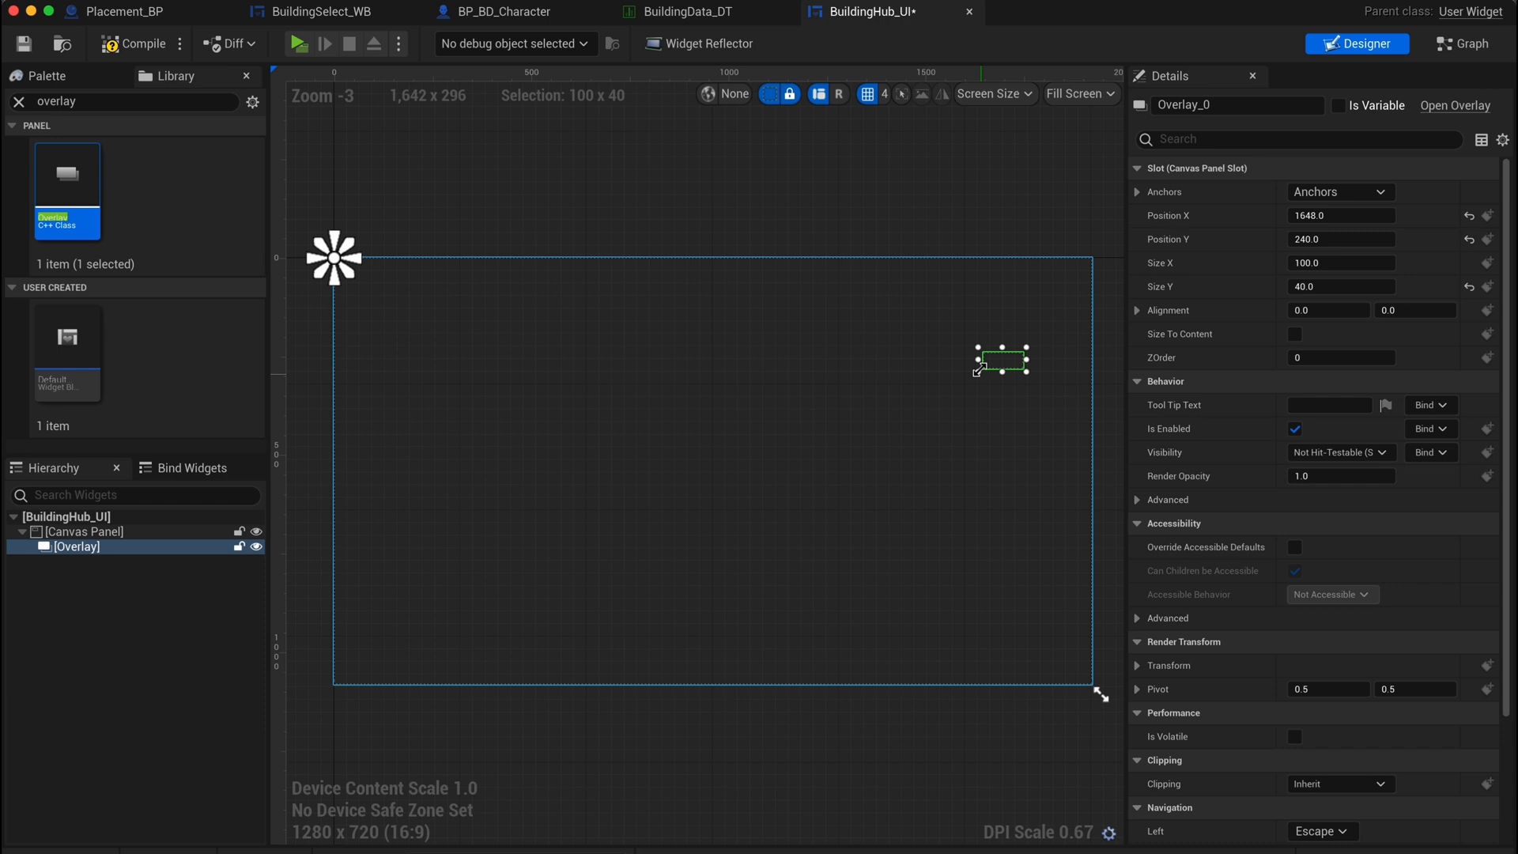
{"action": "left_click_drag", "start_coordinate": [978, 370], "coordinate": [864, 562]}
{"action": "type", "text": "image"}
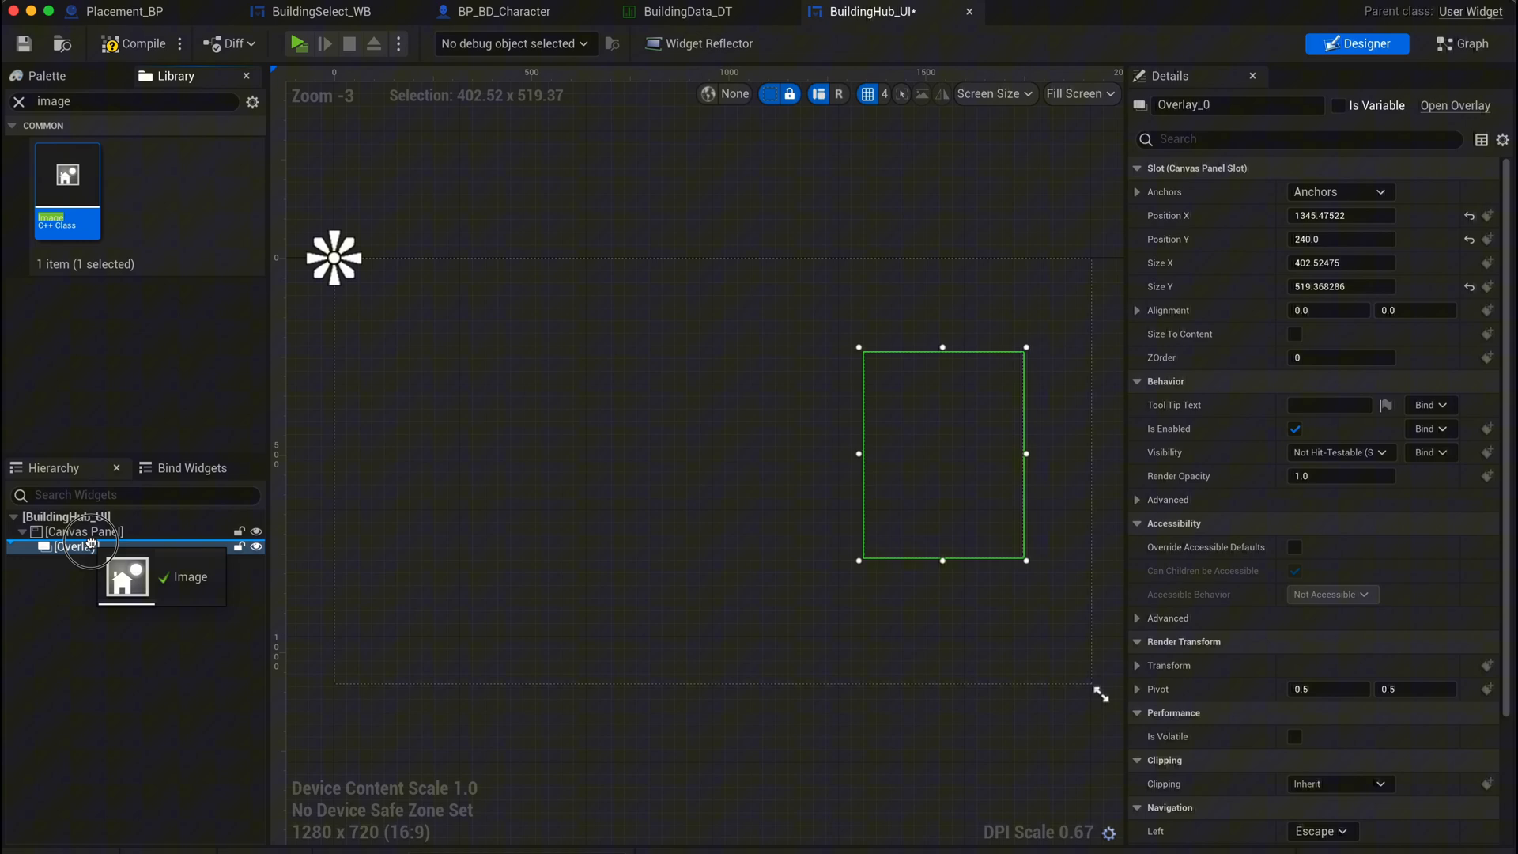
- Add a dark BG image to the overlay with opacity 0.25, then a Wrap Box
{"action": "left_click", "coordinate": [85, 562]}
{"action": "type", "text": "BG"}
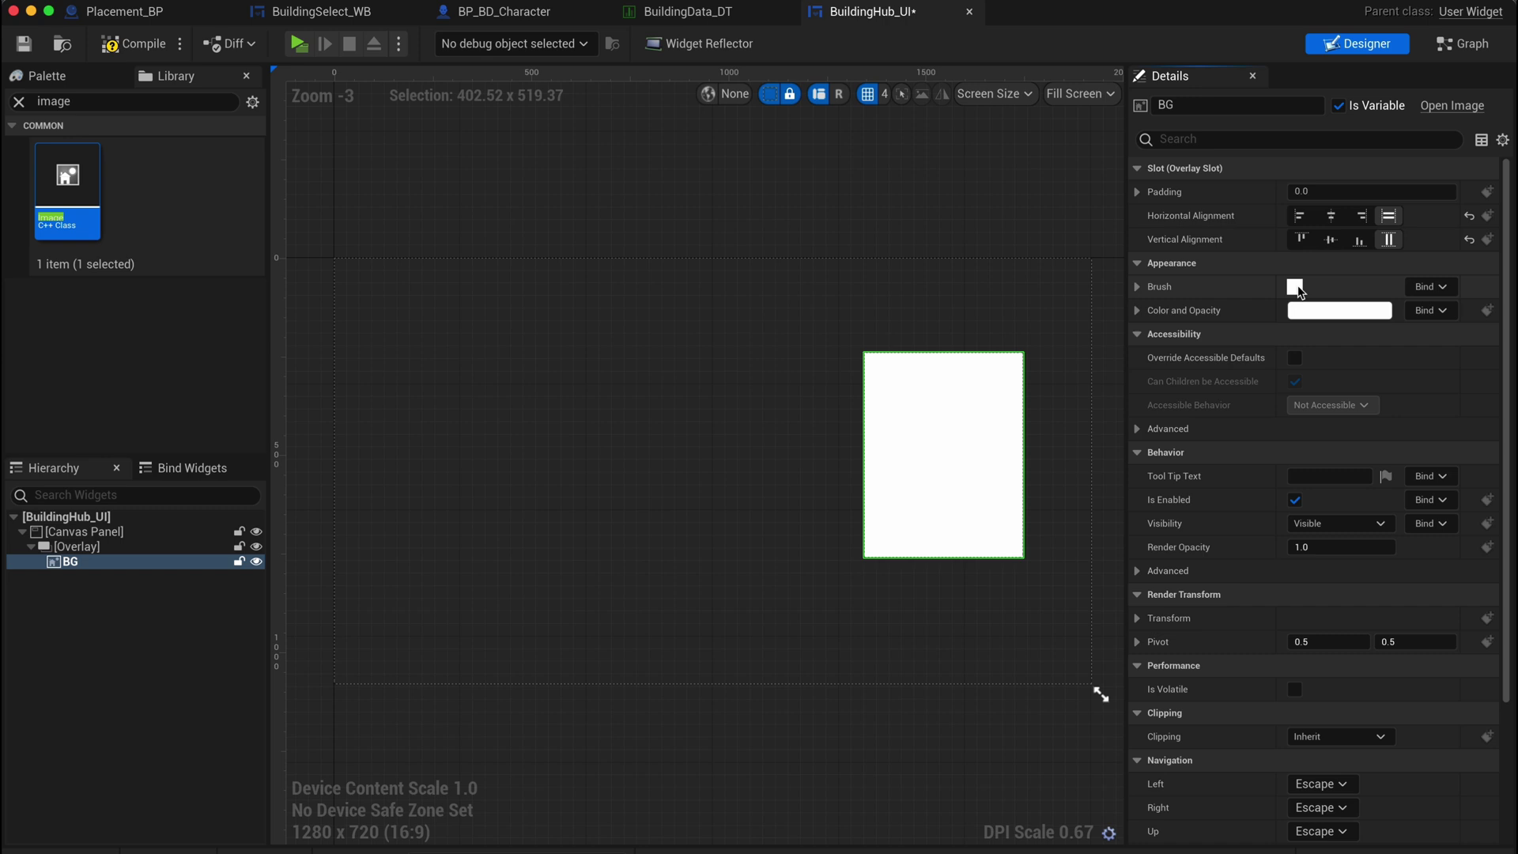
{"action": "left_click", "coordinate": [1340, 310]}
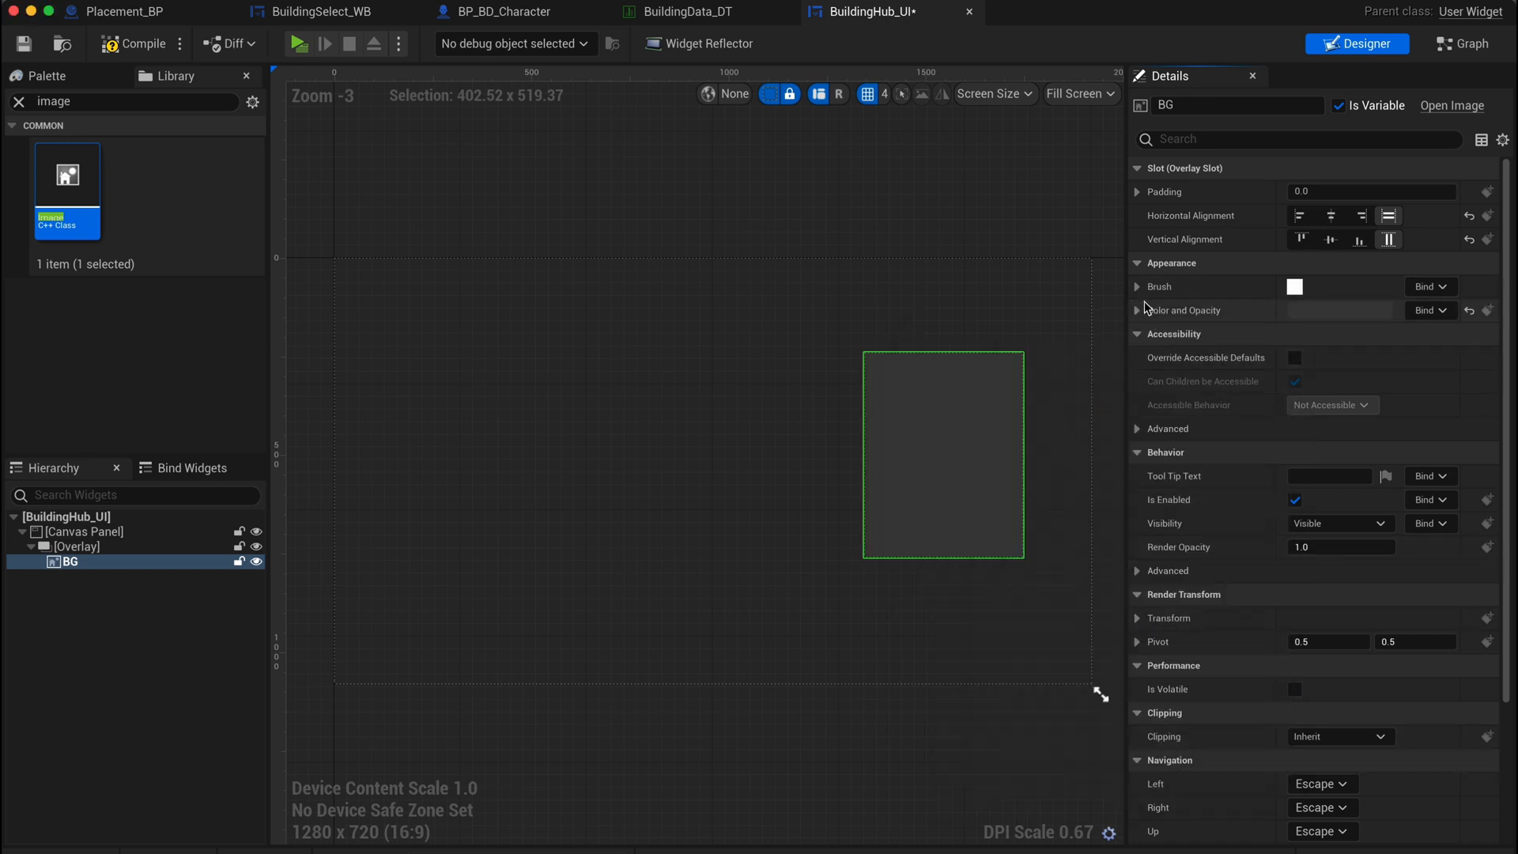
{"action": "left_click", "coordinate": [1138, 310]}
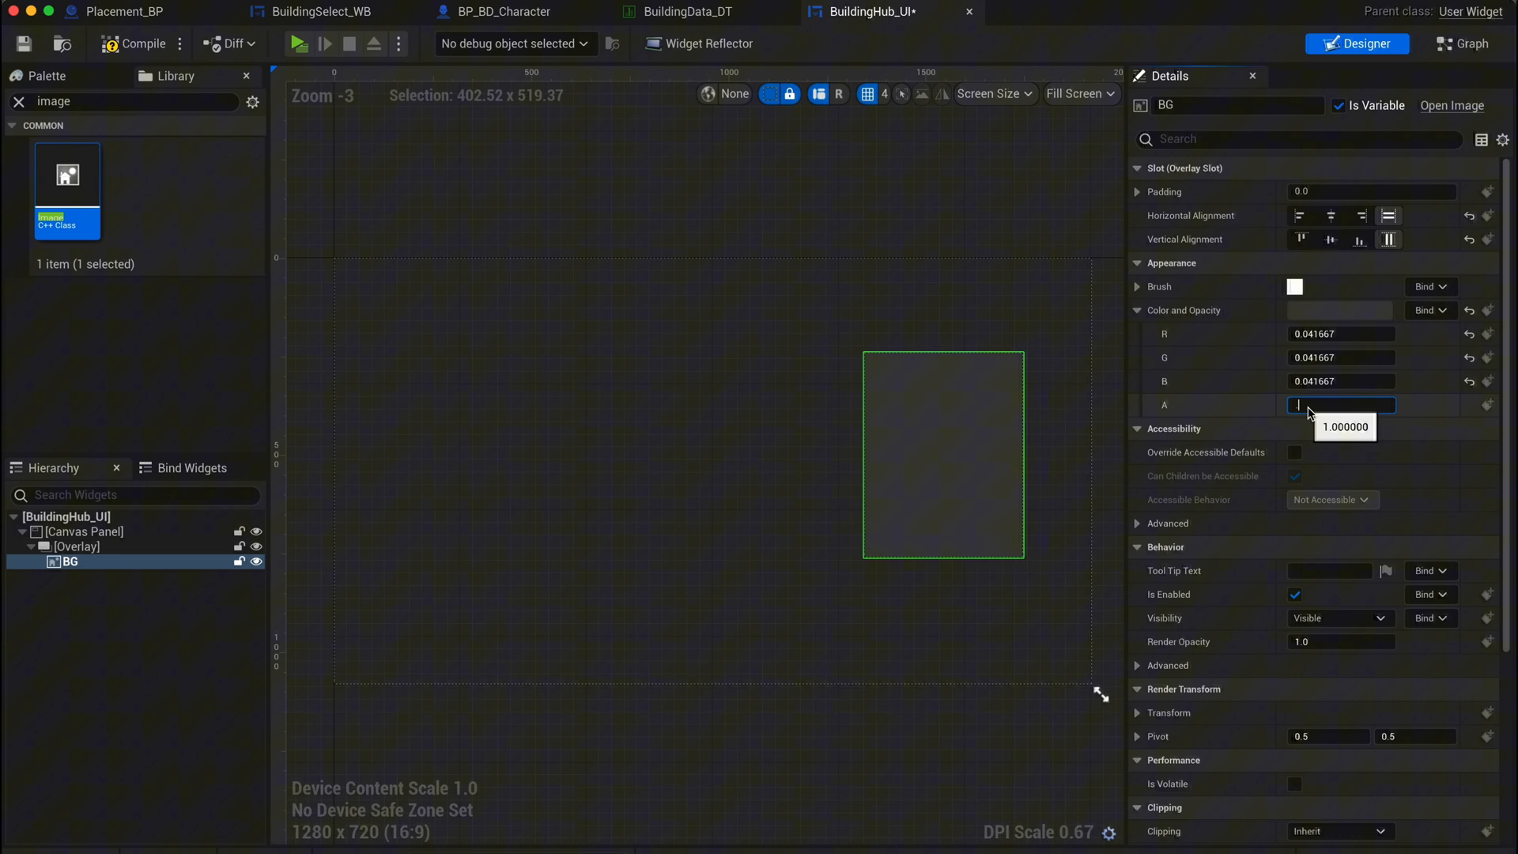
{"action": "type", "text": "0.25"}
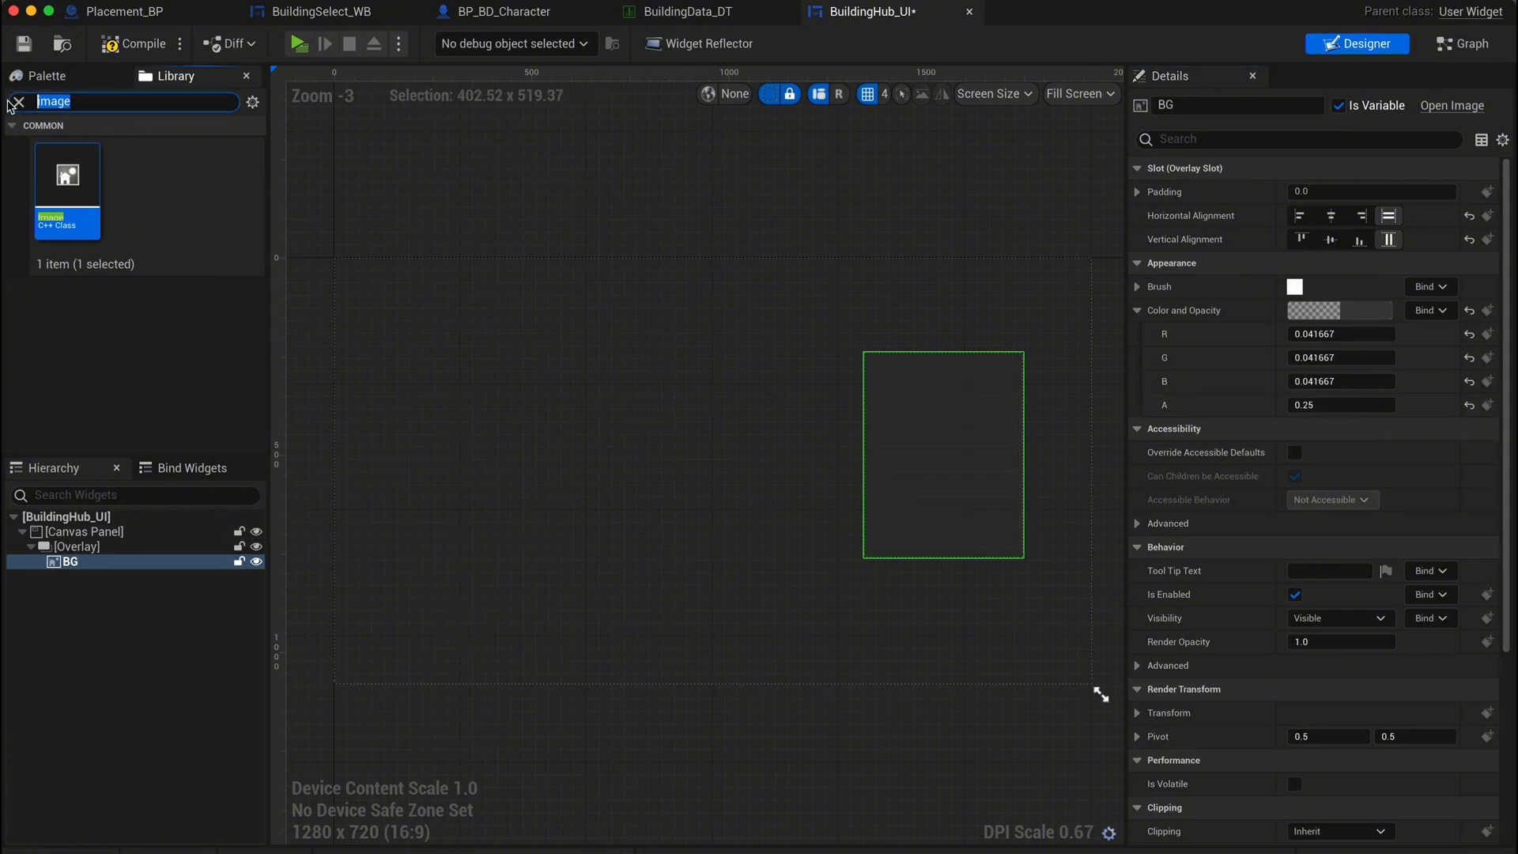
{"action": "type", "text": "wrapb"}
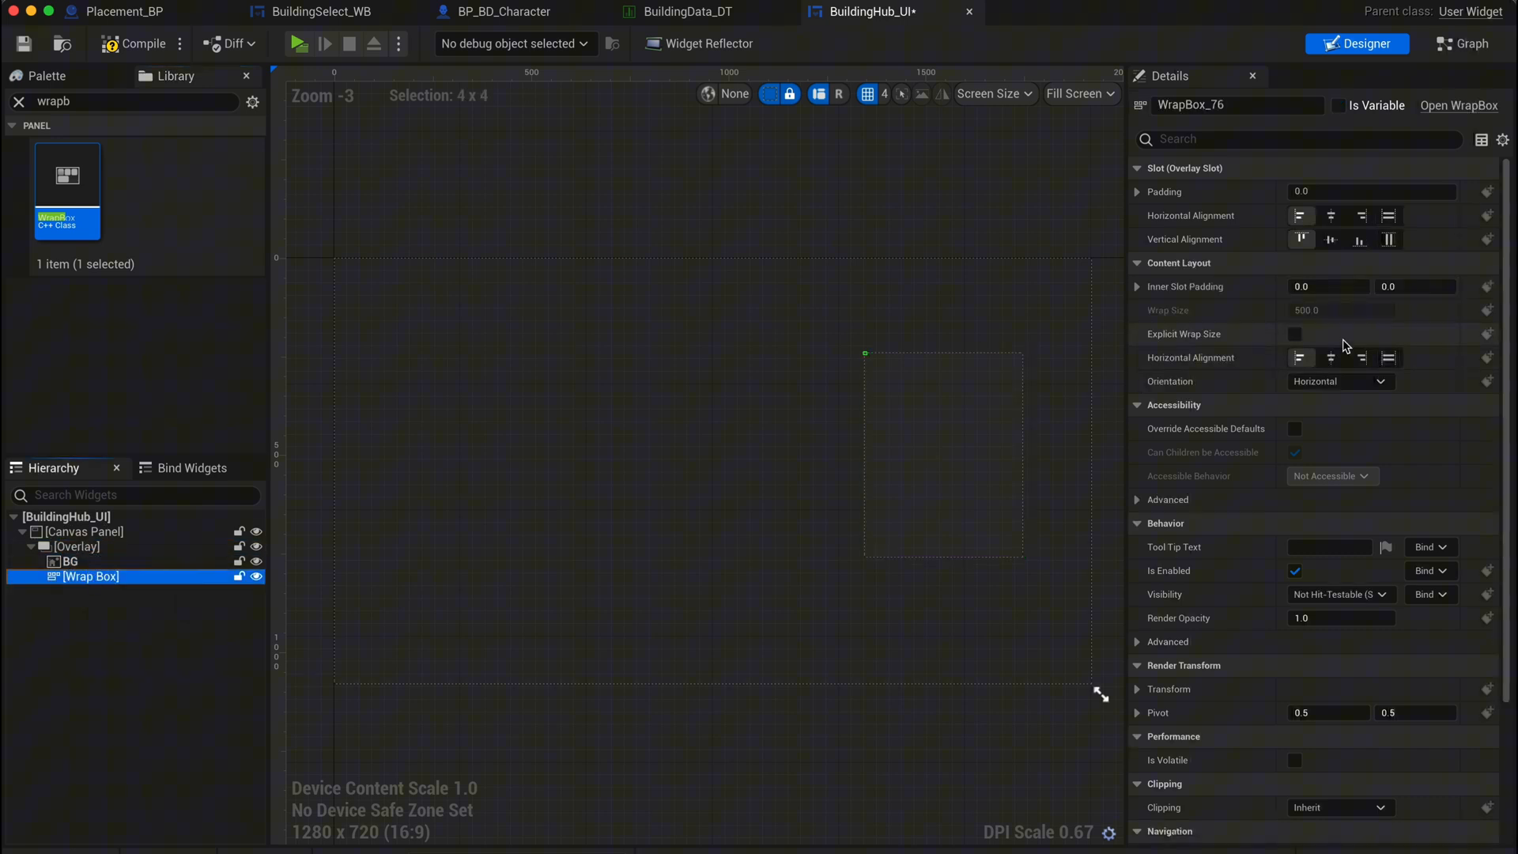
- Set the Wrap Box to Fill with padding 30,80,30,30 and add a centered title Text Block
{"action": "left_click", "coordinate": [1389, 215]}
{"action": "type", "text": "30"}
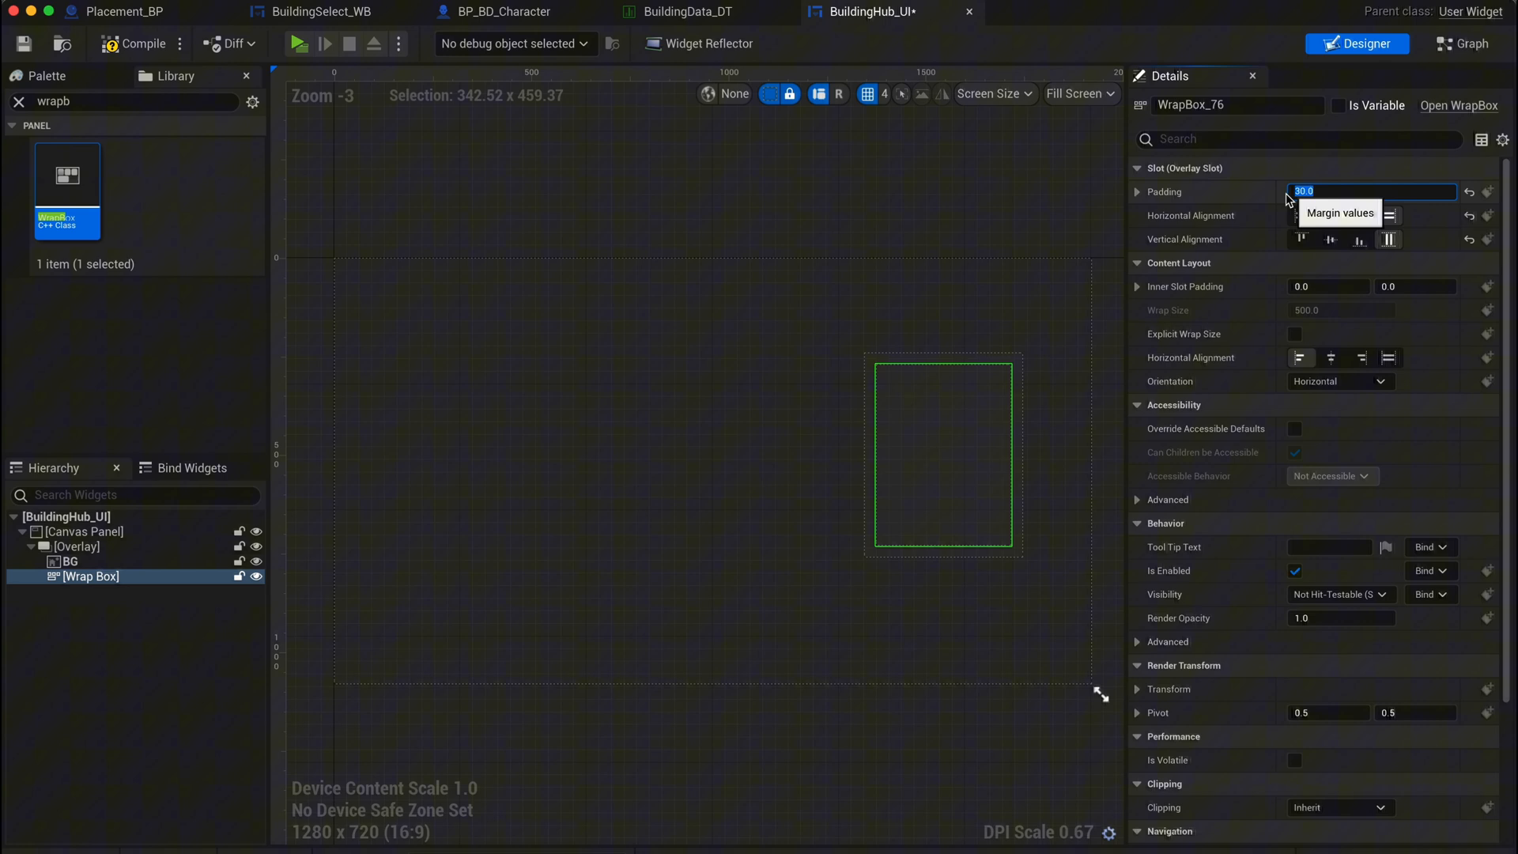
{"action": "type", "text": "80.0"}
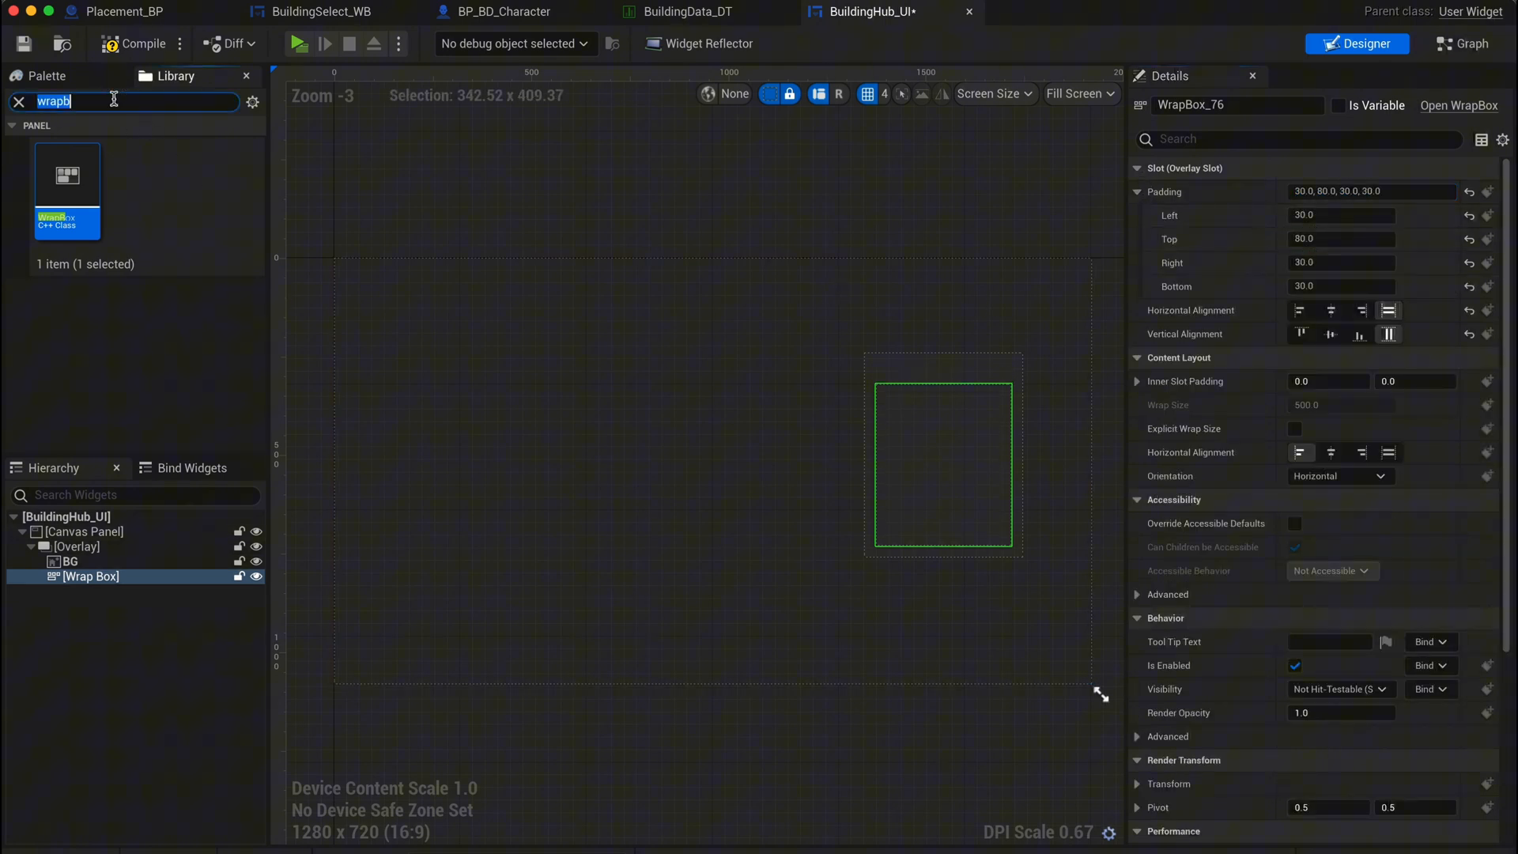
{"action": "type", "text": "text"}
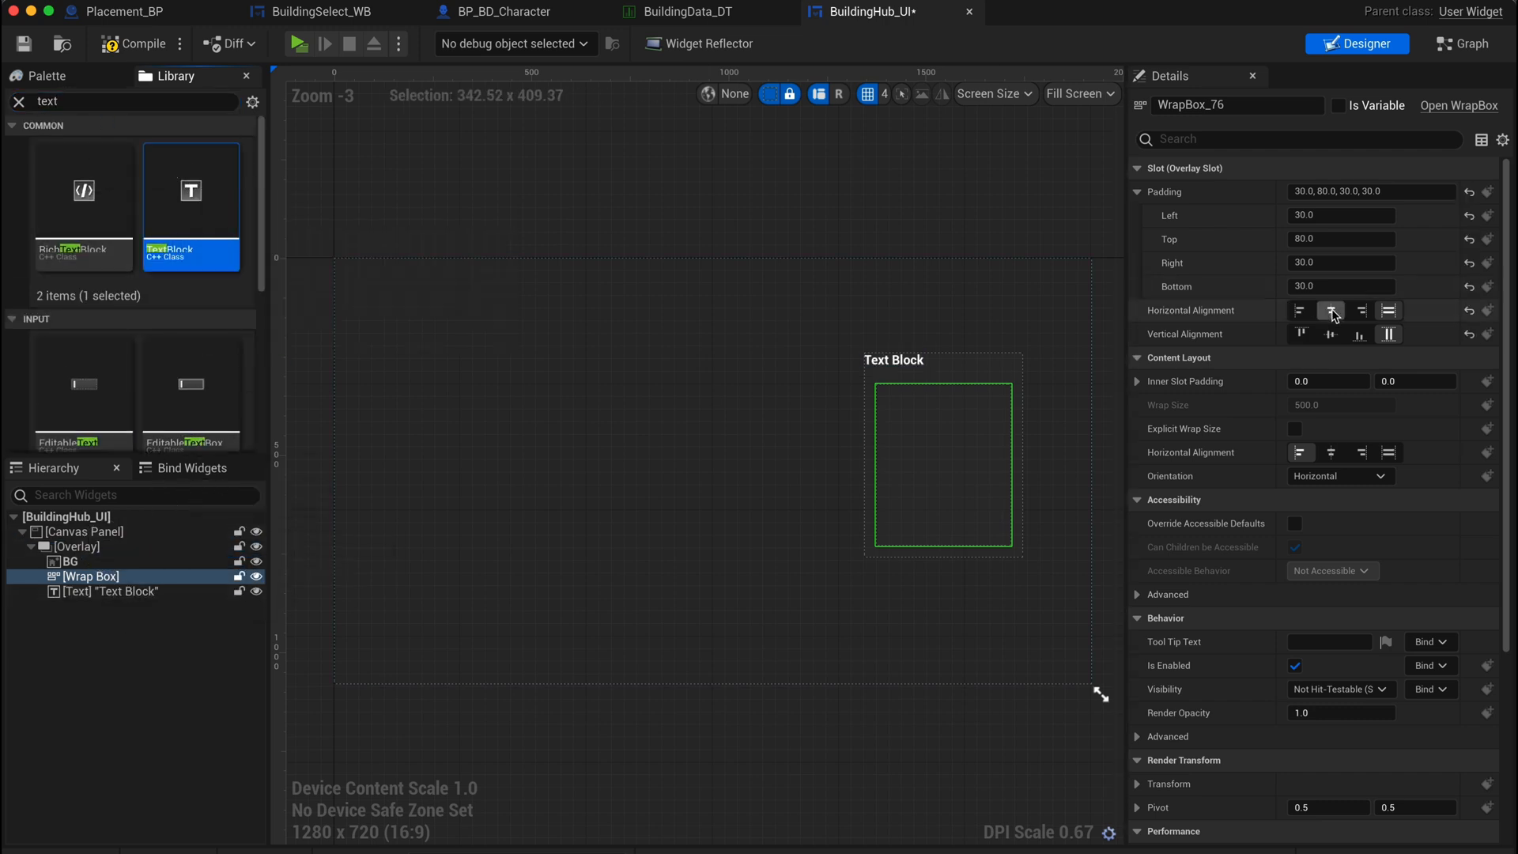
{"action": "left_click", "coordinate": [102, 592]}
{"action": "type", "text": "buildingse"}
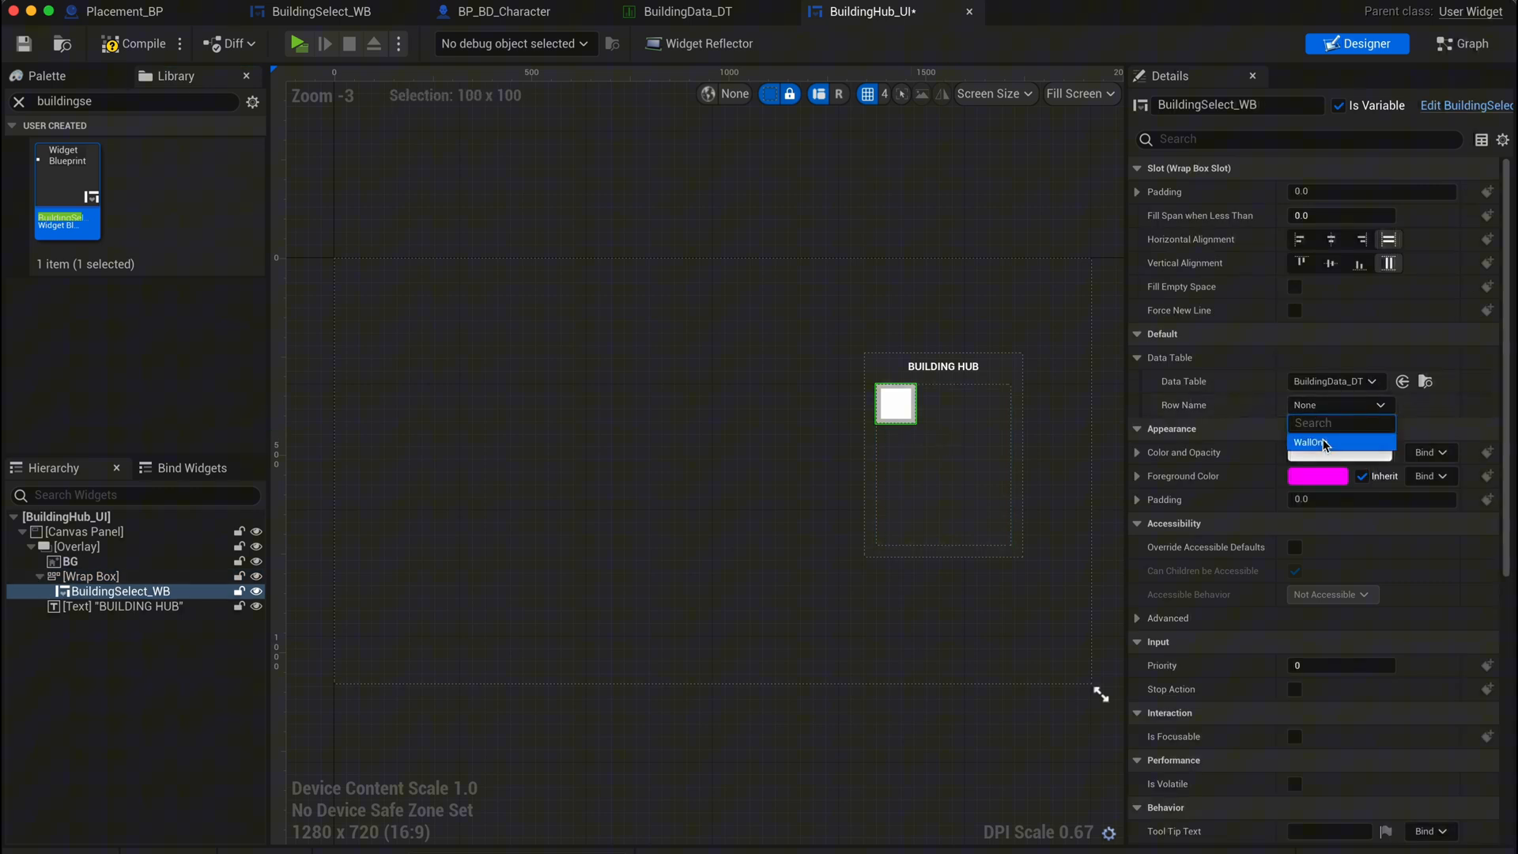
- Set the BuildingSelect_WB Row Name to WallOne, title the hub BUILDING HUB, and save
{"action": "left_click", "coordinate": [1310, 442]}
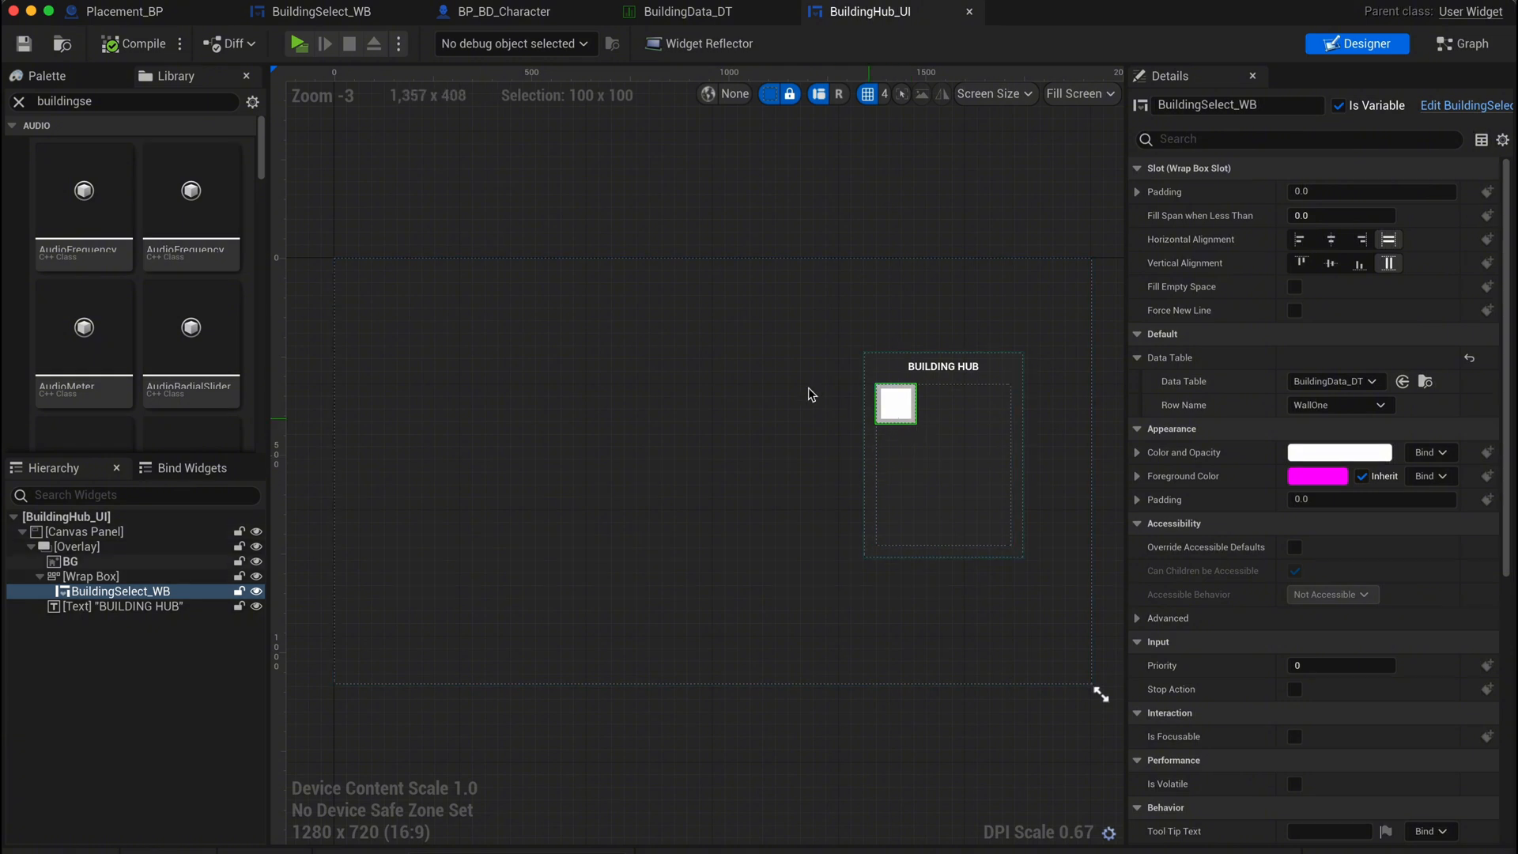
{"action": "left_click", "coordinate": [496, 11]}
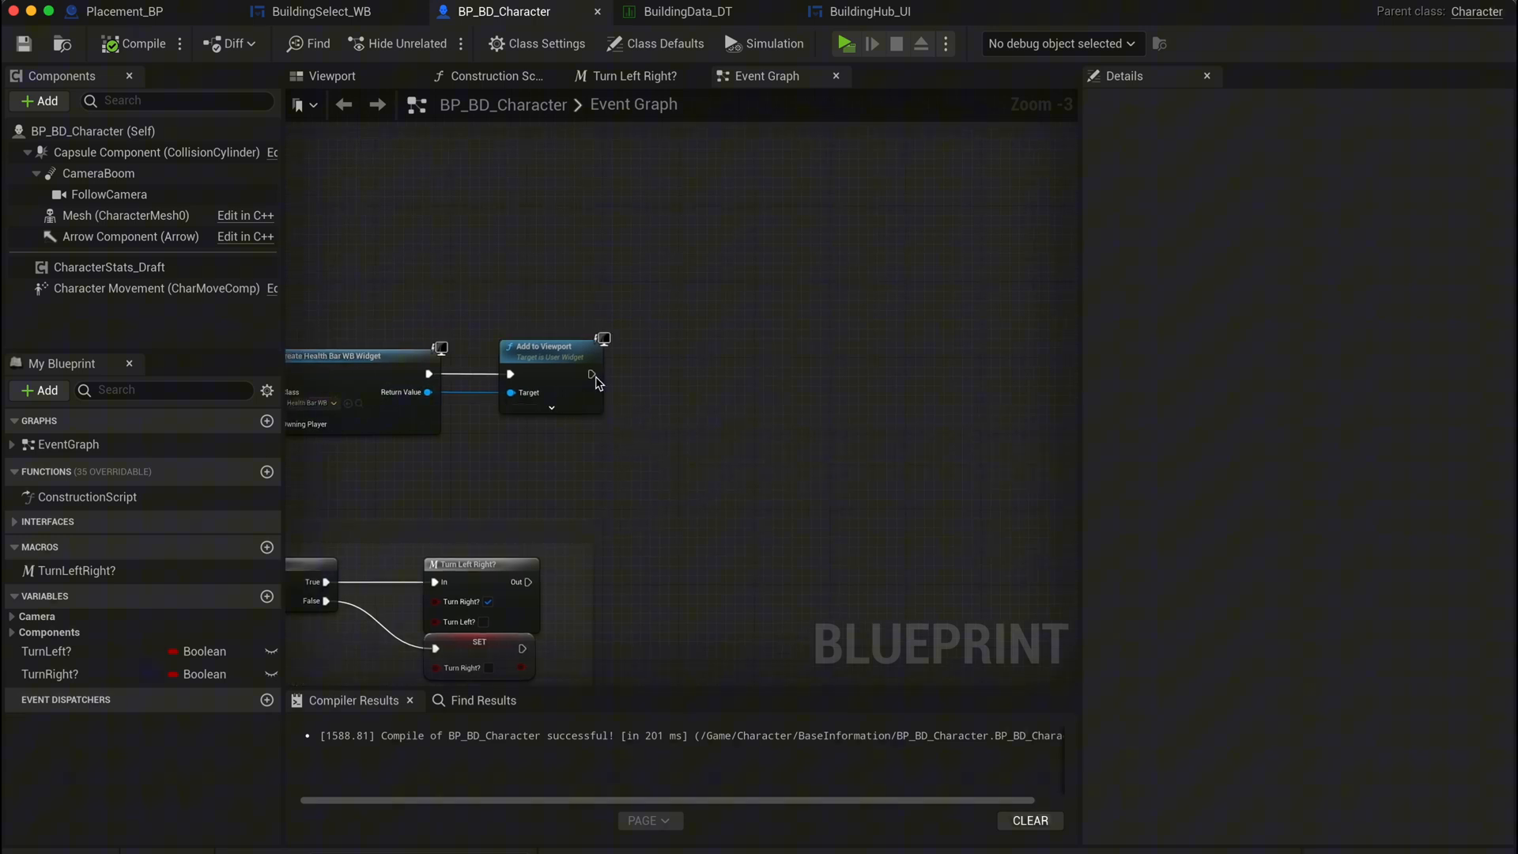
- In BP_BD_Character, create a BuildingHub_UI widget and add it to the viewport
{"action": "left_click_drag", "start_coordinate": [591, 374], "coordinate": [711, 397]}
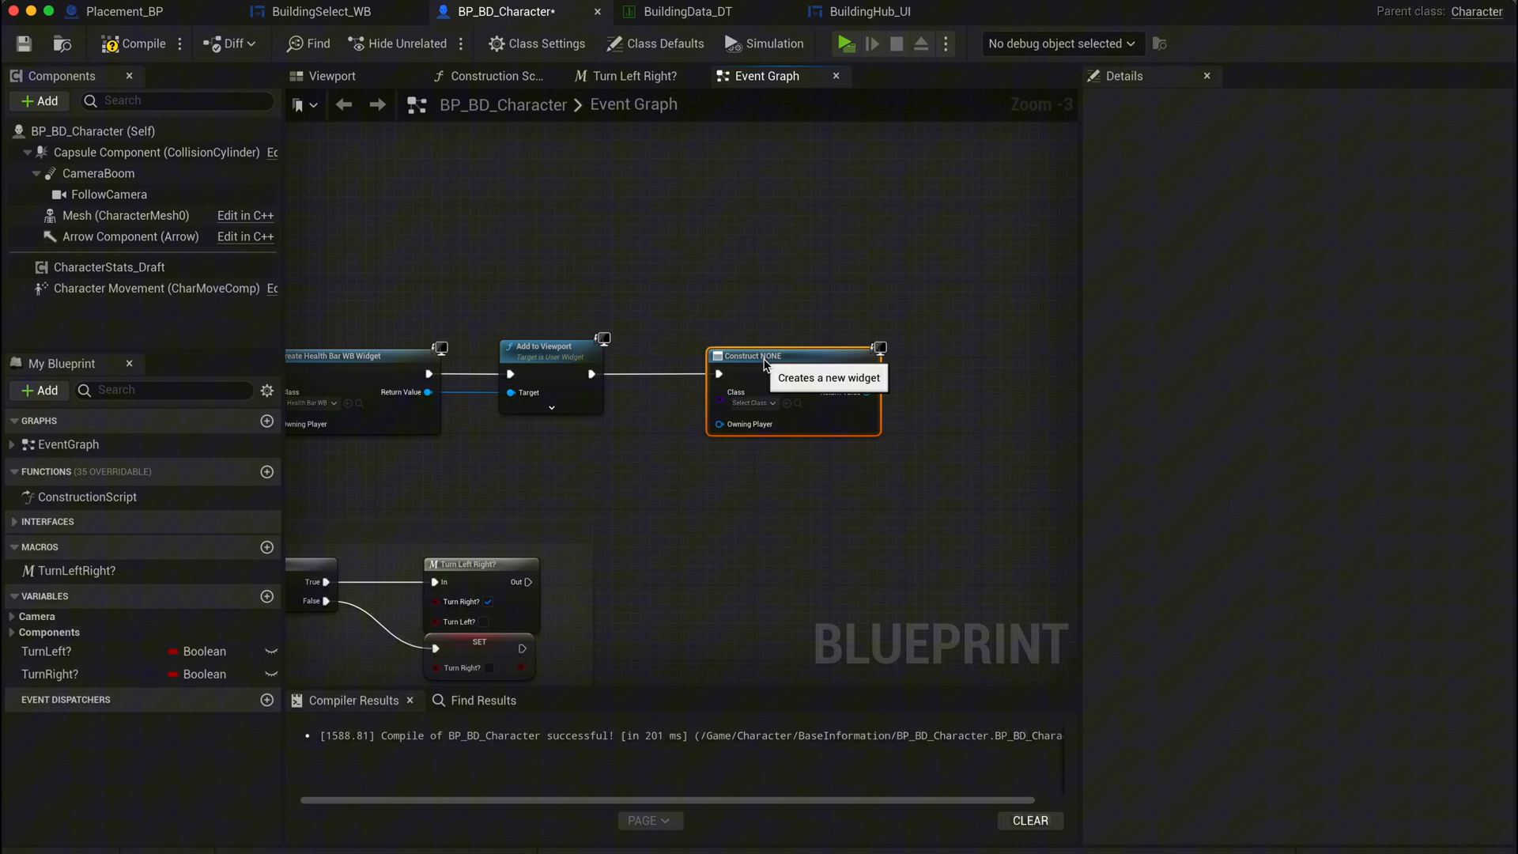
{"action": "left_click", "coordinate": [752, 402]}
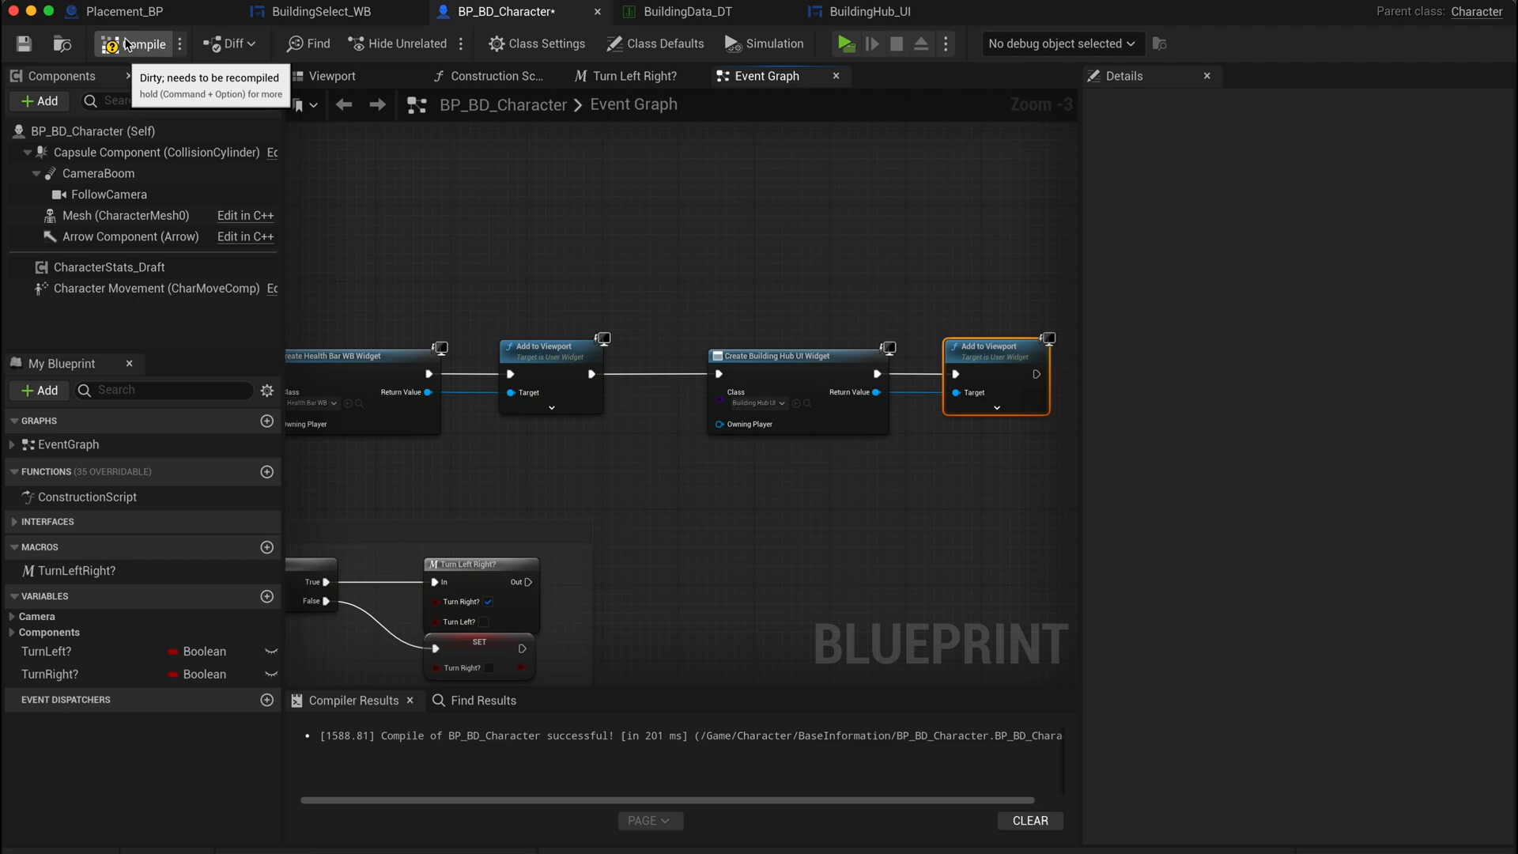
{"action": "left_click", "coordinate": [874, 11]}
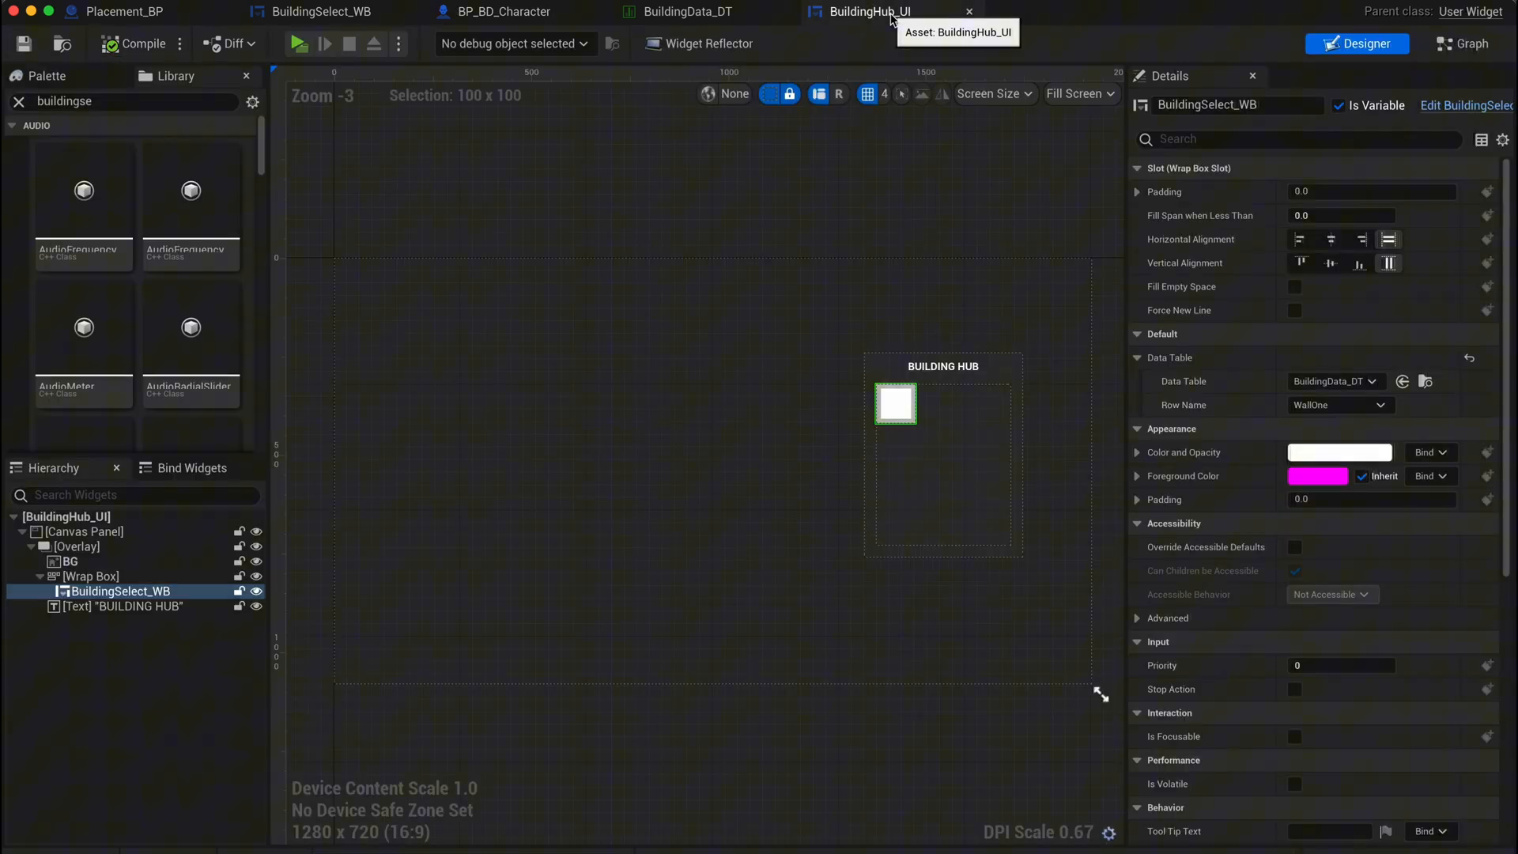
- On Event Construct, set the player controller's input mode to Game and UI, then test
{"action": "left_click", "coordinate": [1463, 43]}
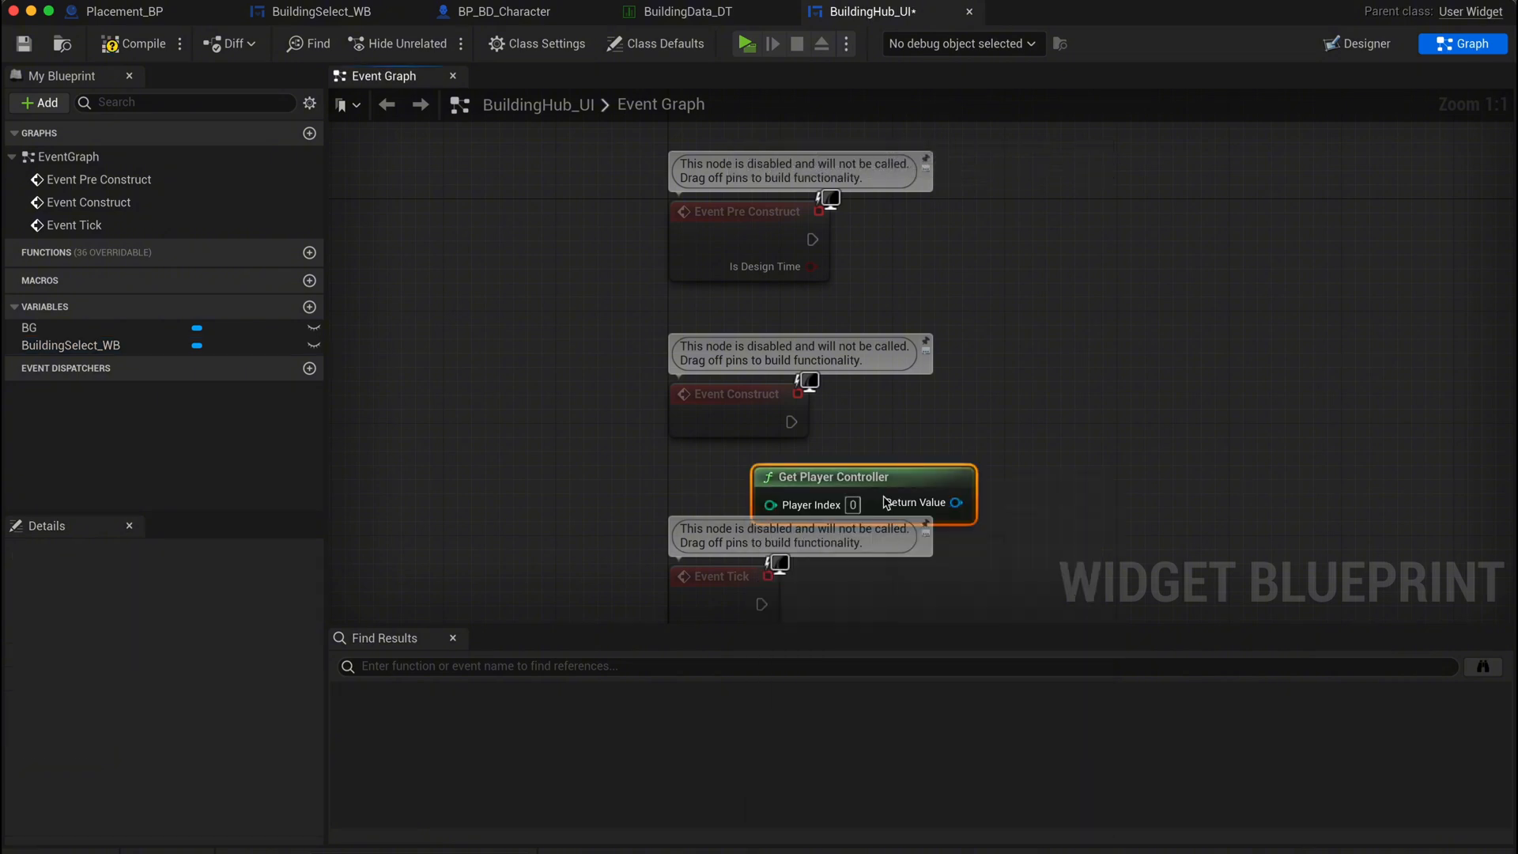
{"action": "left_click_drag", "start_coordinate": [954, 503], "coordinate": [935, 496]}
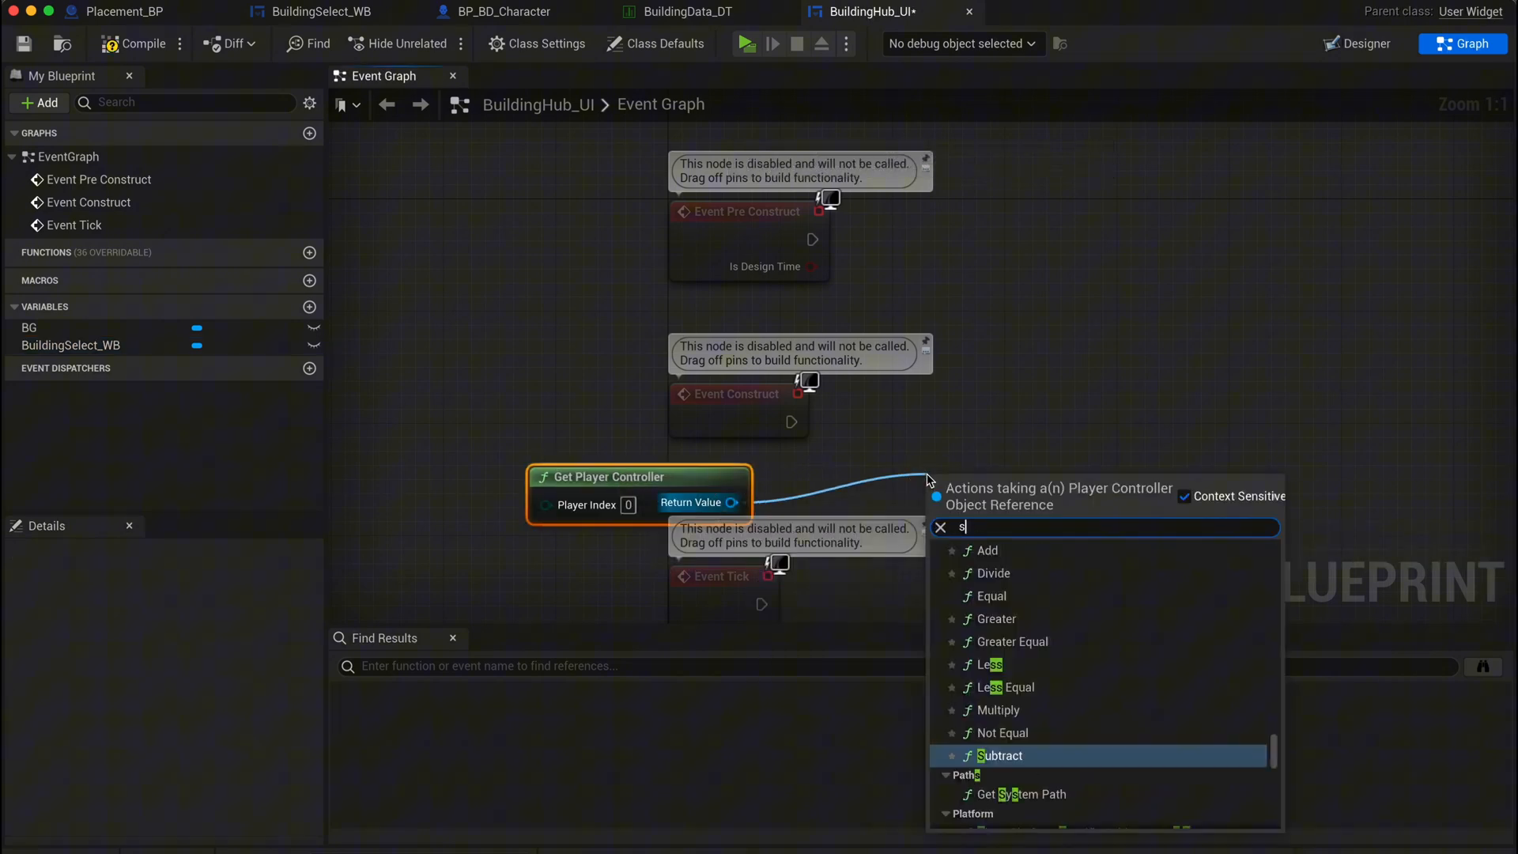
{"action": "type", "text": "et input"}
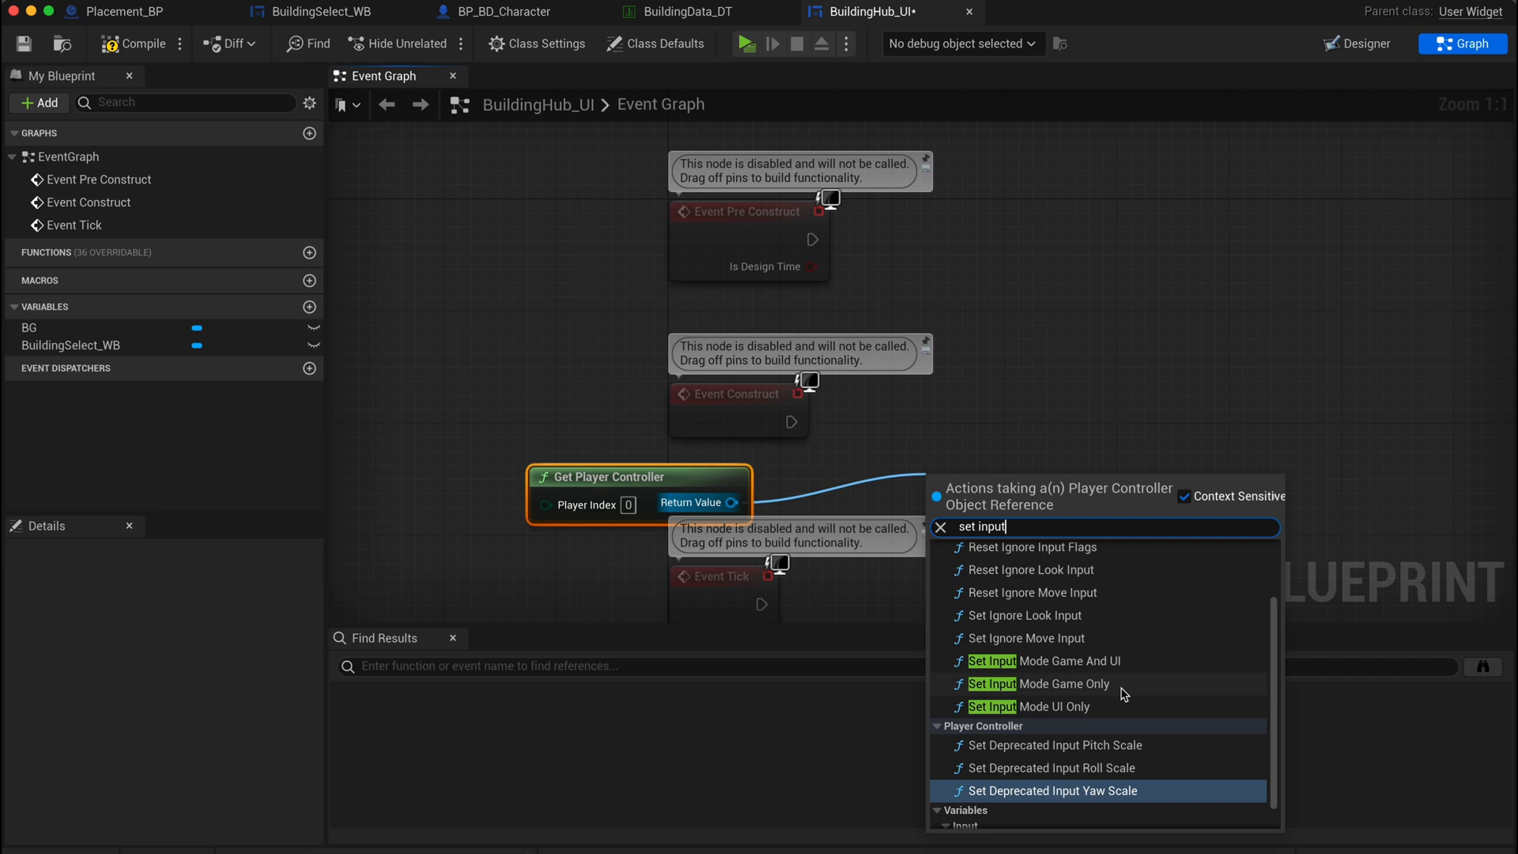
{"action": "left_click", "coordinate": [1048, 661]}
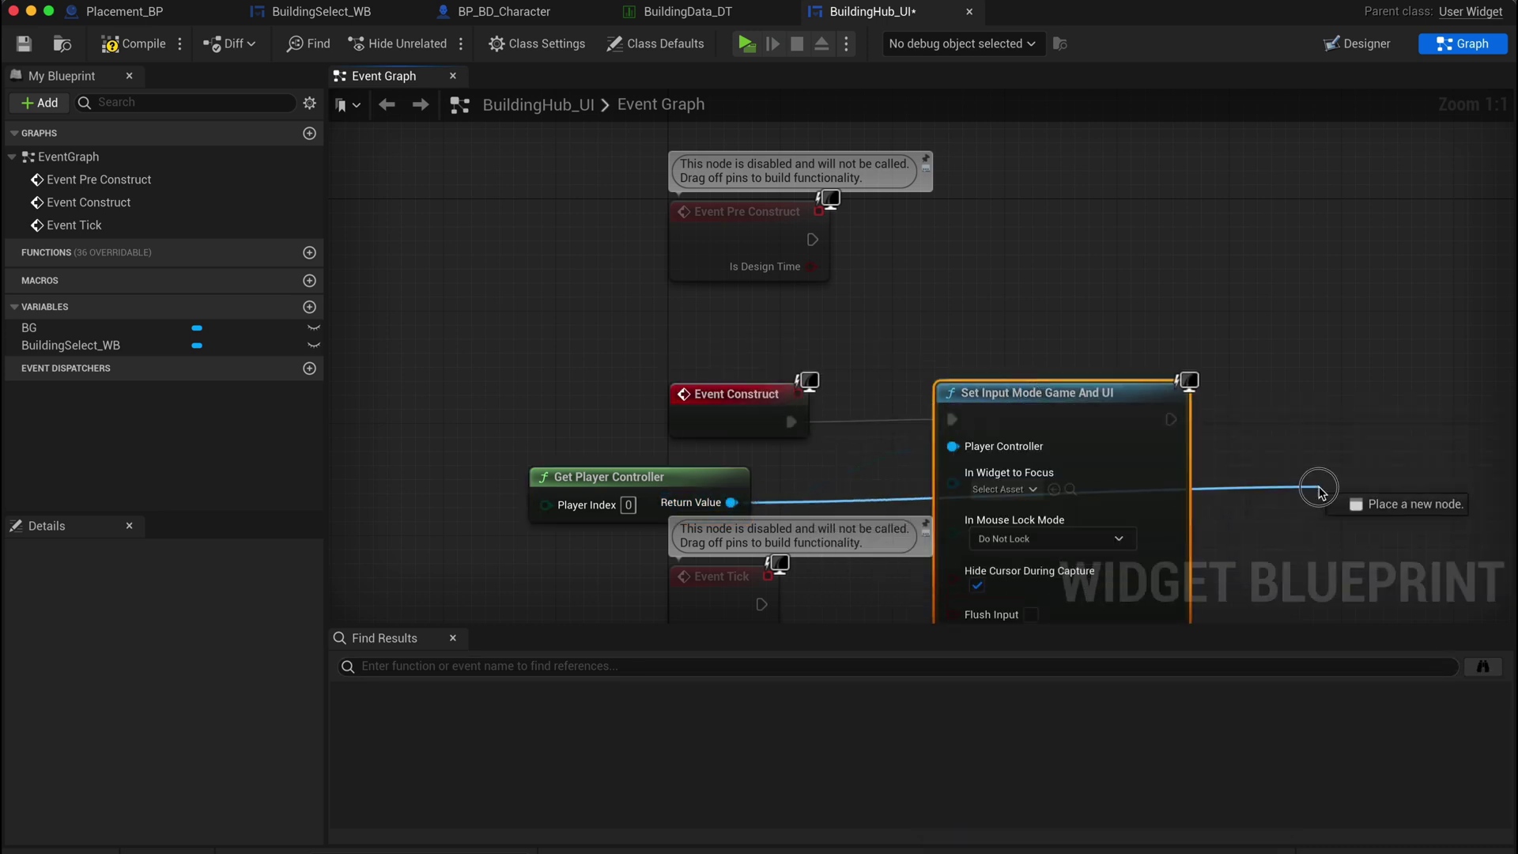
{"action": "type", "text": "set mouse"}
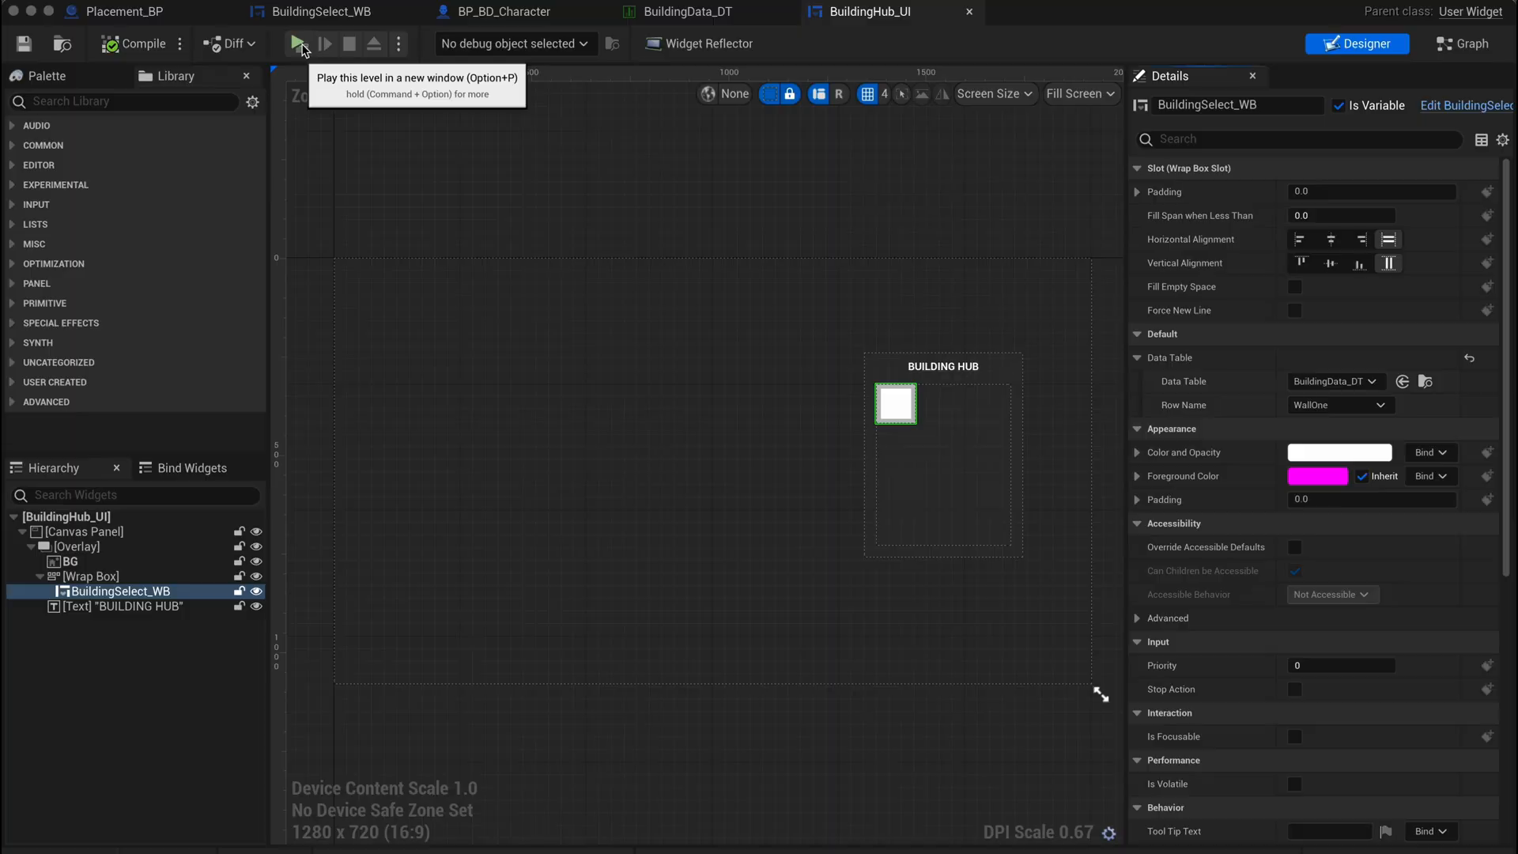
{"action": "left_click", "coordinate": [296, 43]}
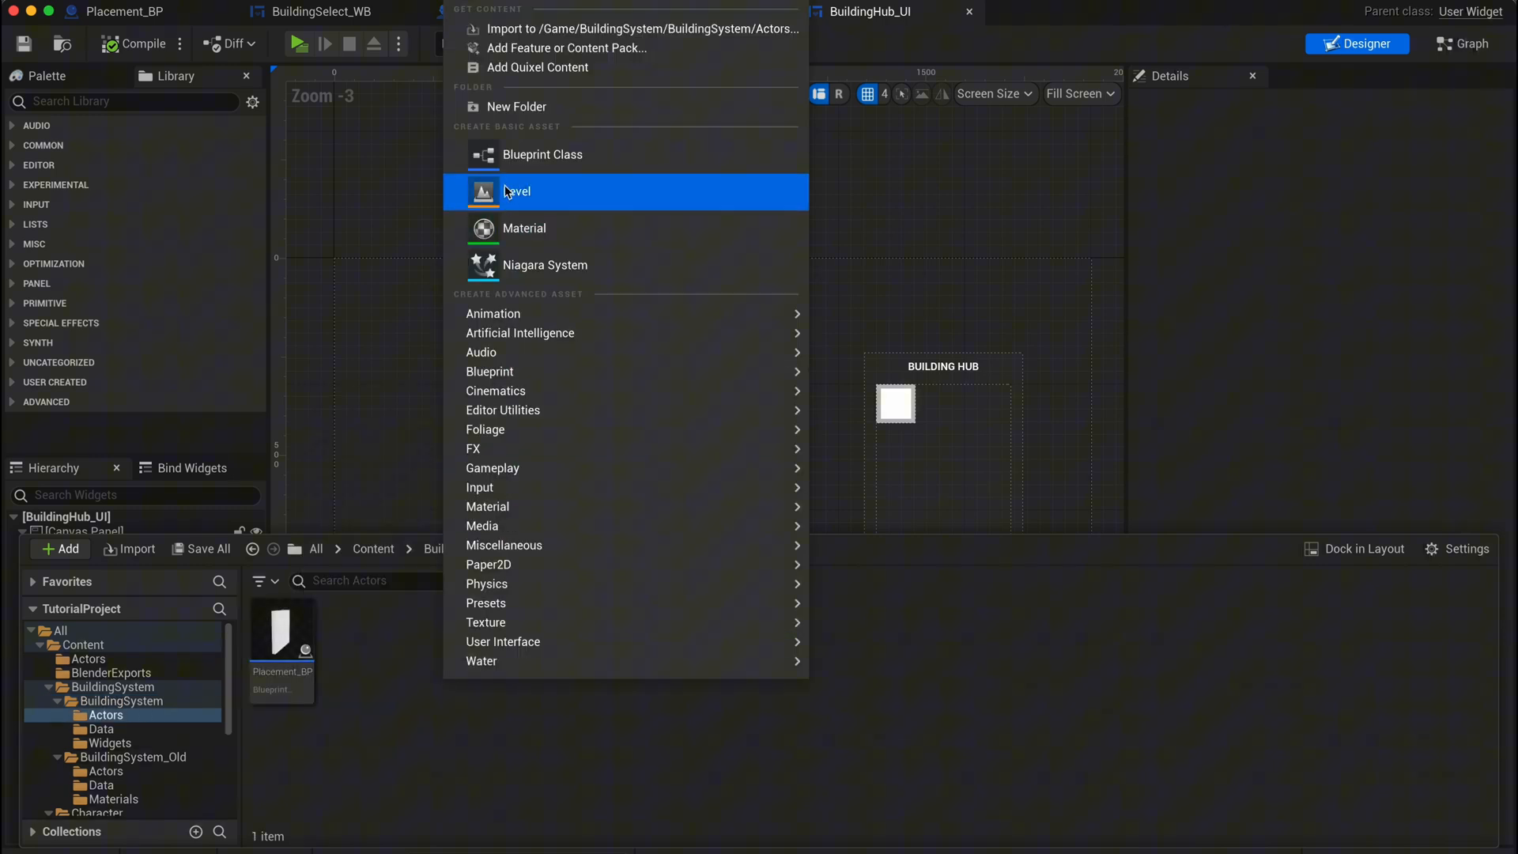
- Create PlaceBuild_BP, setting its Build mesh on BeginPlay from an exposed Build Mesh variable
{"action": "left_click", "coordinate": [543, 154]}
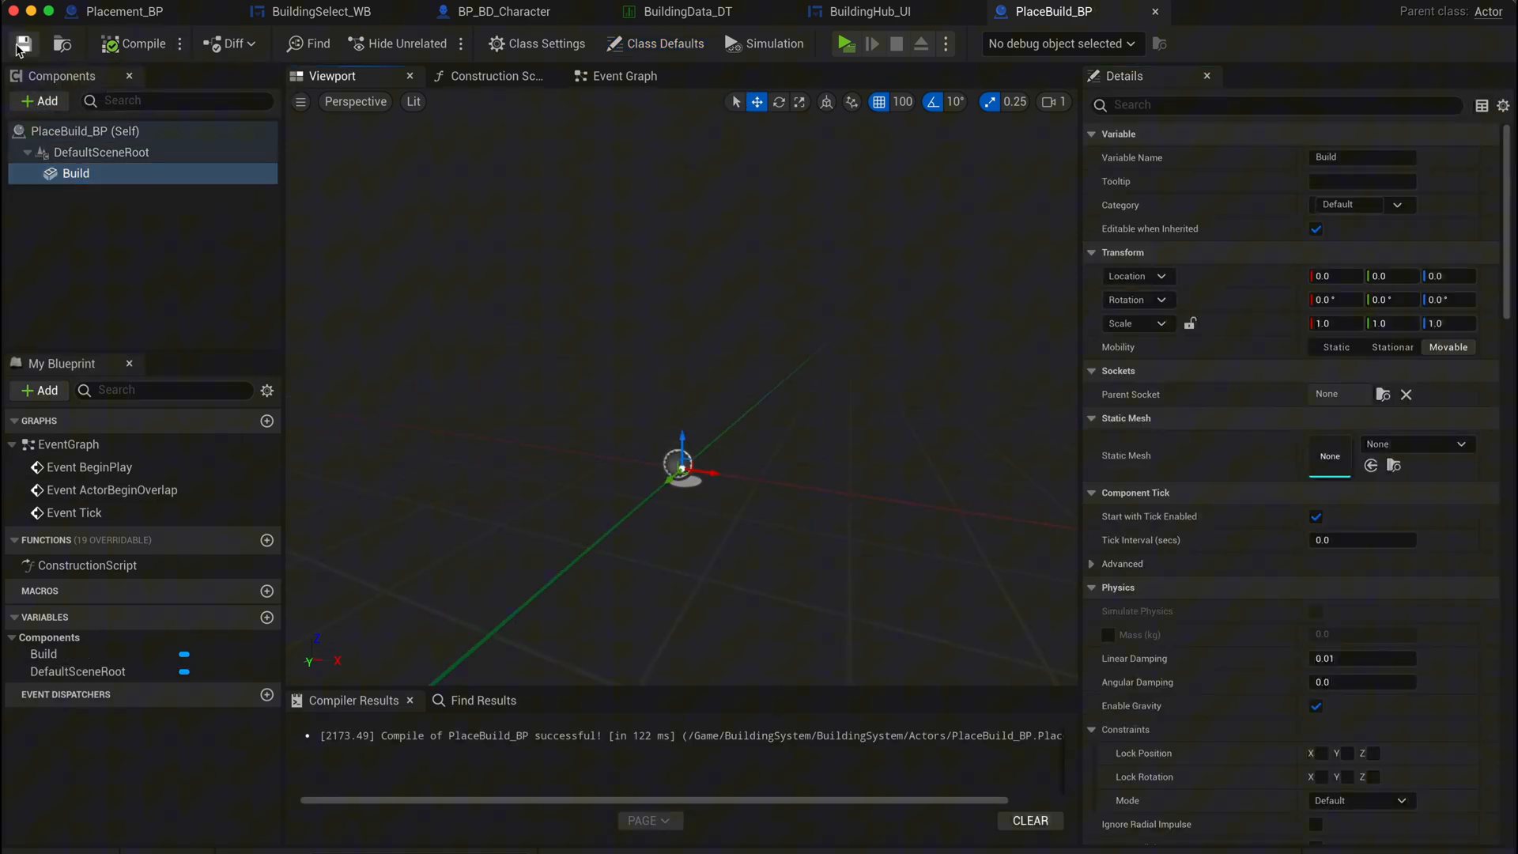
{"action": "left_click", "coordinate": [623, 76]}
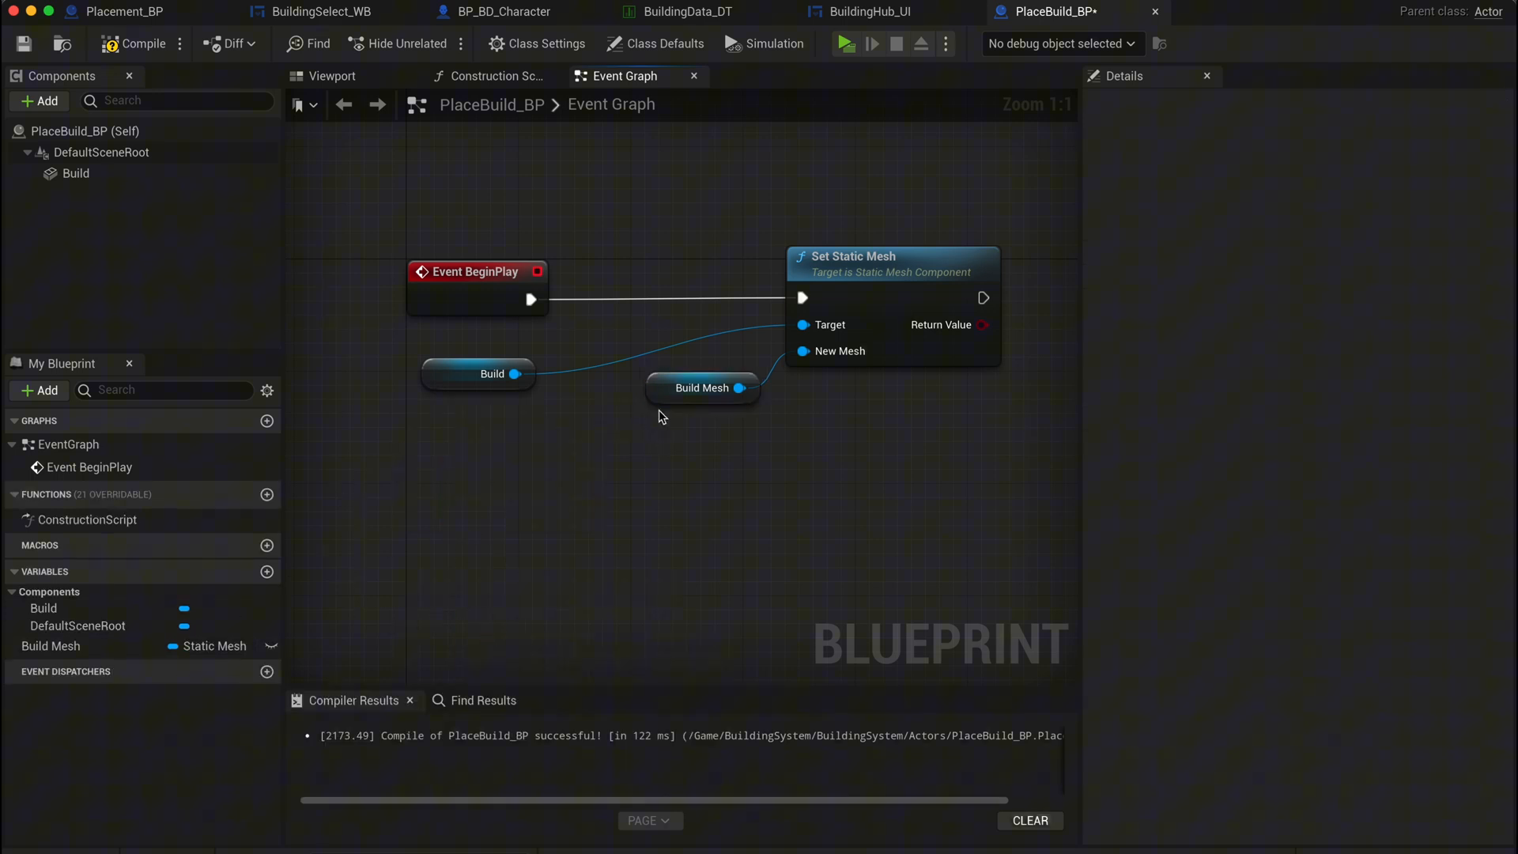
{"action": "left_click", "coordinate": [702, 387]}
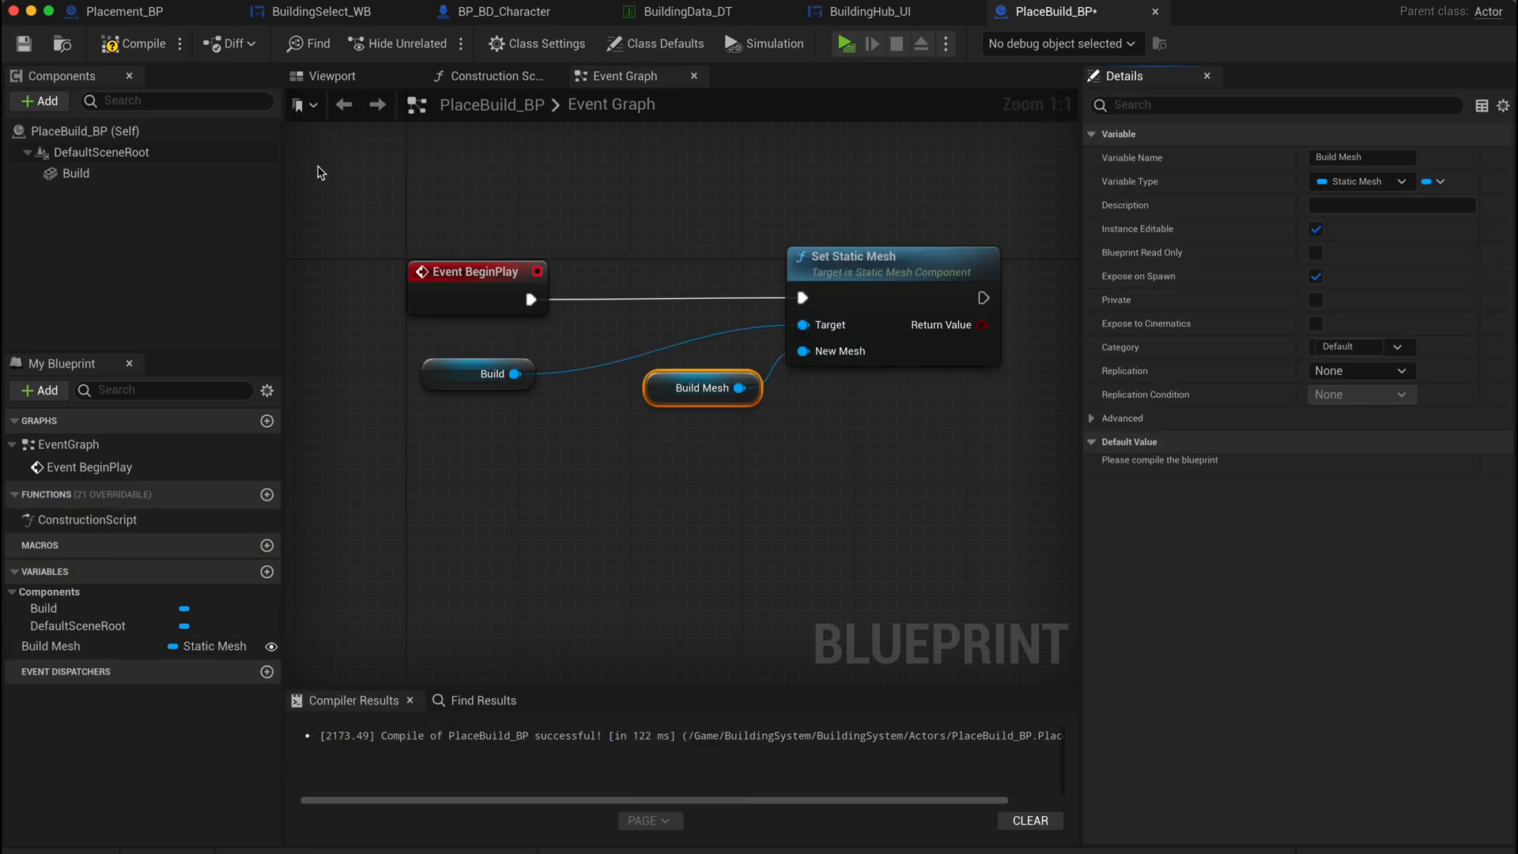
{"action": "left_click", "coordinate": [111, 12]}
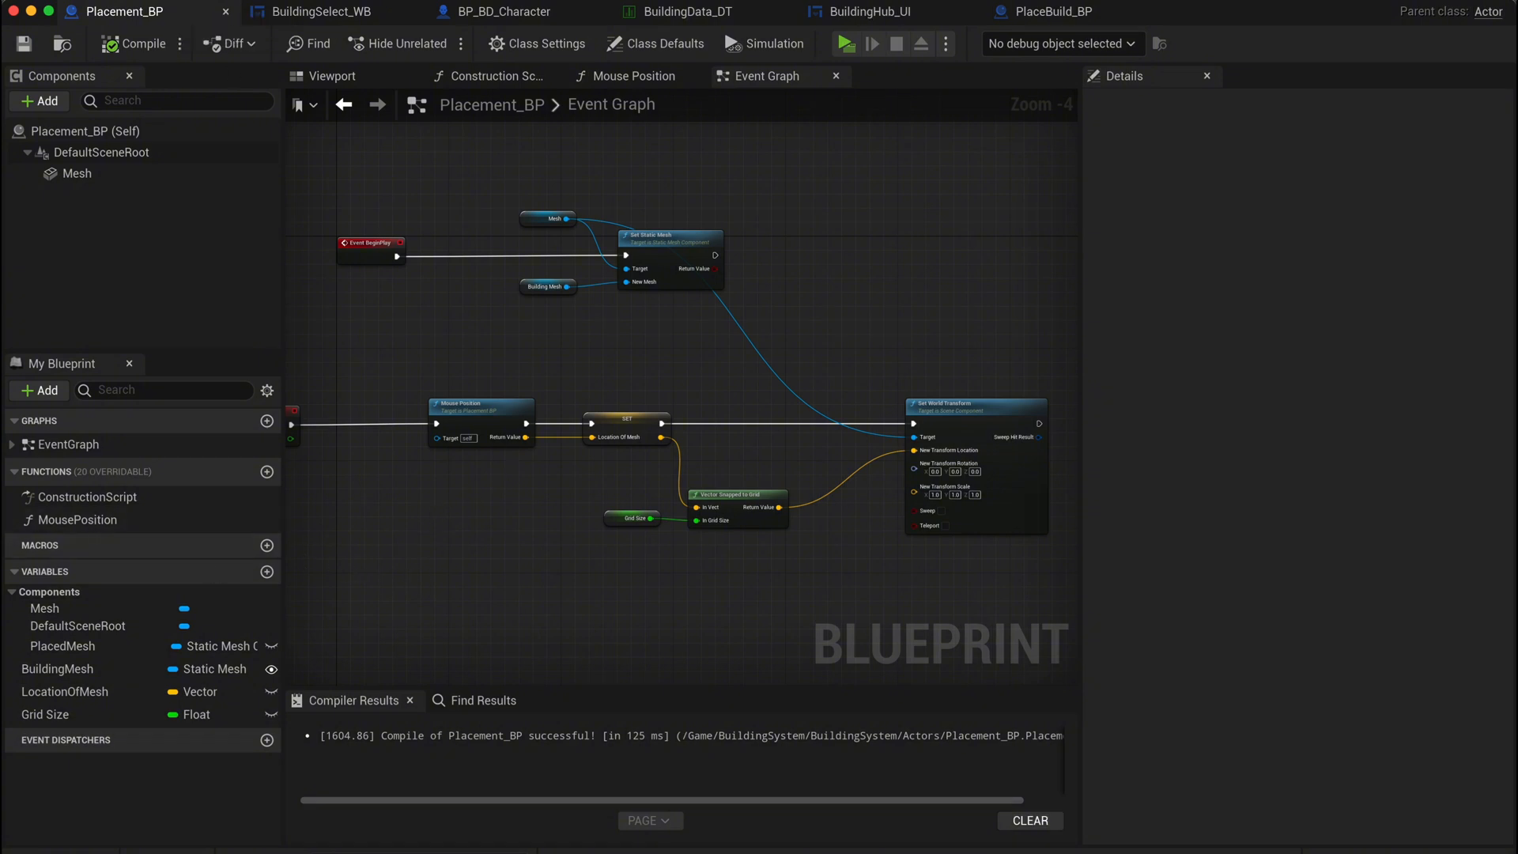
{"action": "mouse_move", "coordinate": [268, 471]}
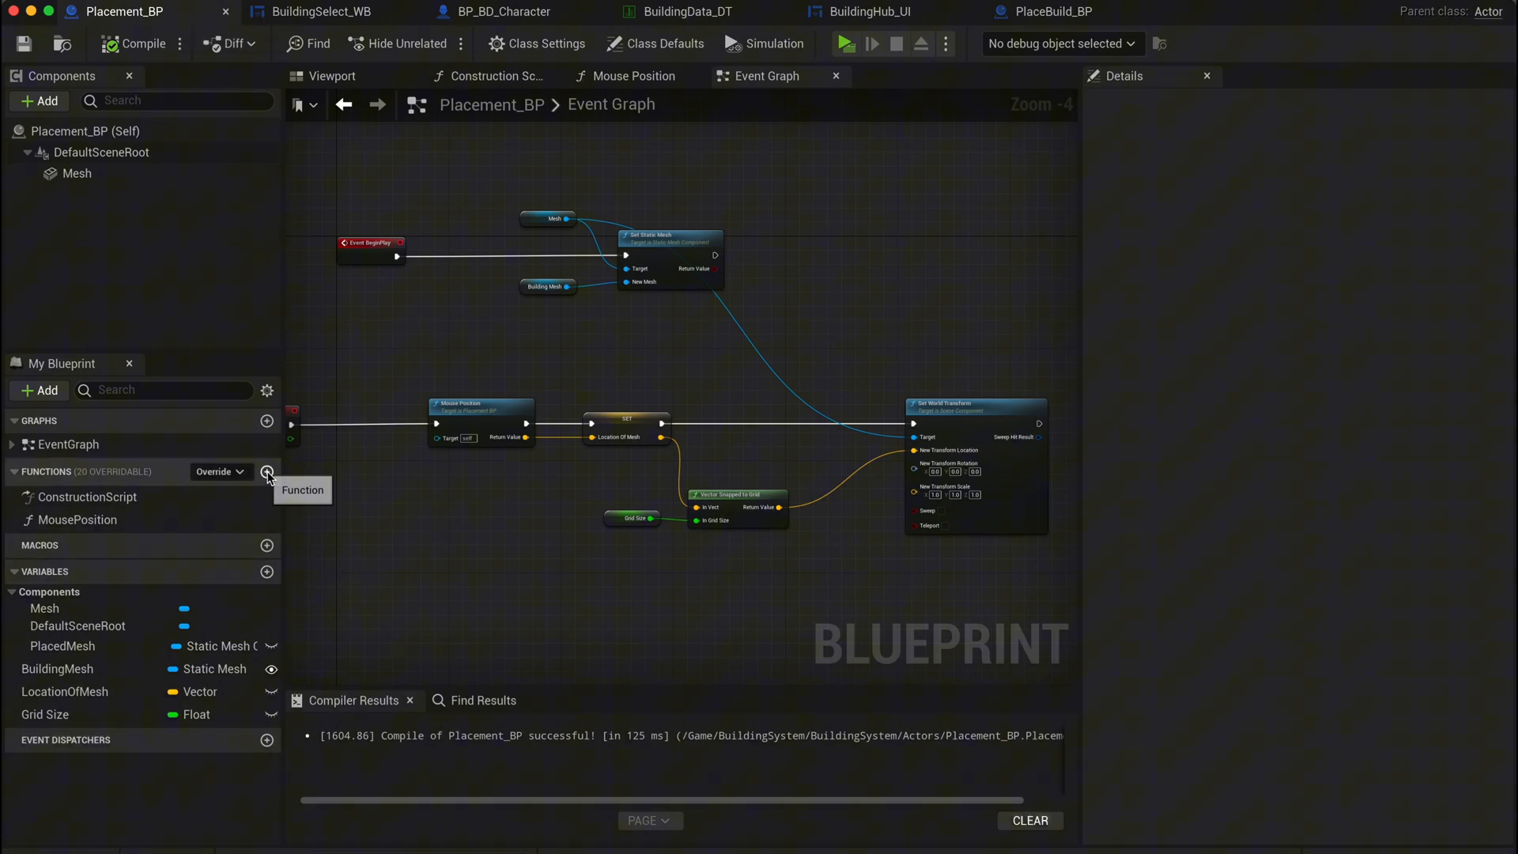
- Add a PlaceBuild function spawning PlaceBuild_BP at Location Of Mesh with Building Mesh
{"action": "left_click", "coordinate": [267, 471]}
{"action": "type", "text": "PlaceBuild"}
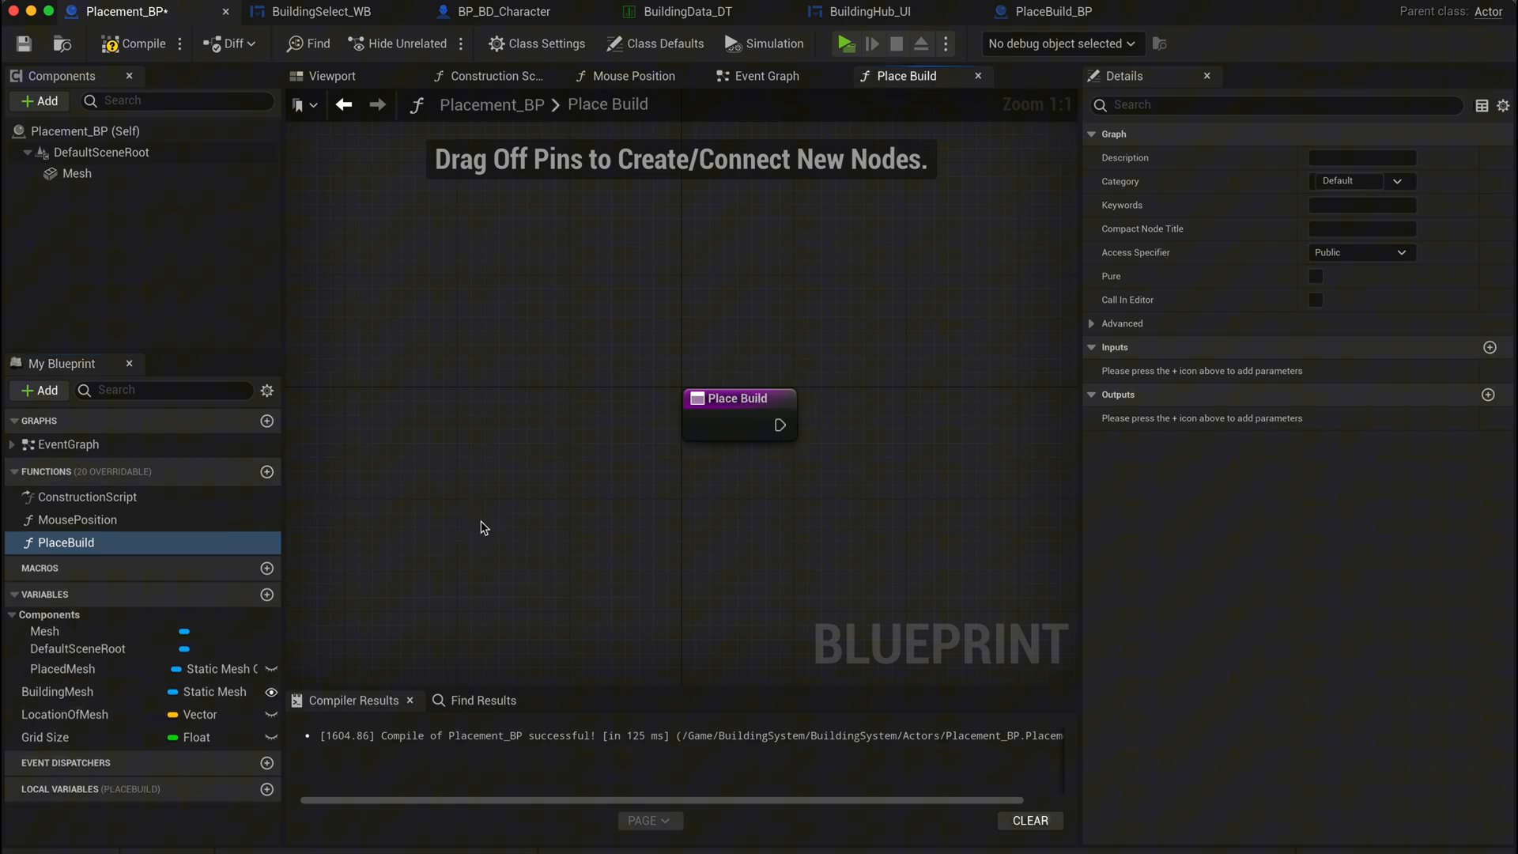
{"action": "left_click_drag", "start_coordinate": [781, 423], "coordinate": [811, 457]}
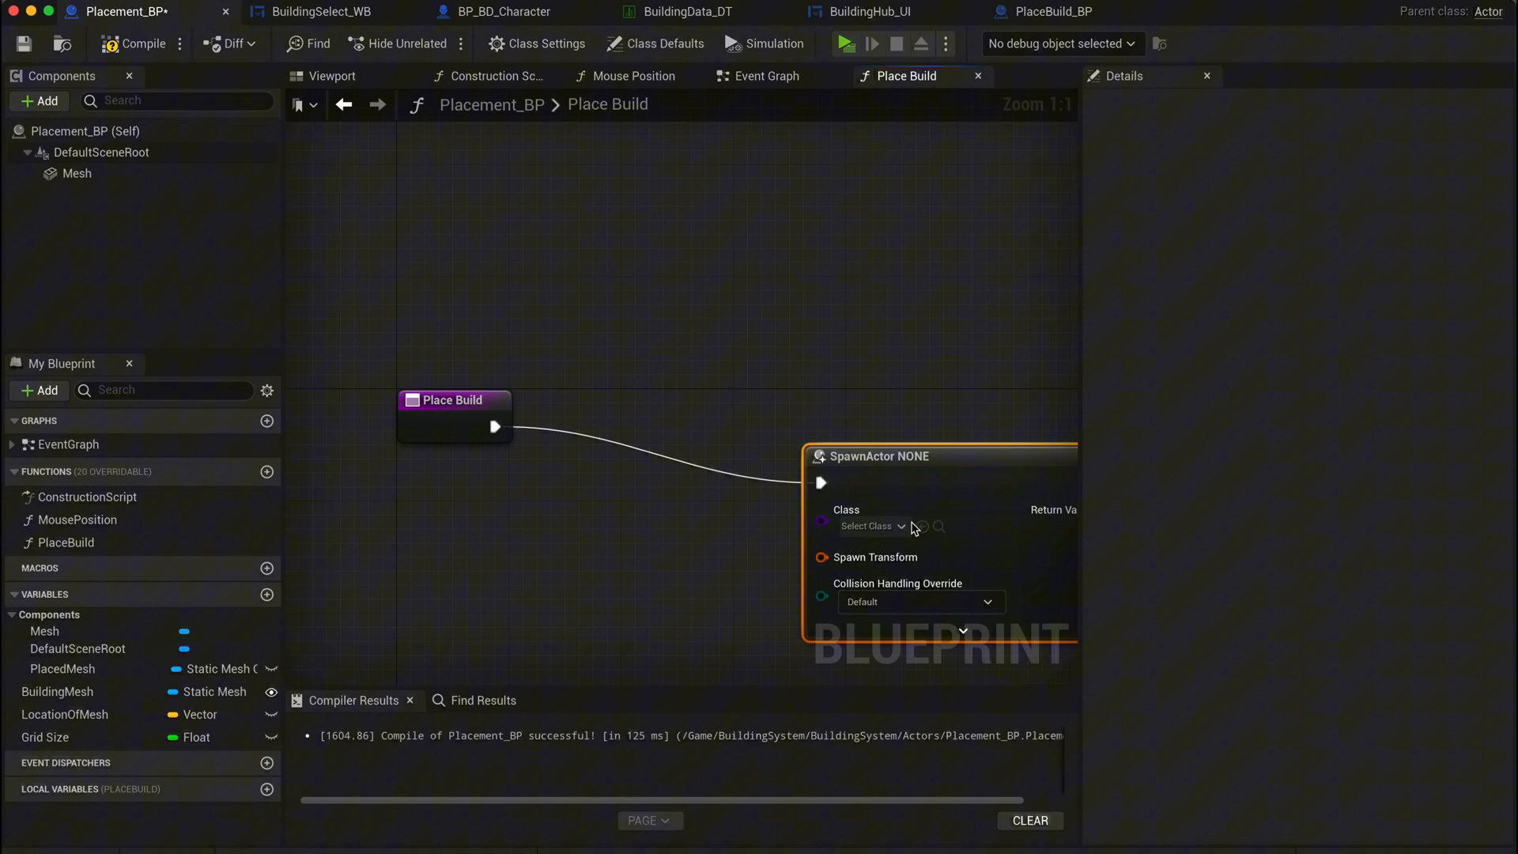
{"action": "left_click", "coordinate": [872, 526]}
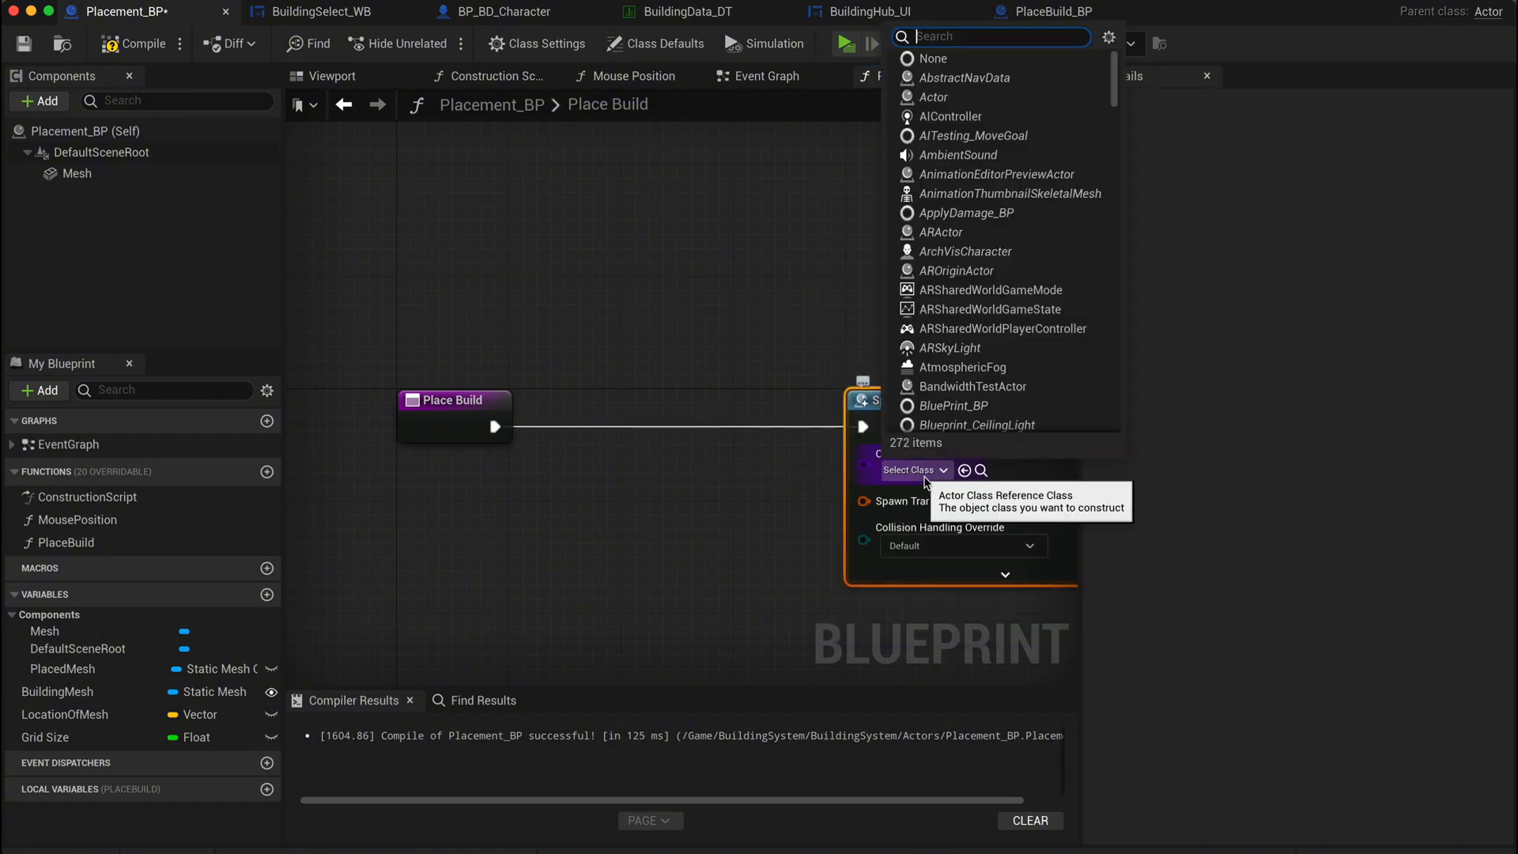
{"action": "type", "text": "placeb"}
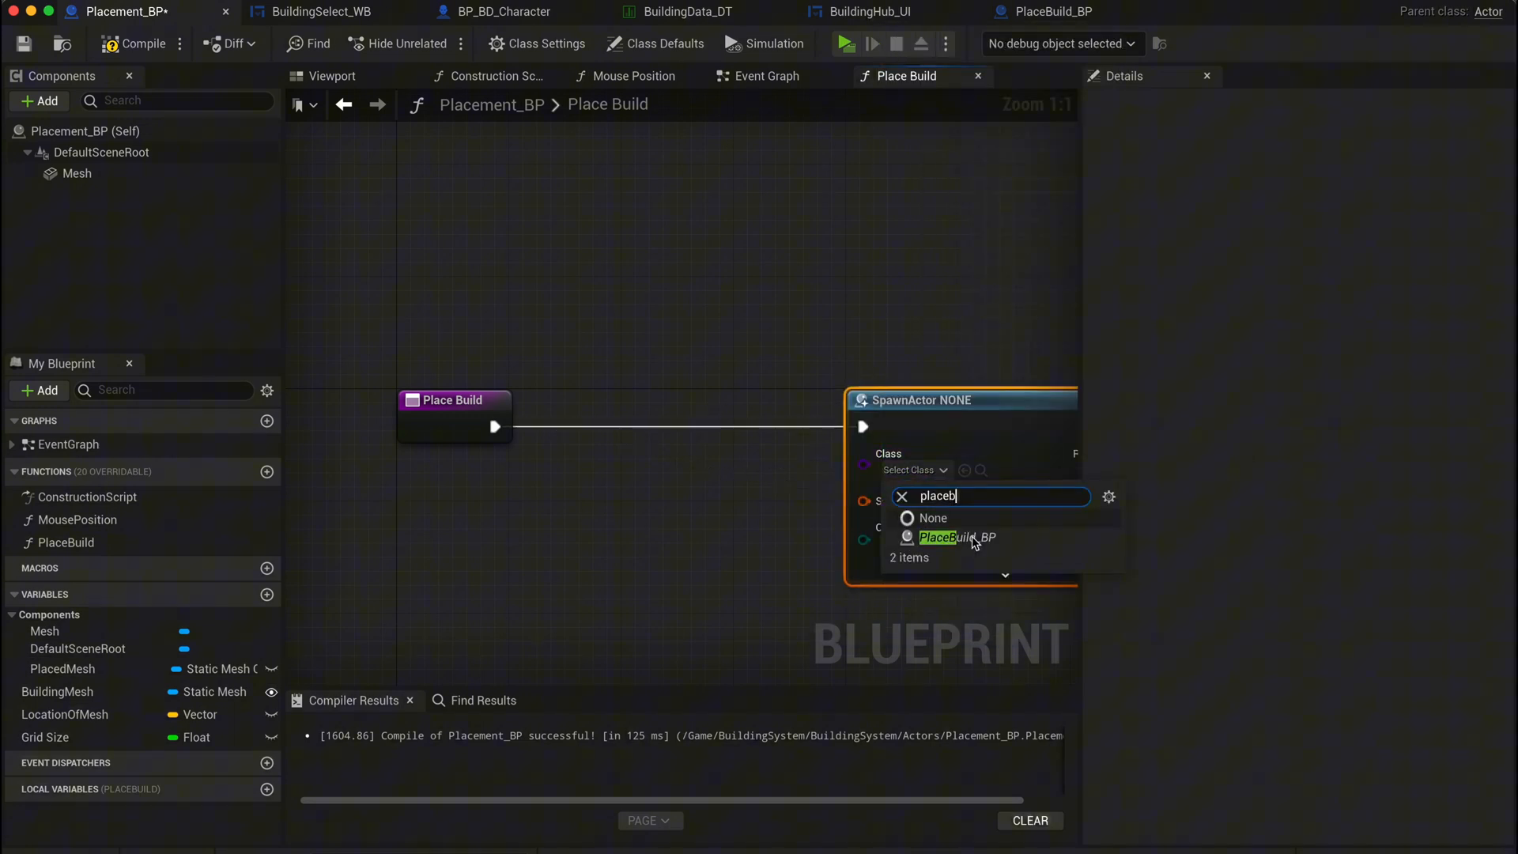
{"action": "left_click", "coordinate": [956, 537]}
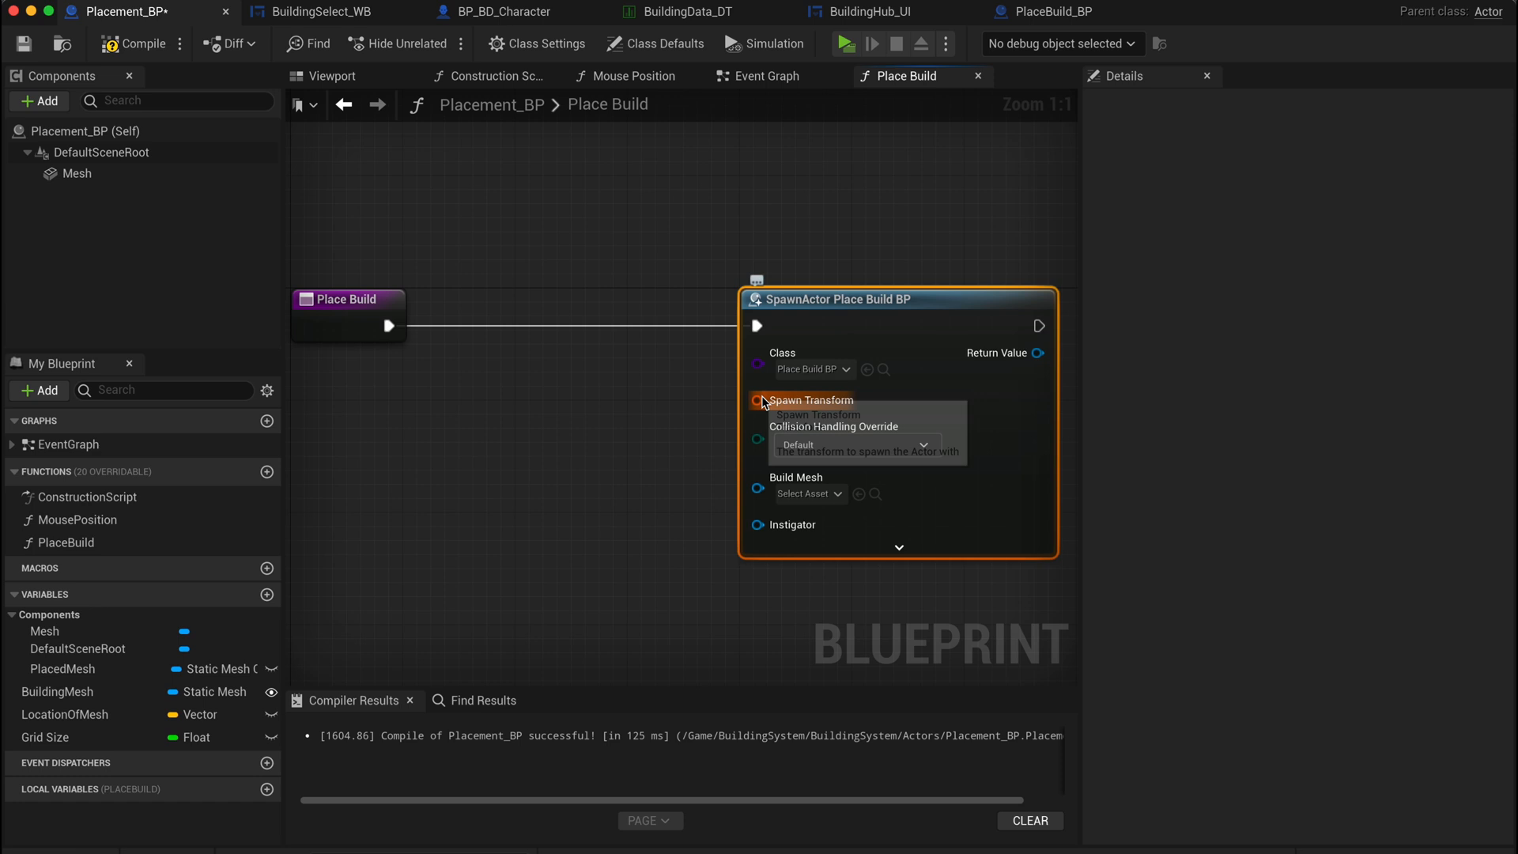
{"action": "left_click", "coordinate": [757, 400]}
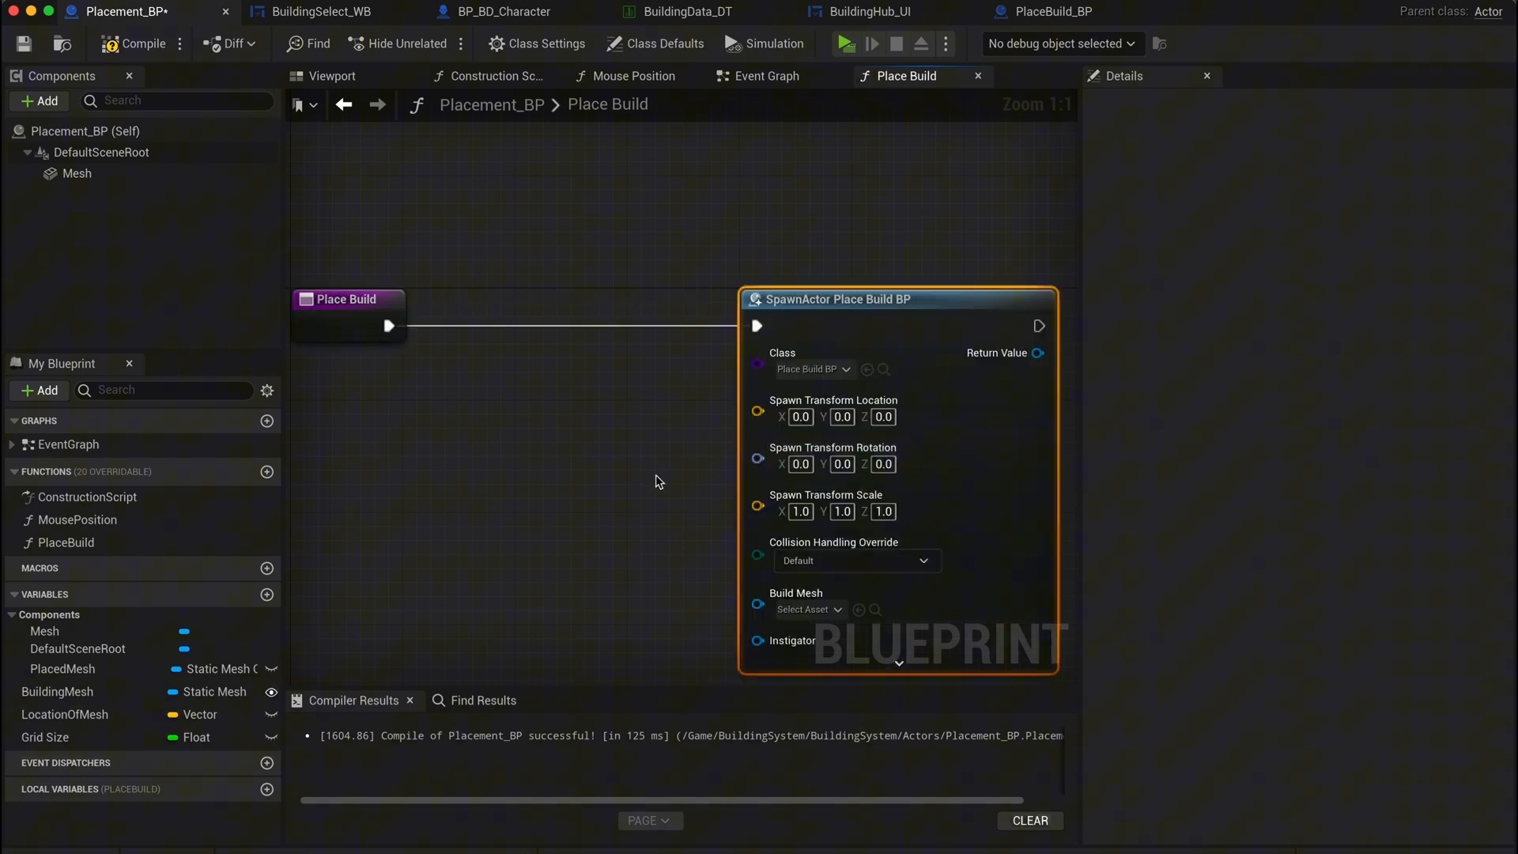
{"action": "left_click", "coordinate": [63, 715]}
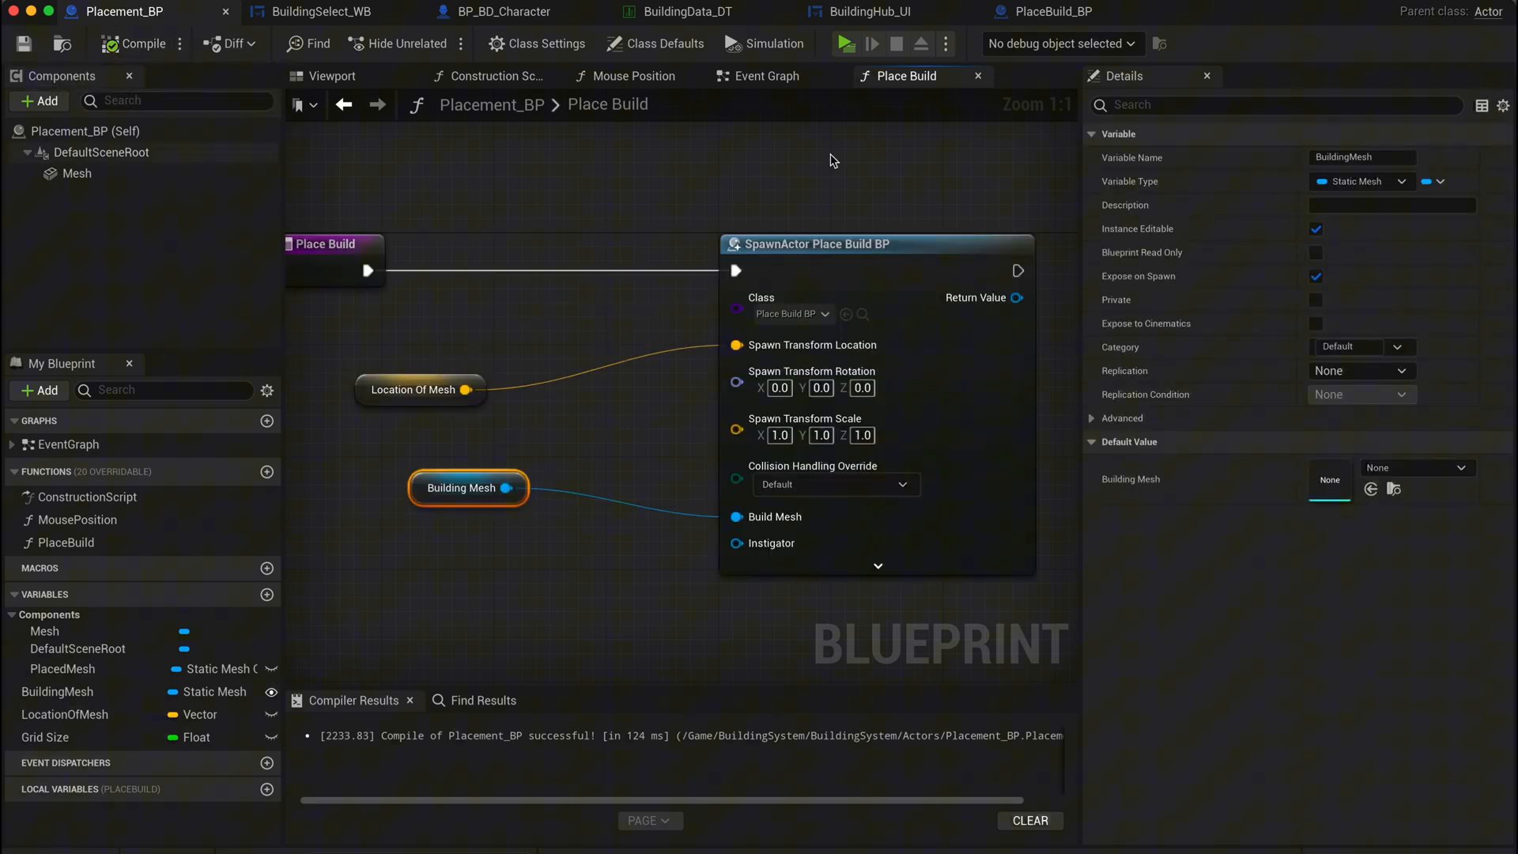
{"action": "left_click", "coordinate": [336, 11]}
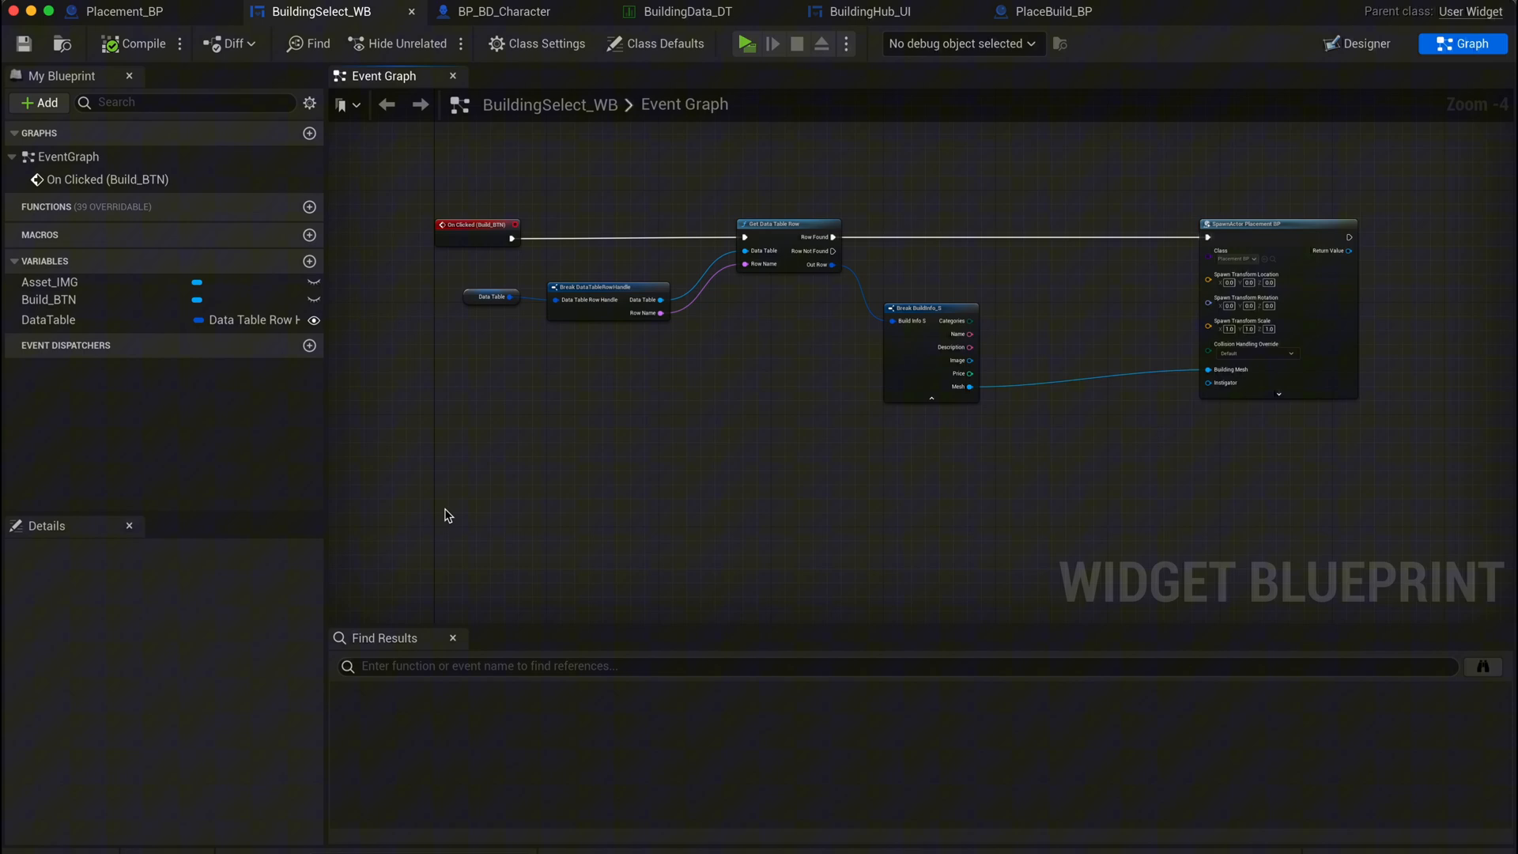
{"action": "mouse_move", "coordinate": [890, 13]}
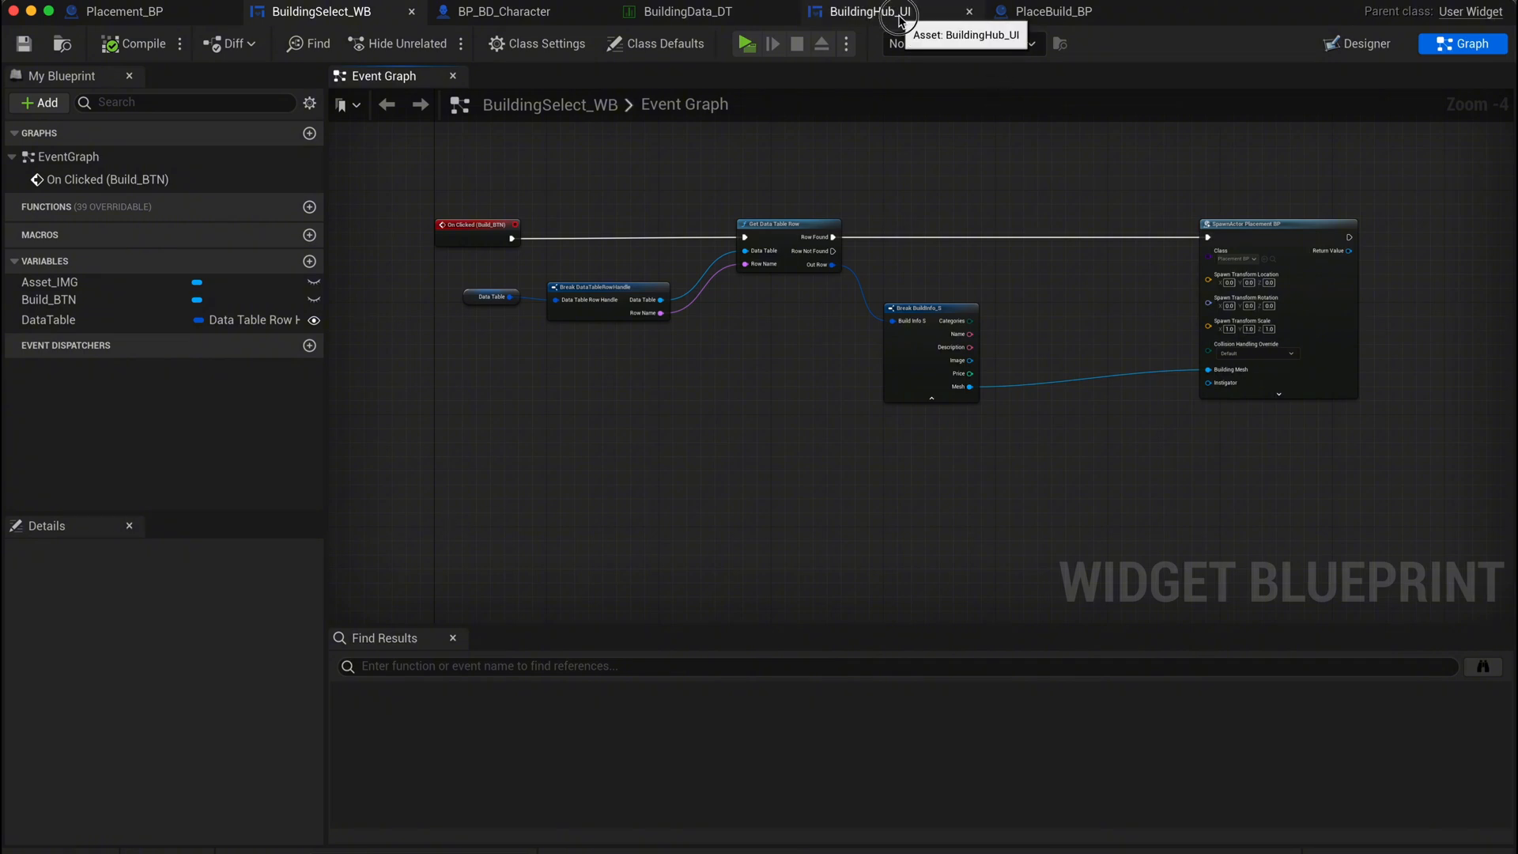
- On Left Mouse Button pressed, get the Placement_BP actor, call Place Build, and compile
{"action": "left_click", "coordinate": [872, 12]}
{"action": "type", "text": "left mouse"}
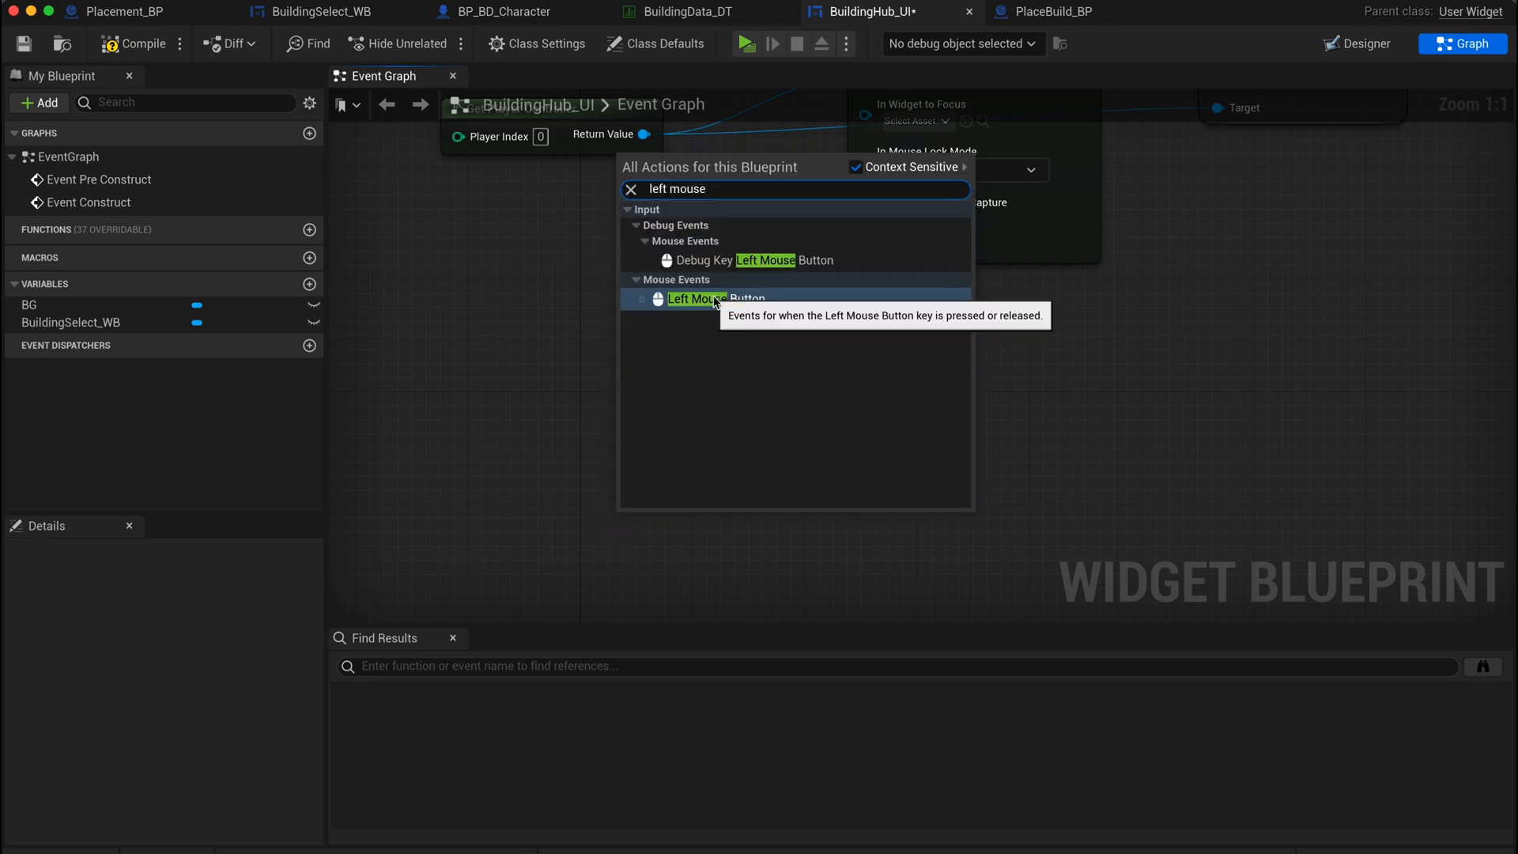
{"action": "left_click", "coordinate": [716, 299]}
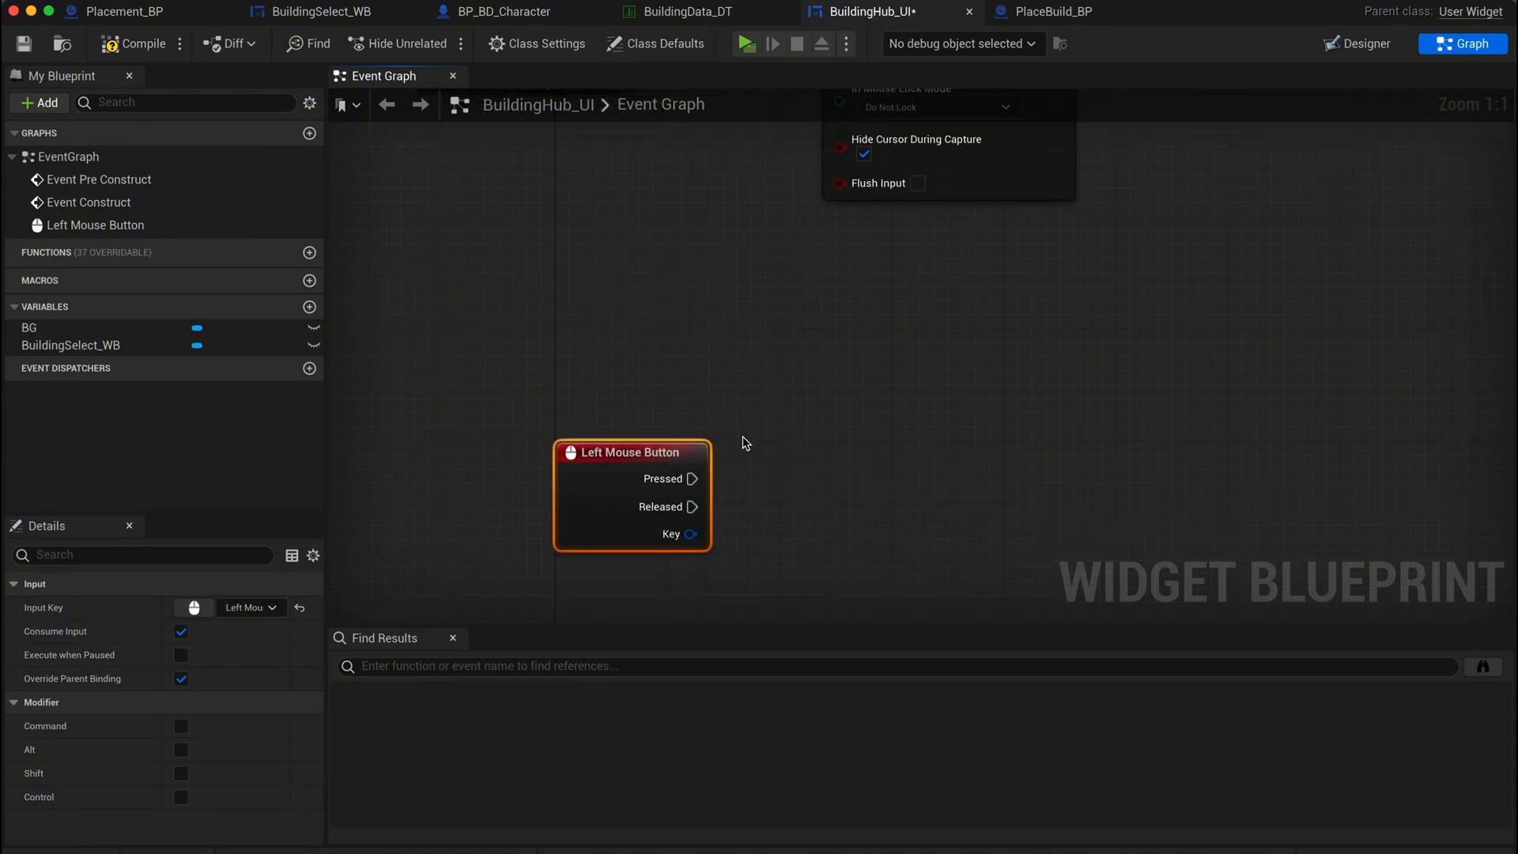
{"action": "left_click_drag", "start_coordinate": [694, 479], "coordinate": [903, 484]}
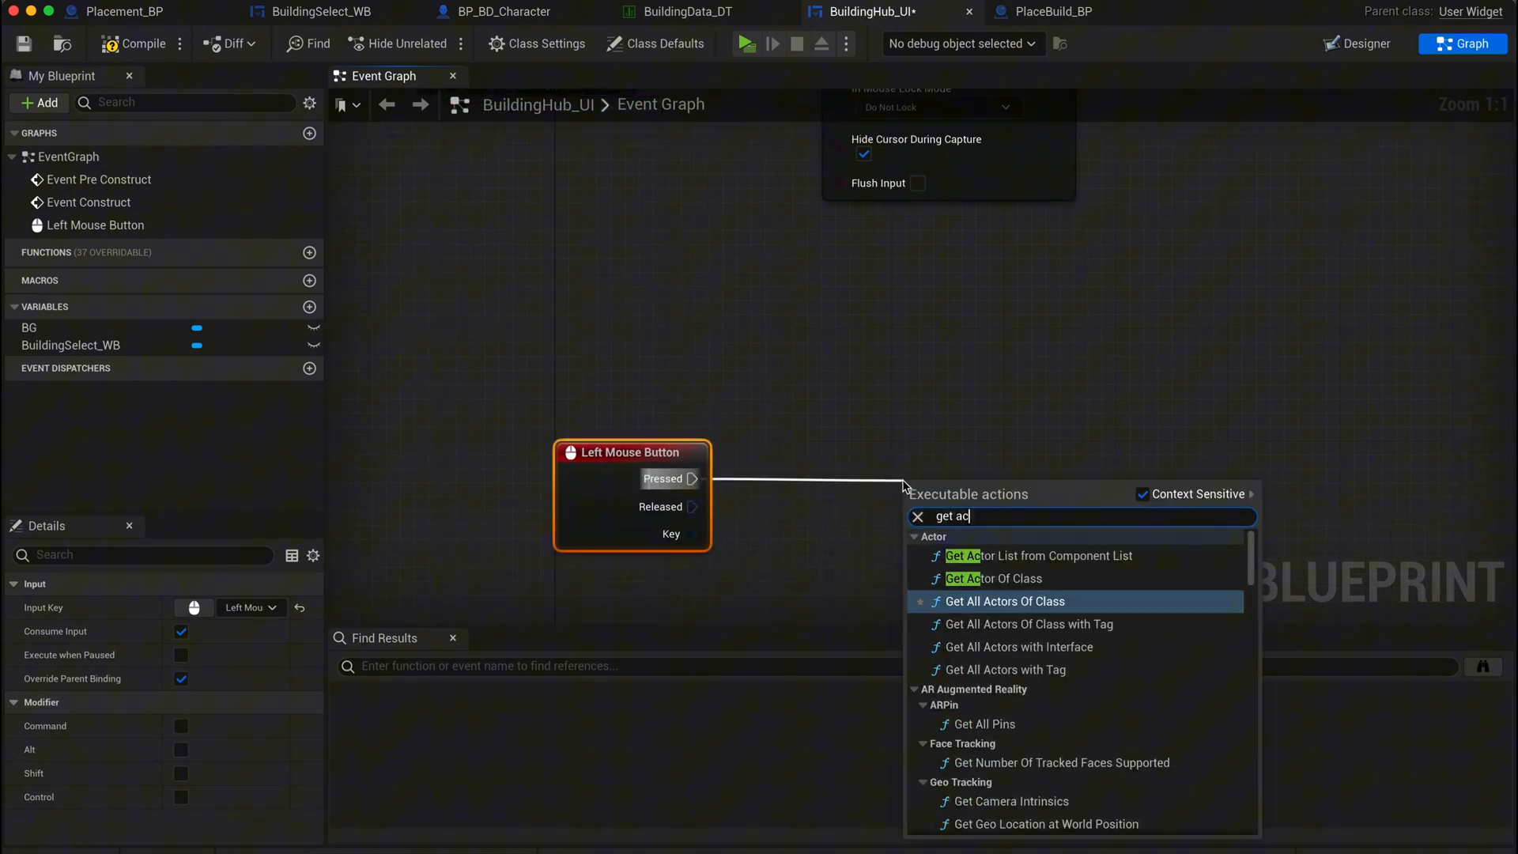
{"action": "left_click", "coordinate": [1002, 579]}
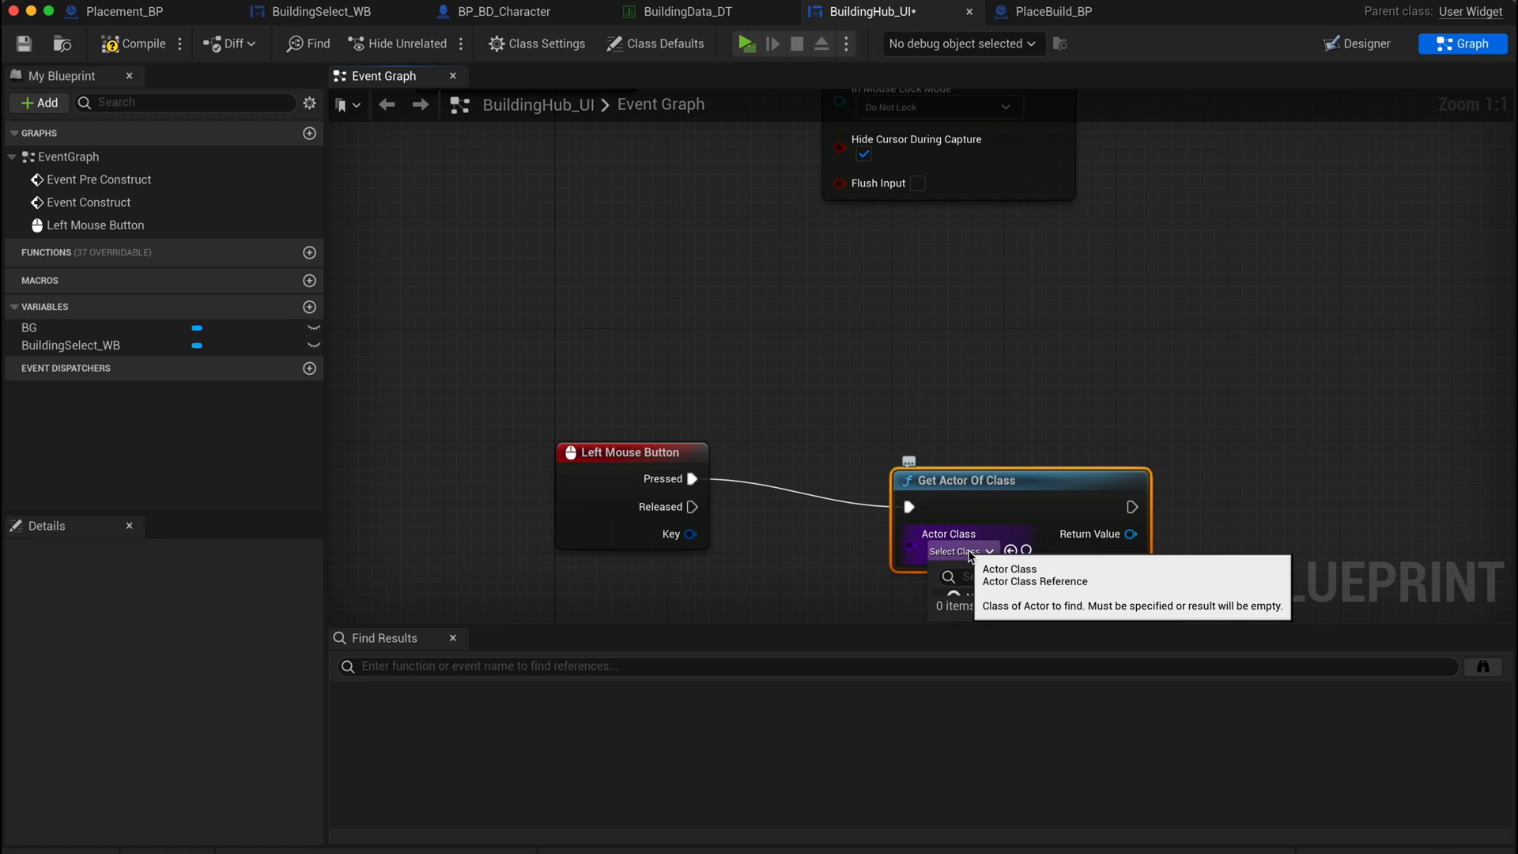
{"action": "type", "text": "placeme"}
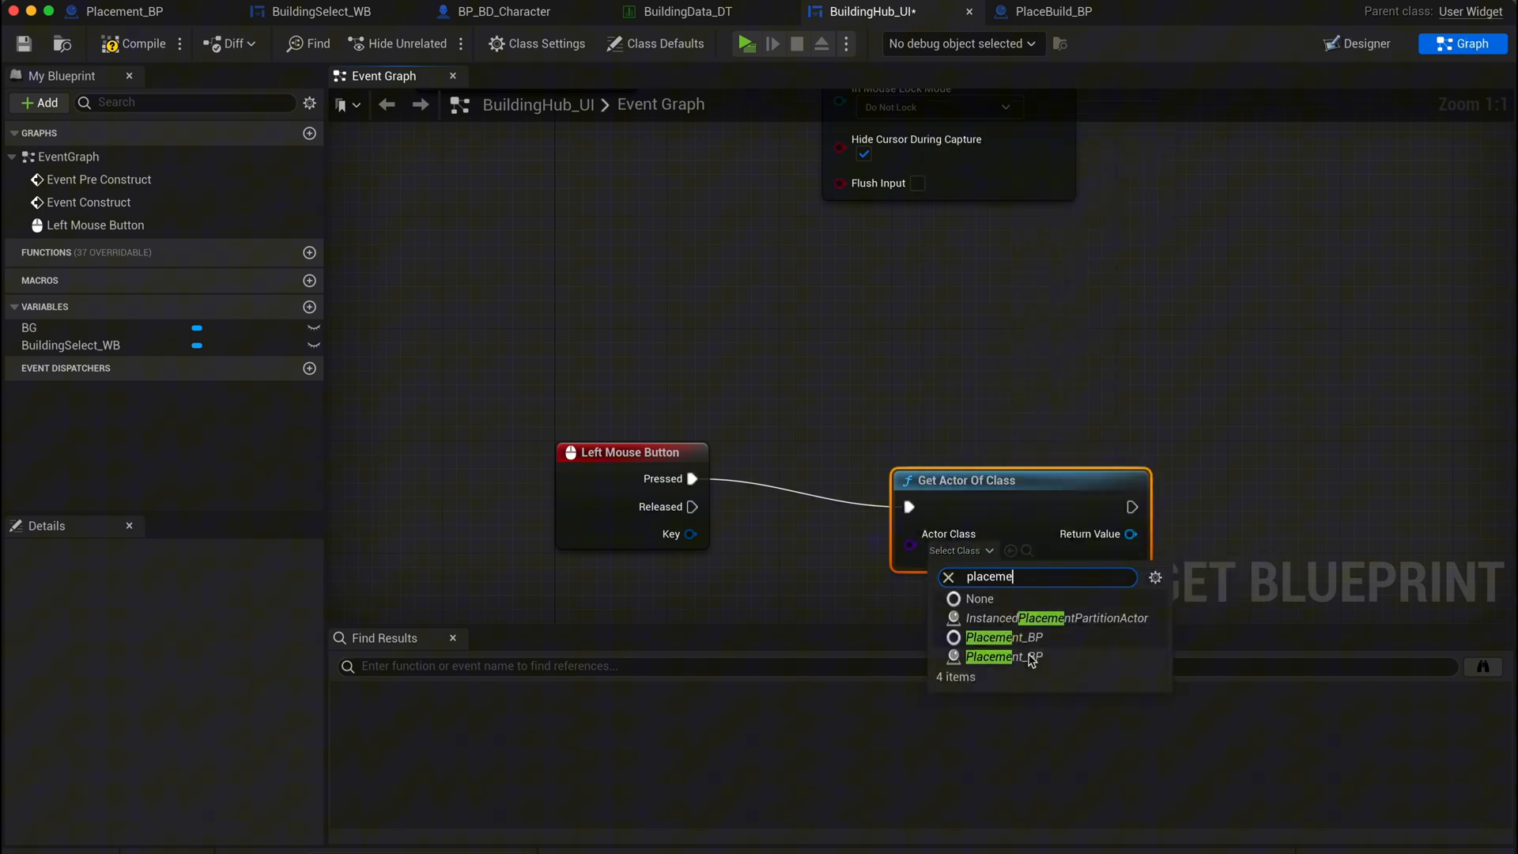
{"action": "left_click", "coordinate": [991, 657]}
{"action": "type", "text": "plac"}
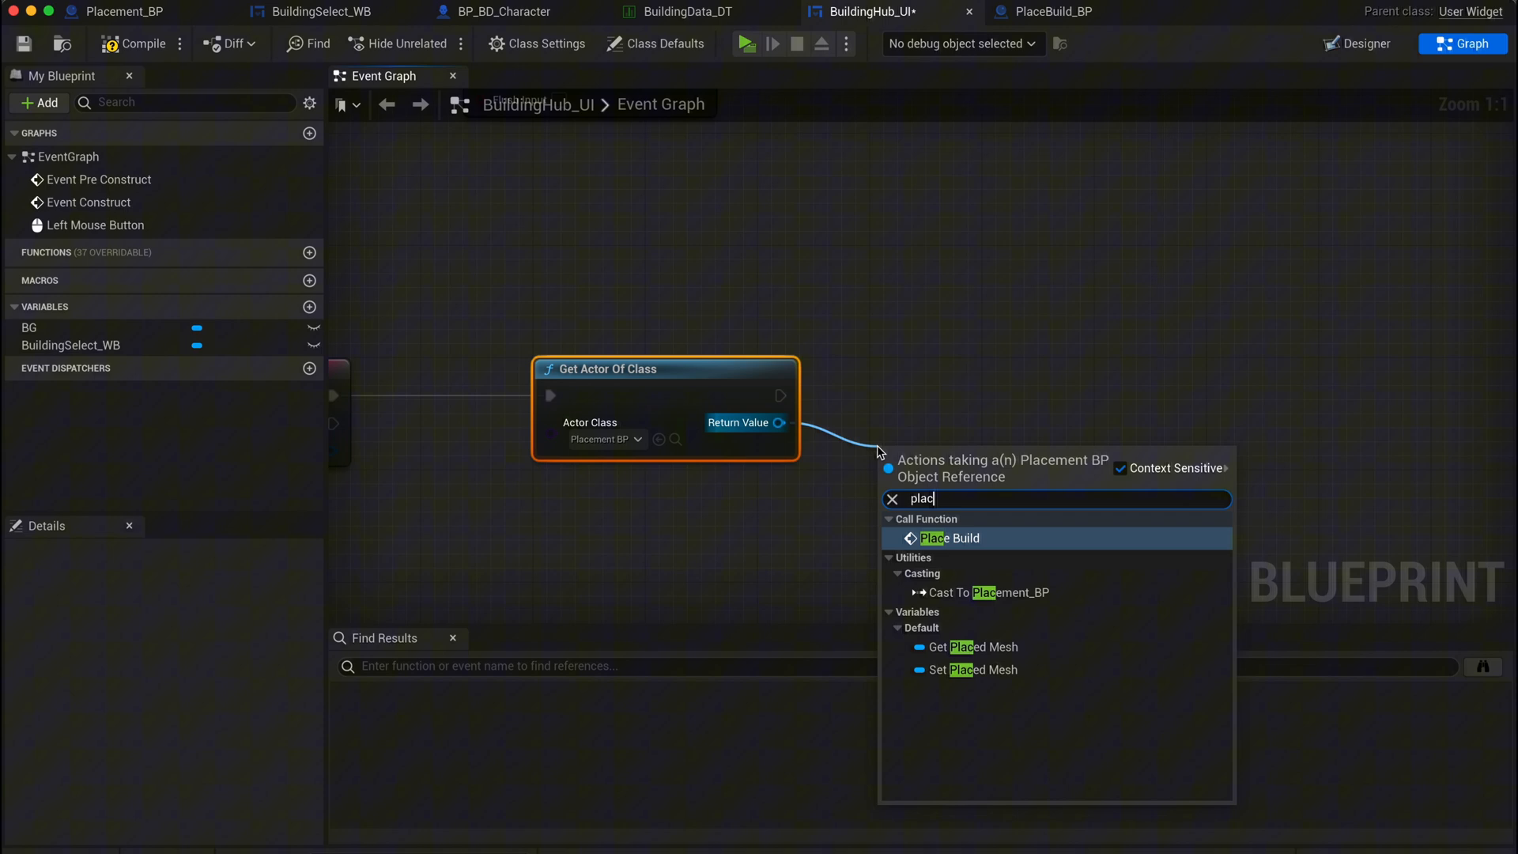
{"action": "left_click", "coordinate": [950, 538]}
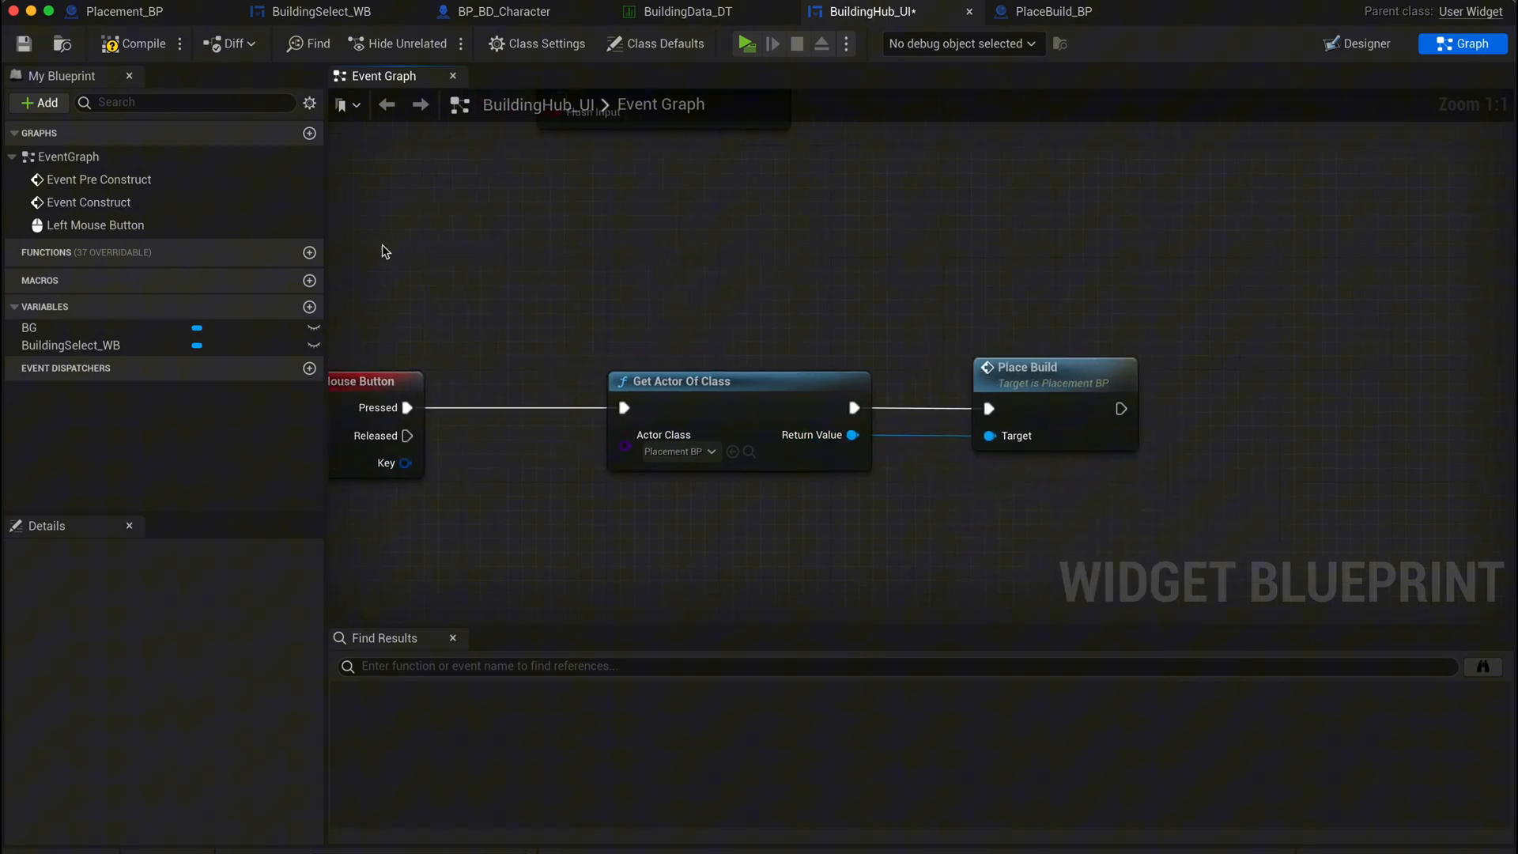
{"action": "left_click", "coordinate": [743, 43]}
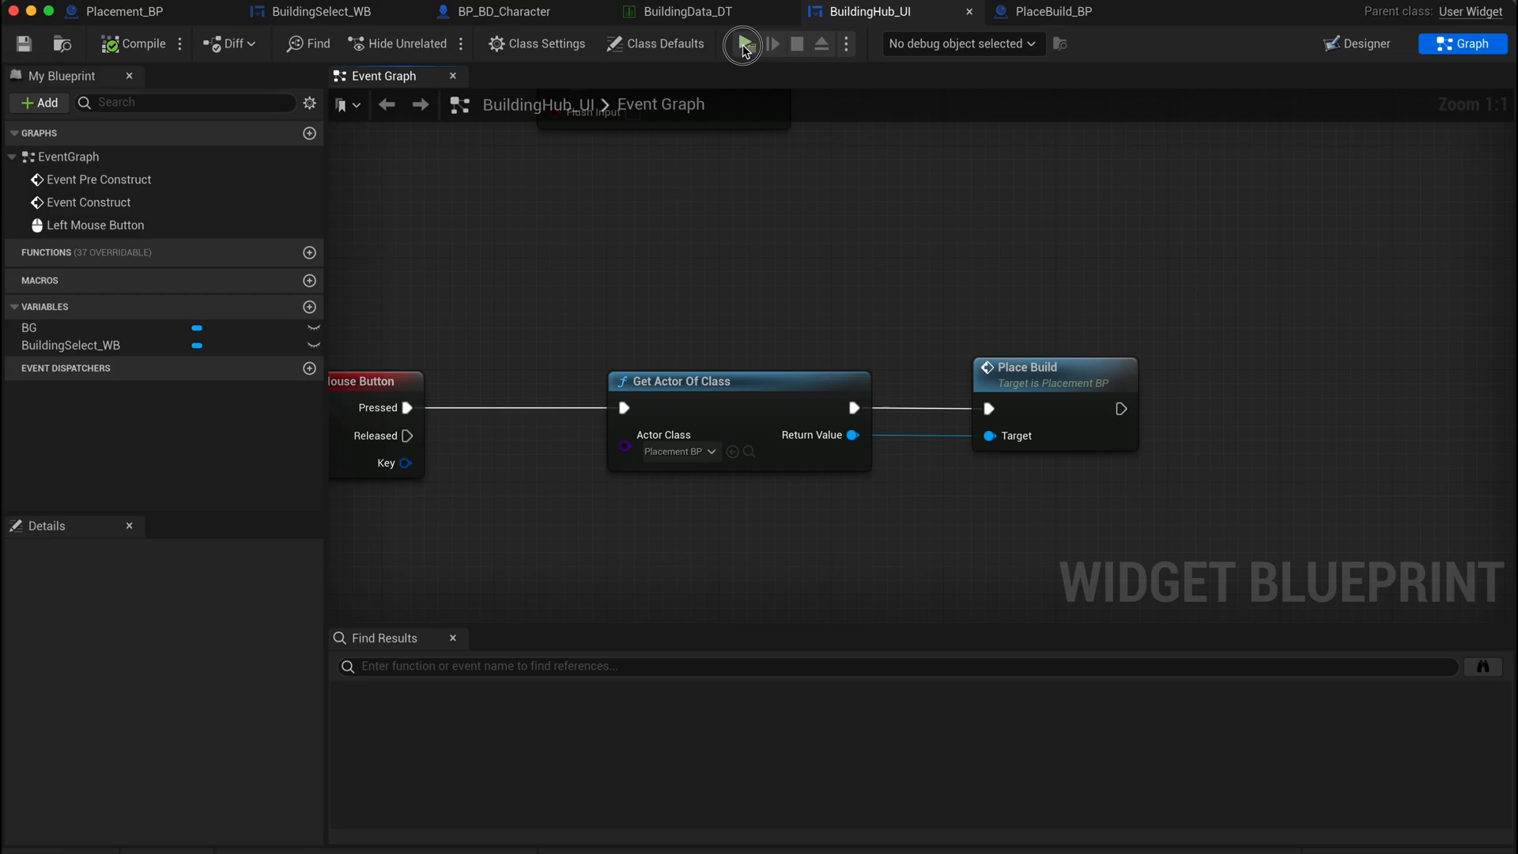
- Play the level to test placing builds
{"action": "left_click", "coordinate": [741, 43]}
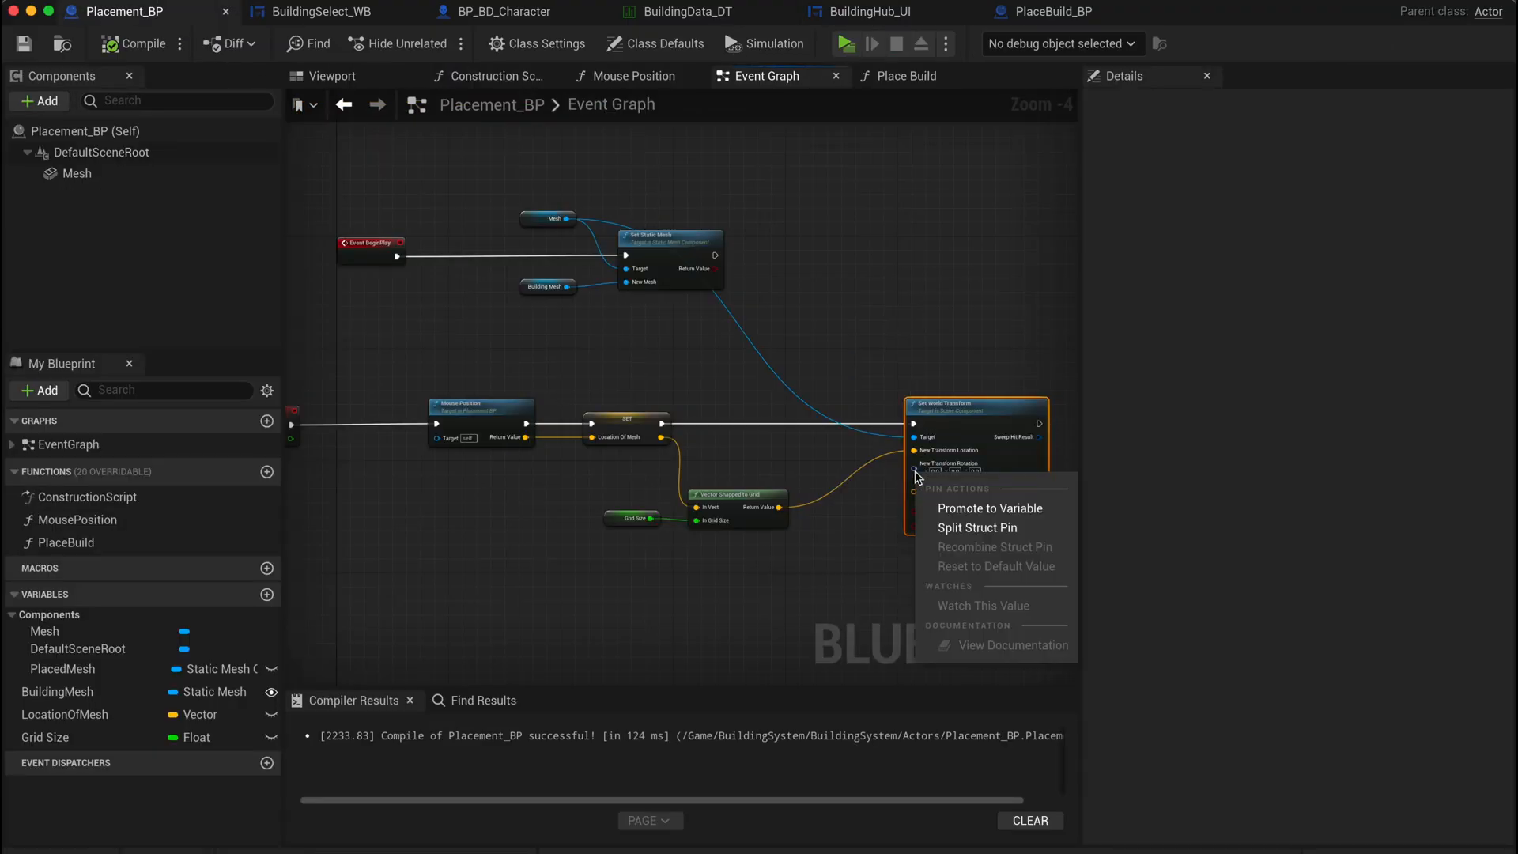
- Split the rotation pin and promote its yaw to a new Rotate float variable
{"action": "left_click", "coordinate": [978, 527]}
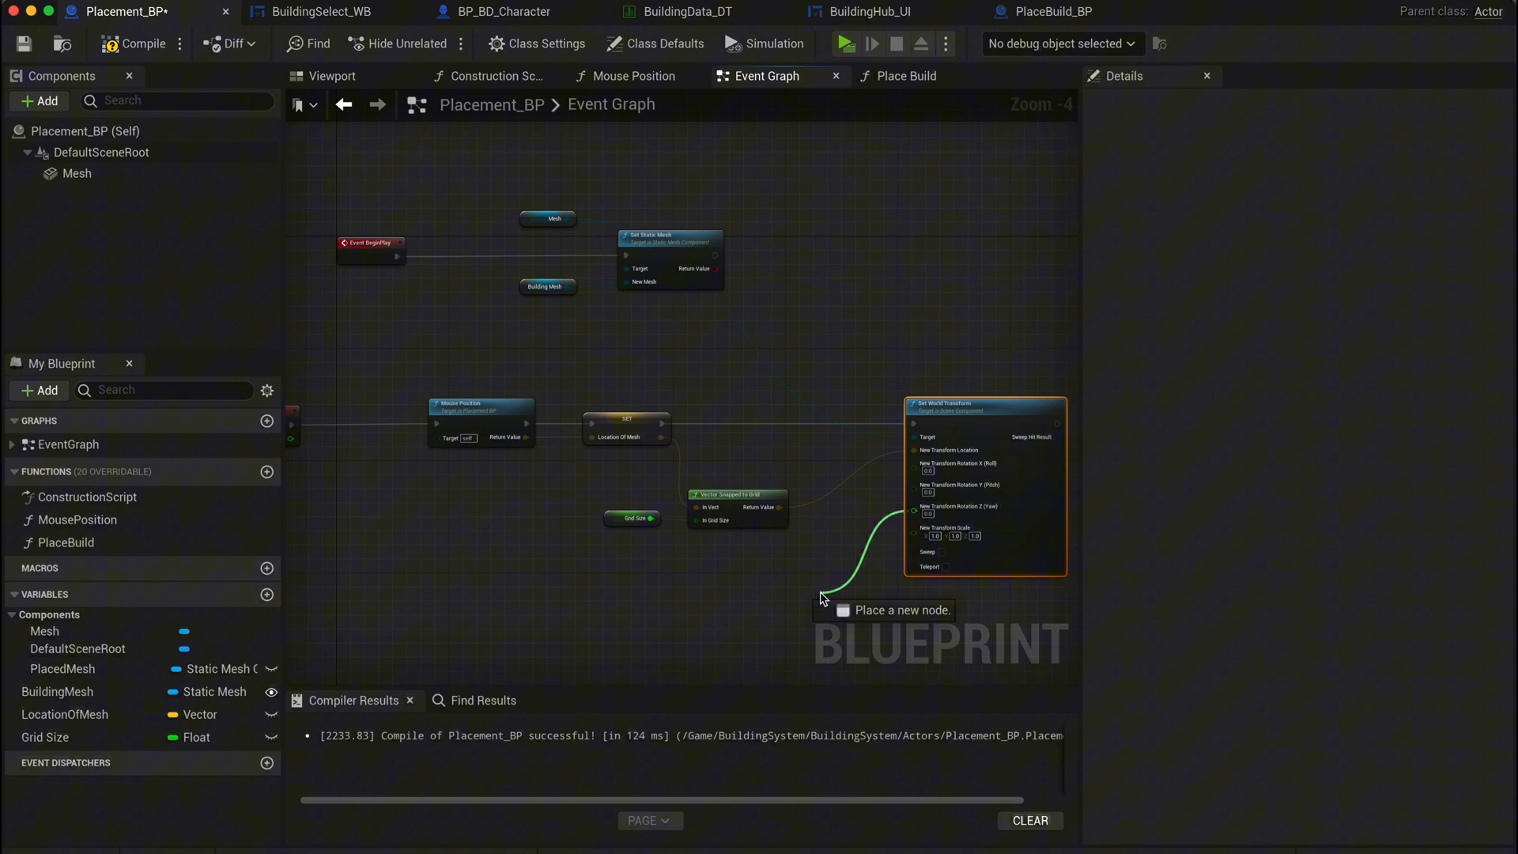
{"action": "left_click", "coordinate": [823, 598]}
{"action": "type", "text": "Rotate"}
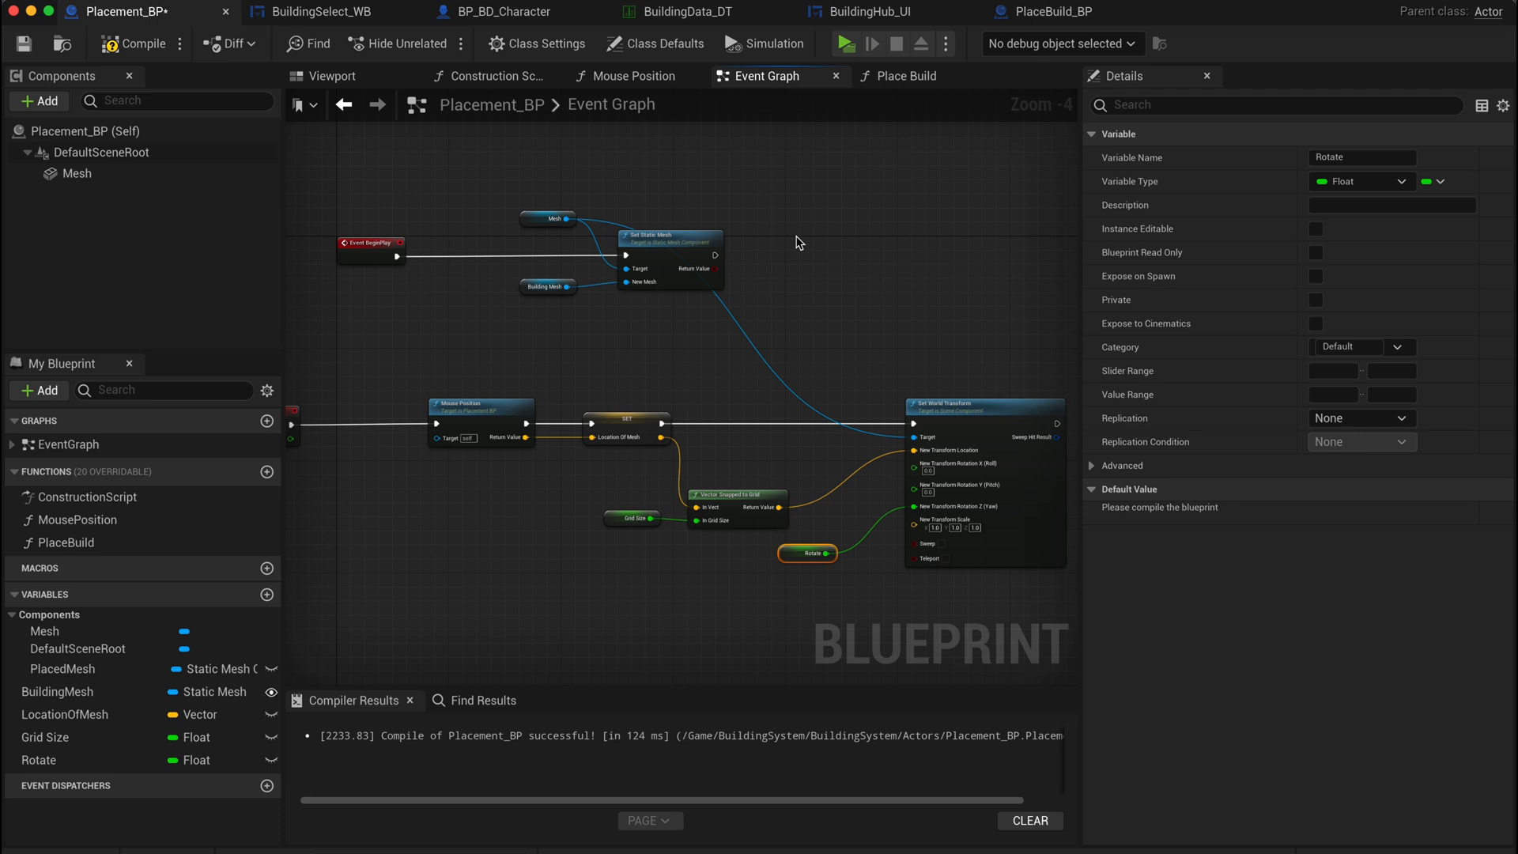
{"action": "left_click", "coordinate": [904, 76]}
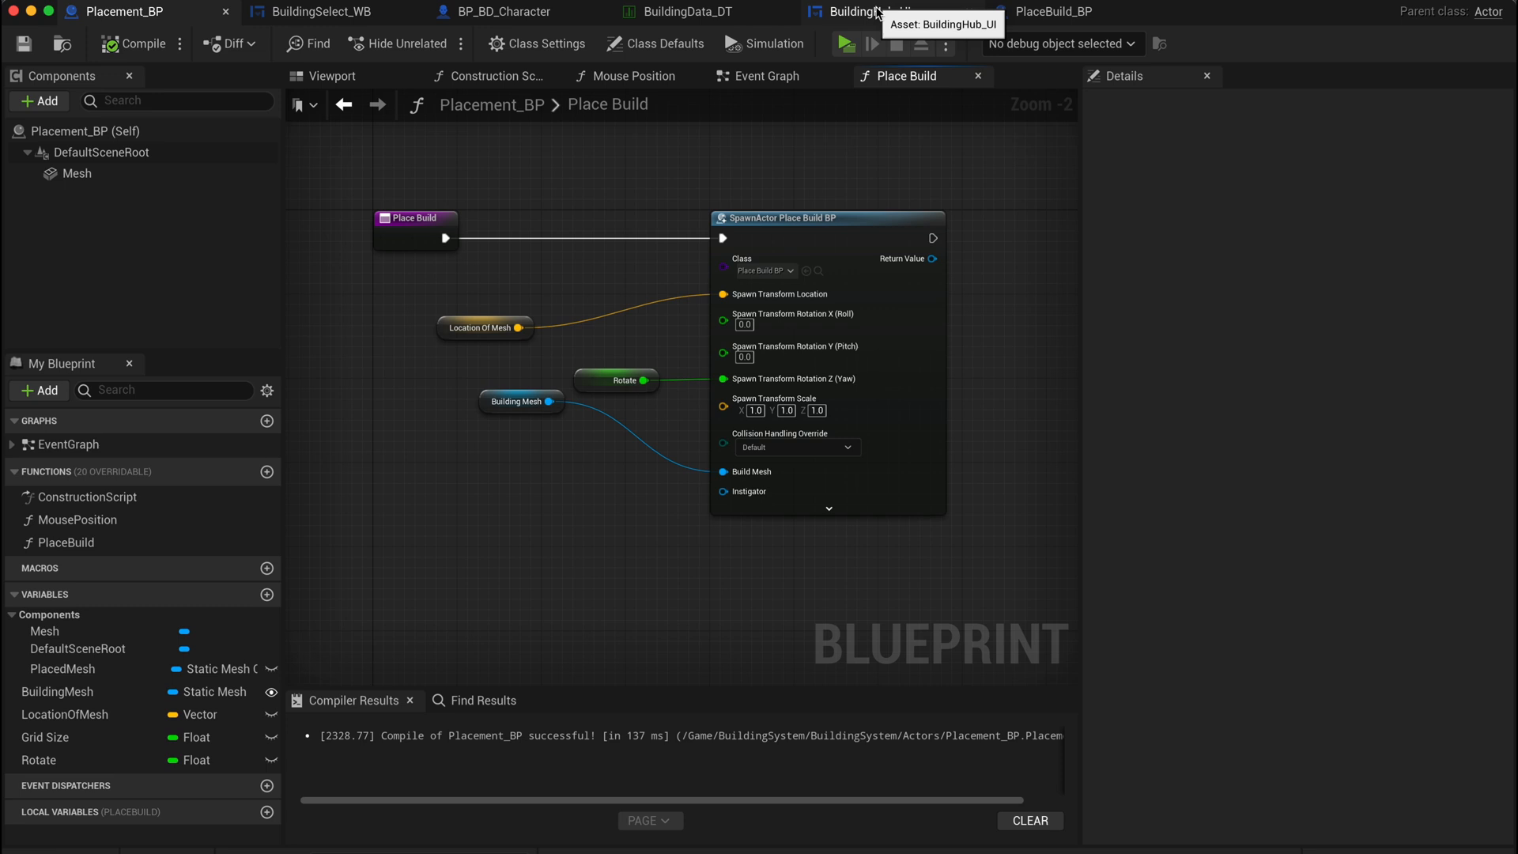
- Add an R key event in the BuildingHub_UI event graph
{"action": "left_click", "coordinate": [866, 11]}
{"action": "type", "text": "r key"}
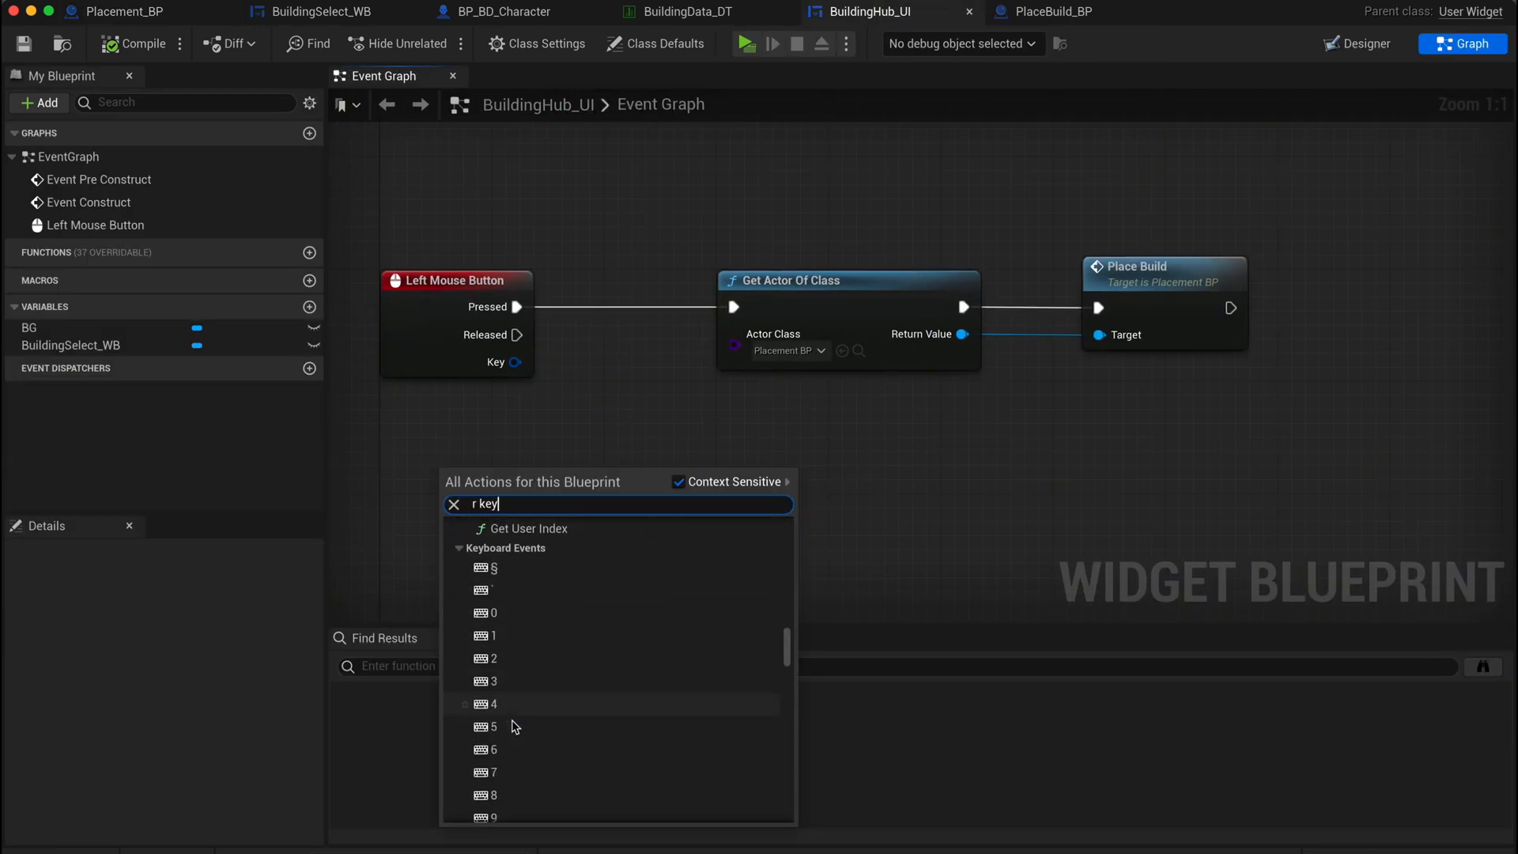
{"action": "scroll", "scroll_direction": "down", "scroll_amount": 3}
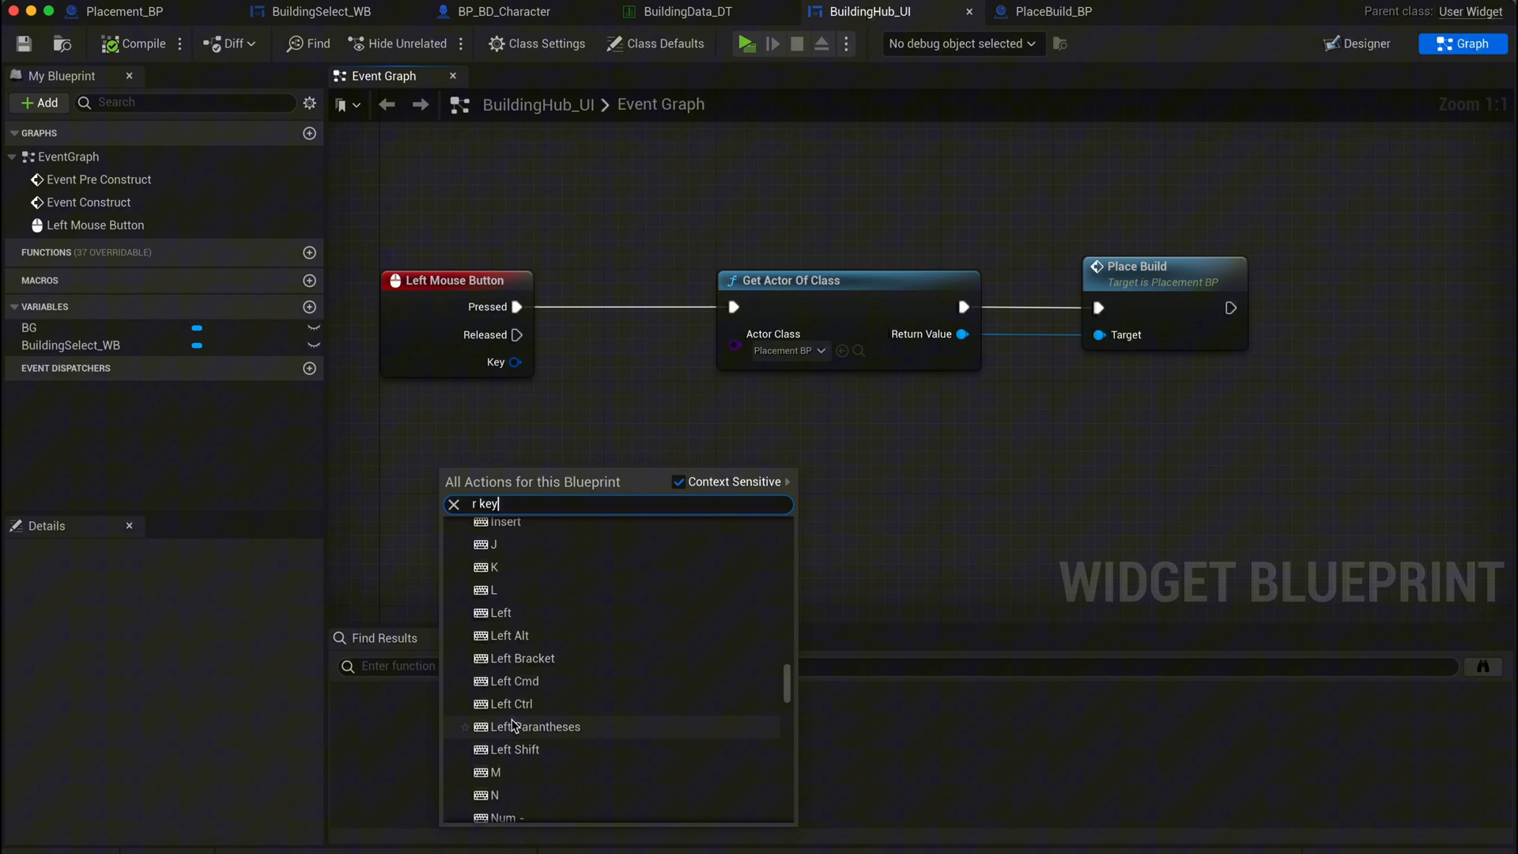
{"action": "scroll", "scroll_direction": "down", "scroll_amount": 3}
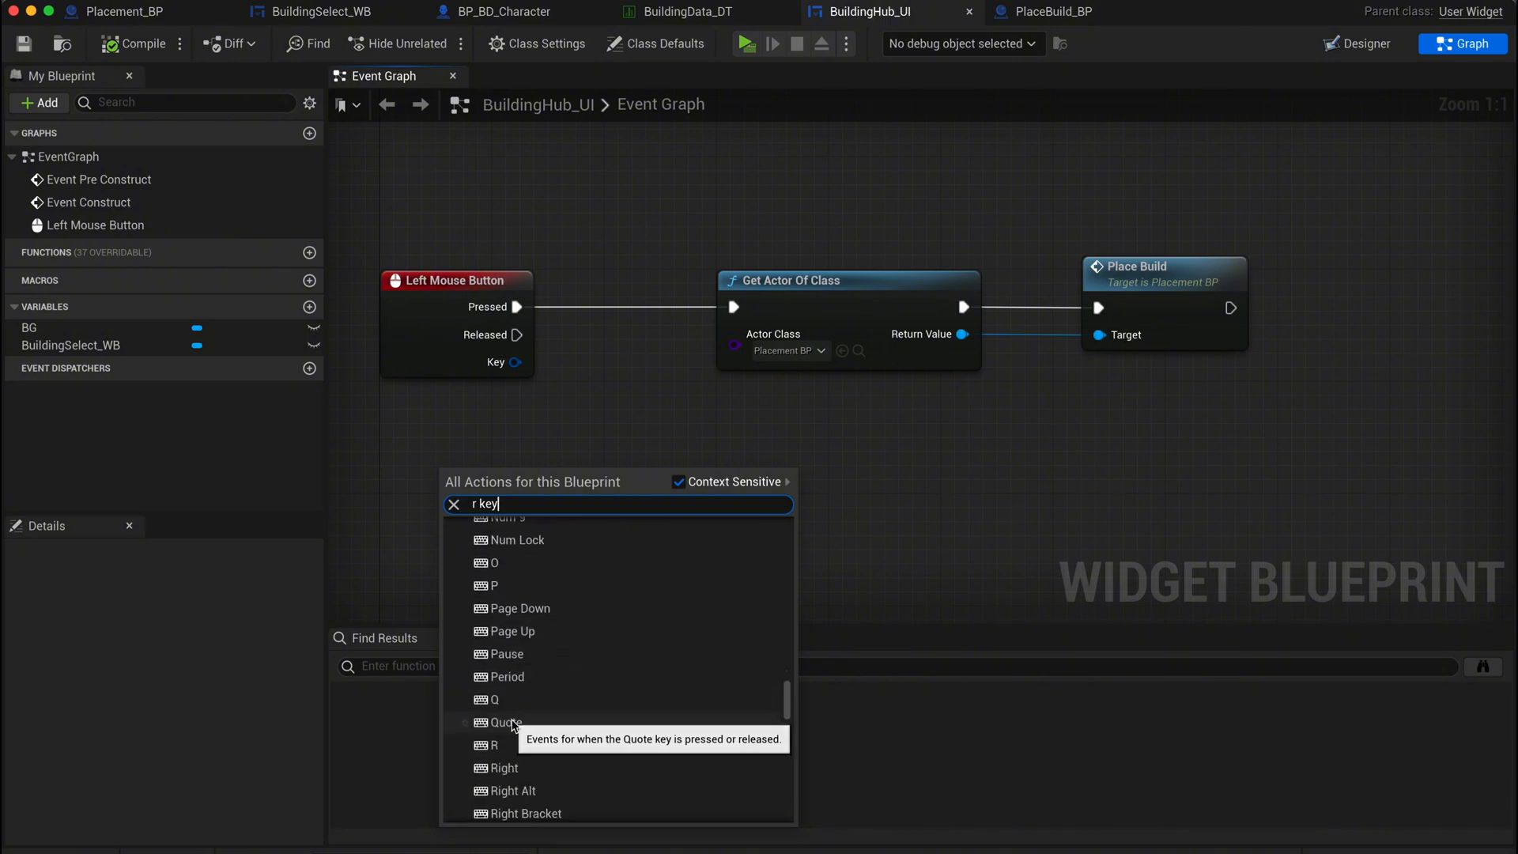
{"action": "left_click", "coordinate": [489, 745]}
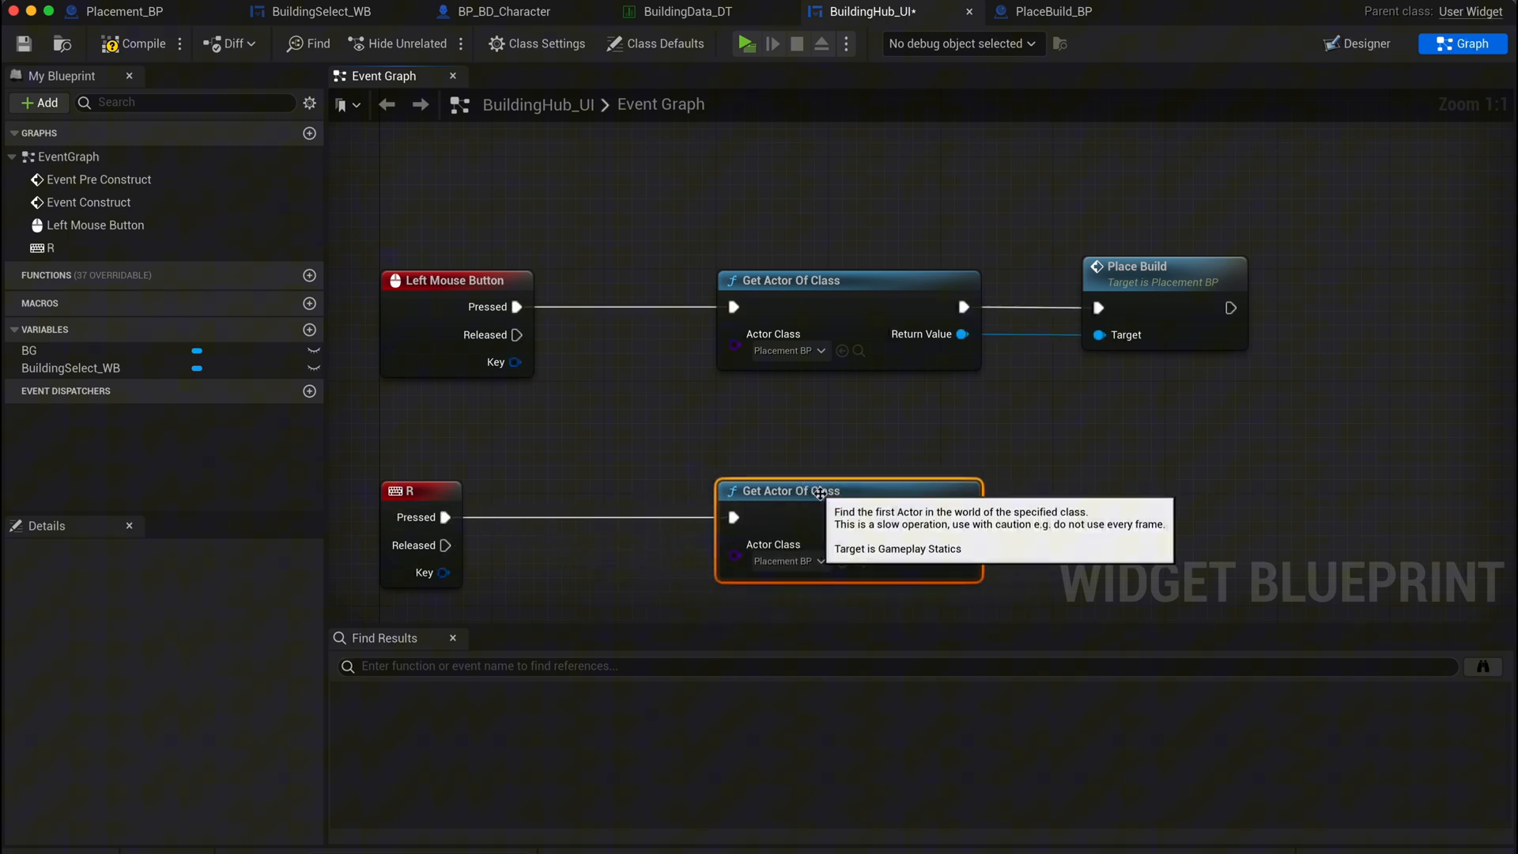
- On R, set Placement_BP's Rotate variable to Rotate plus 90
{"action": "left_click_drag", "start_coordinate": [964, 333], "coordinate": [888, 535]}
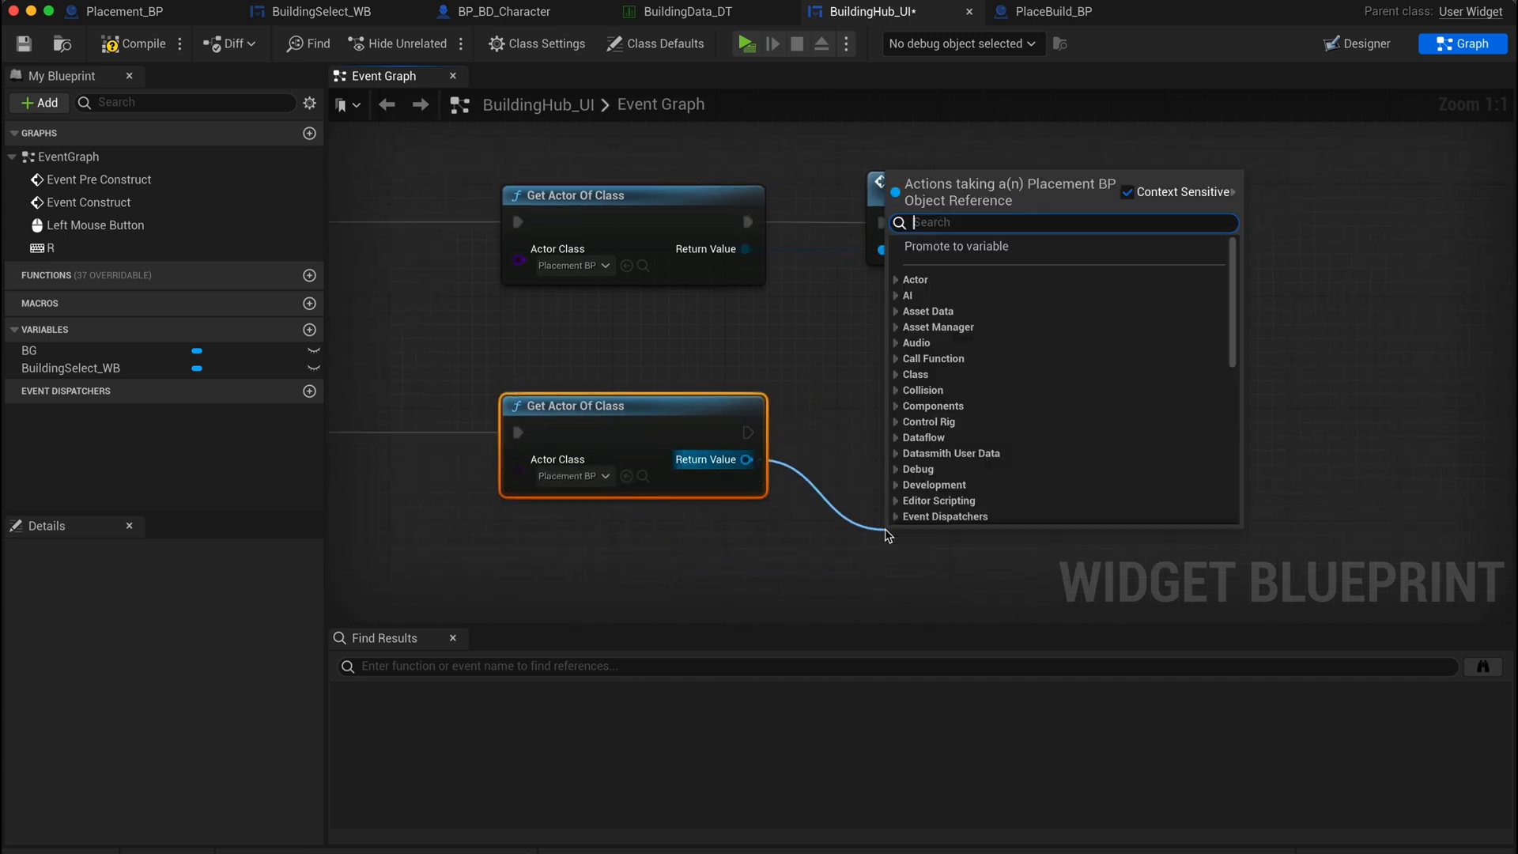
{"action": "type", "text": "set rotate"}
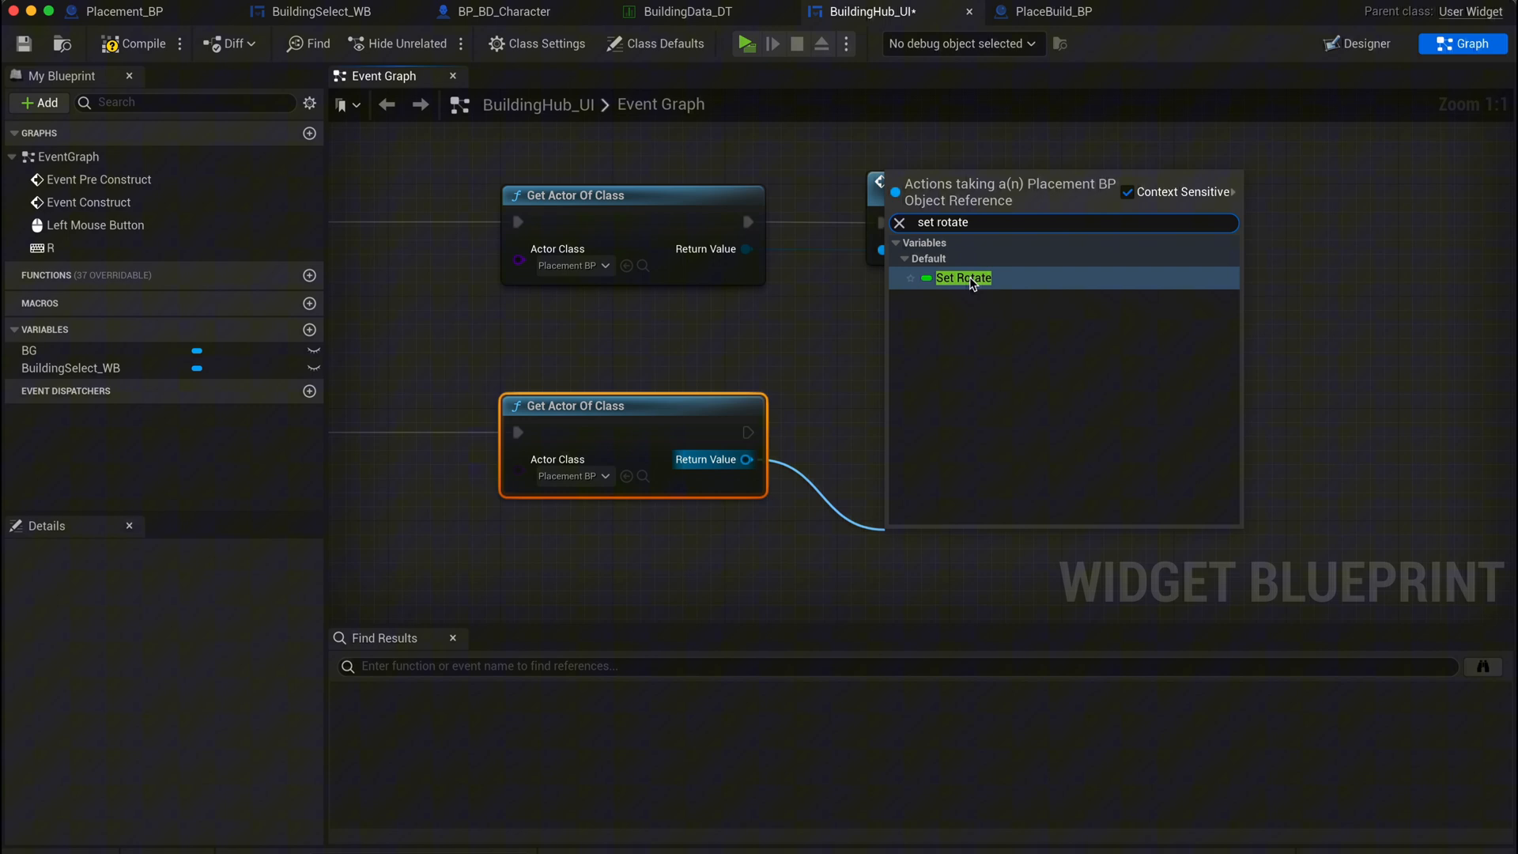
{"action": "left_click", "coordinate": [963, 277]}
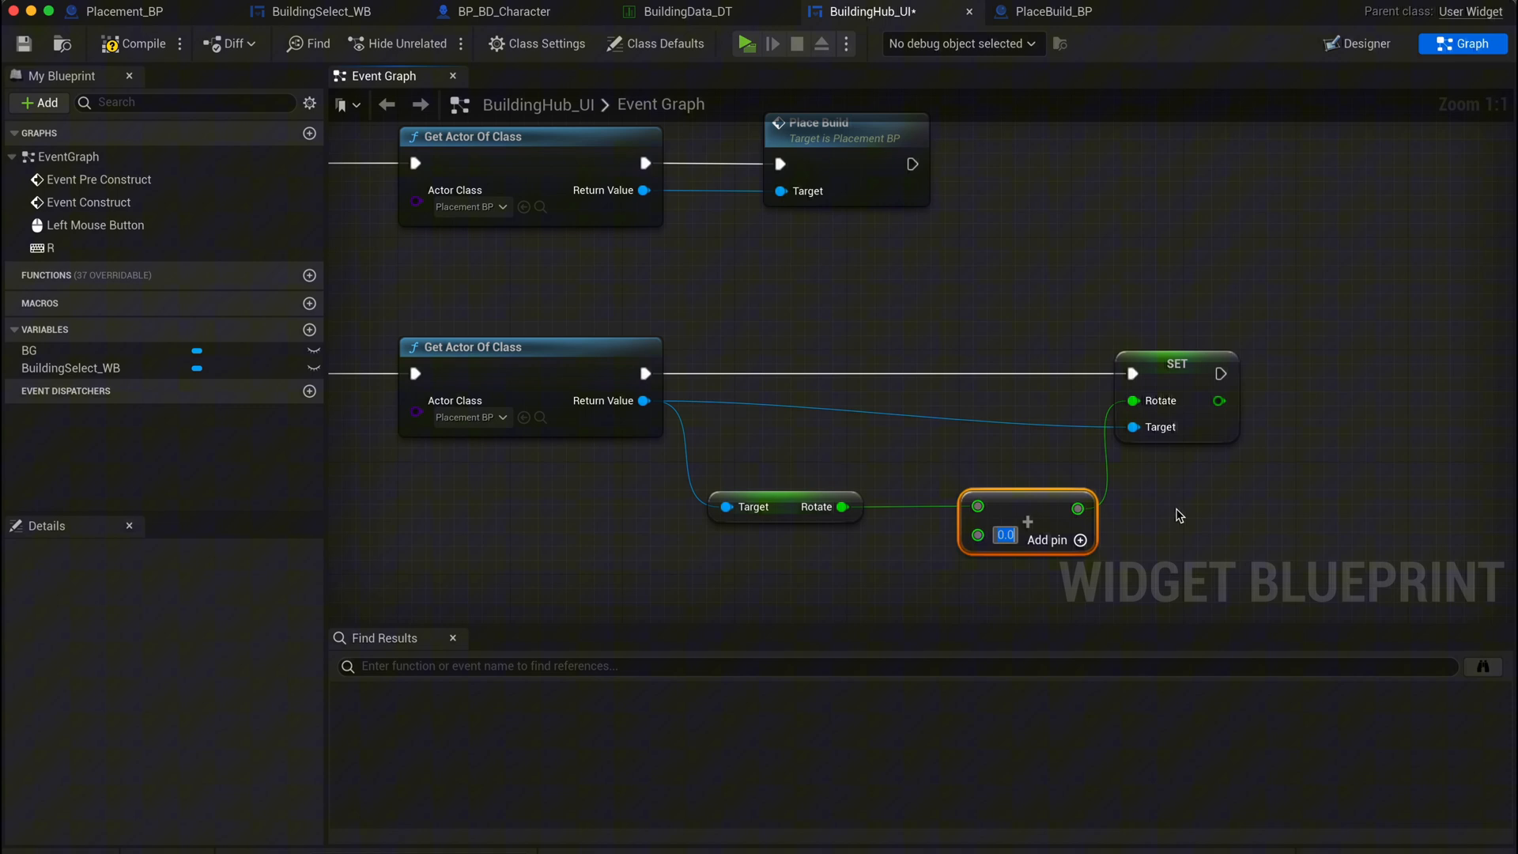
{"action": "type", "text": "90.0"}
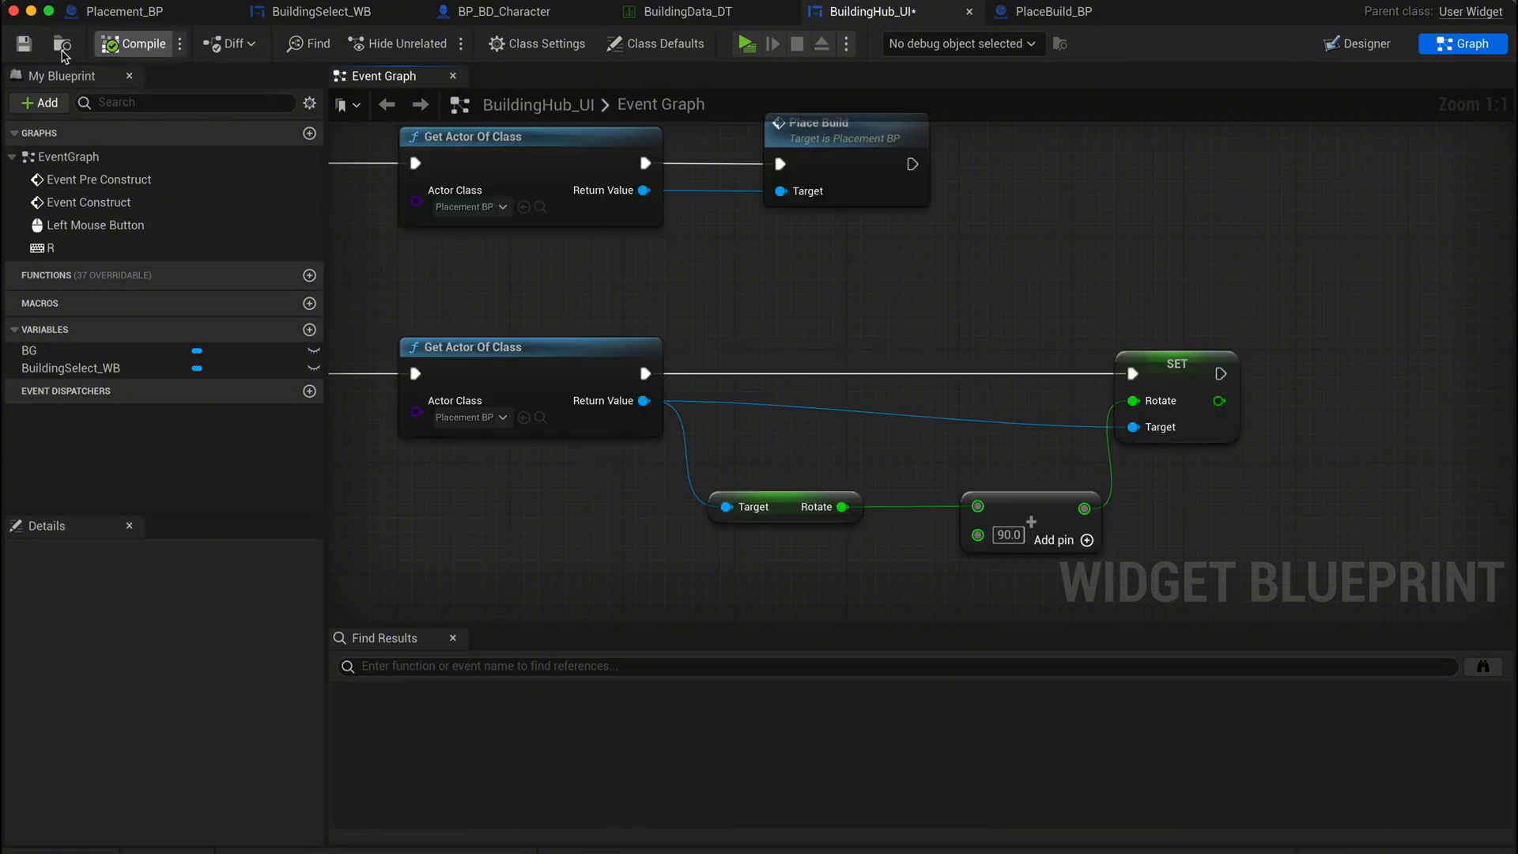
{"action": "mouse_move", "coordinate": [745, 44]}
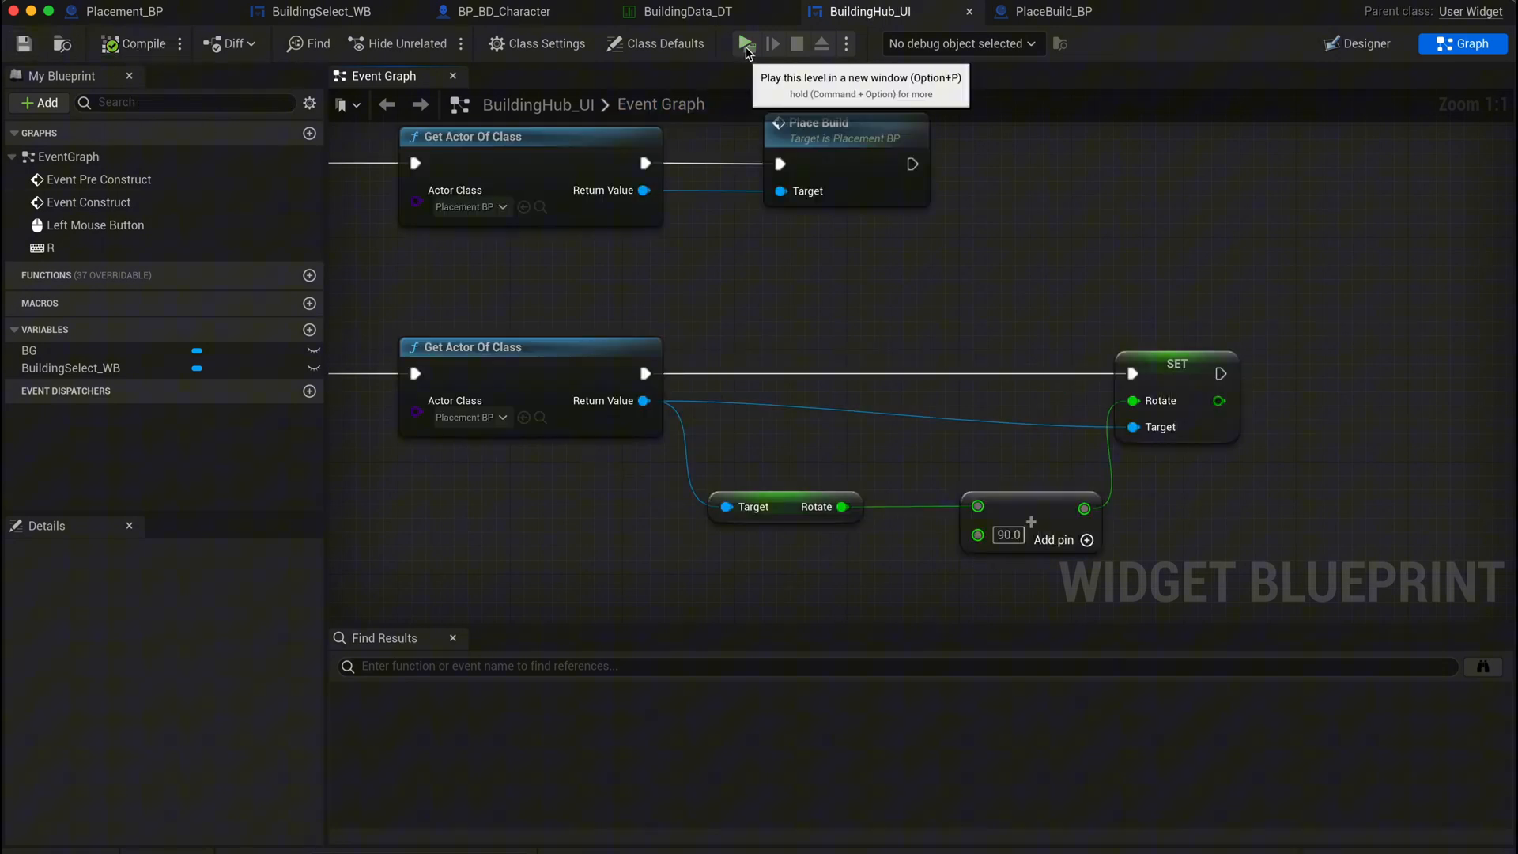
- Play the level to test the building hub
{"action": "left_click", "coordinate": [743, 43]}
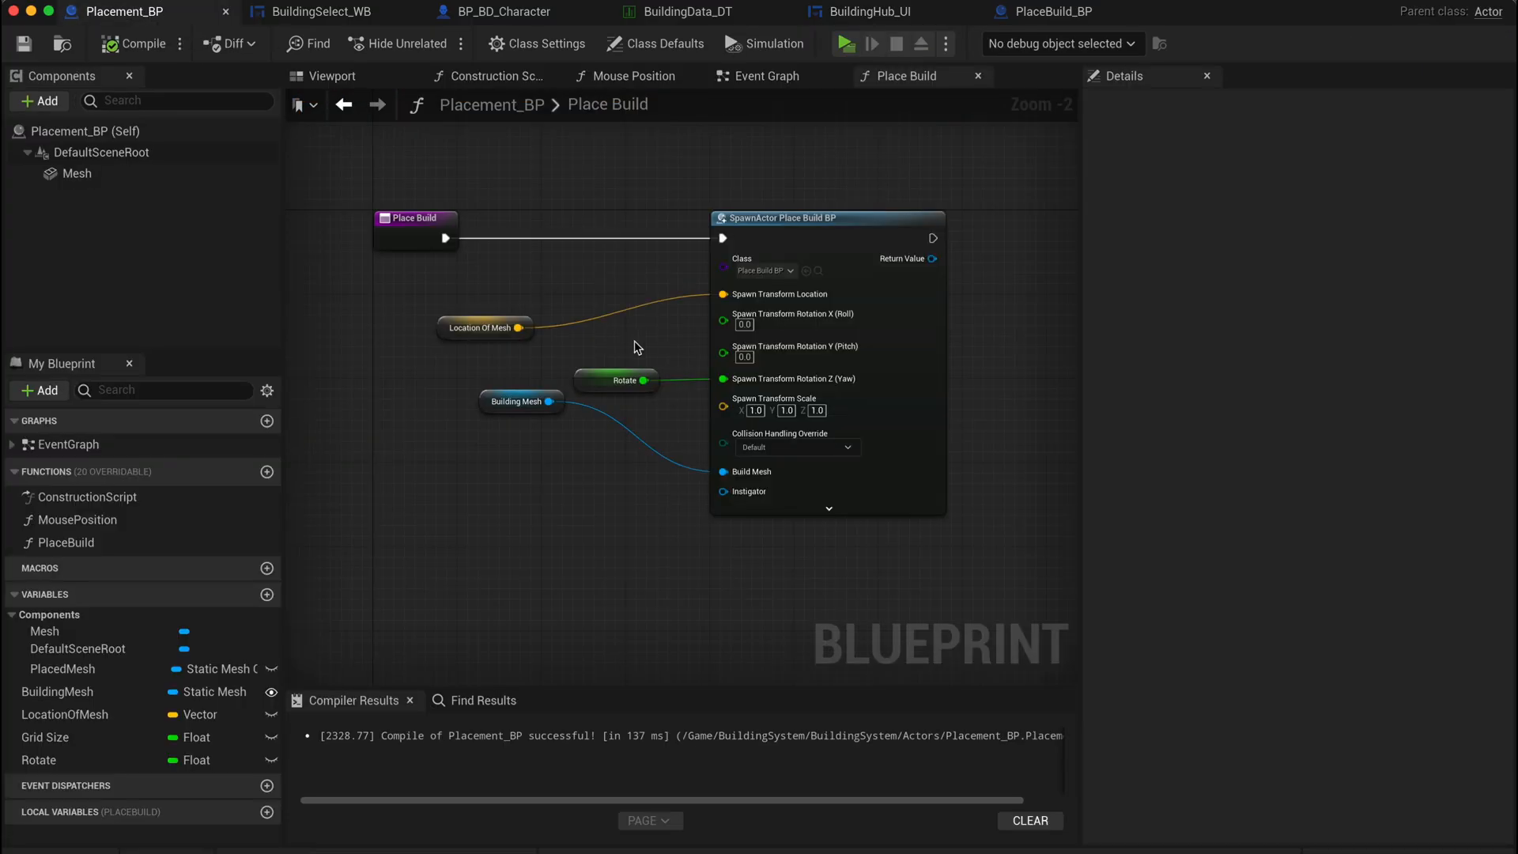
- Add a Set Overlay Material node after Set Static Mesh in Placement_BP's Event Graph
{"action": "left_click", "coordinate": [766, 75]}
{"action": "type", "text": "set"}
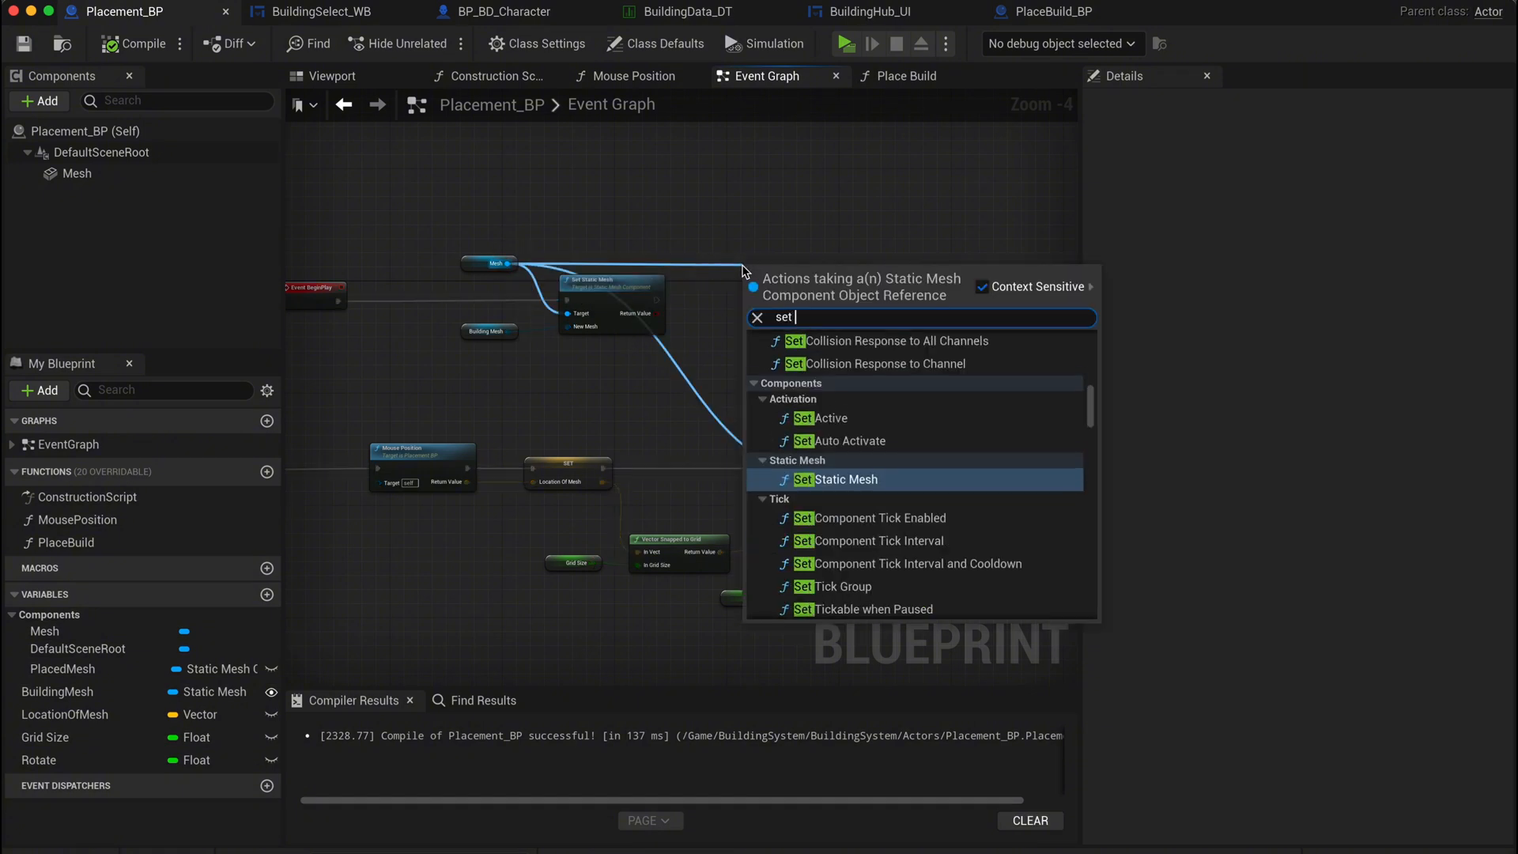
{"action": "left_click", "coordinate": [835, 479]}
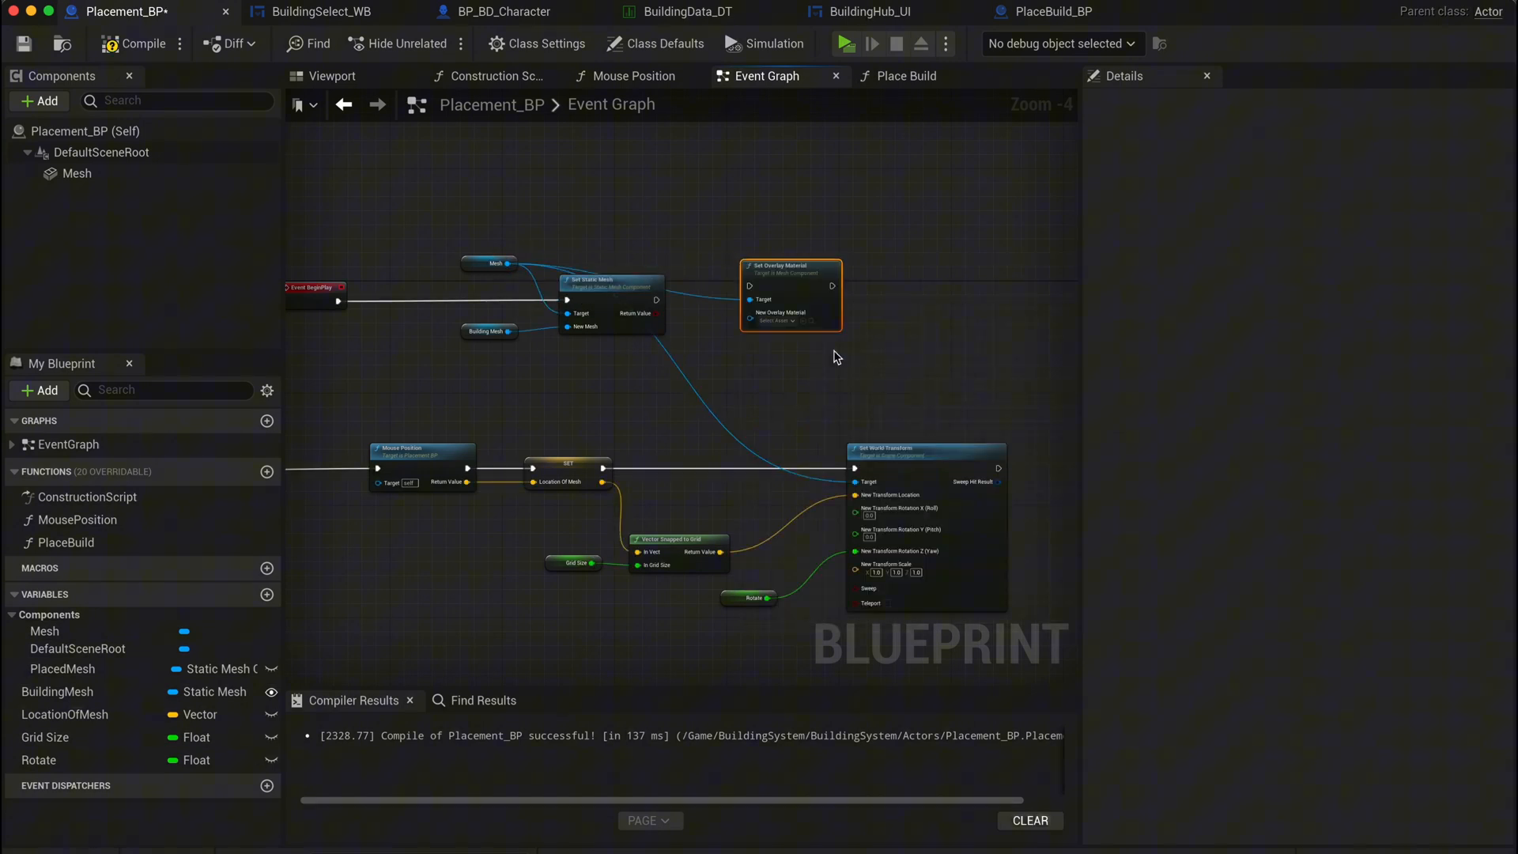
{"action": "mouse_move", "coordinate": [798, 297]}
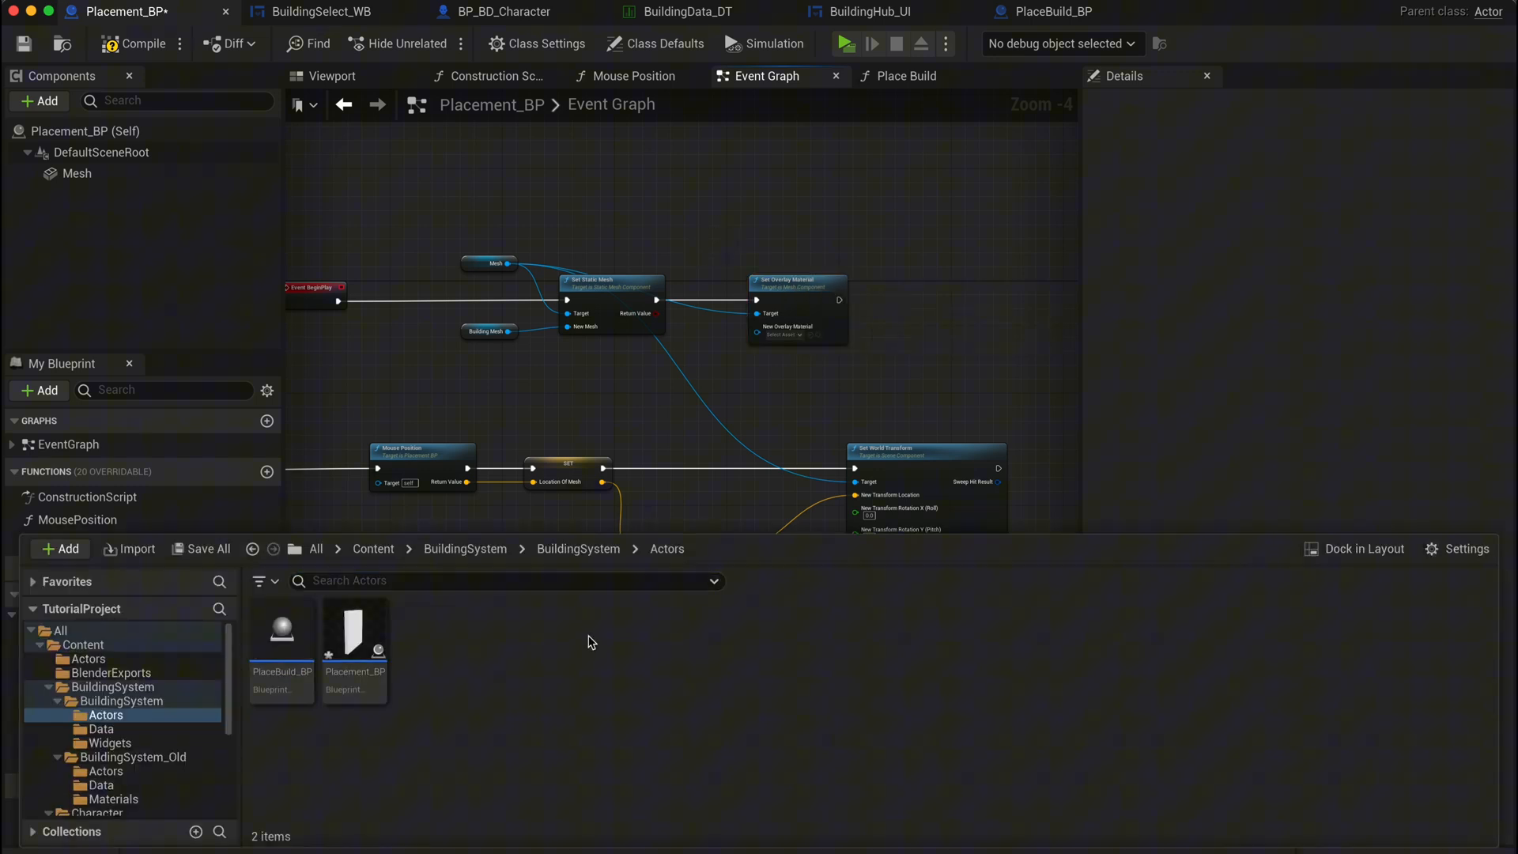
{"action": "left_click", "coordinate": [121, 701]}
{"action": "type", "text": "M"}
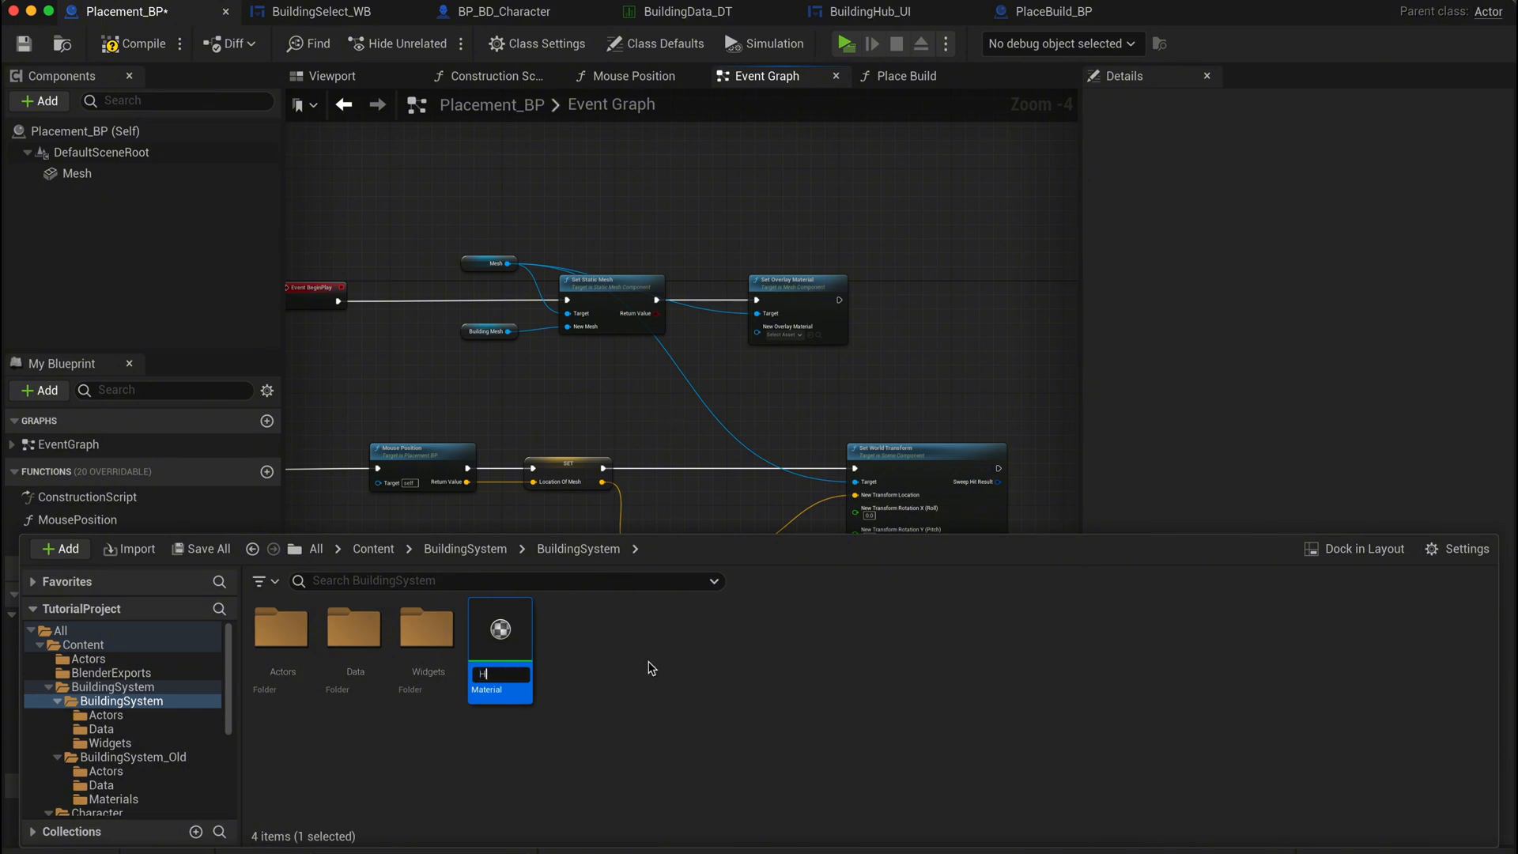
- Name the new material Glow_M and open it in the material editor
{"action": "type", "text": "Glow_M"}
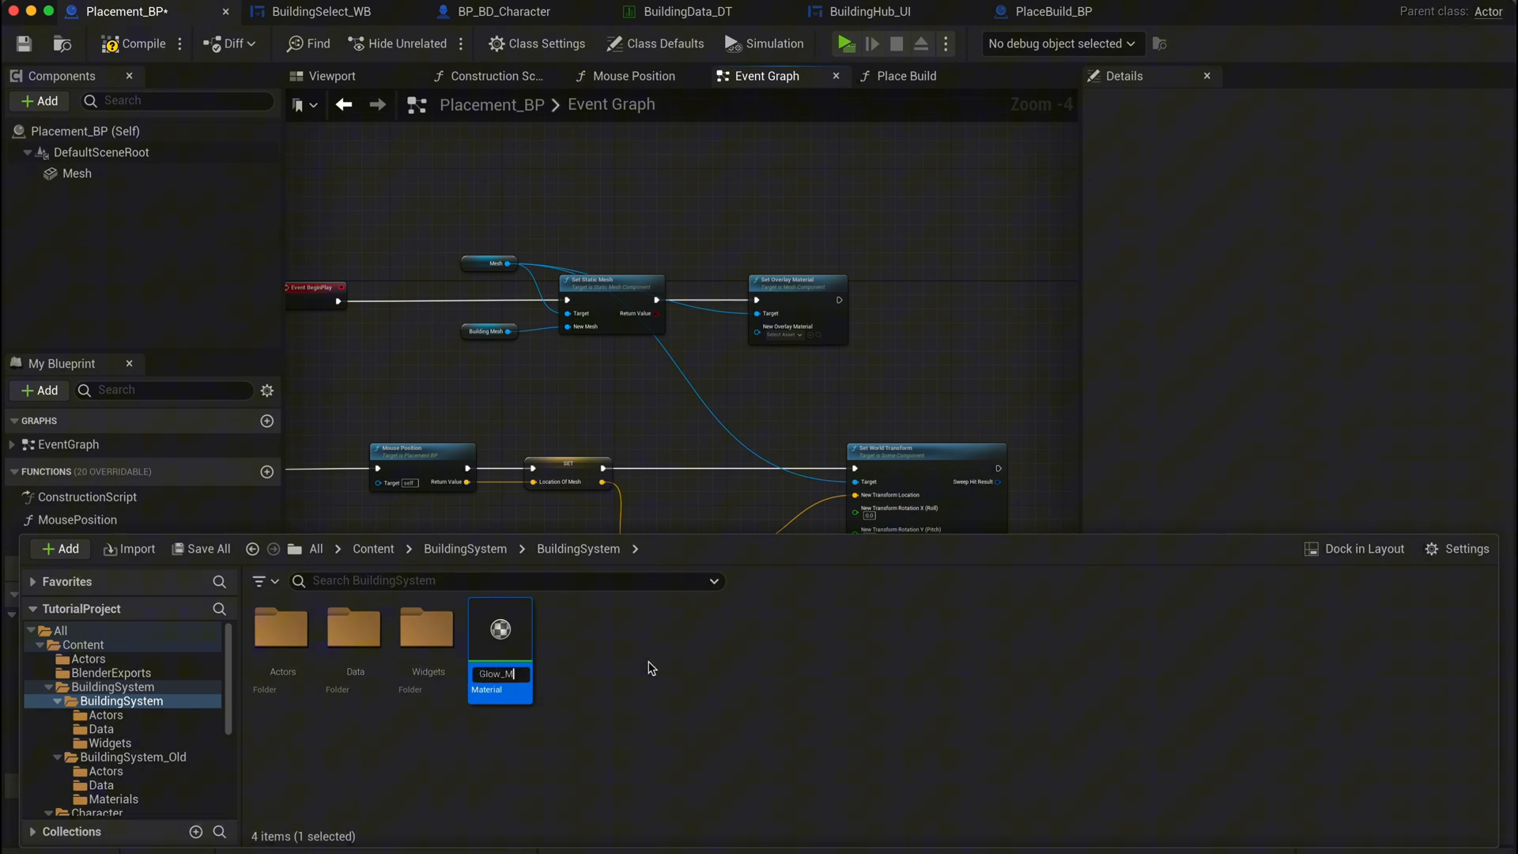
{"action": "double_click", "coordinate": [500, 629]}
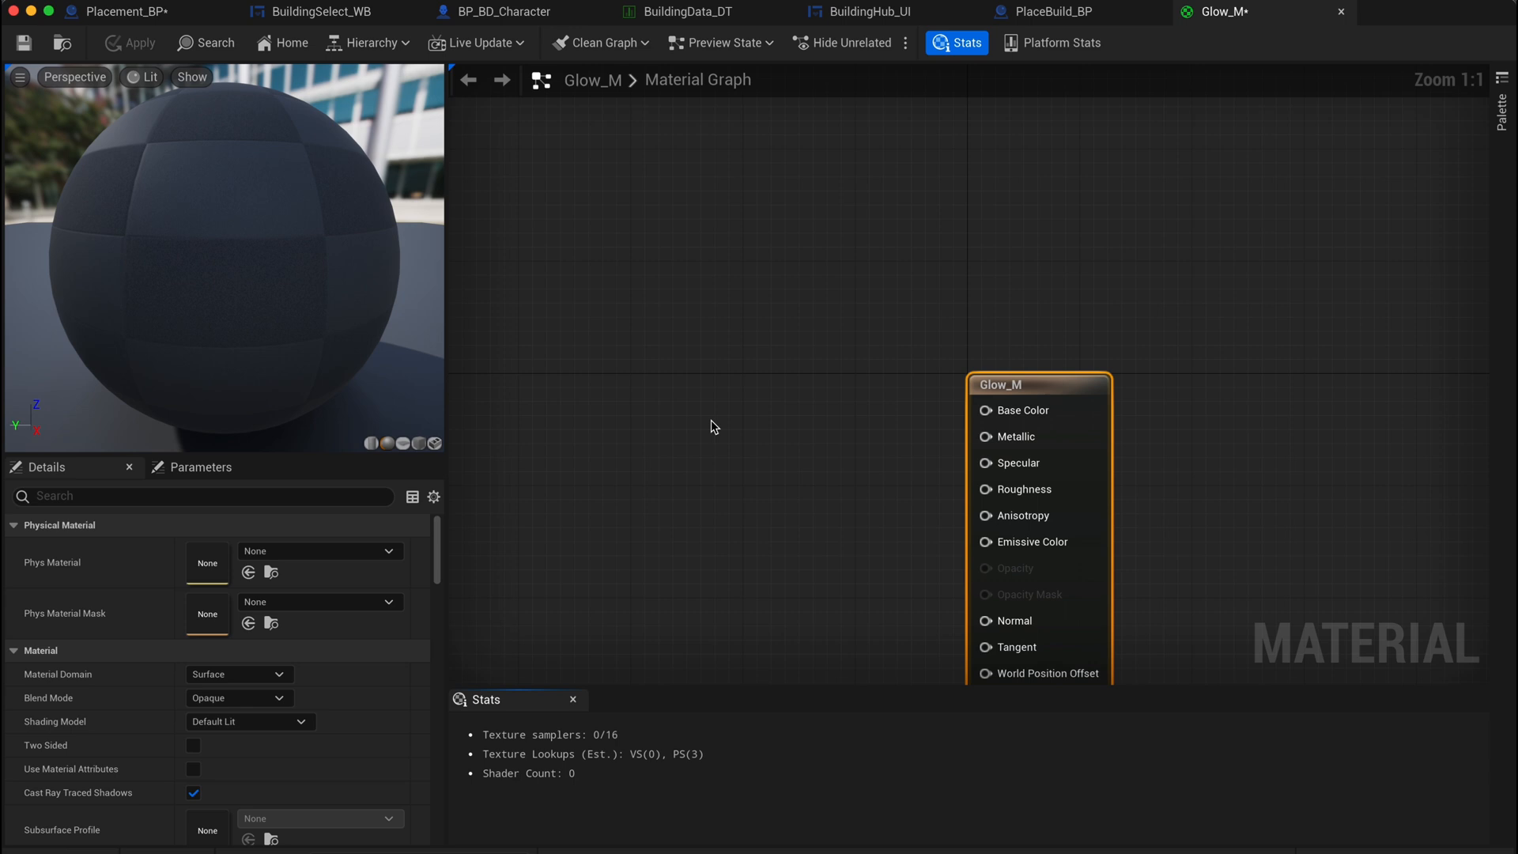
- Make Glow_M translucent with a bright green colour fed through an Add node into Emissive
{"action": "left_click", "coordinate": [237, 698]}
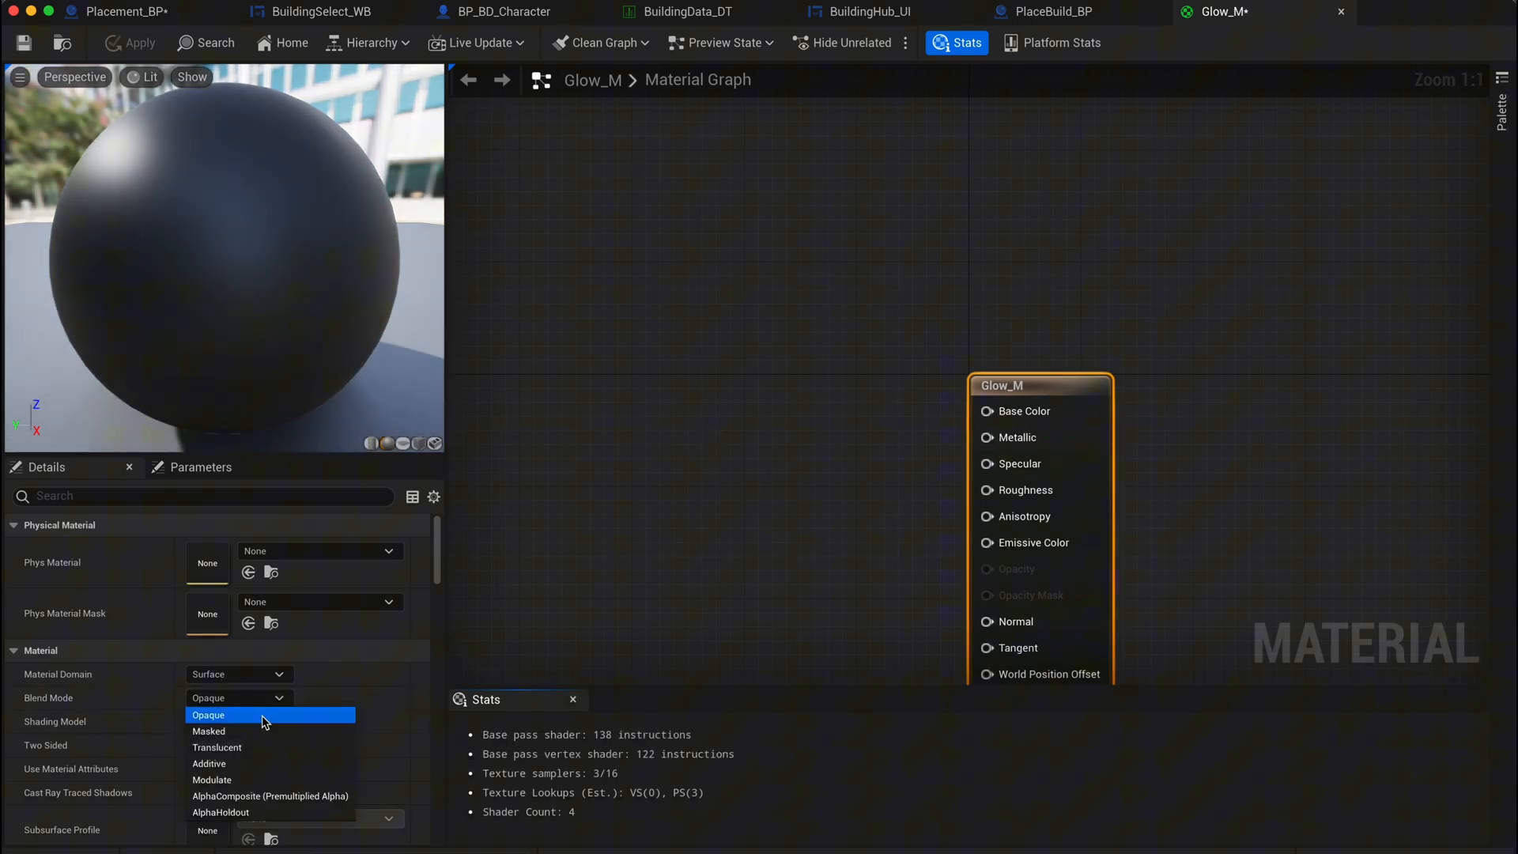
{"action": "left_click", "coordinate": [217, 747]}
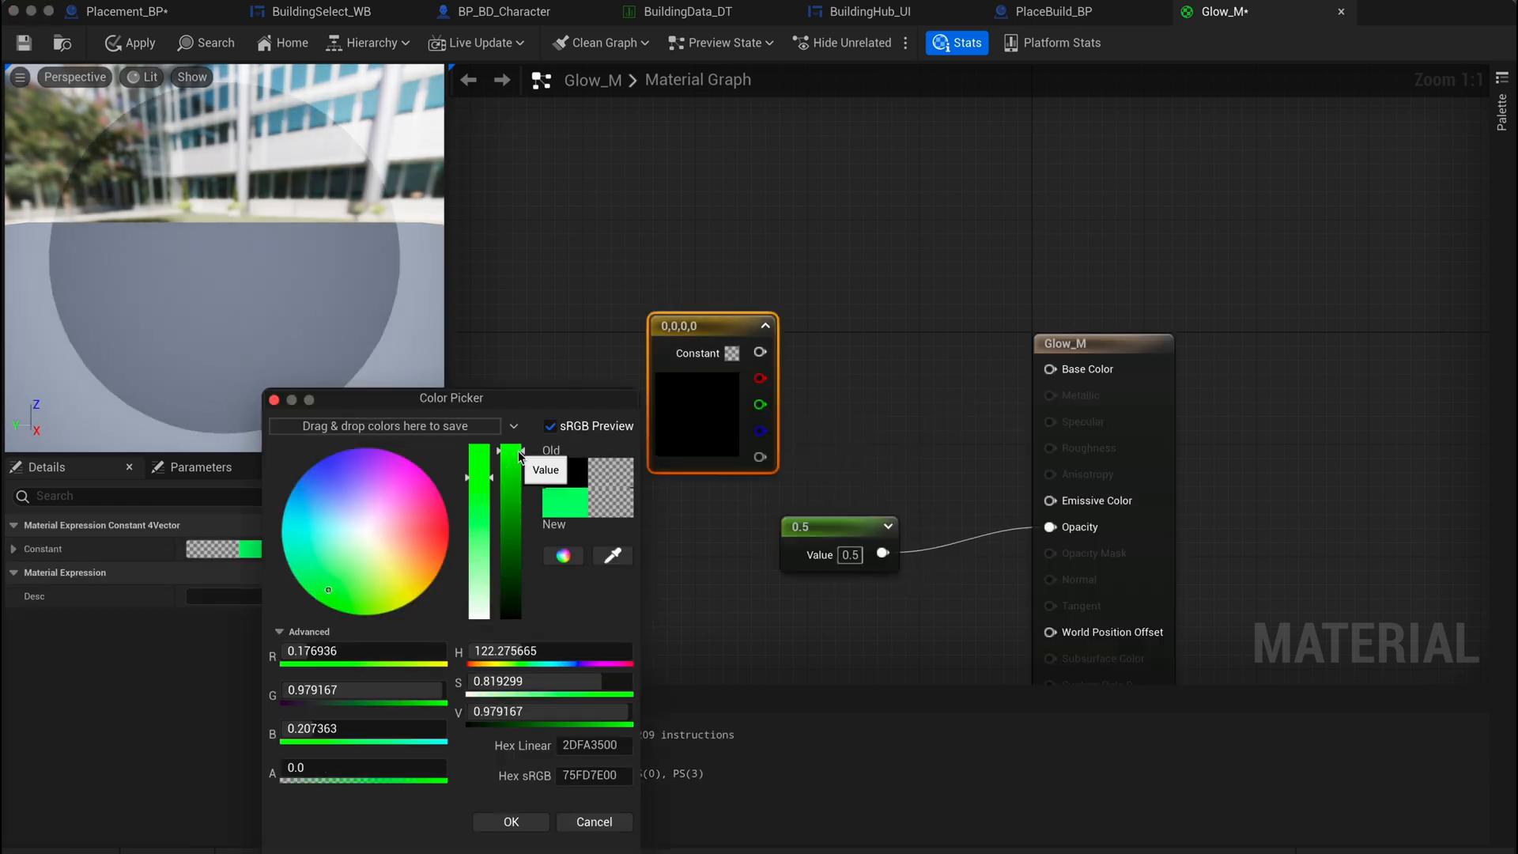
{"action": "left_click", "coordinate": [510, 822]}
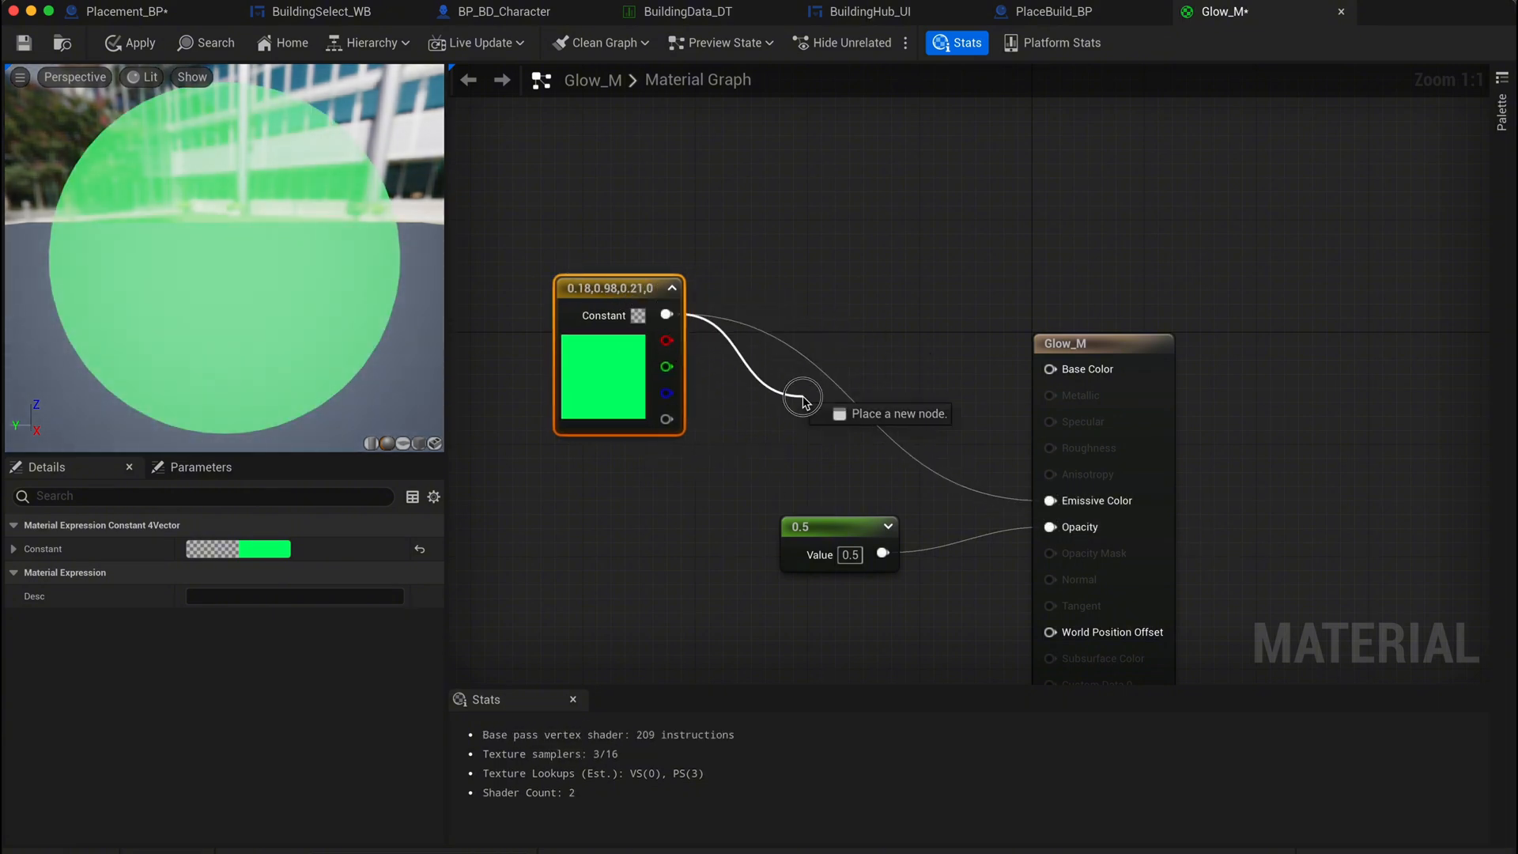
{"action": "type", "text": "add"}
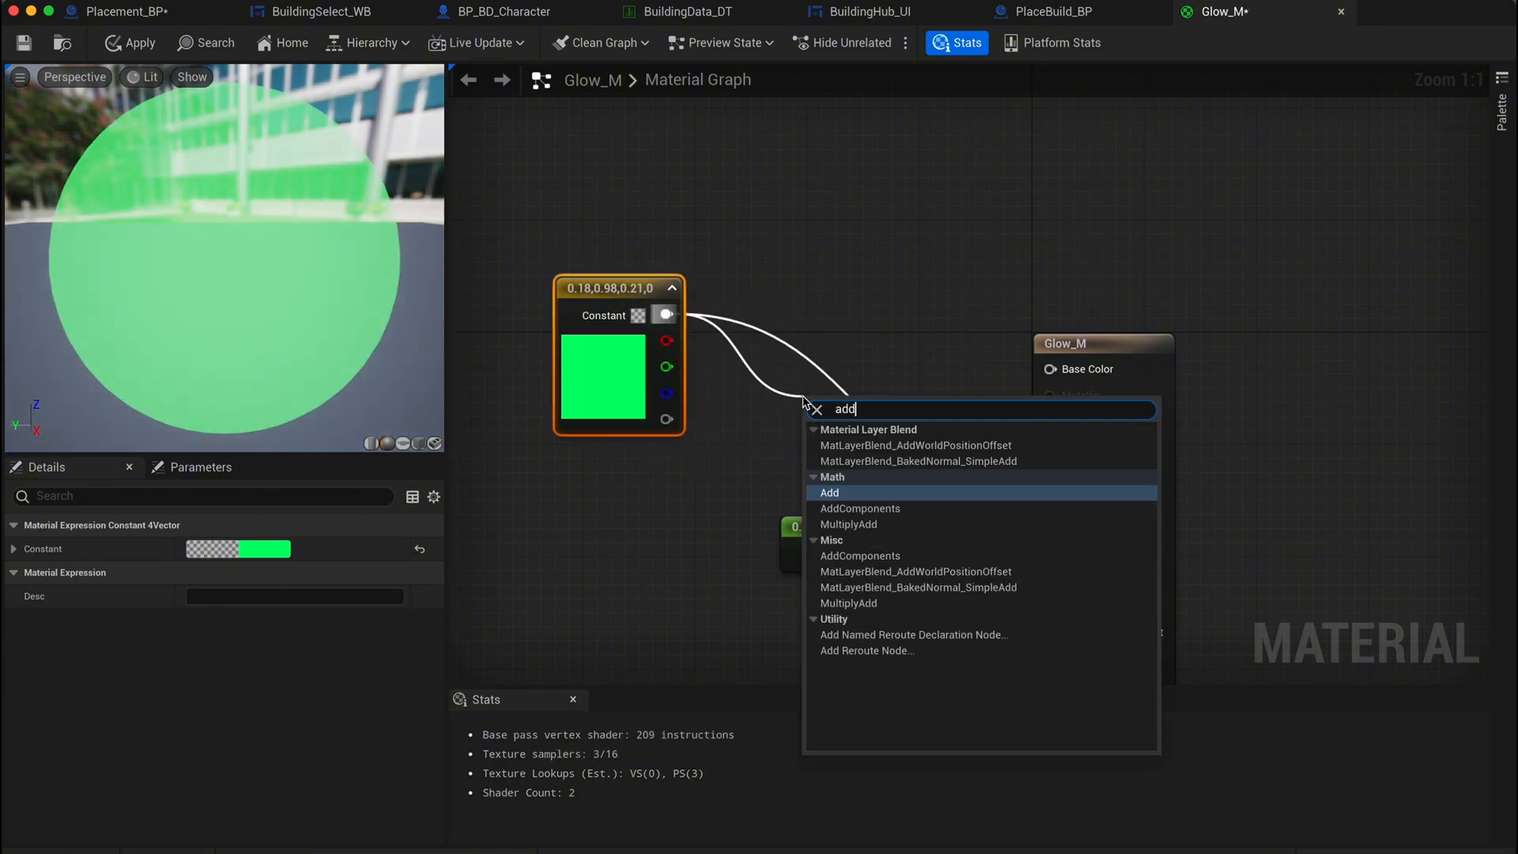
{"action": "left_click", "coordinate": [830, 492]}
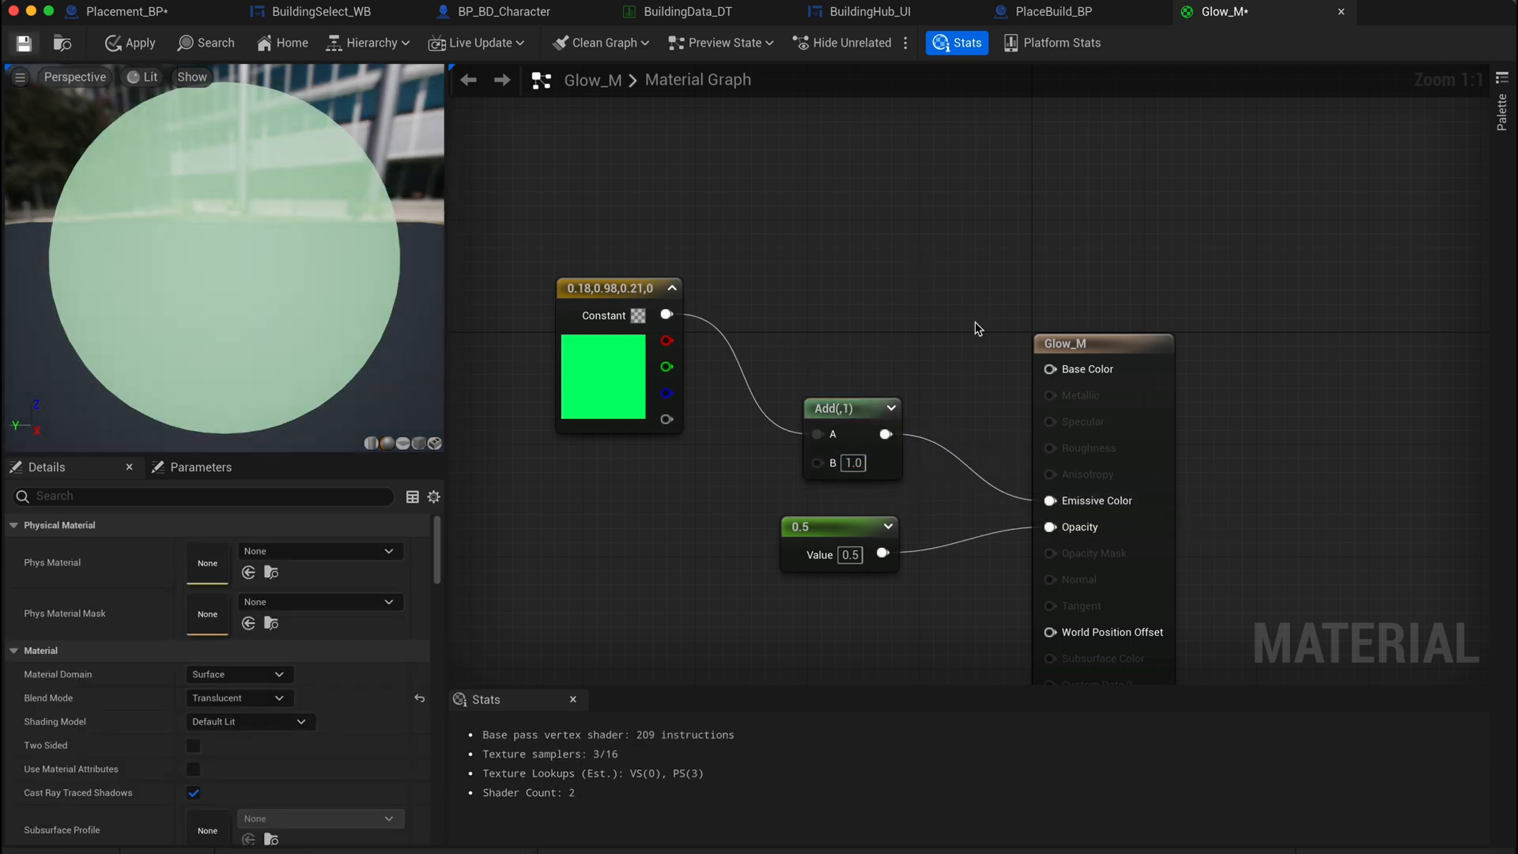
- Save Glow_M and assign it as the placement's New Overlay Material
{"action": "left_click", "coordinate": [119, 11]}
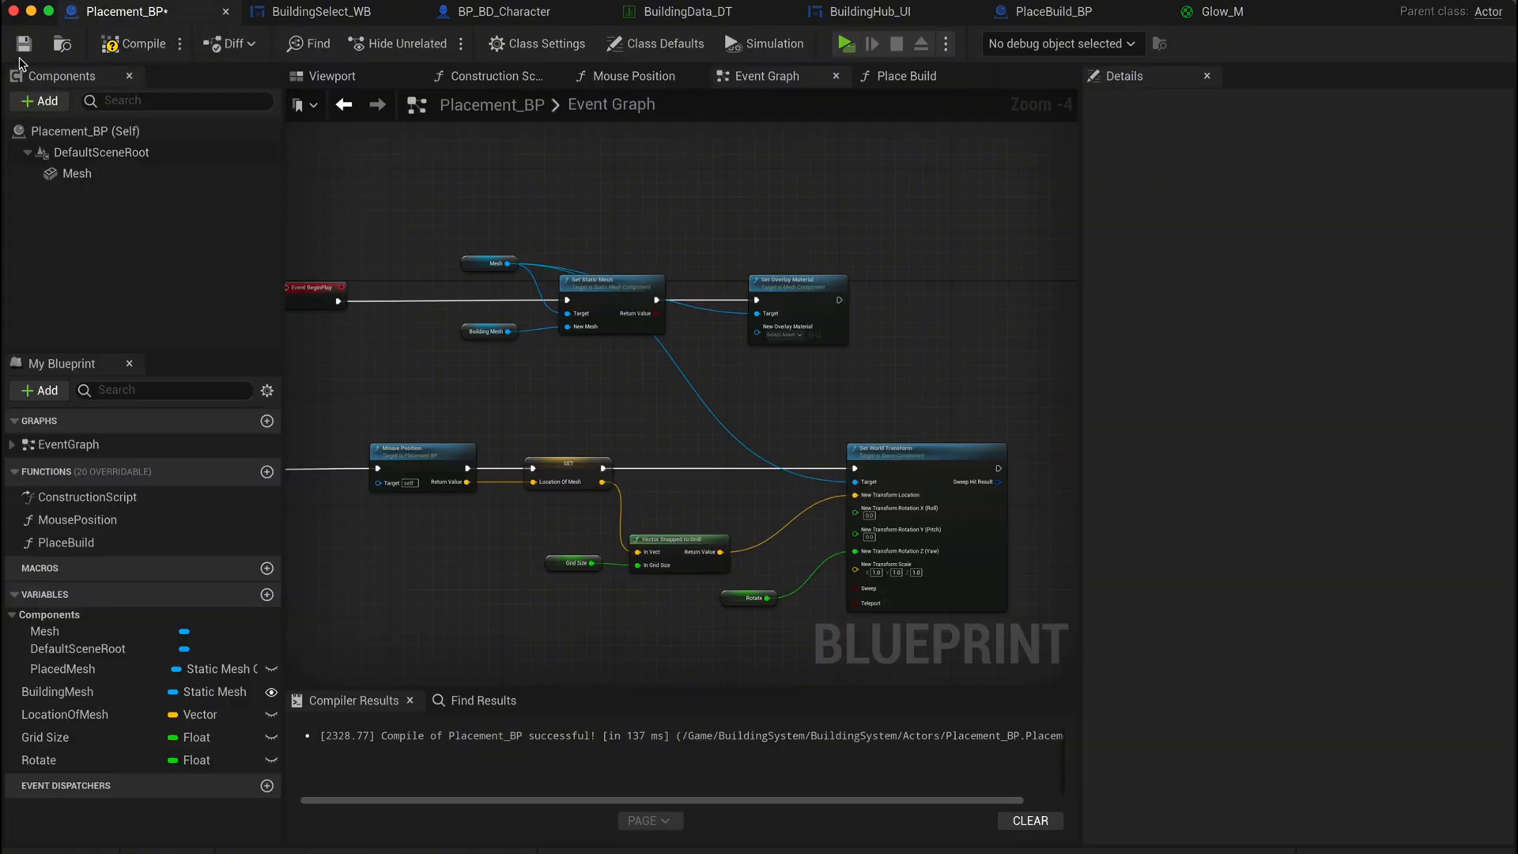
{"action": "left_click", "coordinate": [780, 334]}
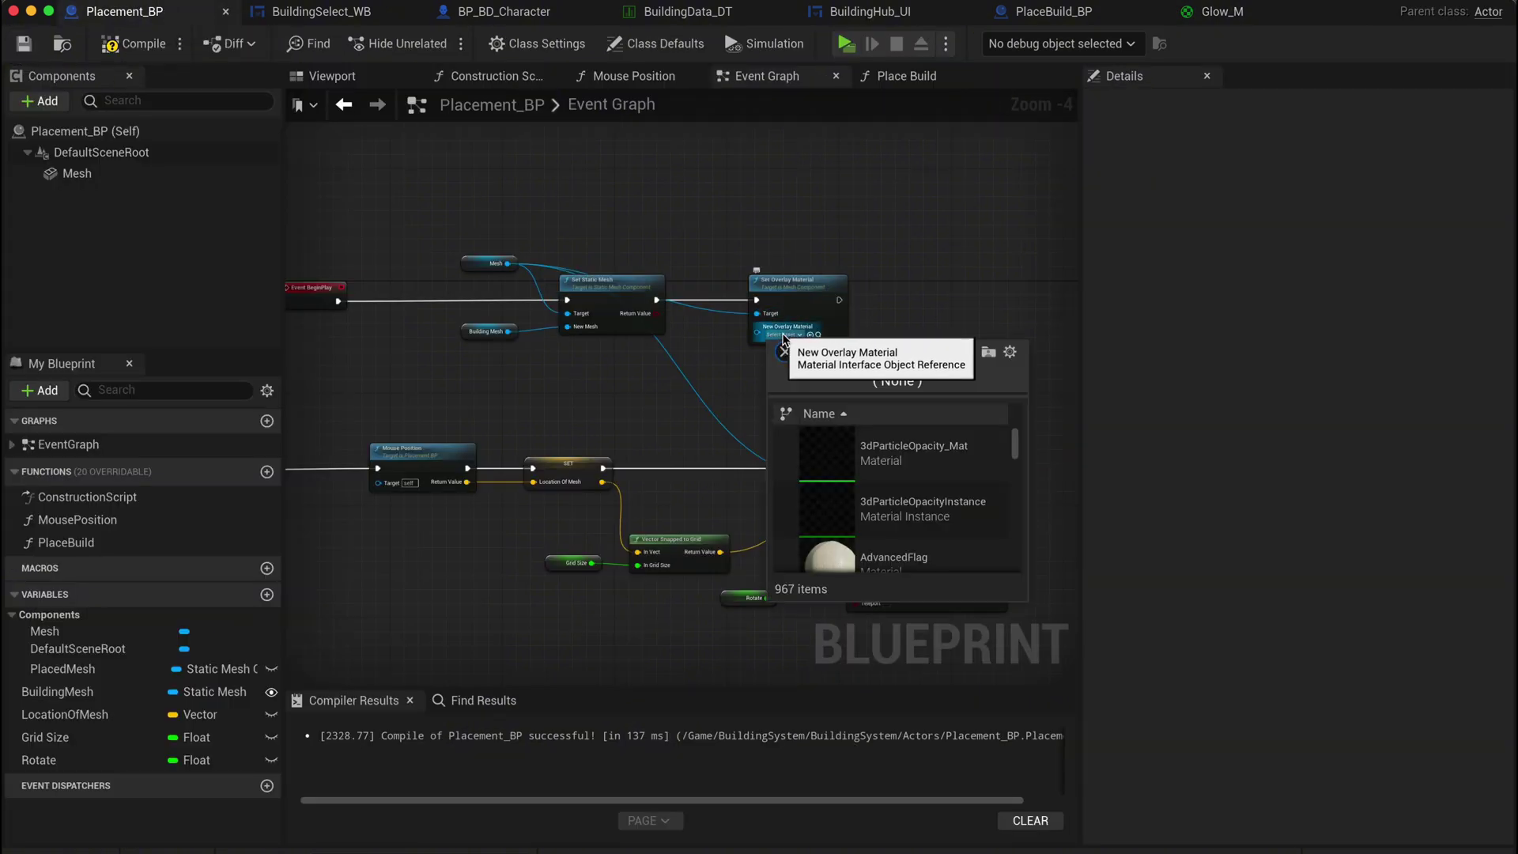
{"action": "left_click", "coordinate": [846, 43]}
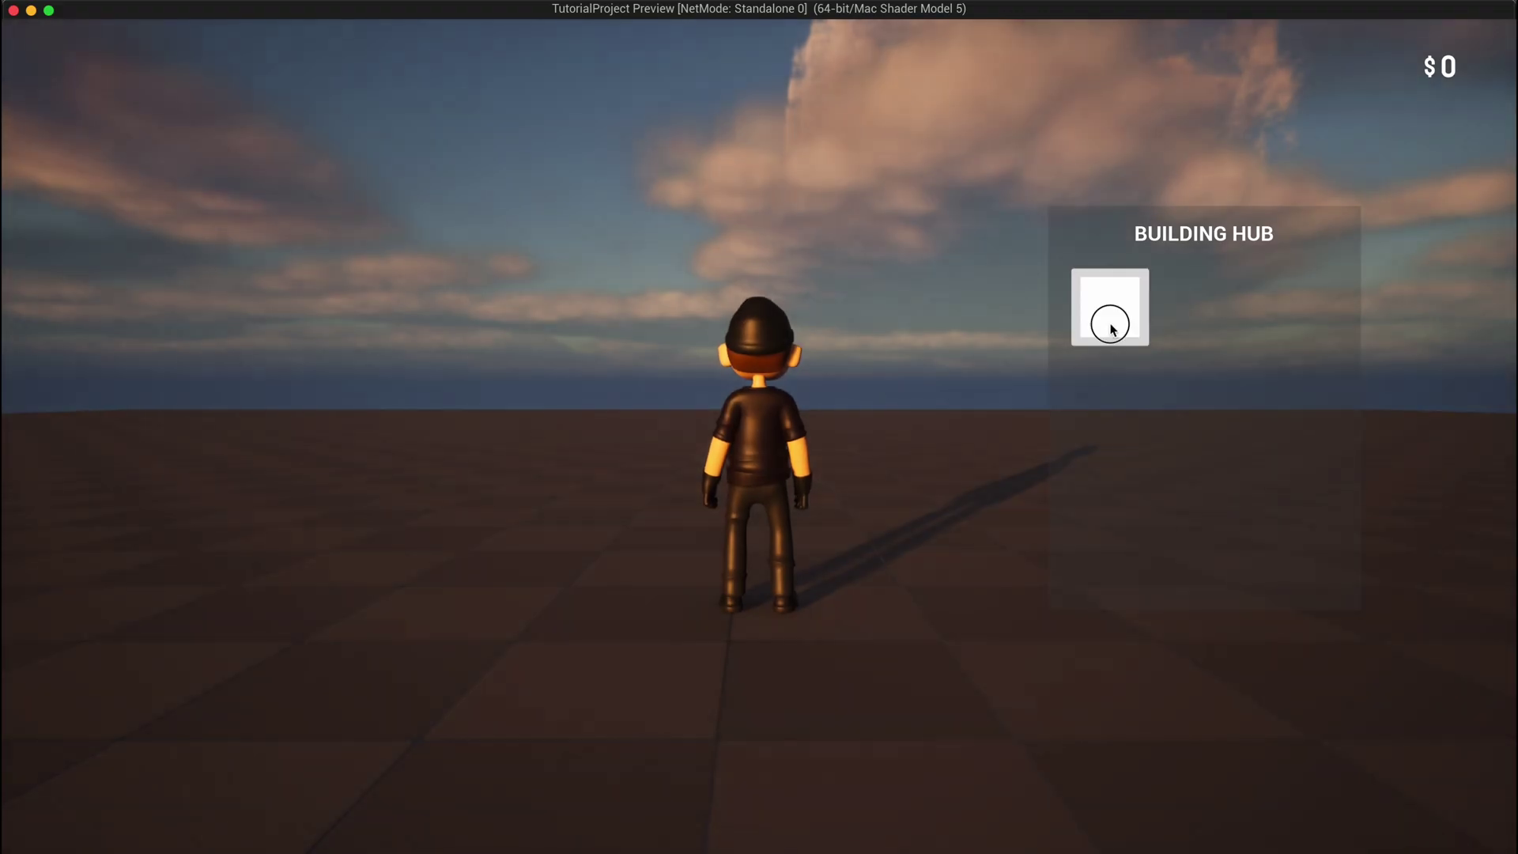
- Pick the wall piece from the building hub in the play window
{"action": "left_click", "coordinate": [1113, 313]}
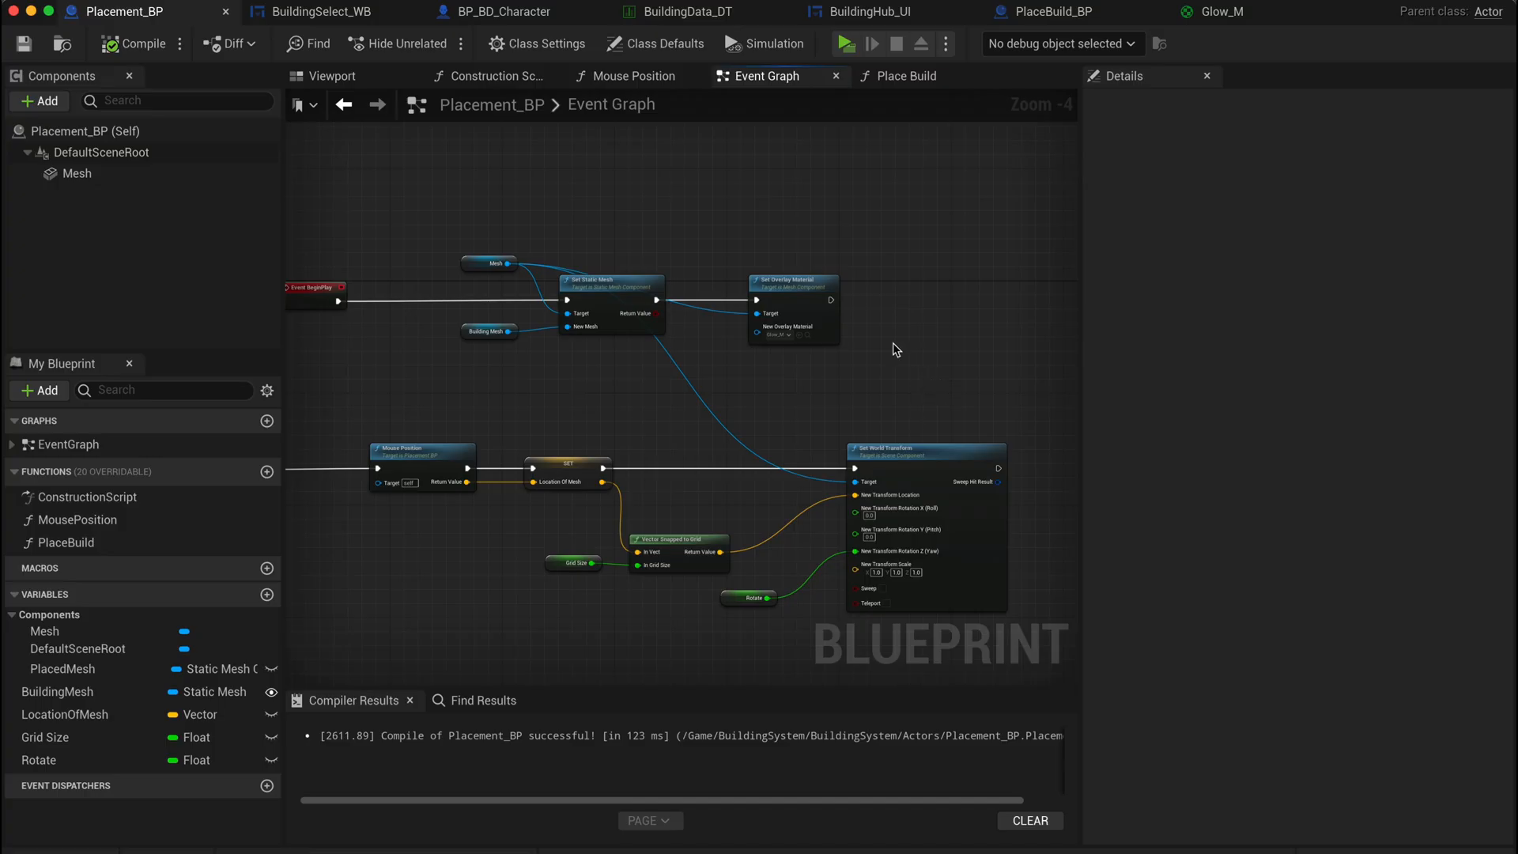
- Duplicate the WallOne row in BuildingData_DT as DoorOne
{"action": "left_click", "coordinate": [684, 11]}
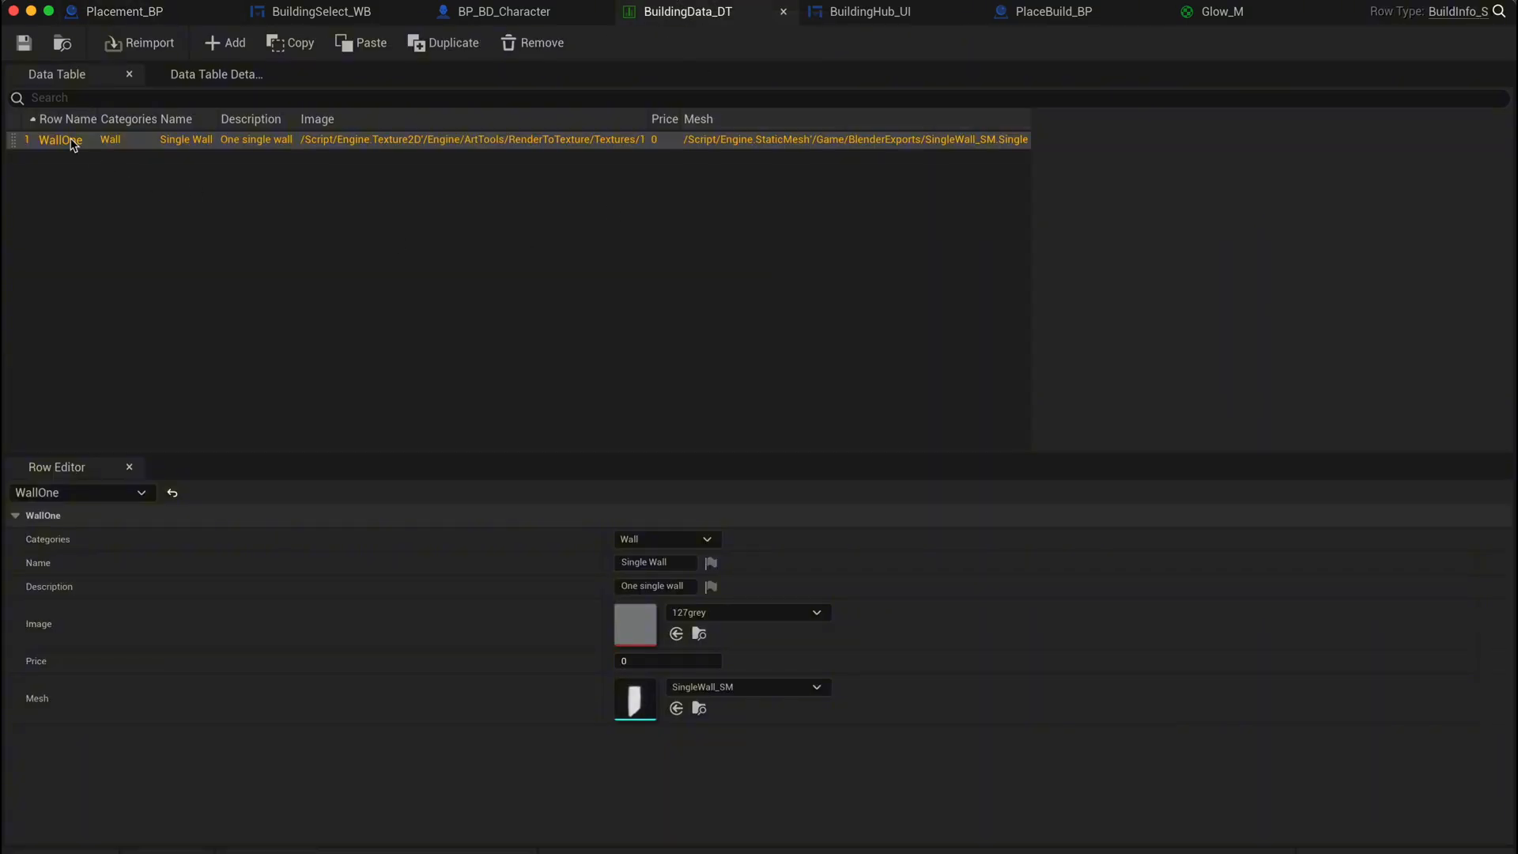
{"action": "right_click", "coordinate": [63, 141]}
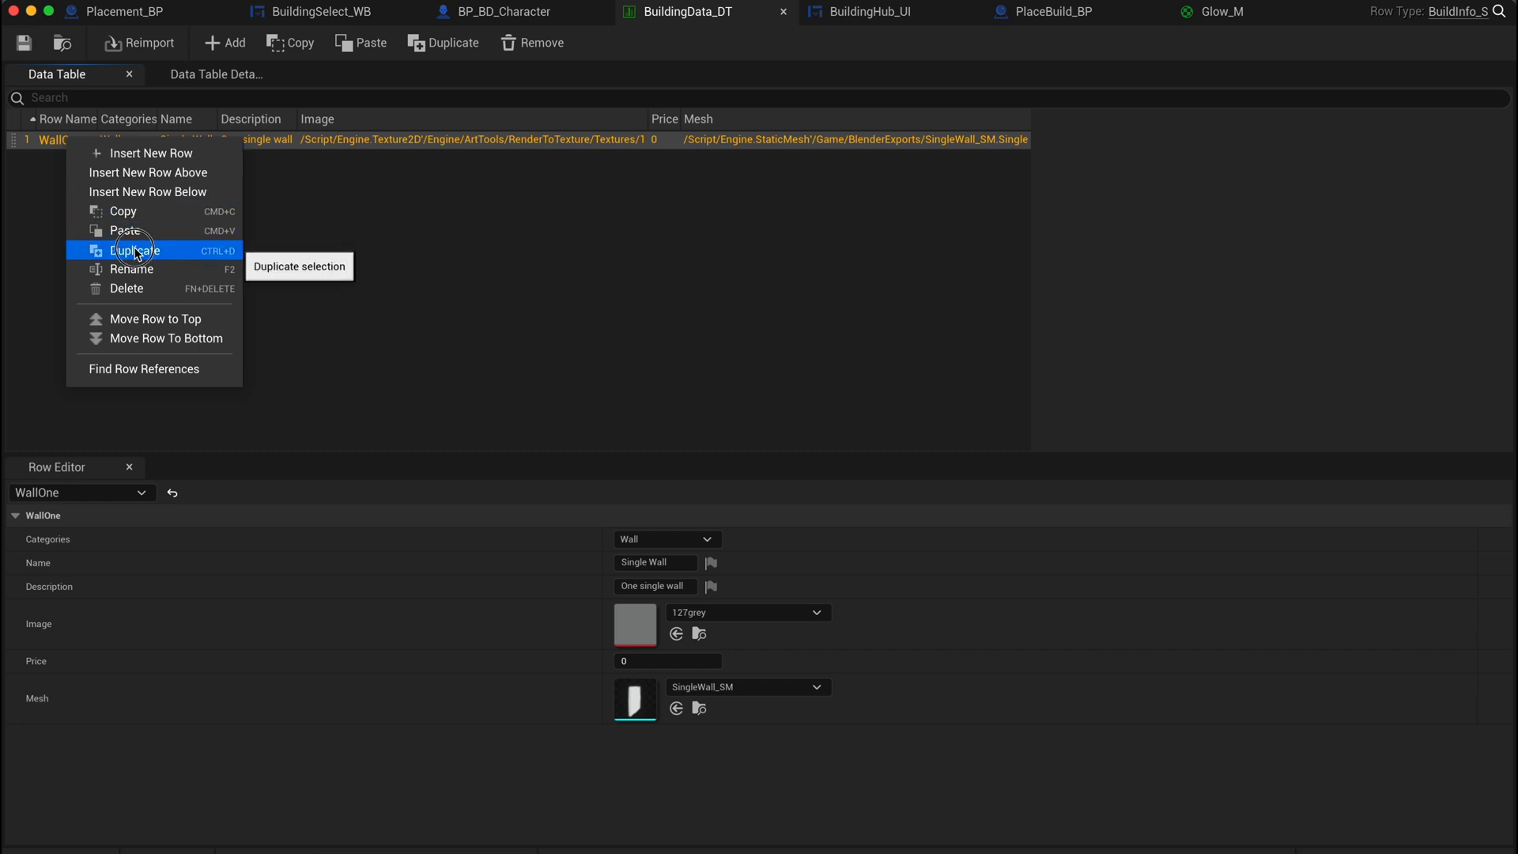
{"action": "left_click", "coordinate": [138, 250]}
{"action": "type", "text": "Door"}
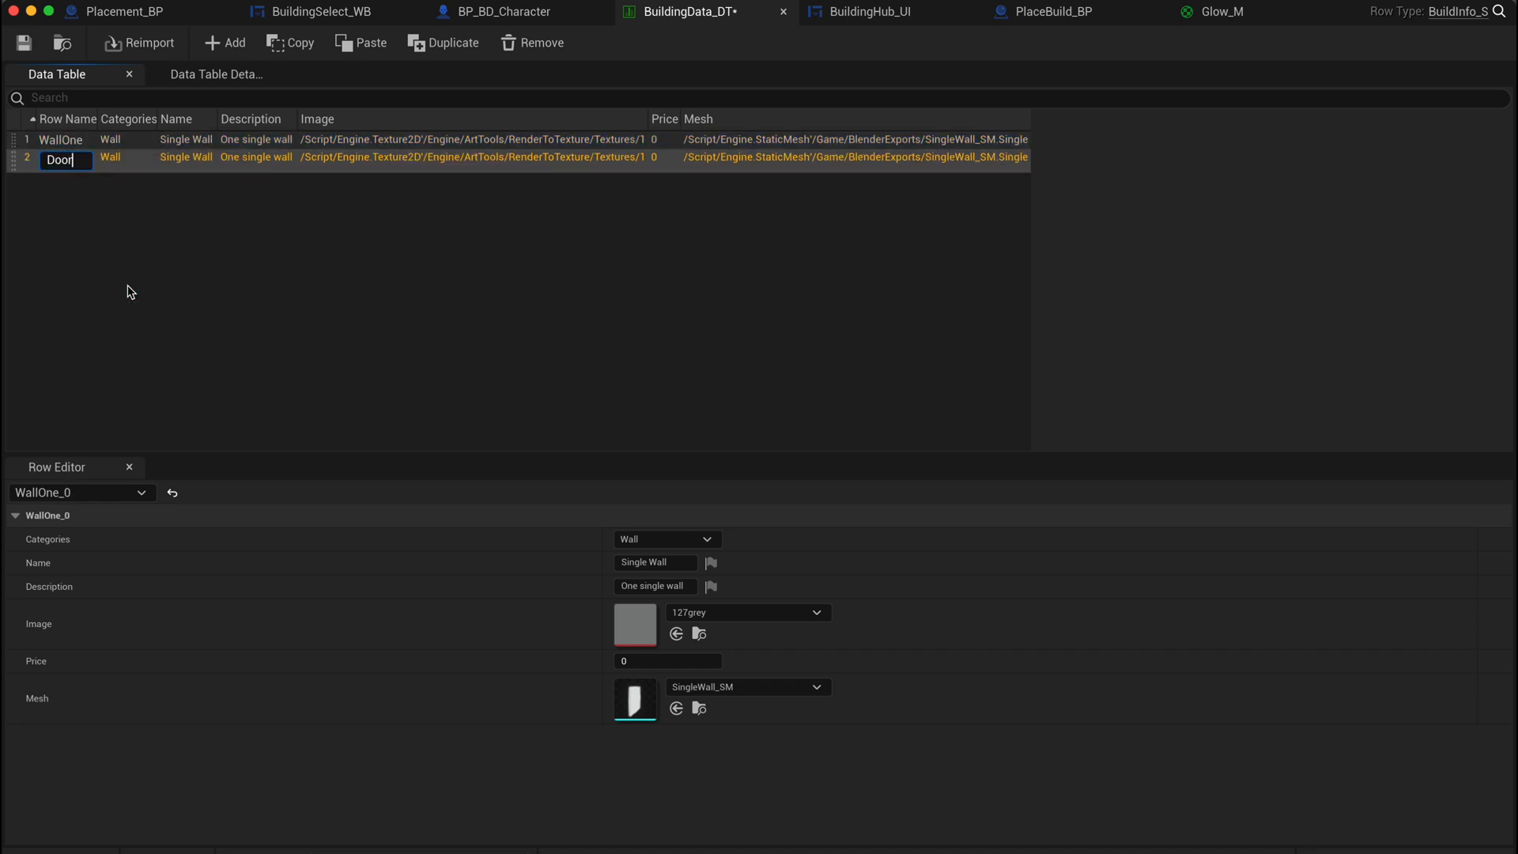
{"action": "key", "text": "Enter"}
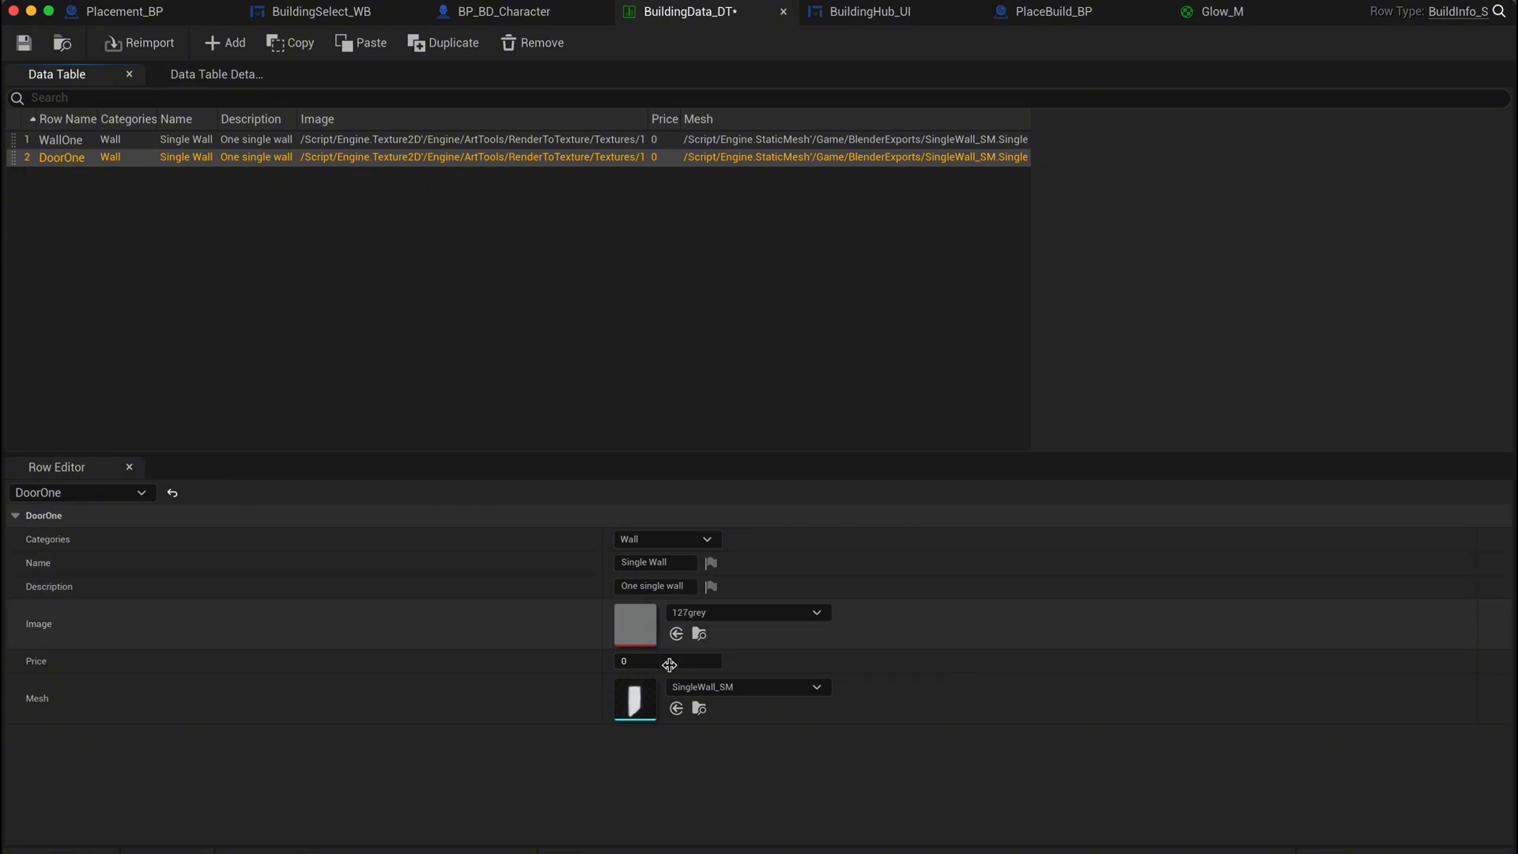
- Give DoorOne the Wall_Door_400x300 mesh, a new image and name Door; re-mesh WallOne
{"action": "left_click", "coordinate": [819, 687]}
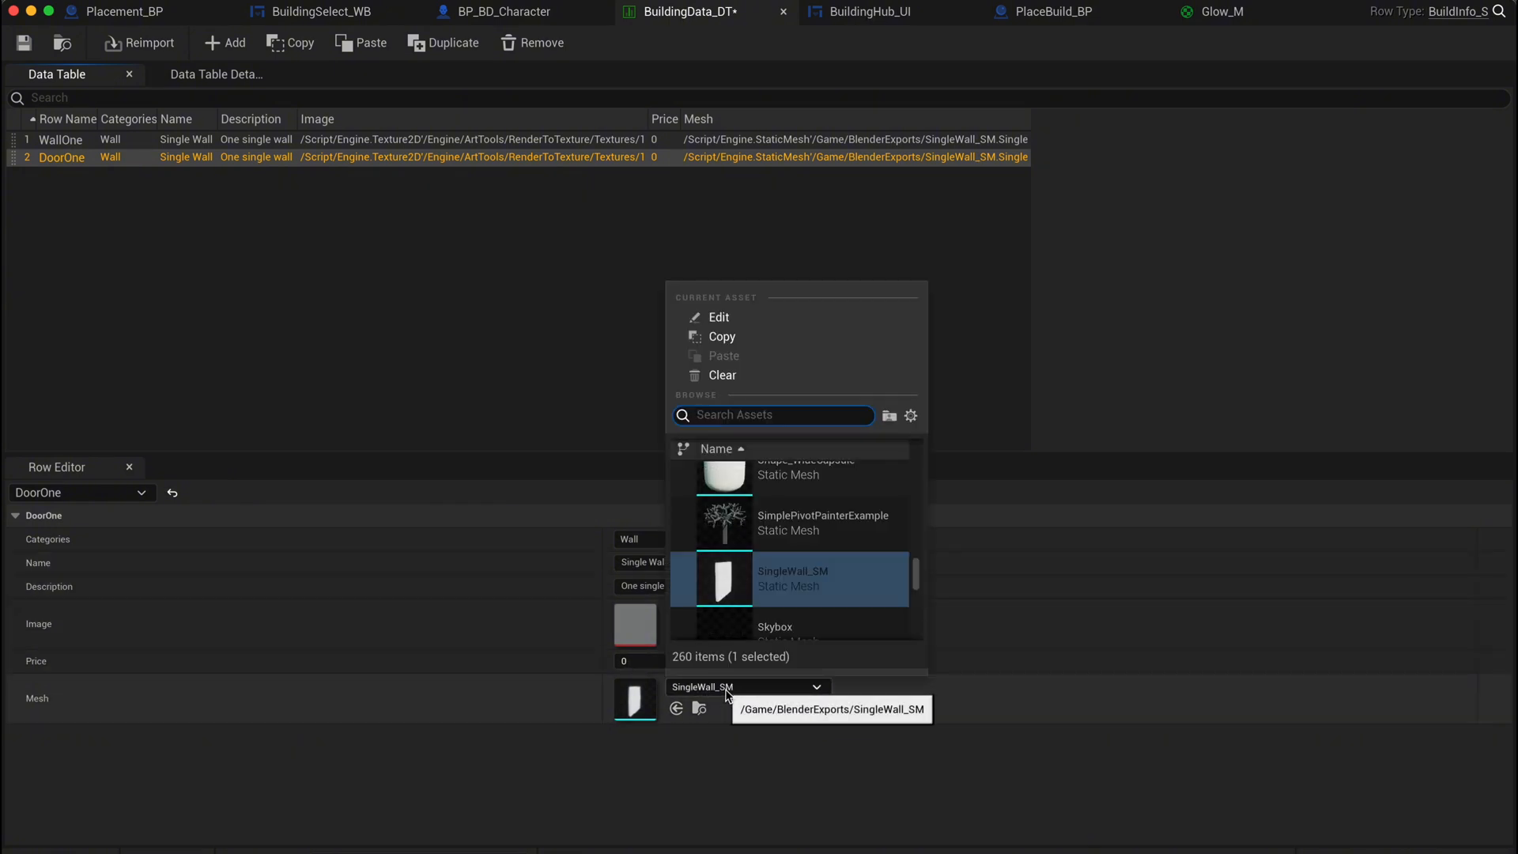
{"action": "type", "text": "door"}
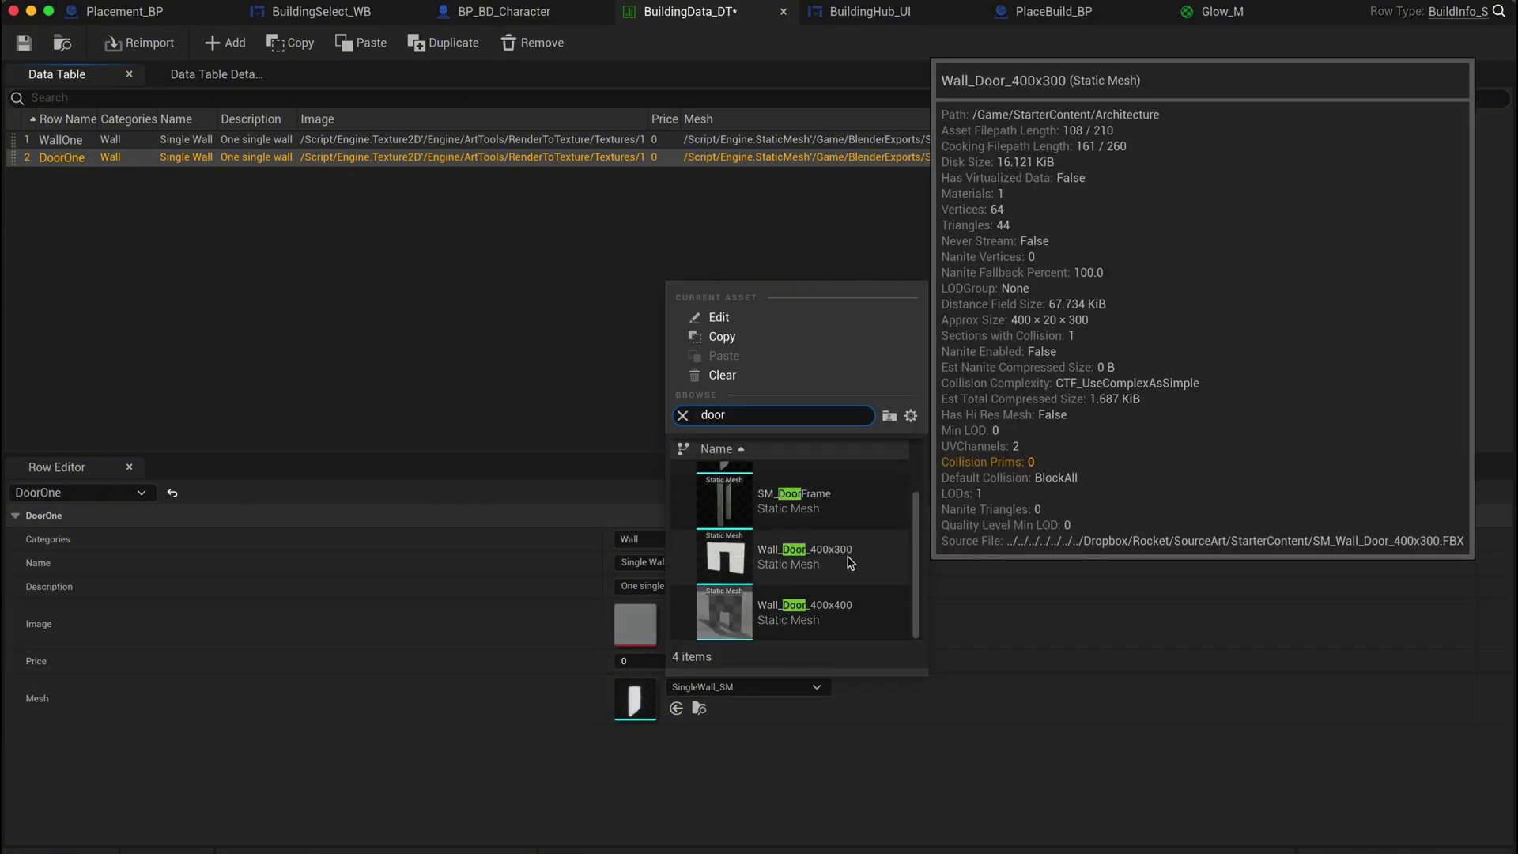
{"action": "left_click", "coordinate": [804, 557]}
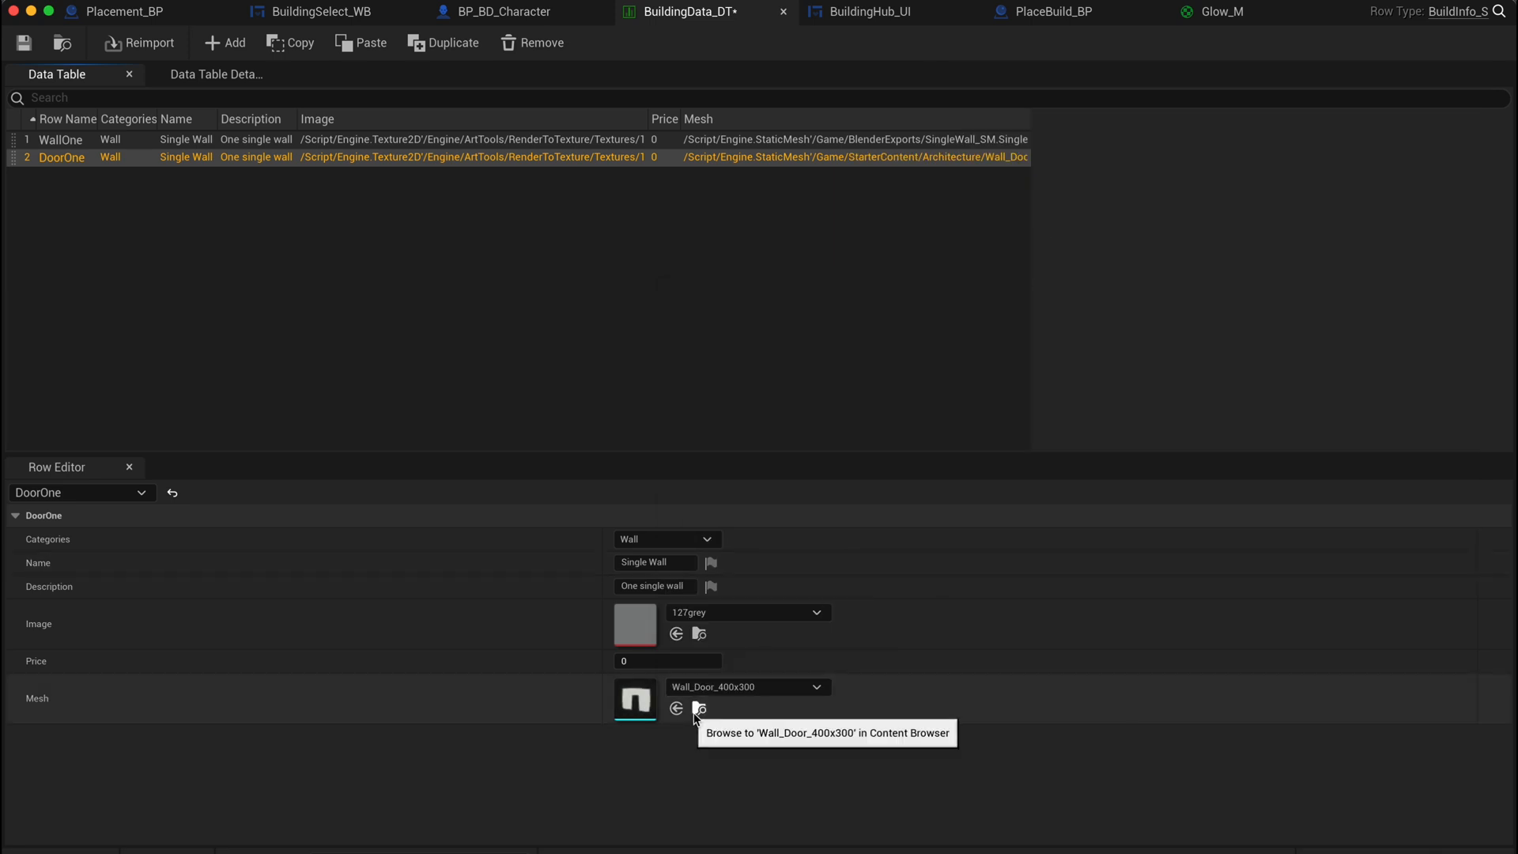
{"action": "left_click", "coordinate": [699, 709]}
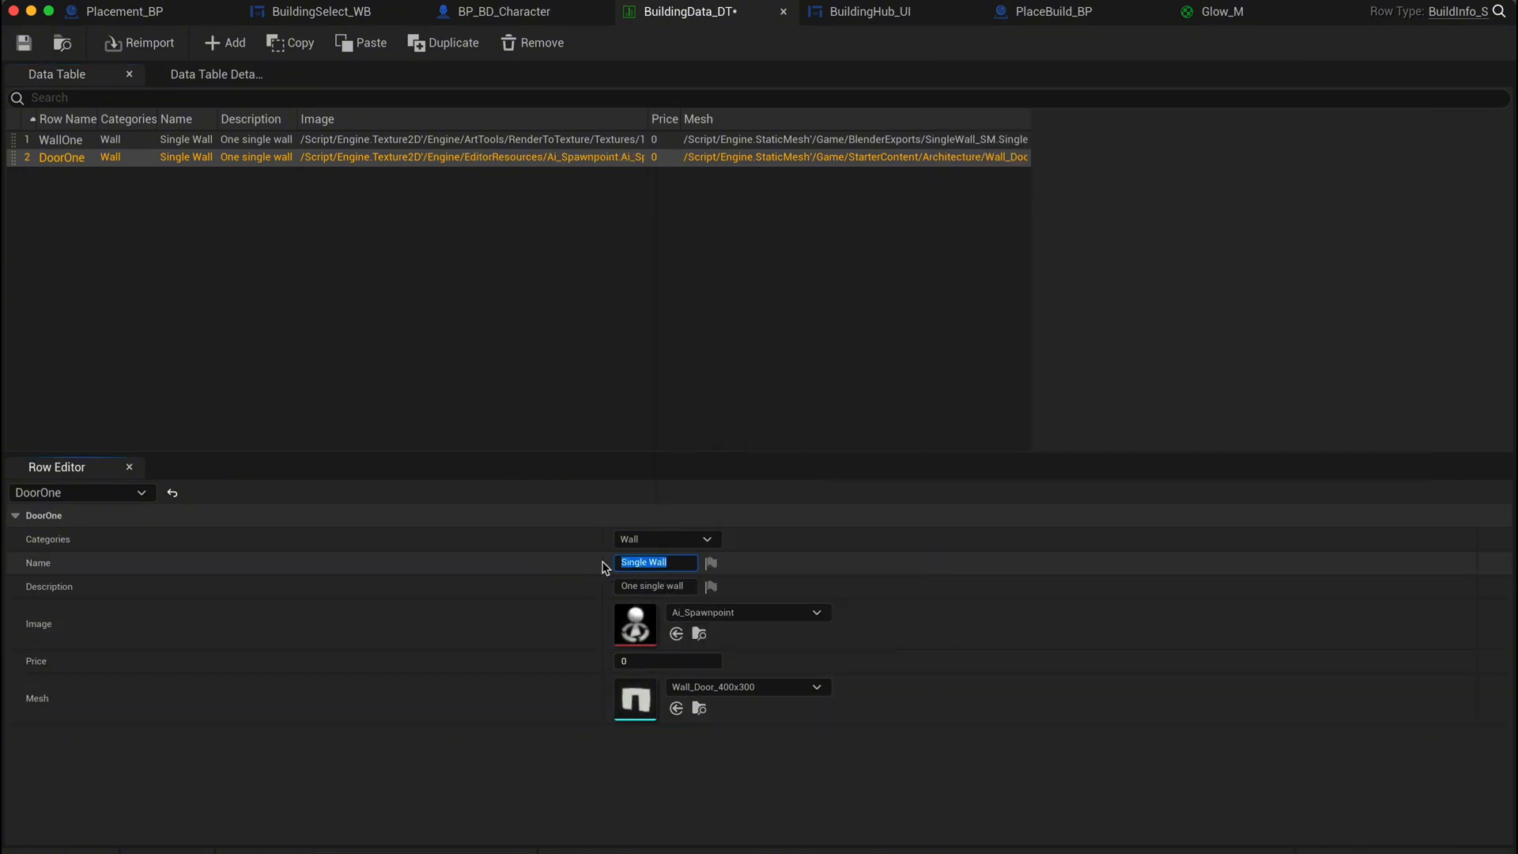
{"action": "type", "text": "Door"}
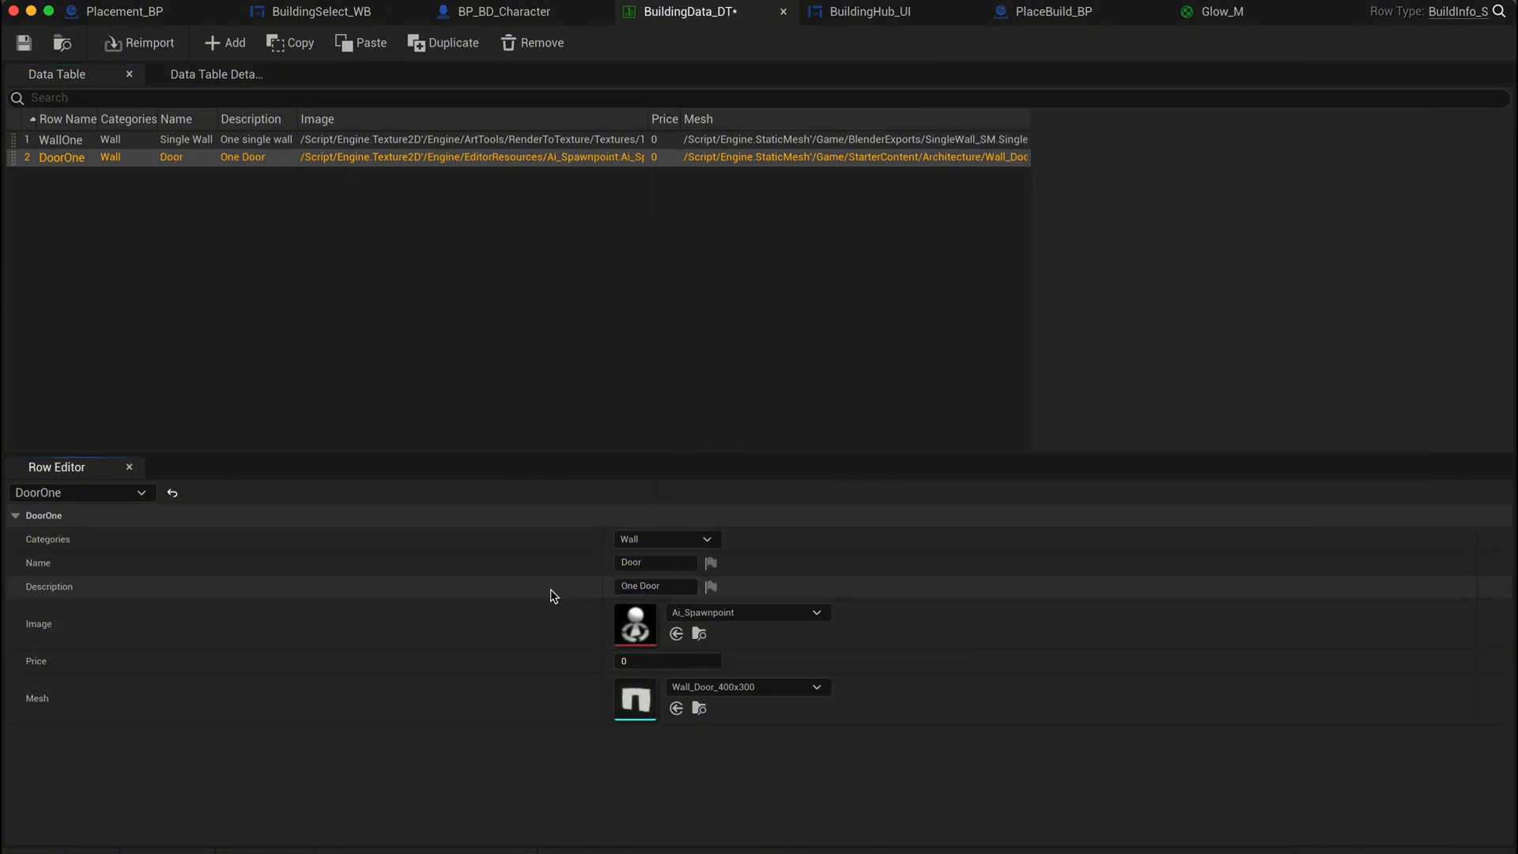
{"action": "left_click", "coordinate": [61, 139]}
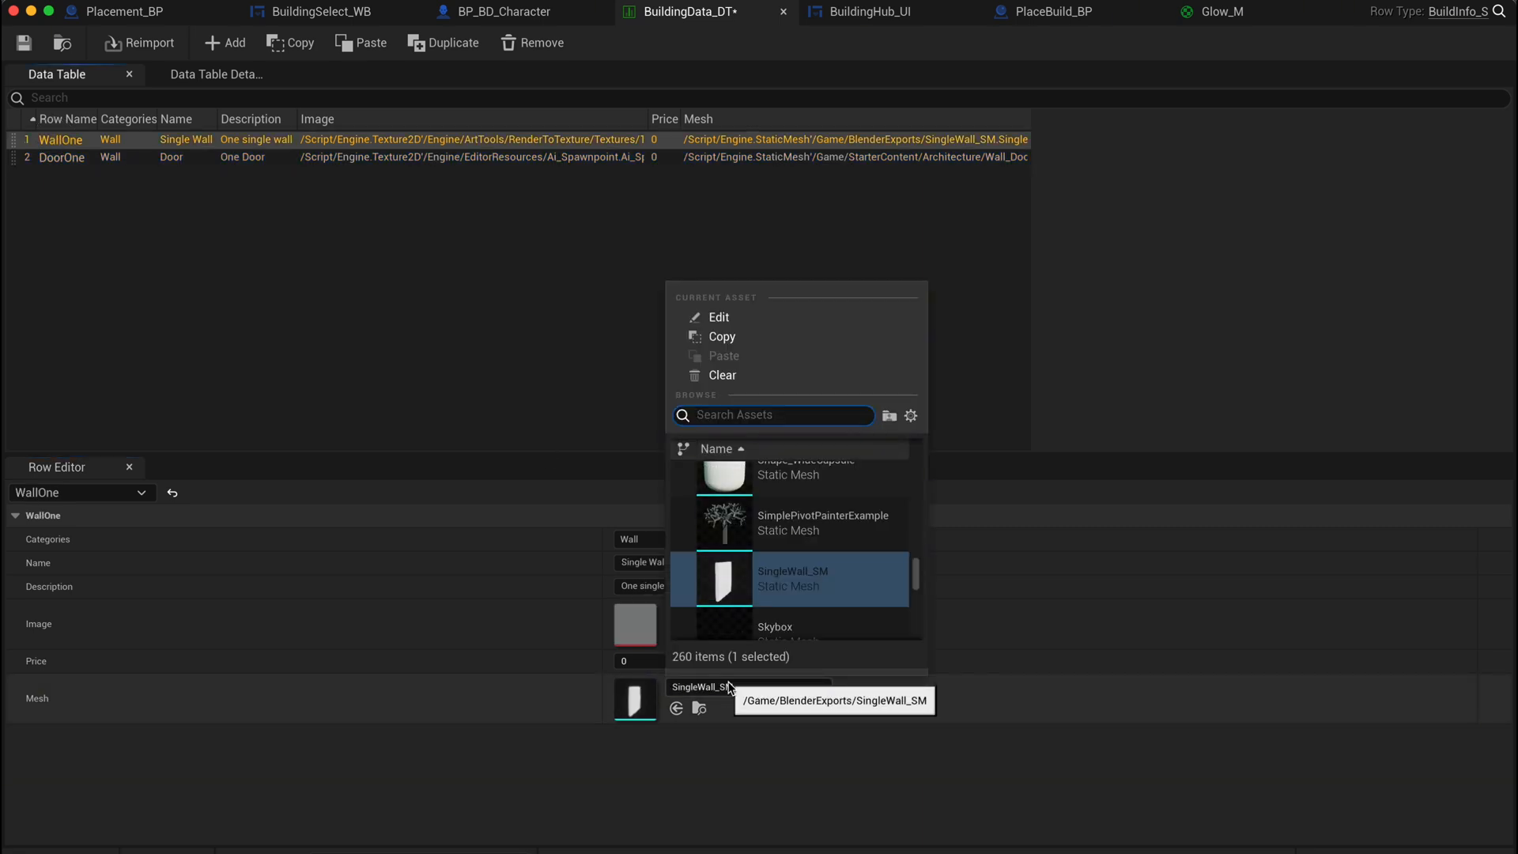
{"action": "type", "text": "wall"}
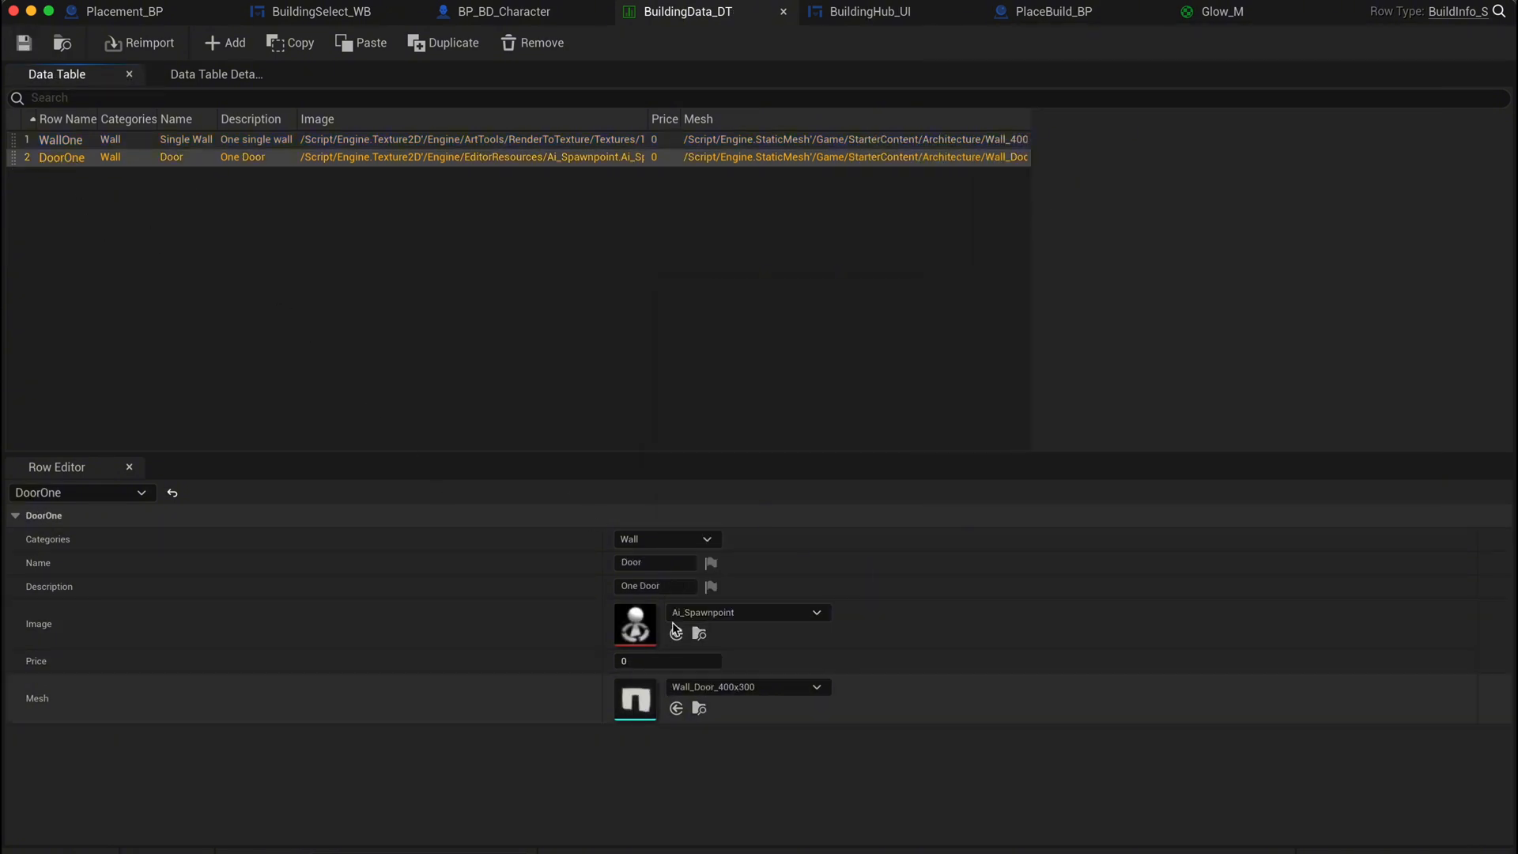
- Add Asset_IMG to the BuildingSelect_WB graph and feed the row's Image into its brush texture
{"action": "left_click", "coordinate": [315, 11]}
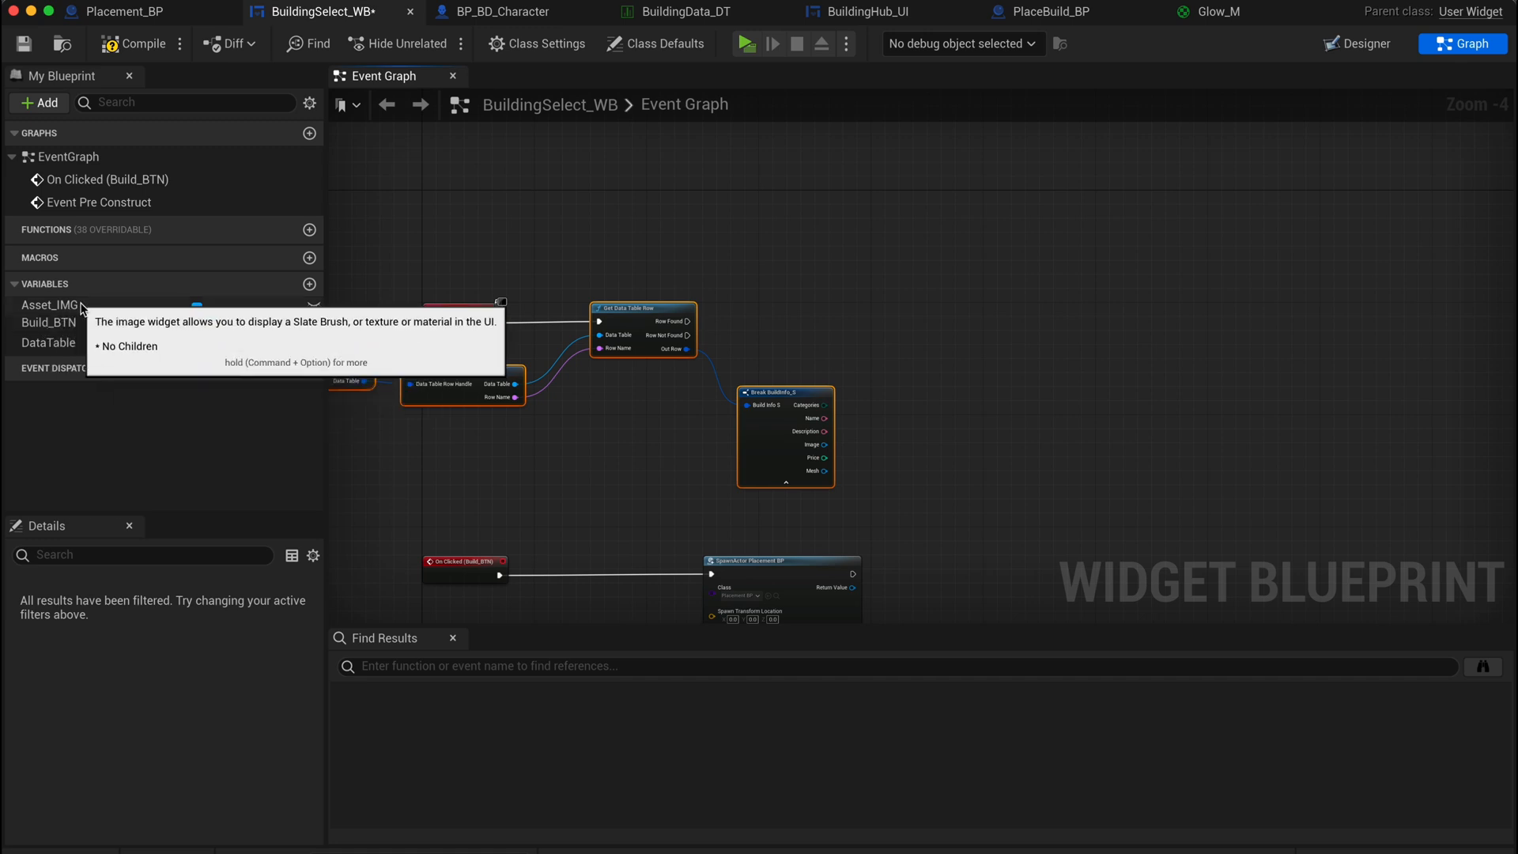
{"action": "left_click", "coordinate": [41, 305]}
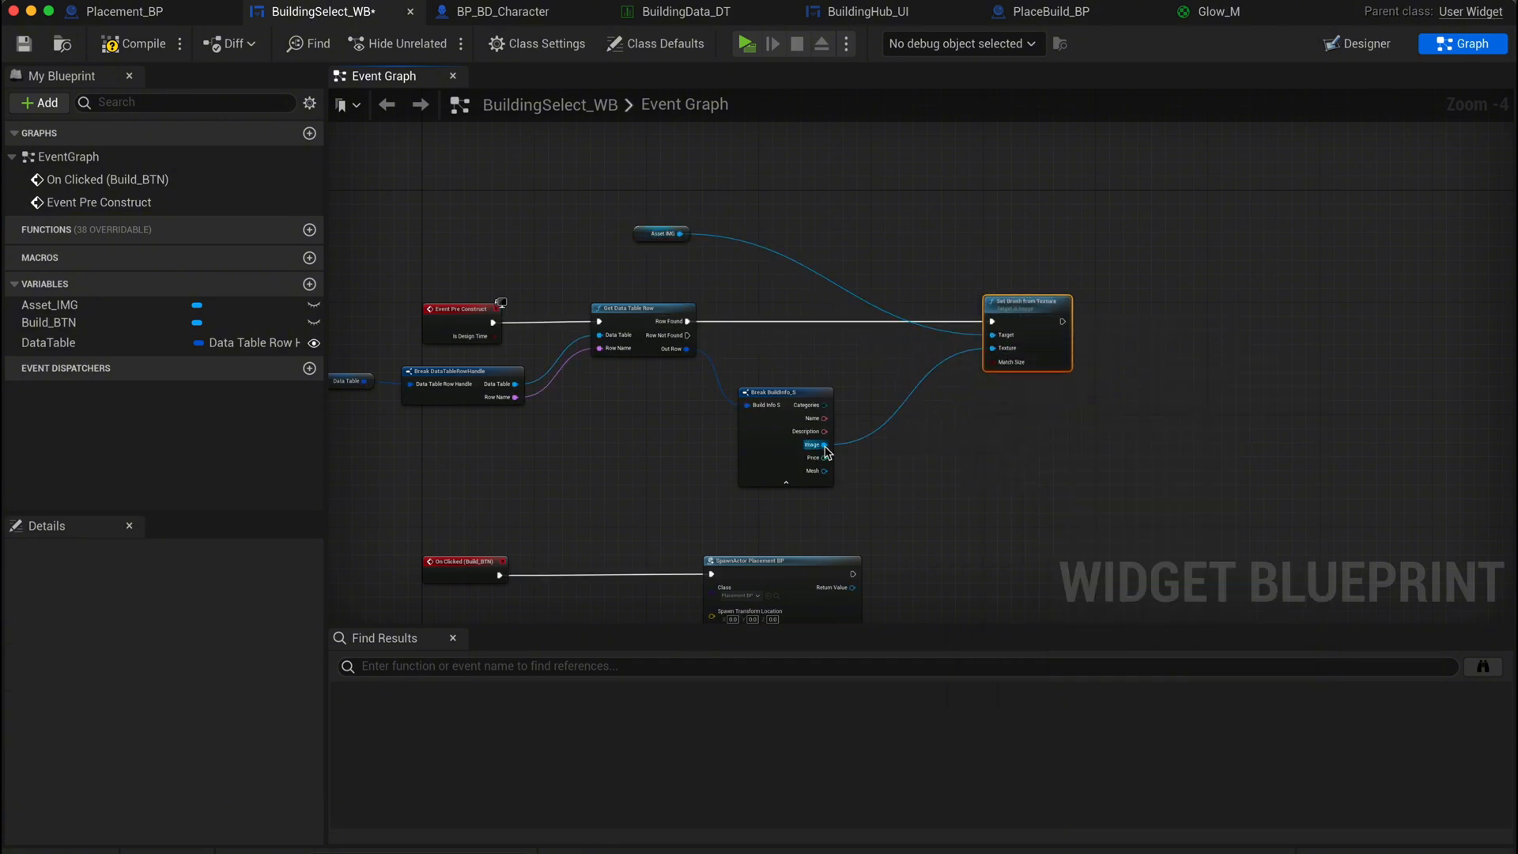
{"action": "left_click_drag", "start_coordinate": [823, 445], "coordinate": [820, 478]}
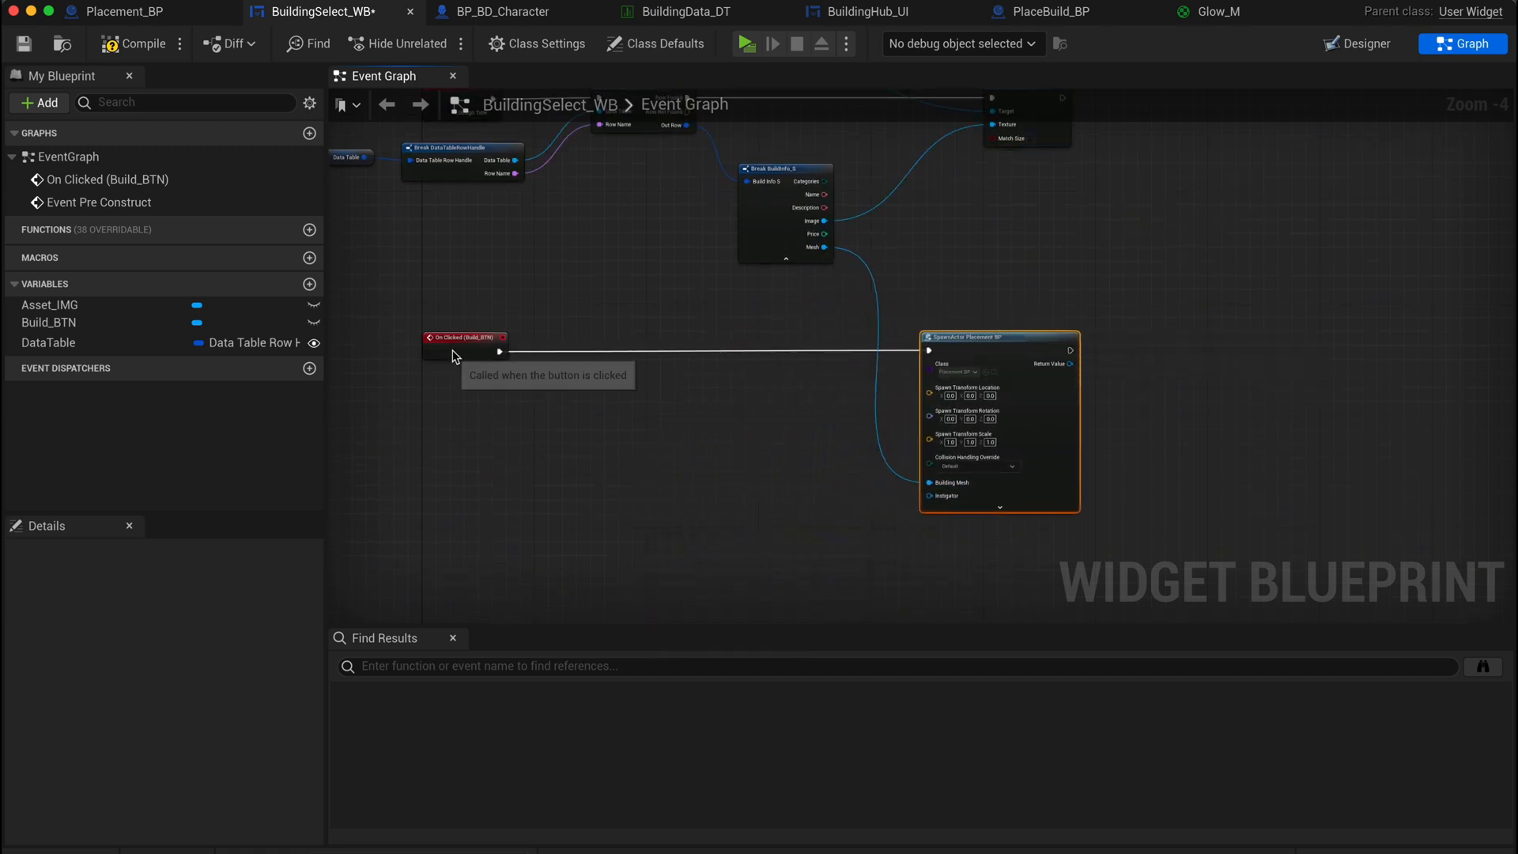
- Enter 400.0 as the Grid Size node's default value
{"action": "left_click", "coordinate": [110, 12]}
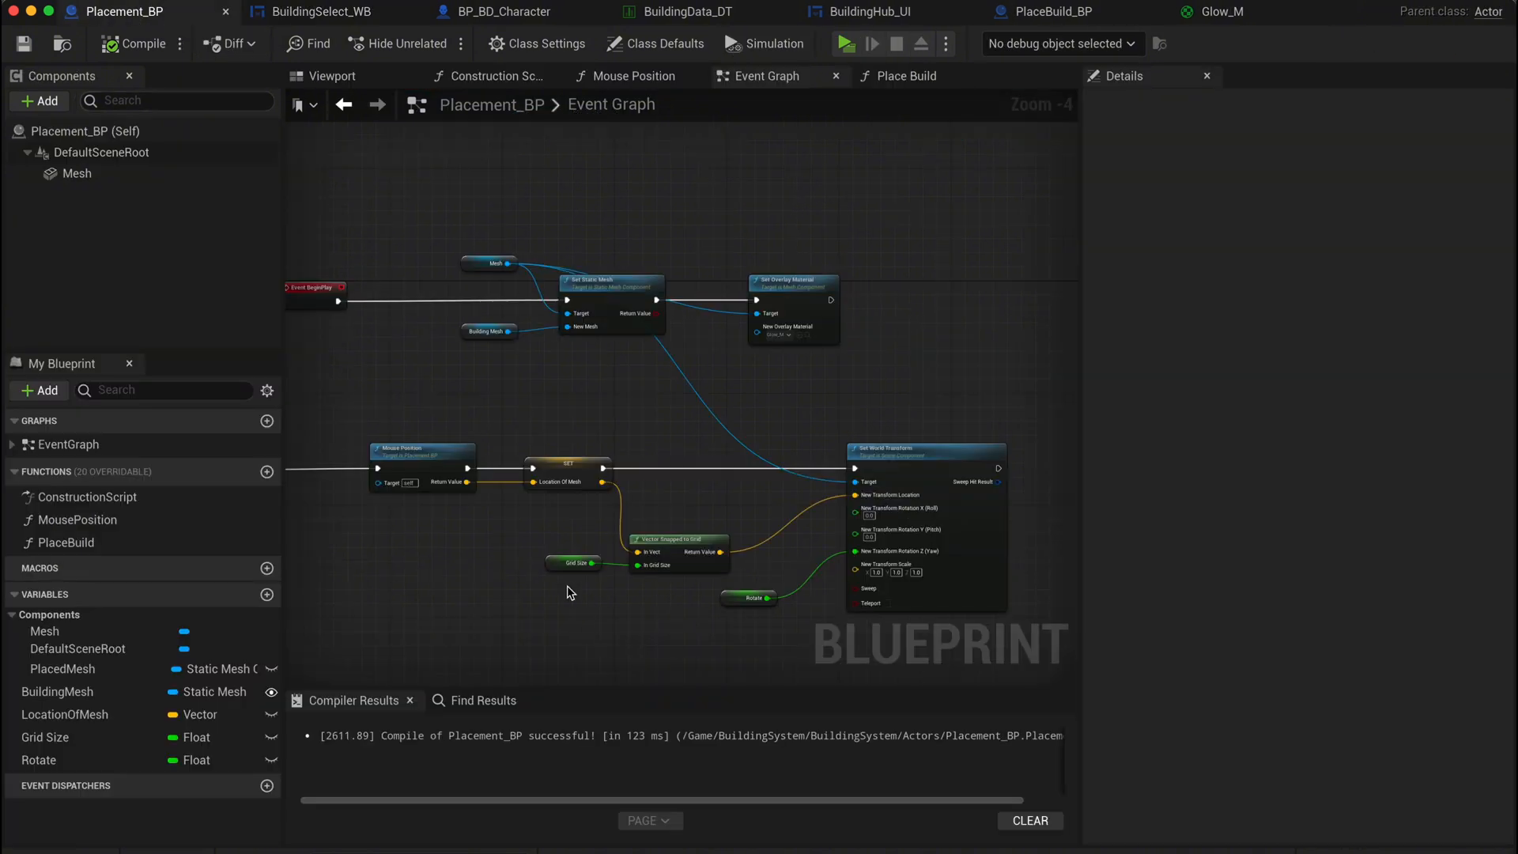
{"action": "left_click", "coordinate": [573, 563]}
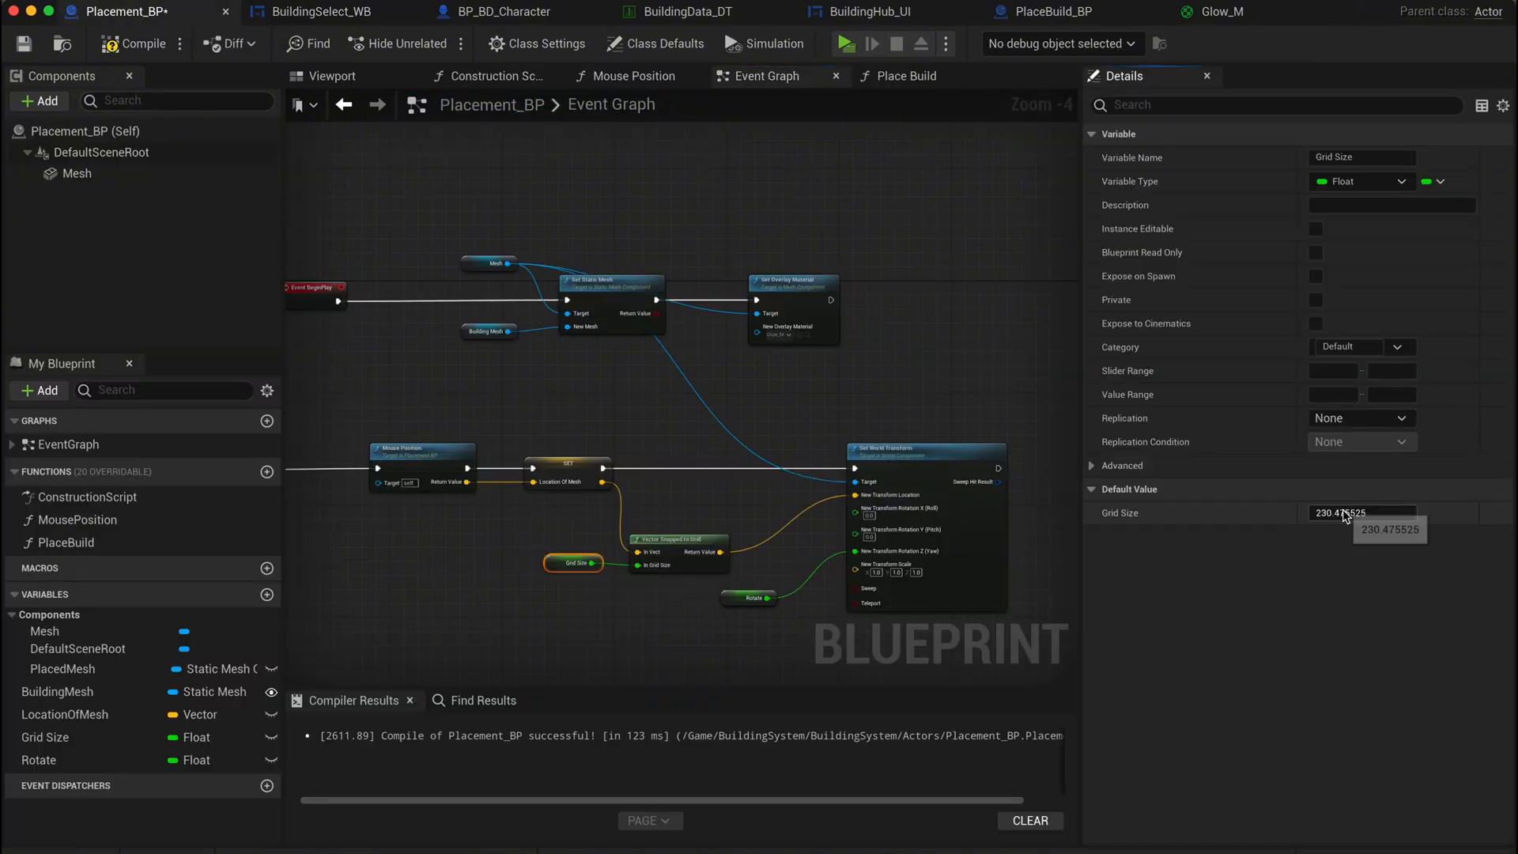
{"action": "type", "text": "400.0"}
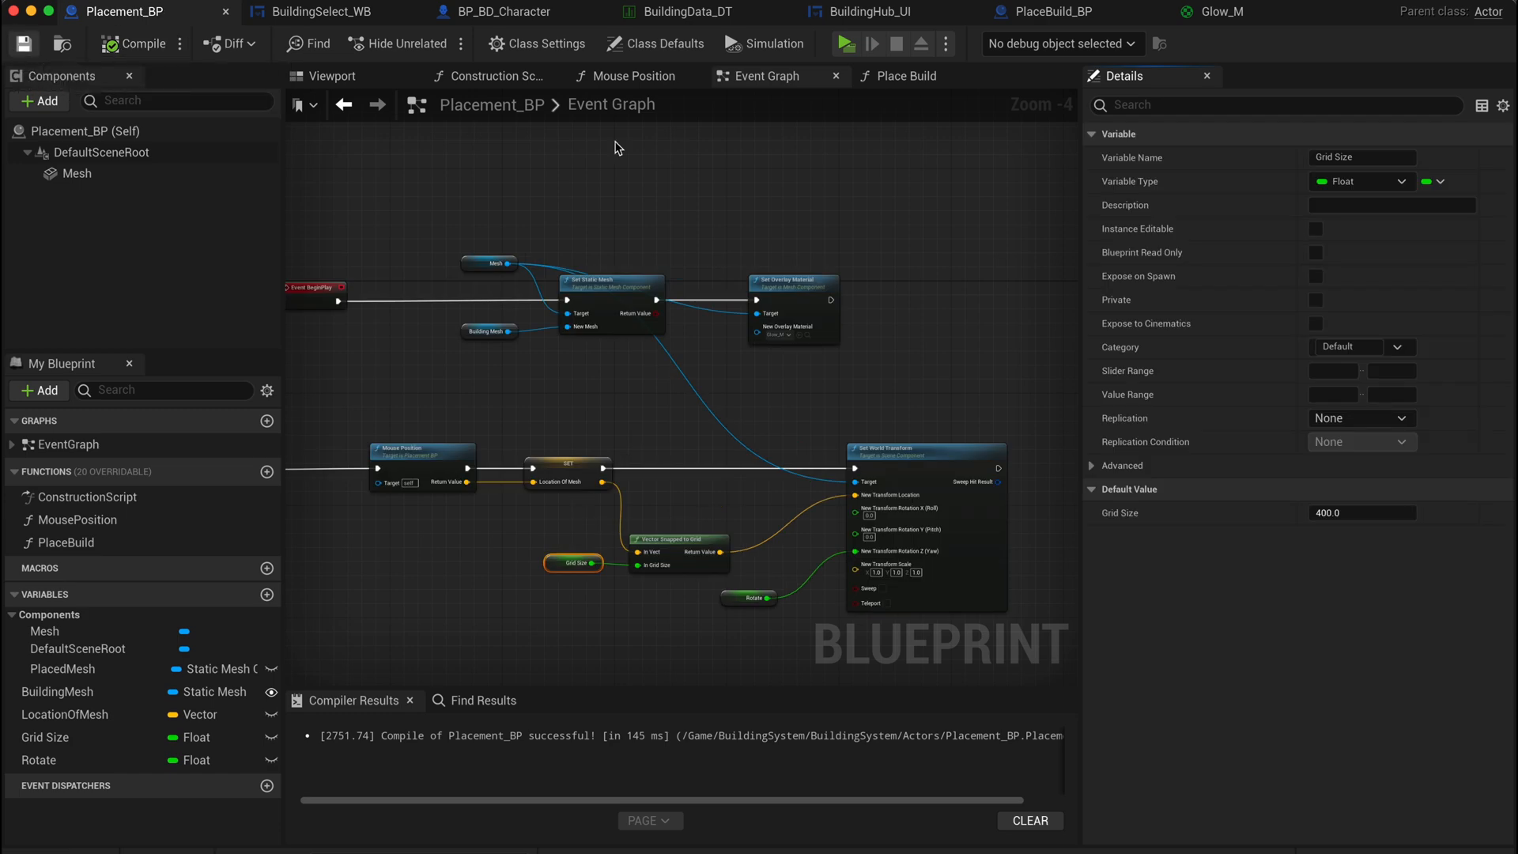
{"action": "mouse_move", "coordinate": [869, 17]}
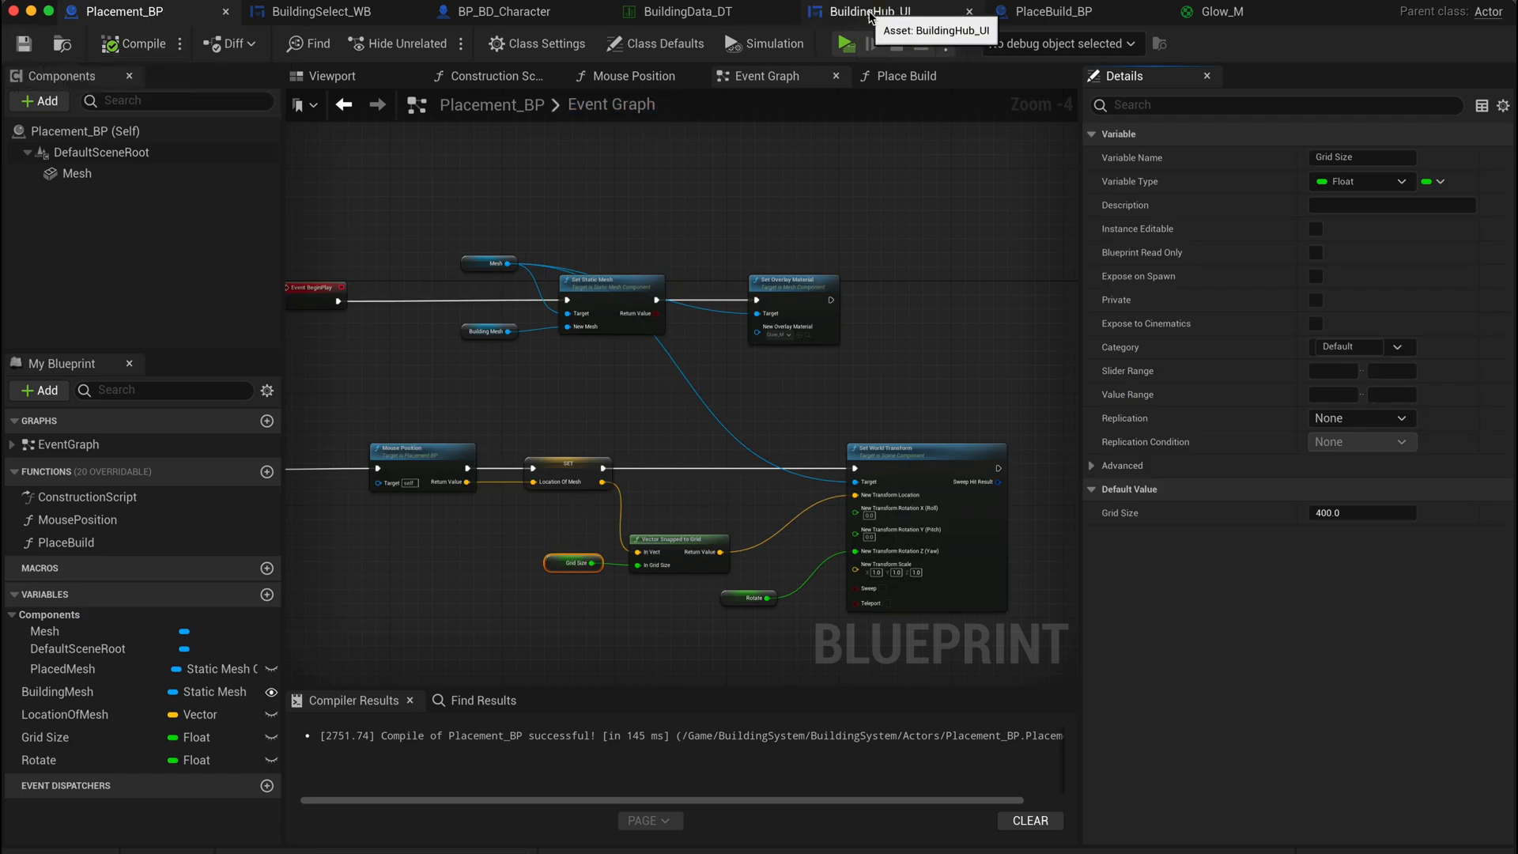
- Duplicate the building select button, set wrap box padding to 10, and assign the copy the DoorOne row
{"action": "left_click", "coordinate": [867, 11]}
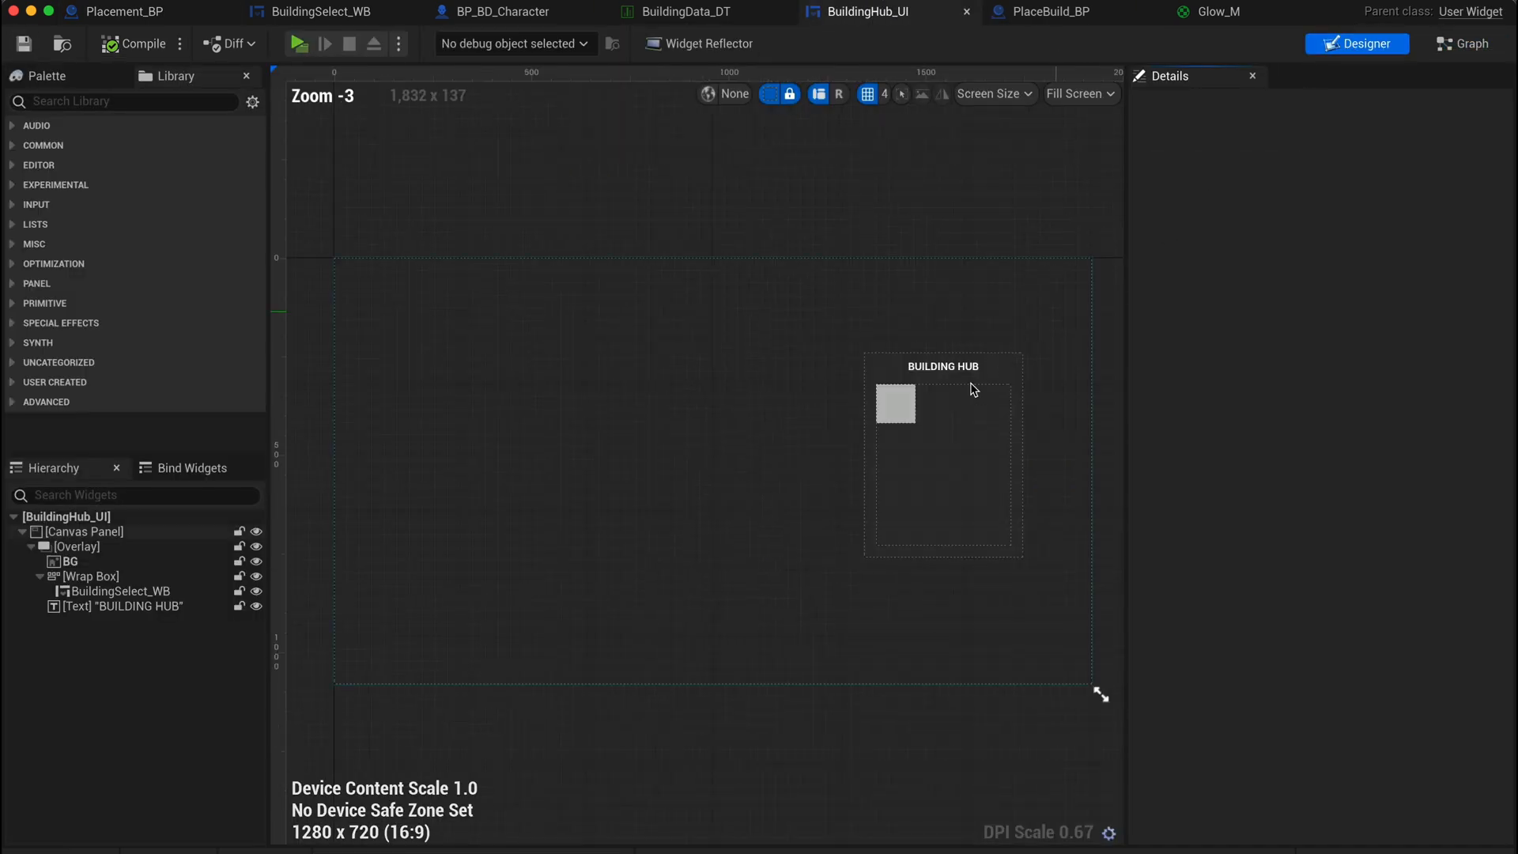
{"action": "left_click", "coordinate": [118, 591]}
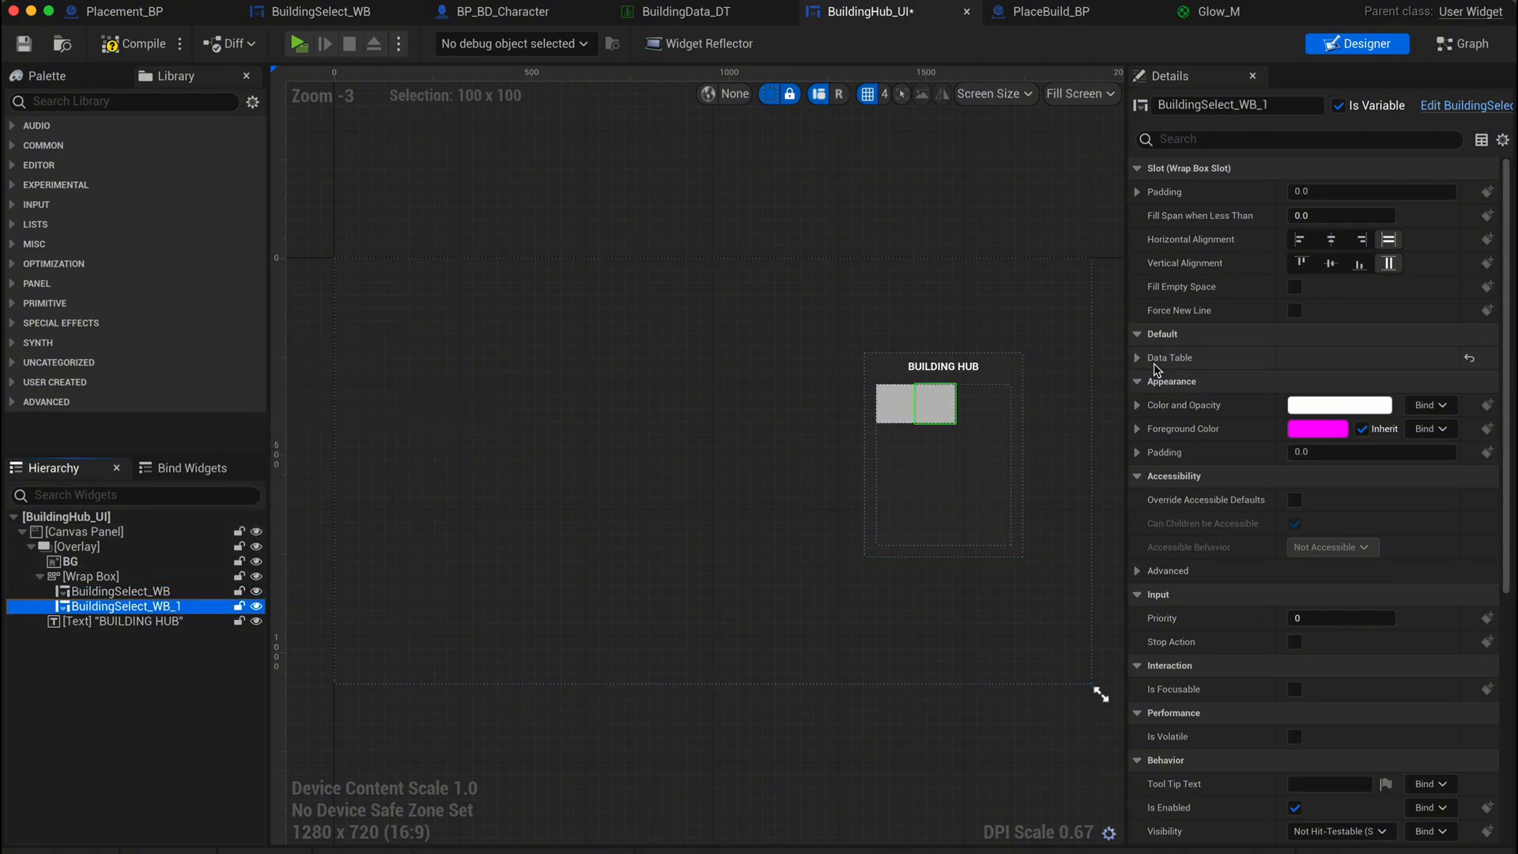
{"action": "left_click", "coordinate": [82, 575]}
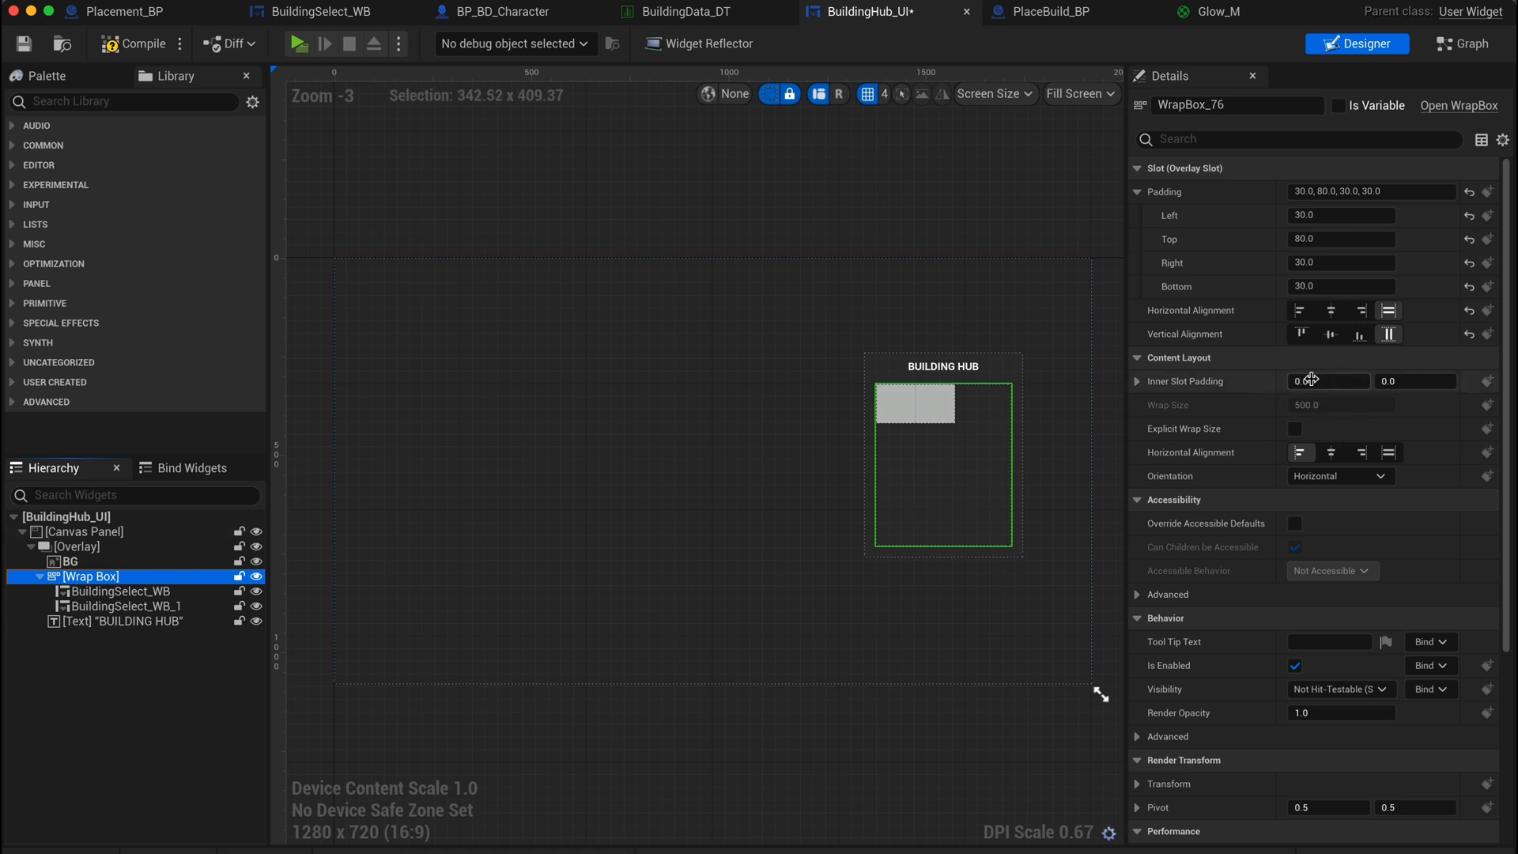
{"action": "type", "text": "10.0"}
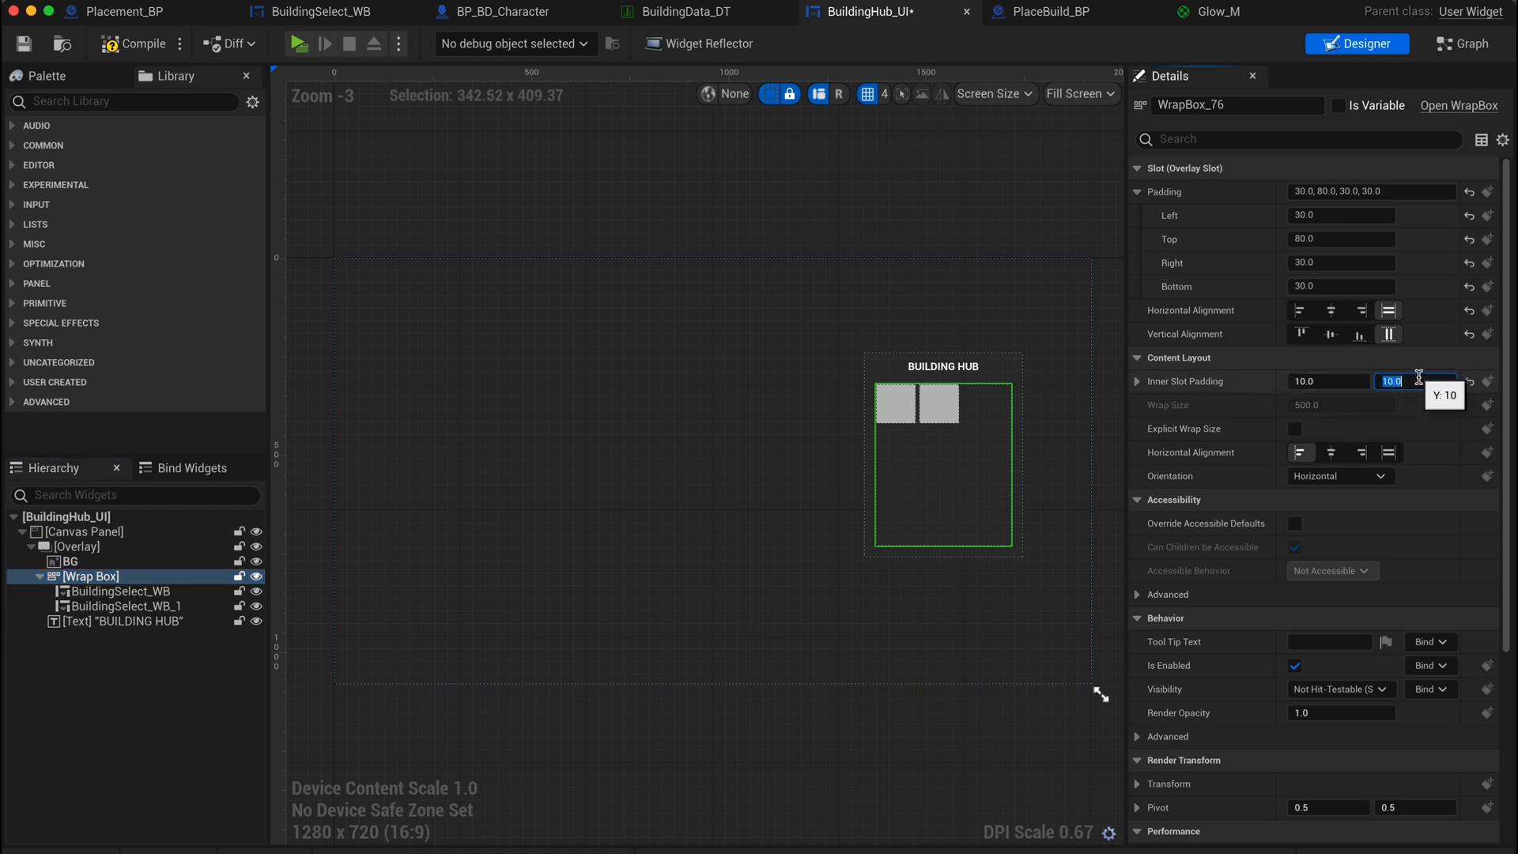
{"action": "left_click", "coordinate": [119, 605]}
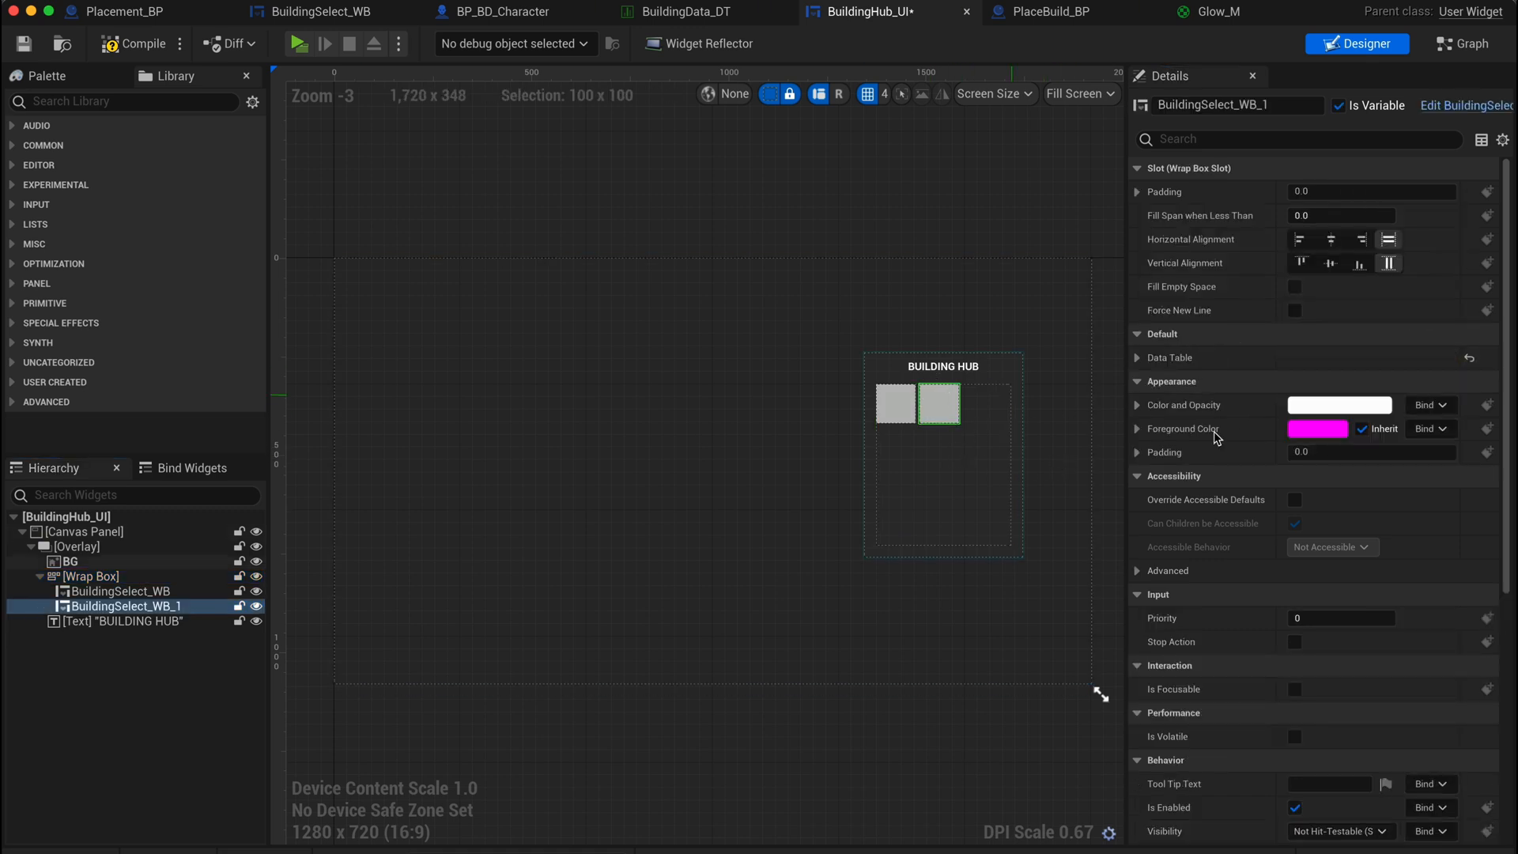
{"action": "left_click", "coordinate": [1339, 404]}
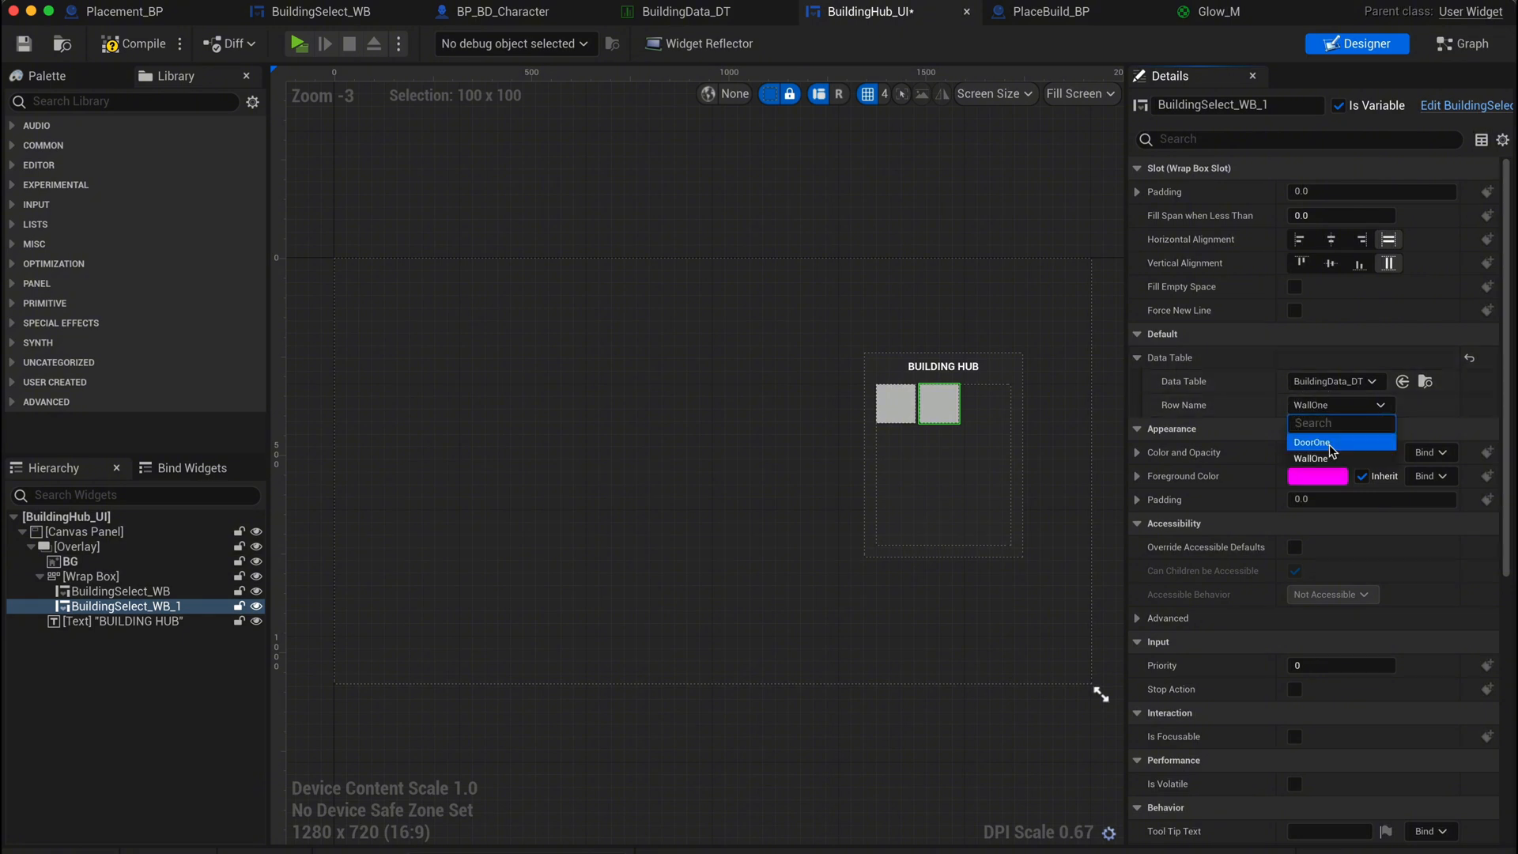
{"action": "left_click", "coordinate": [1312, 442]}
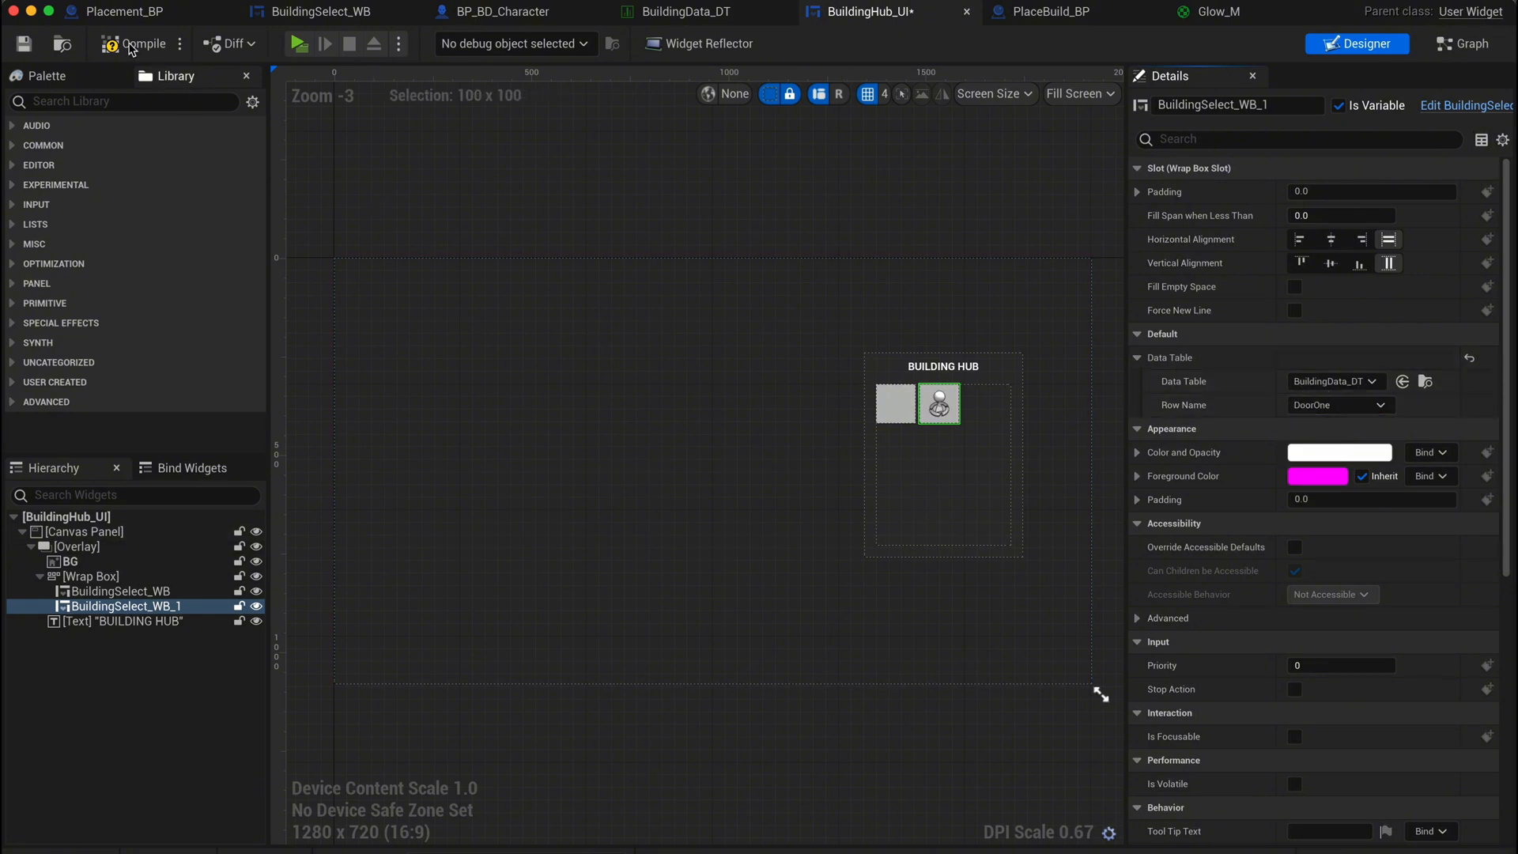
- Set WallOne's image to the target texture in BuildingData_DT and start simulating
{"action": "left_click", "coordinate": [695, 11]}
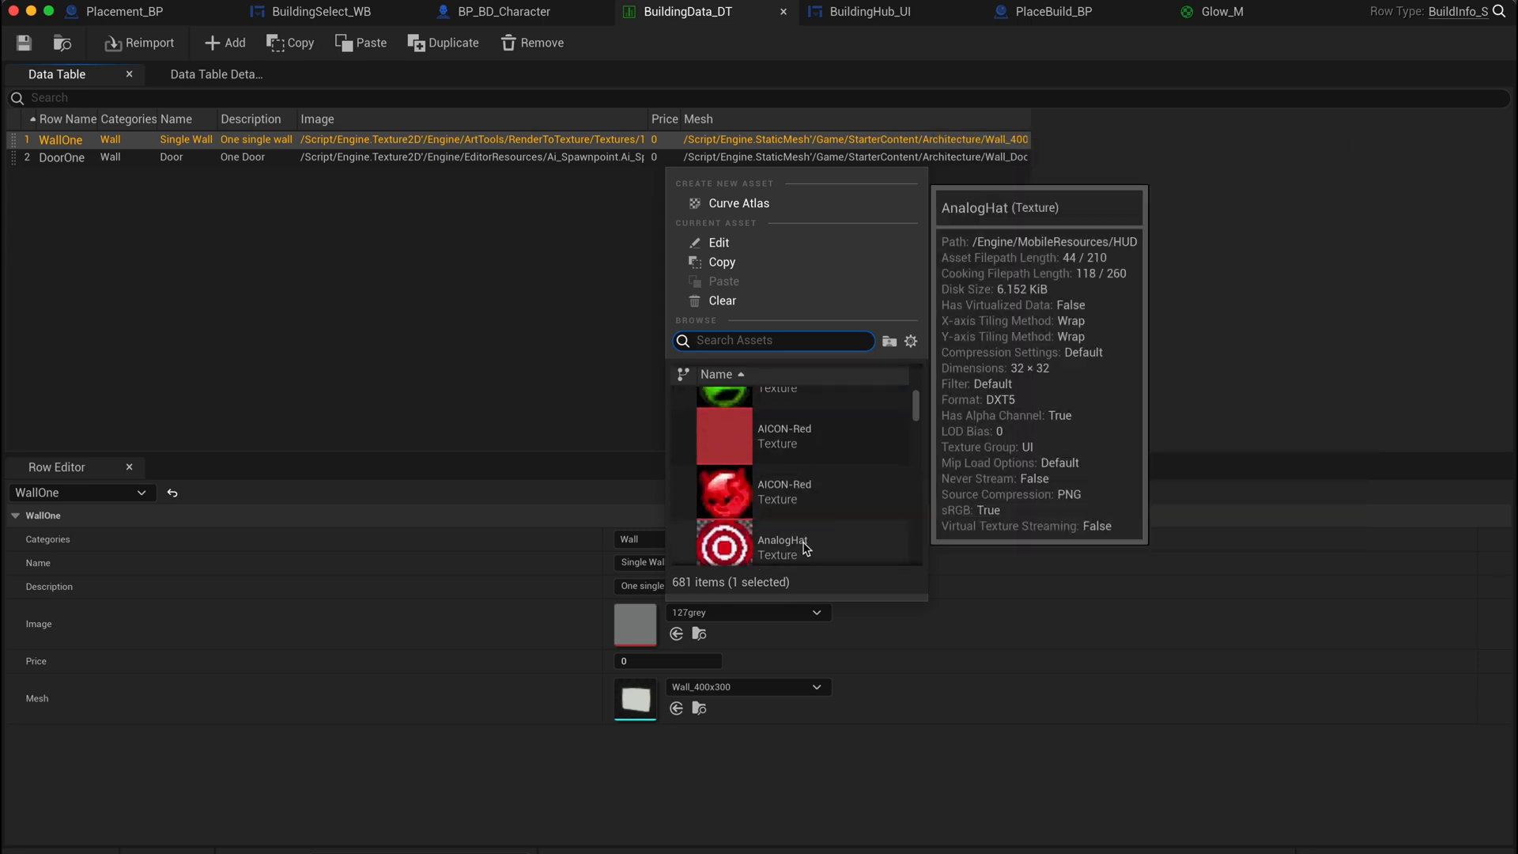
{"action": "left_click", "coordinate": [881, 14]}
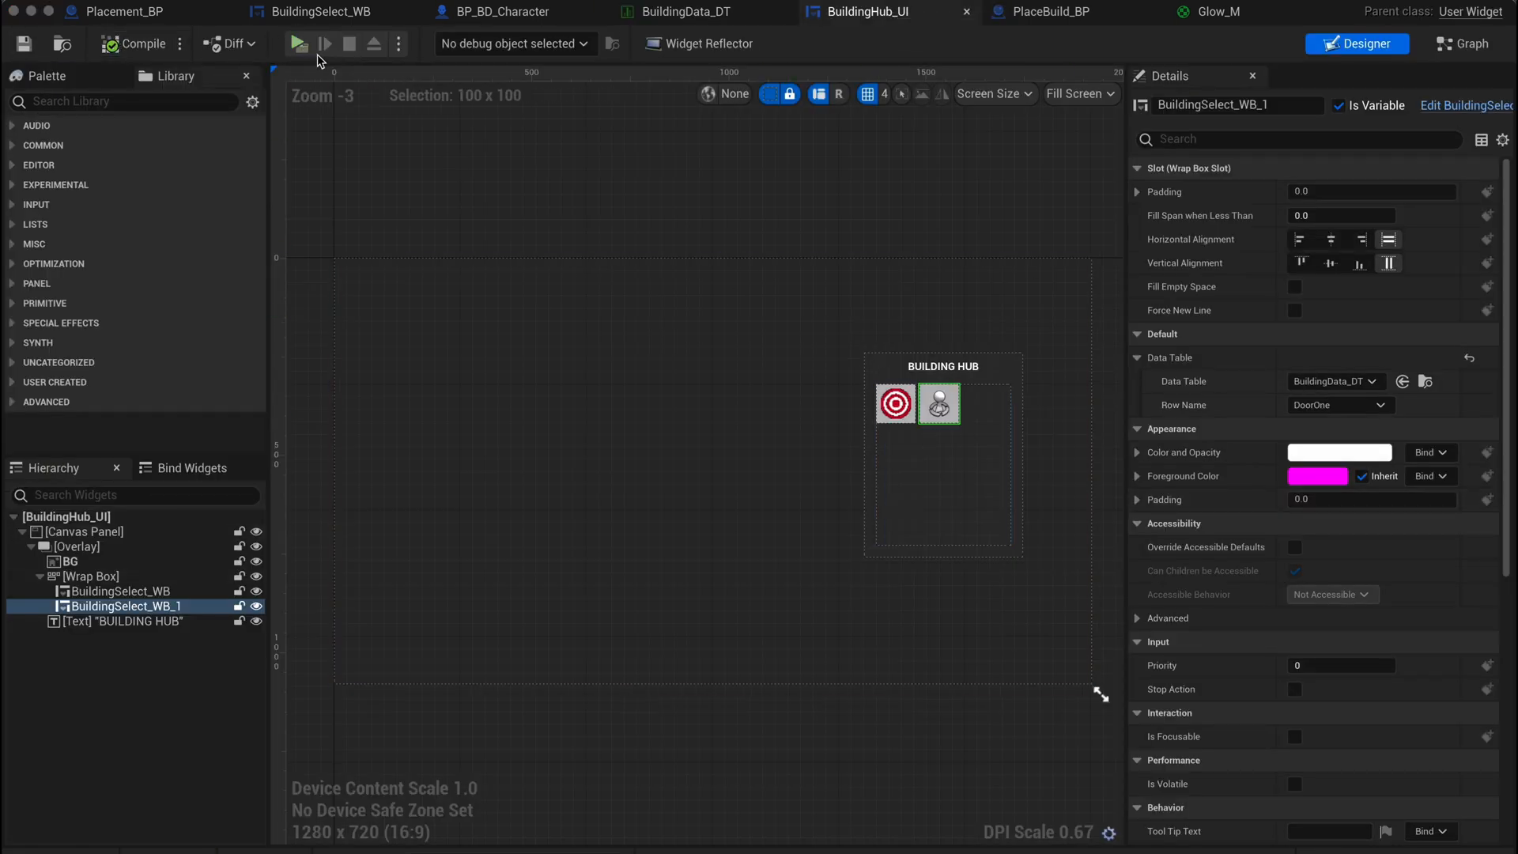
{"action": "left_click", "coordinate": [300, 44]}
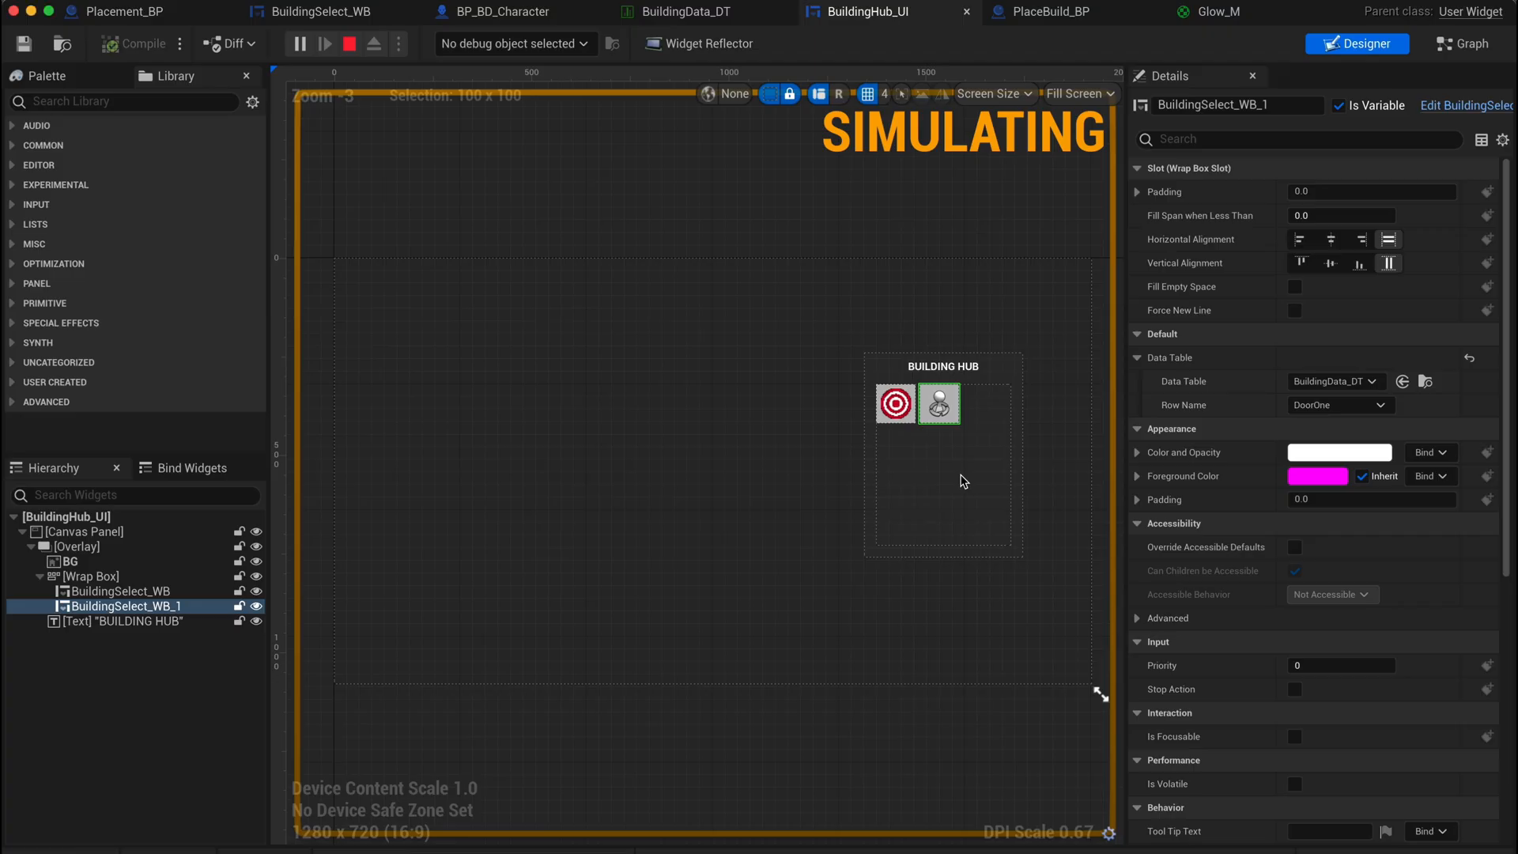
- Create the CheckActive function with a Get All Actors Of Class node set to Placement BP
{"action": "left_click", "coordinate": [333, 11]}
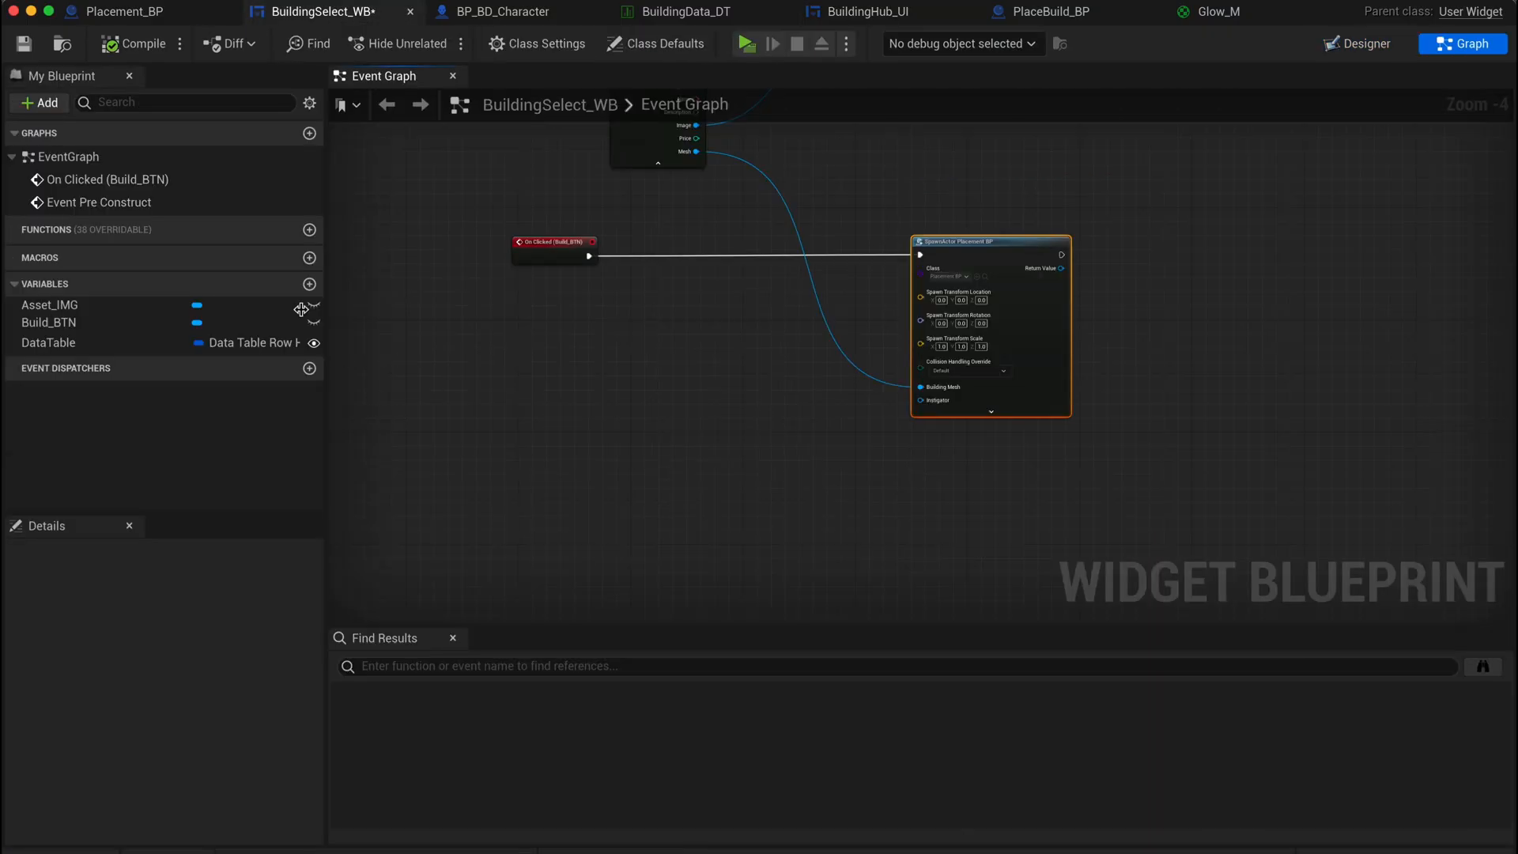
{"action": "left_click", "coordinate": [310, 229]}
{"action": "type", "text": "CheckActive"}
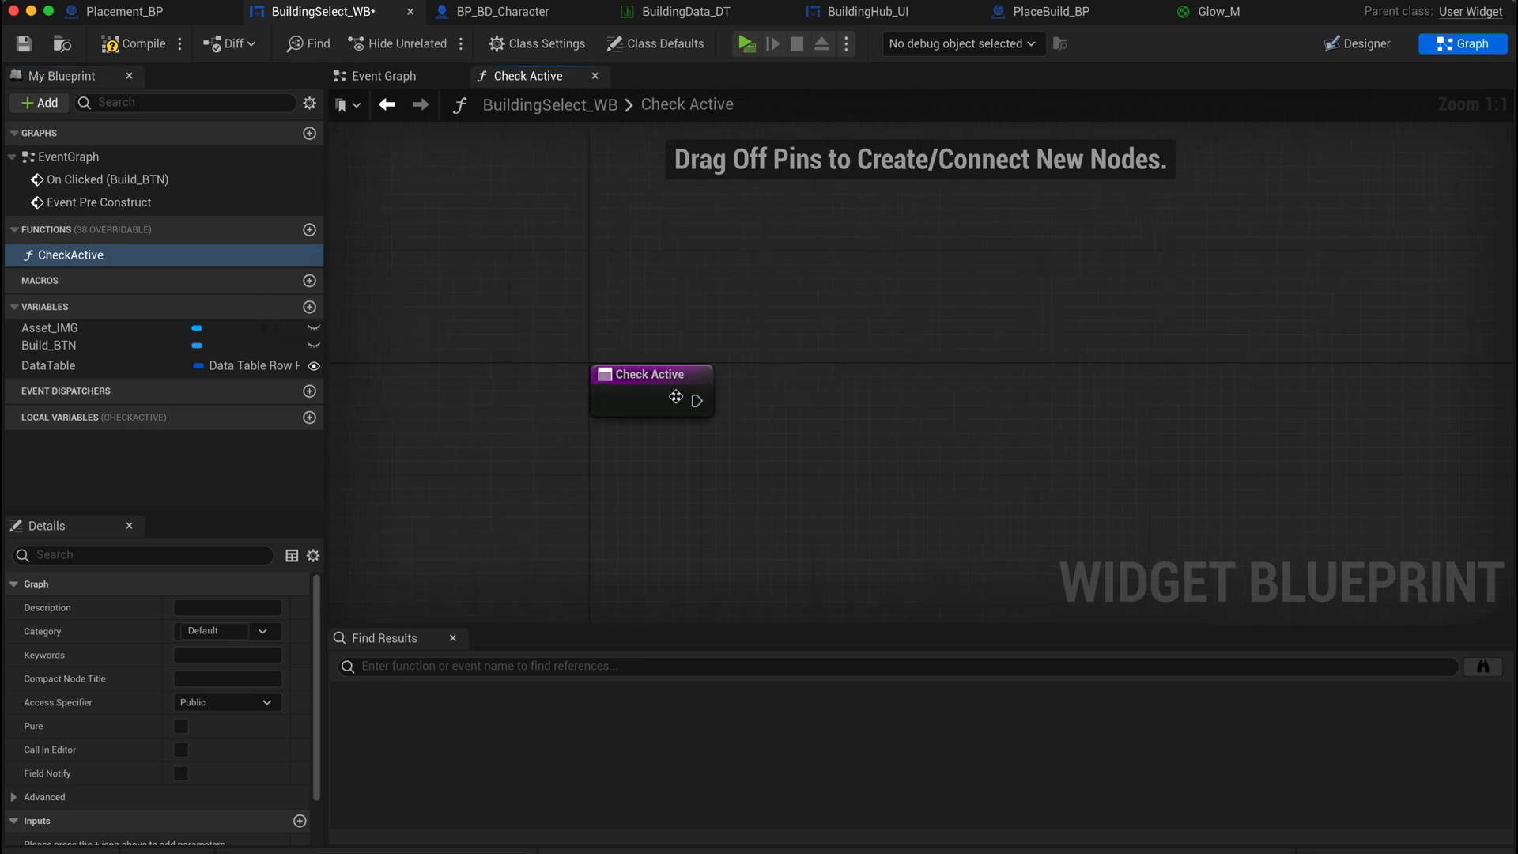
{"action": "left_click_drag", "start_coordinate": [696, 401], "coordinate": [922, 411]}
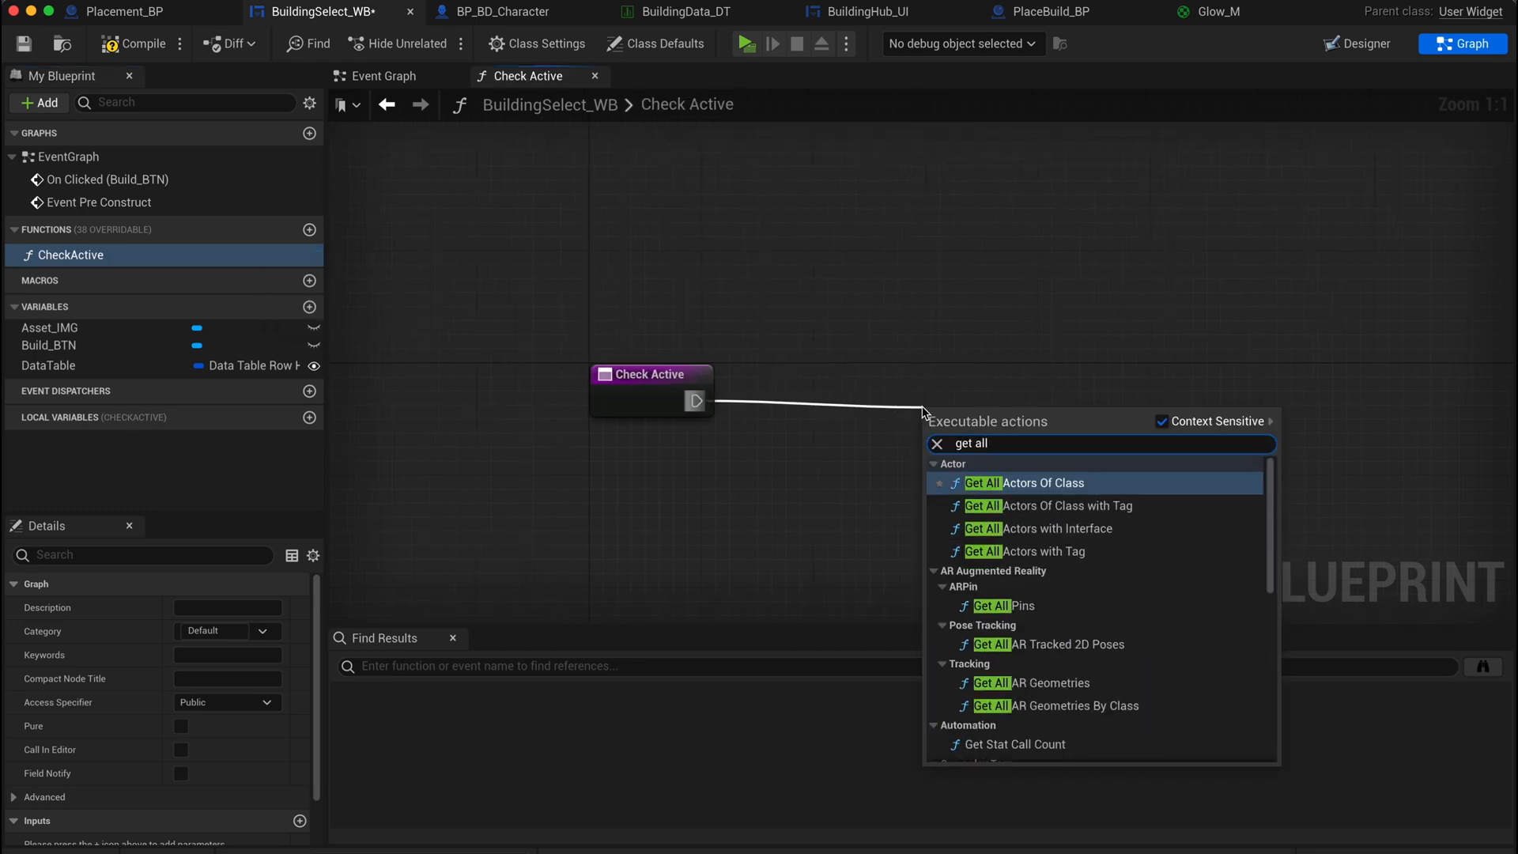
{"action": "left_click", "coordinate": [1023, 483]}
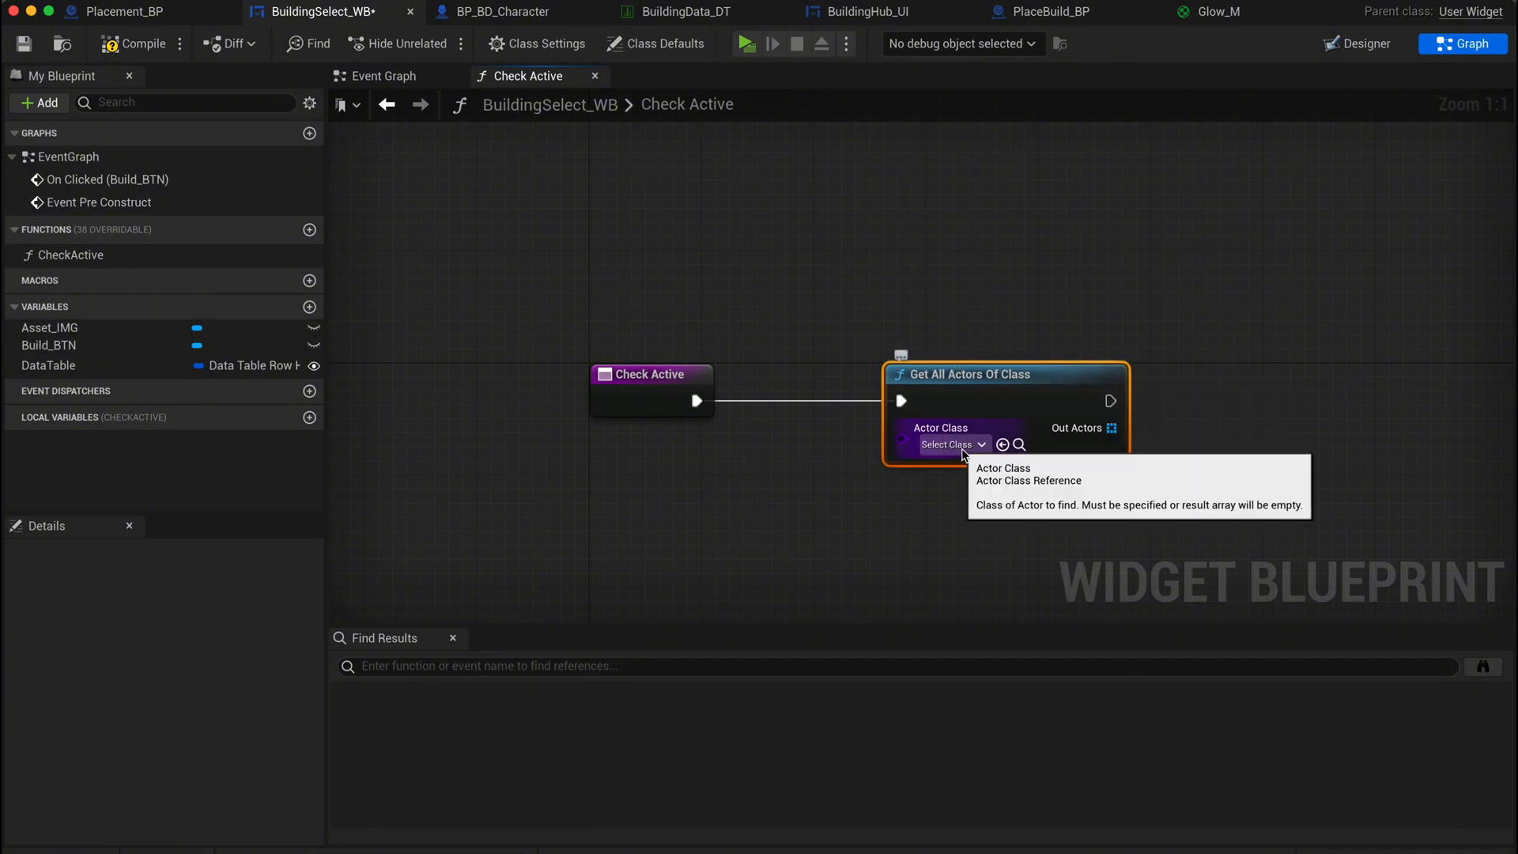
{"action": "left_click", "coordinate": [952, 444]}
{"action": "type", "text": "for"}
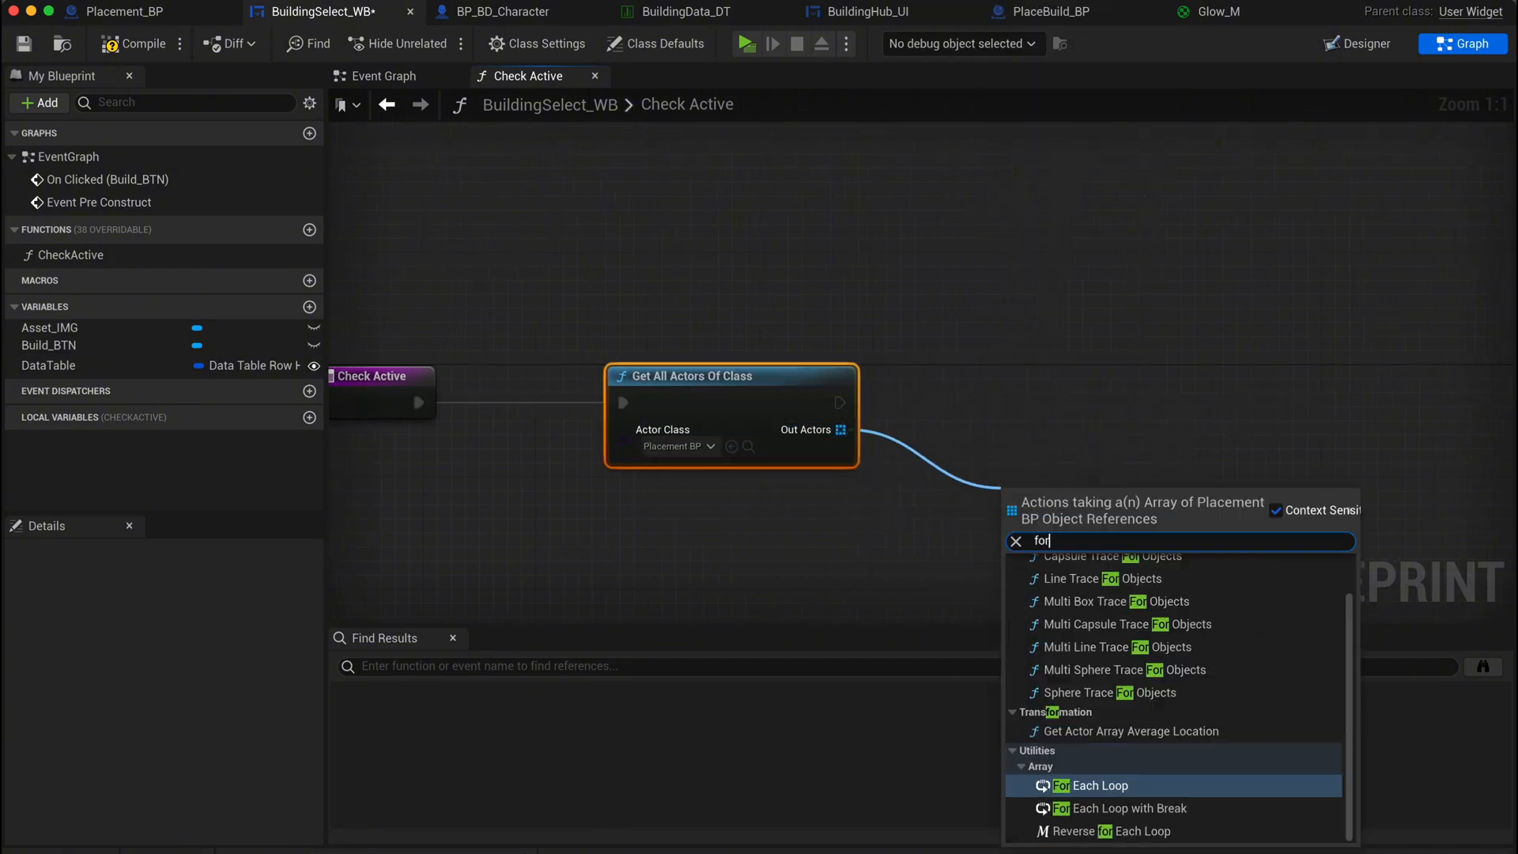
- Loop over the found actors, checking Is Valid and calling Destroy Actor on valid ones
{"action": "left_click", "coordinate": [1091, 785]}
{"action": "type", "text": "is valid"}
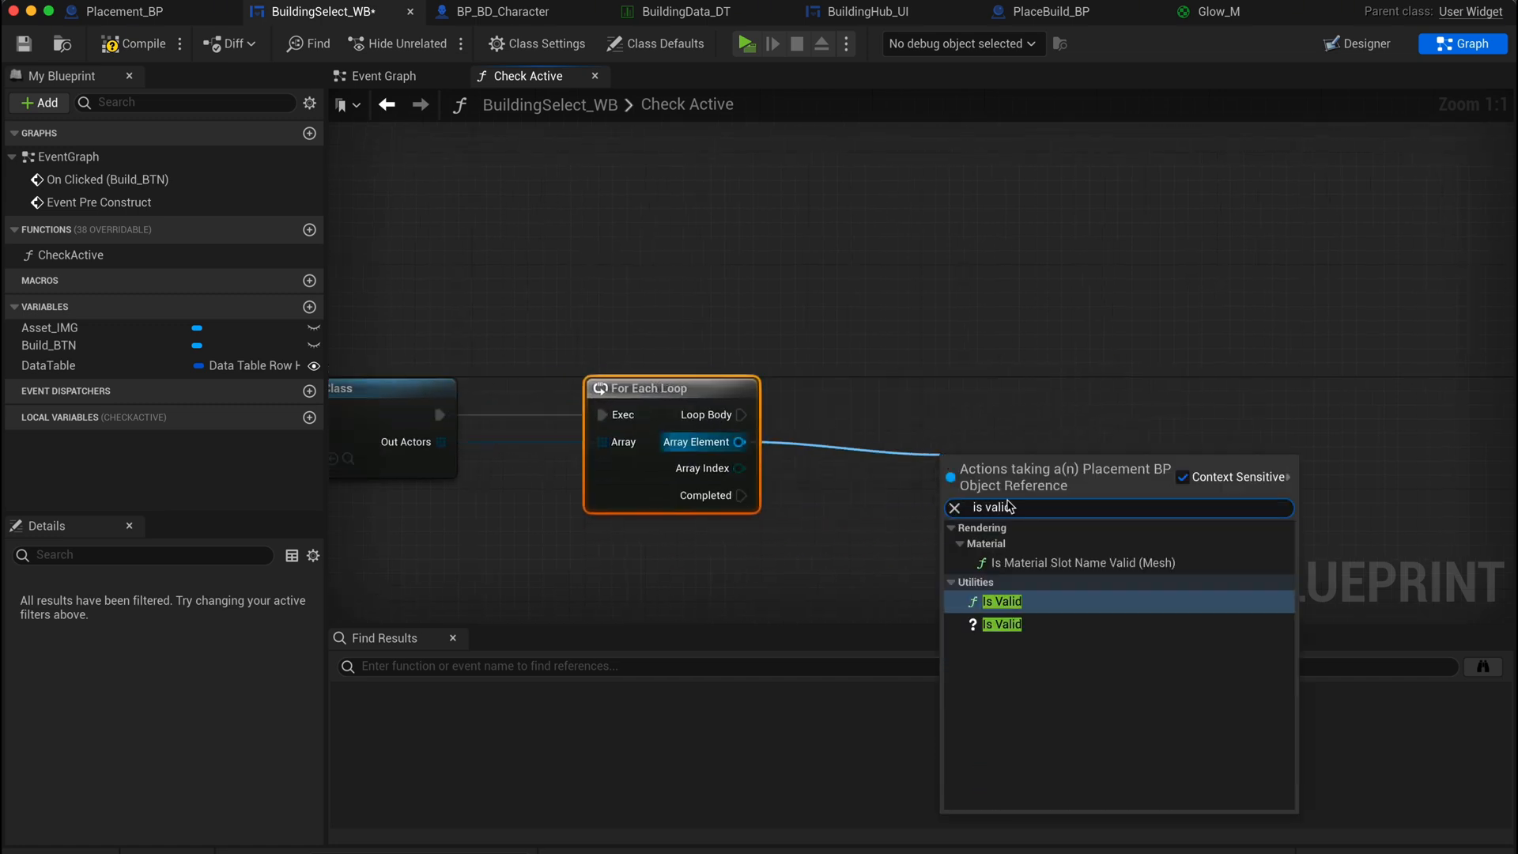
{"action": "left_click", "coordinate": [1002, 624]}
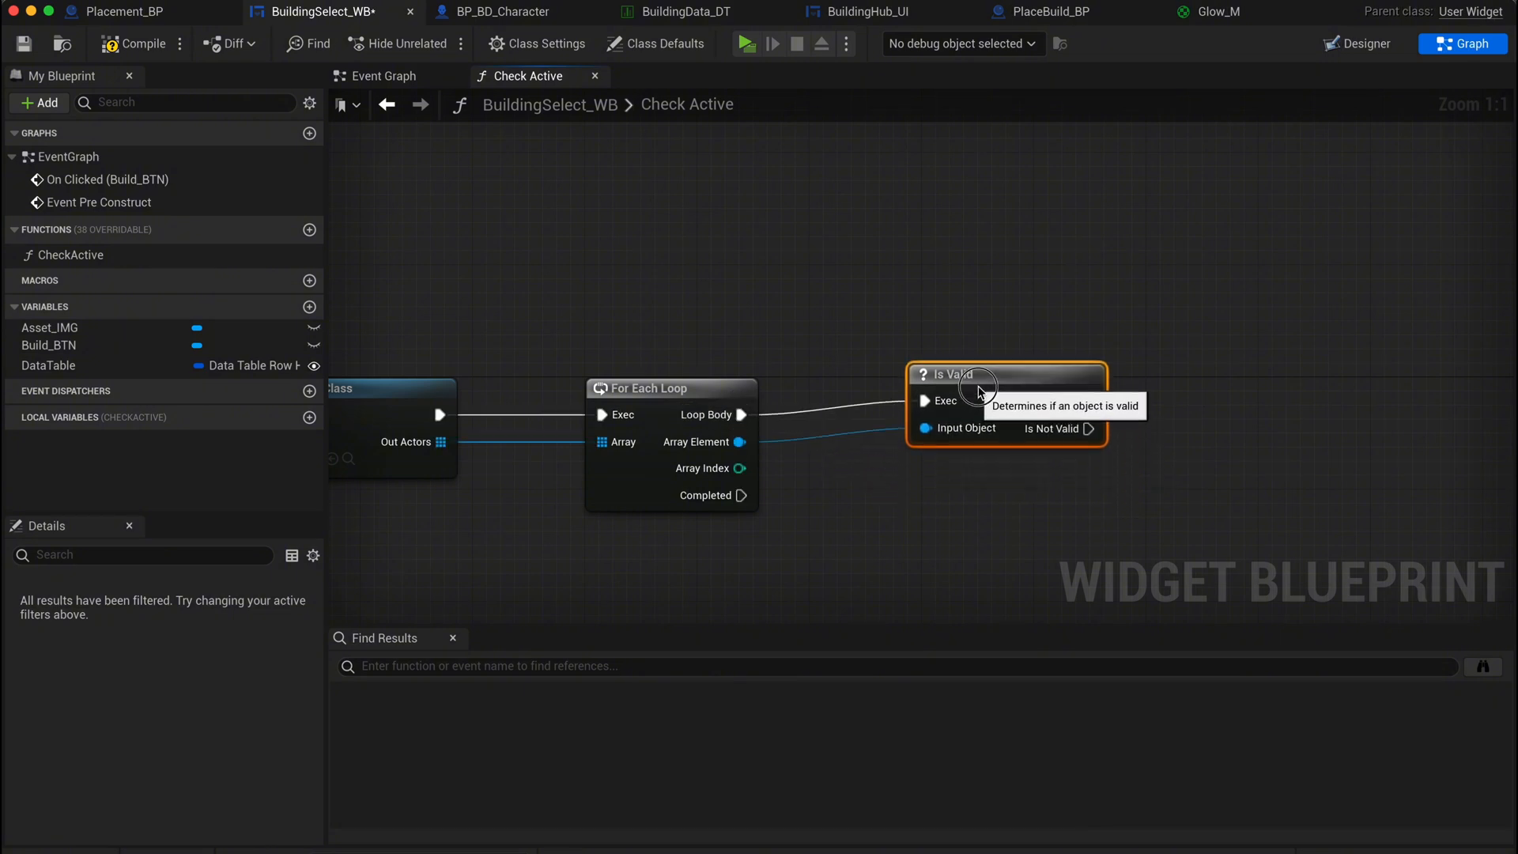
{"action": "left_click_drag", "start_coordinate": [979, 385], "coordinate": [1065, 431]}
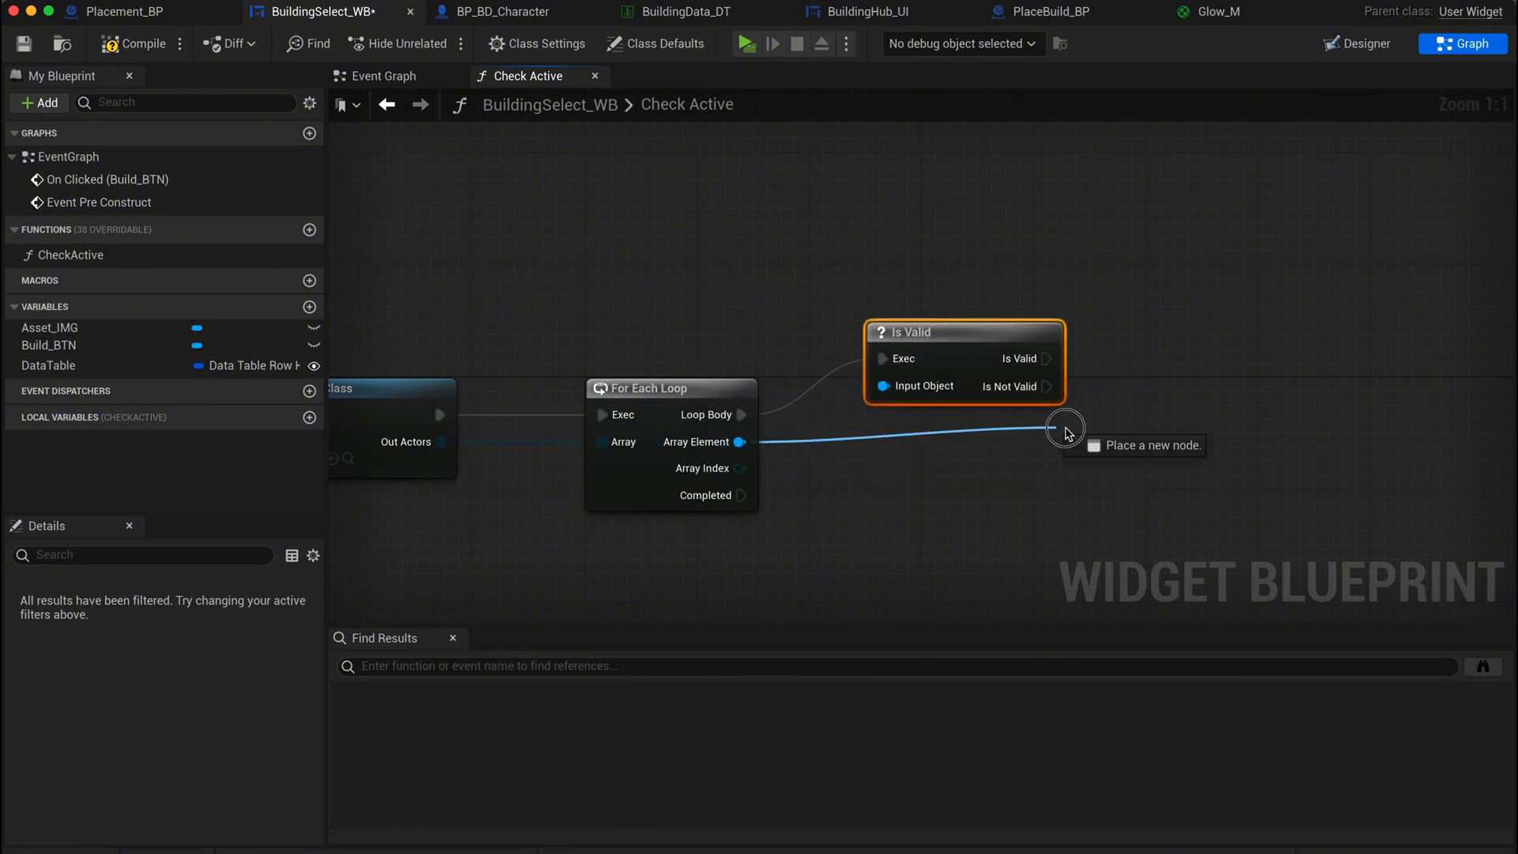
{"action": "type", "text": "destroy"}
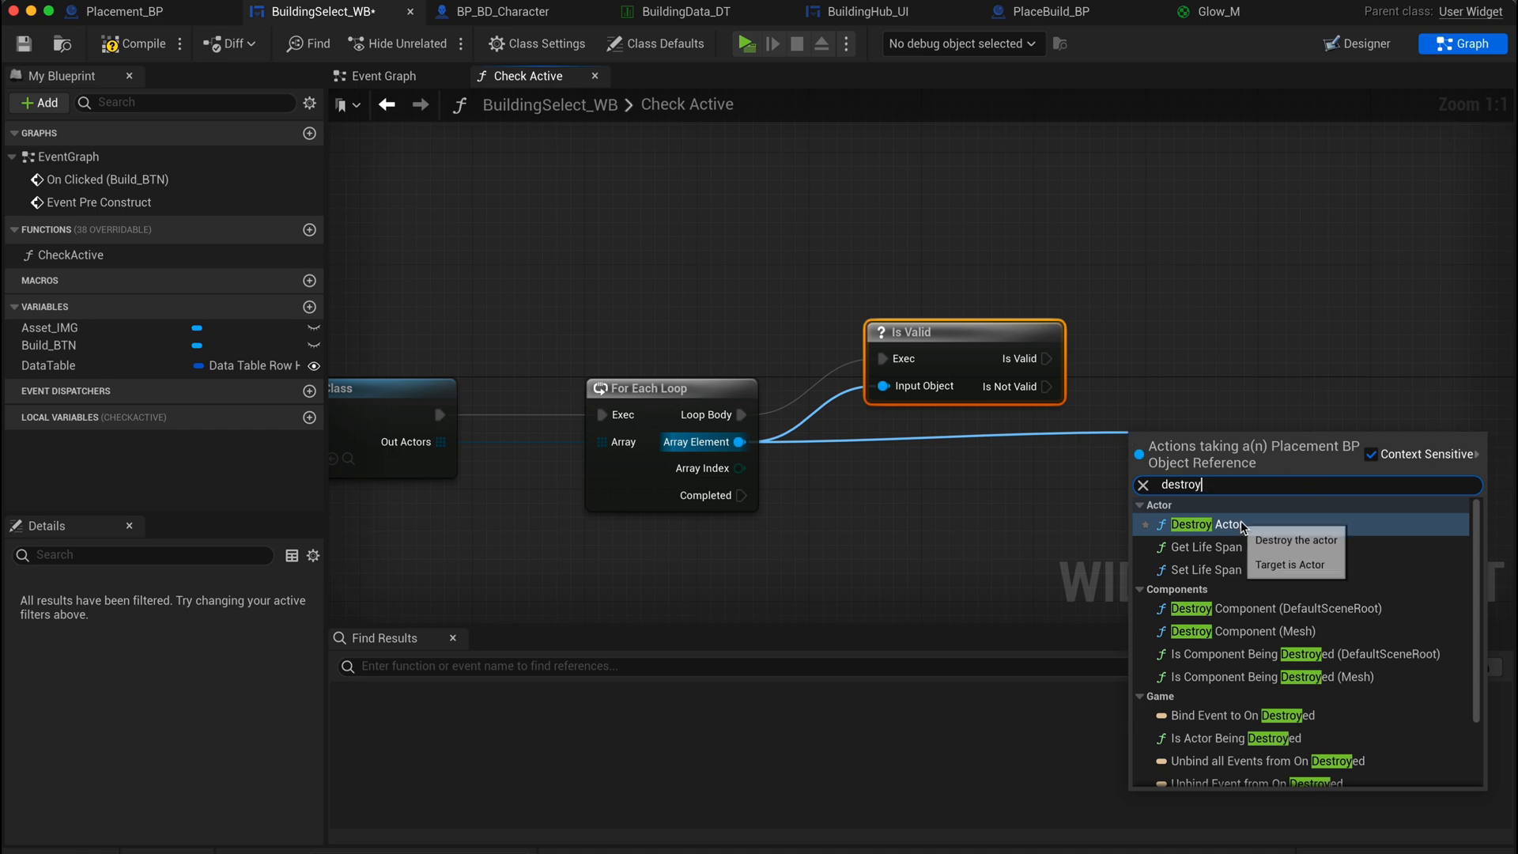
{"action": "left_click", "coordinate": [1197, 524]}
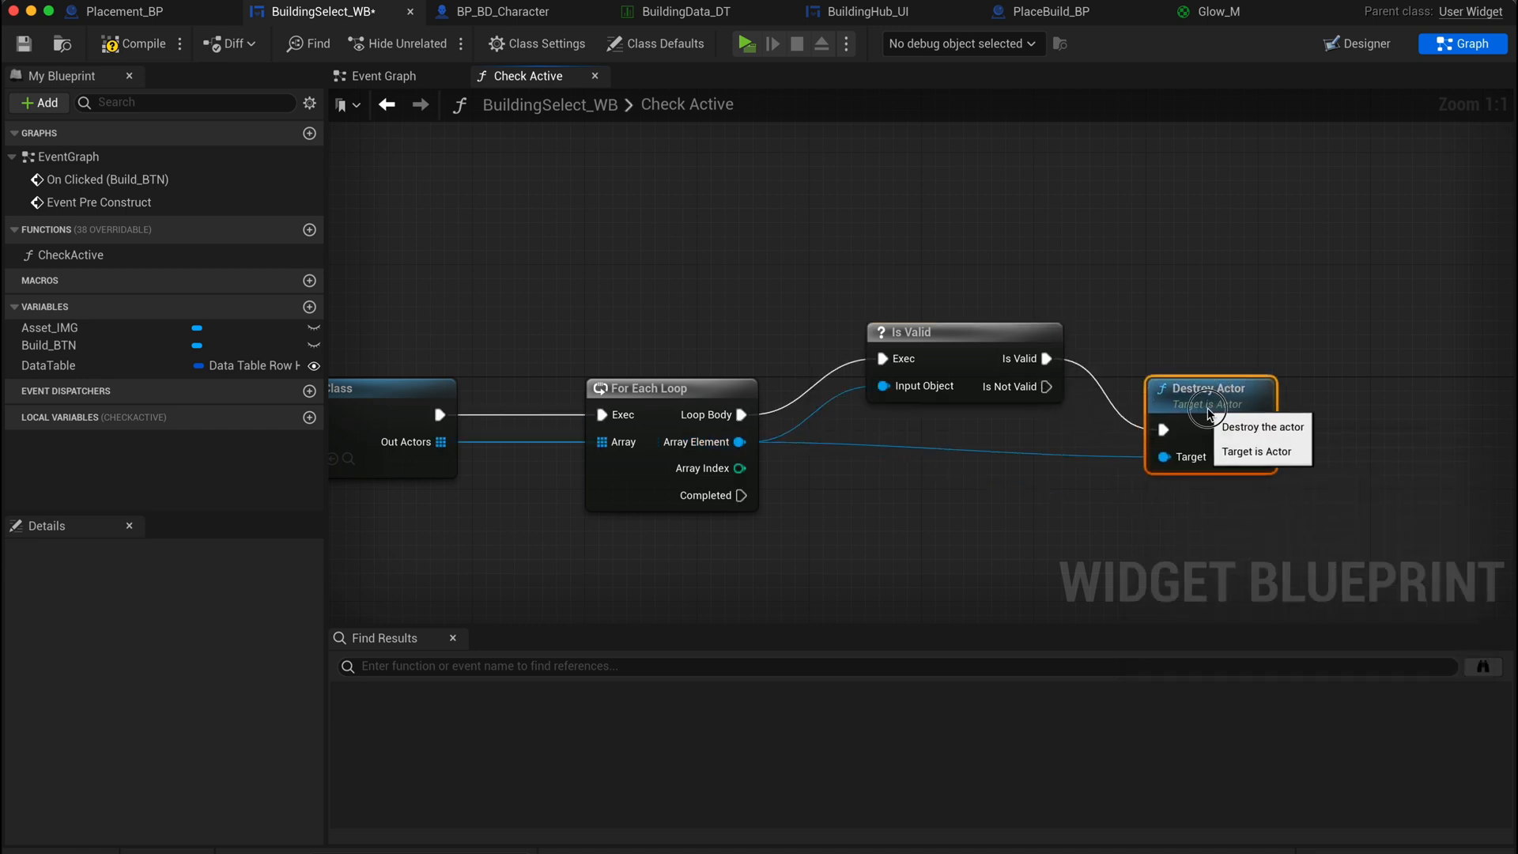
{"action": "mouse_move", "coordinate": [30, 45]}
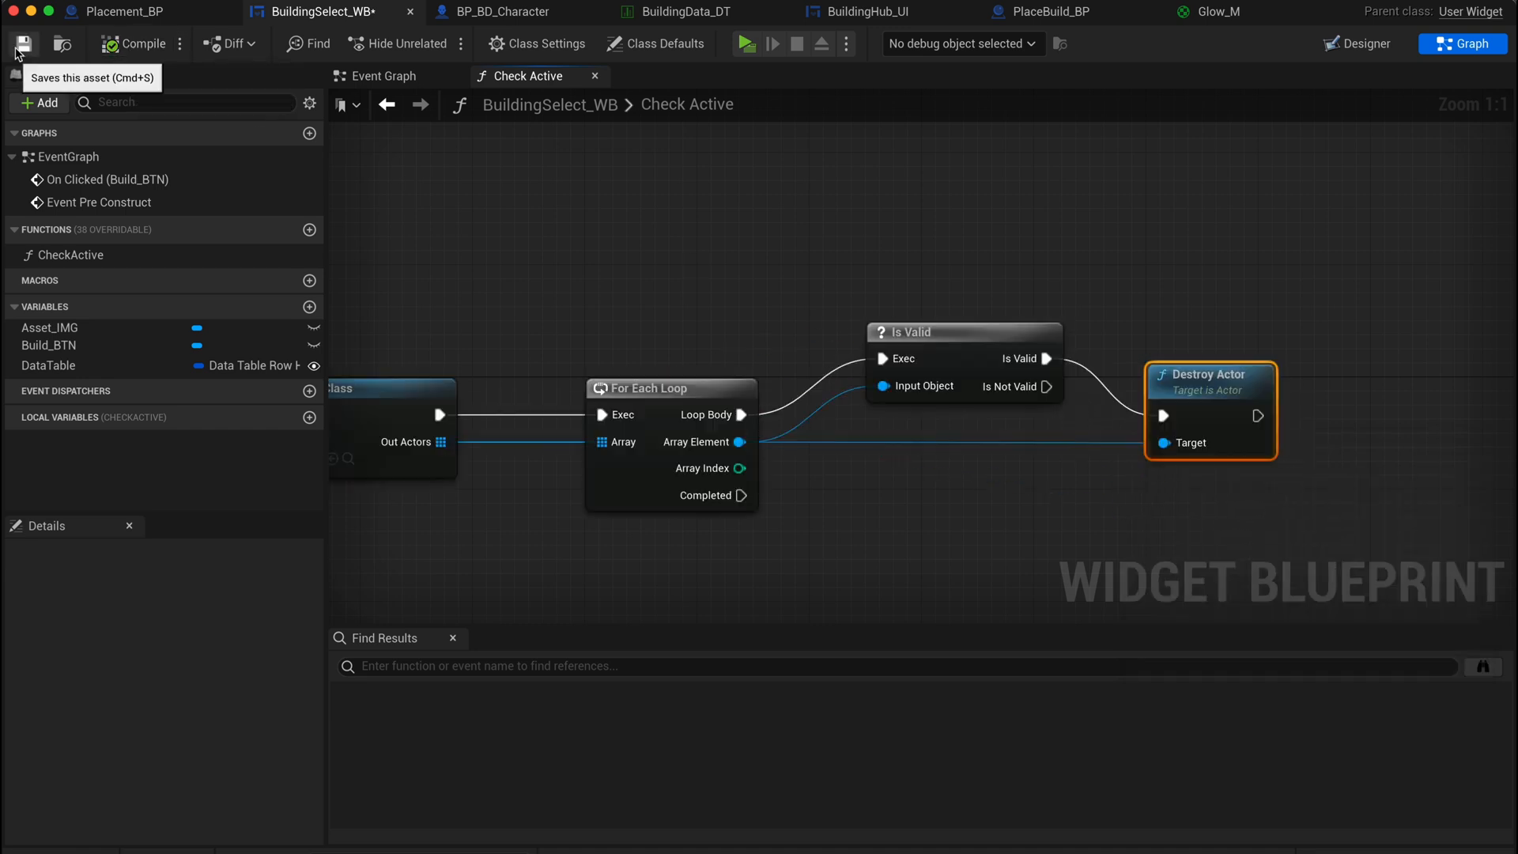
- Call CheckActive between On Clicked (Build_BTN) and SpawnActor, then save BuildingSelect_WB
{"action": "left_click", "coordinate": [380, 76]}
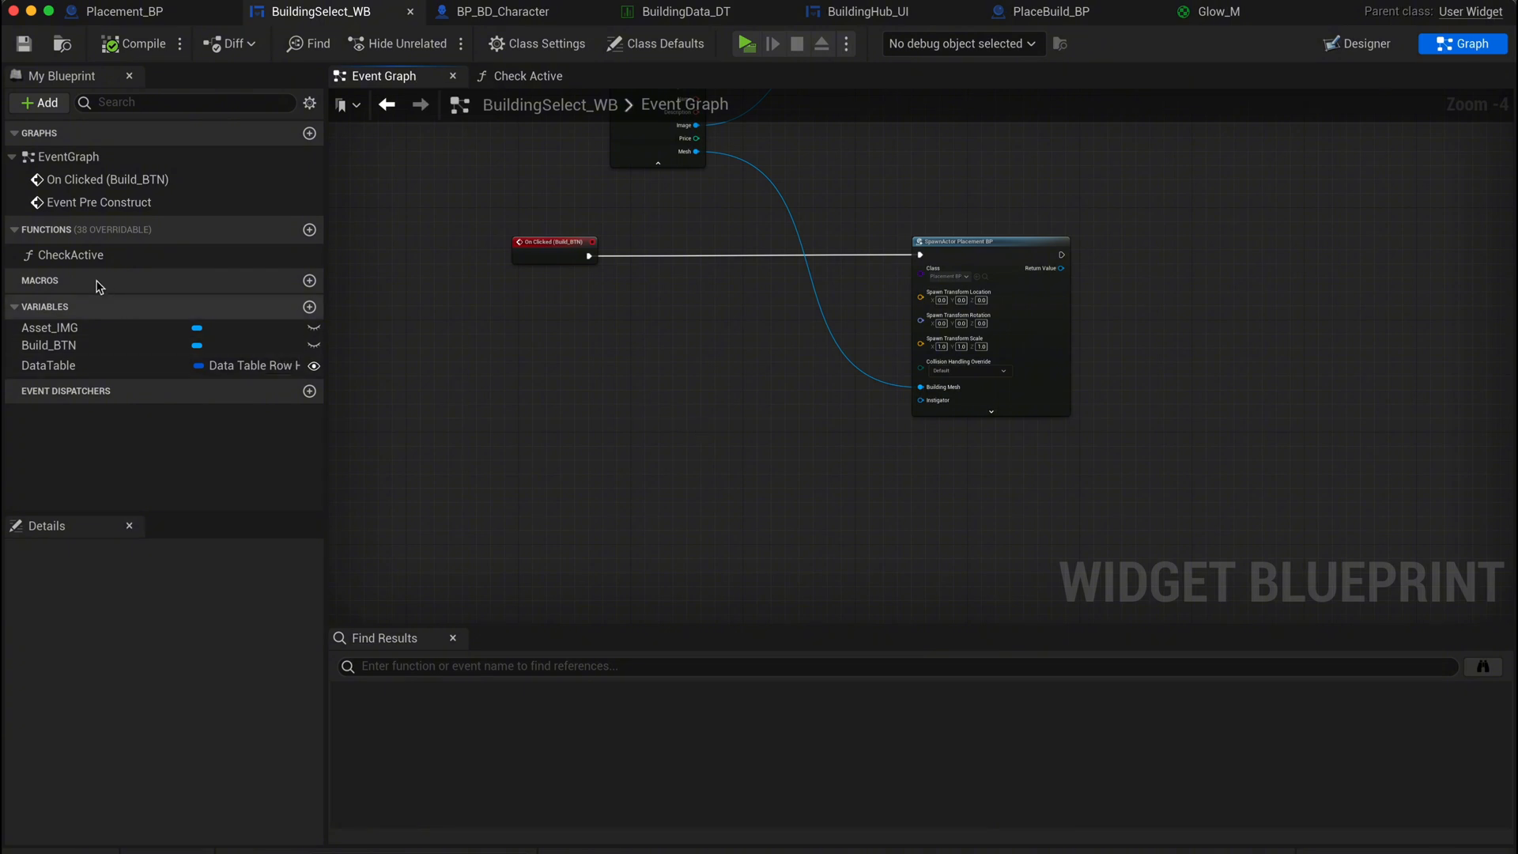
{"action": "left_click", "coordinate": [751, 252]}
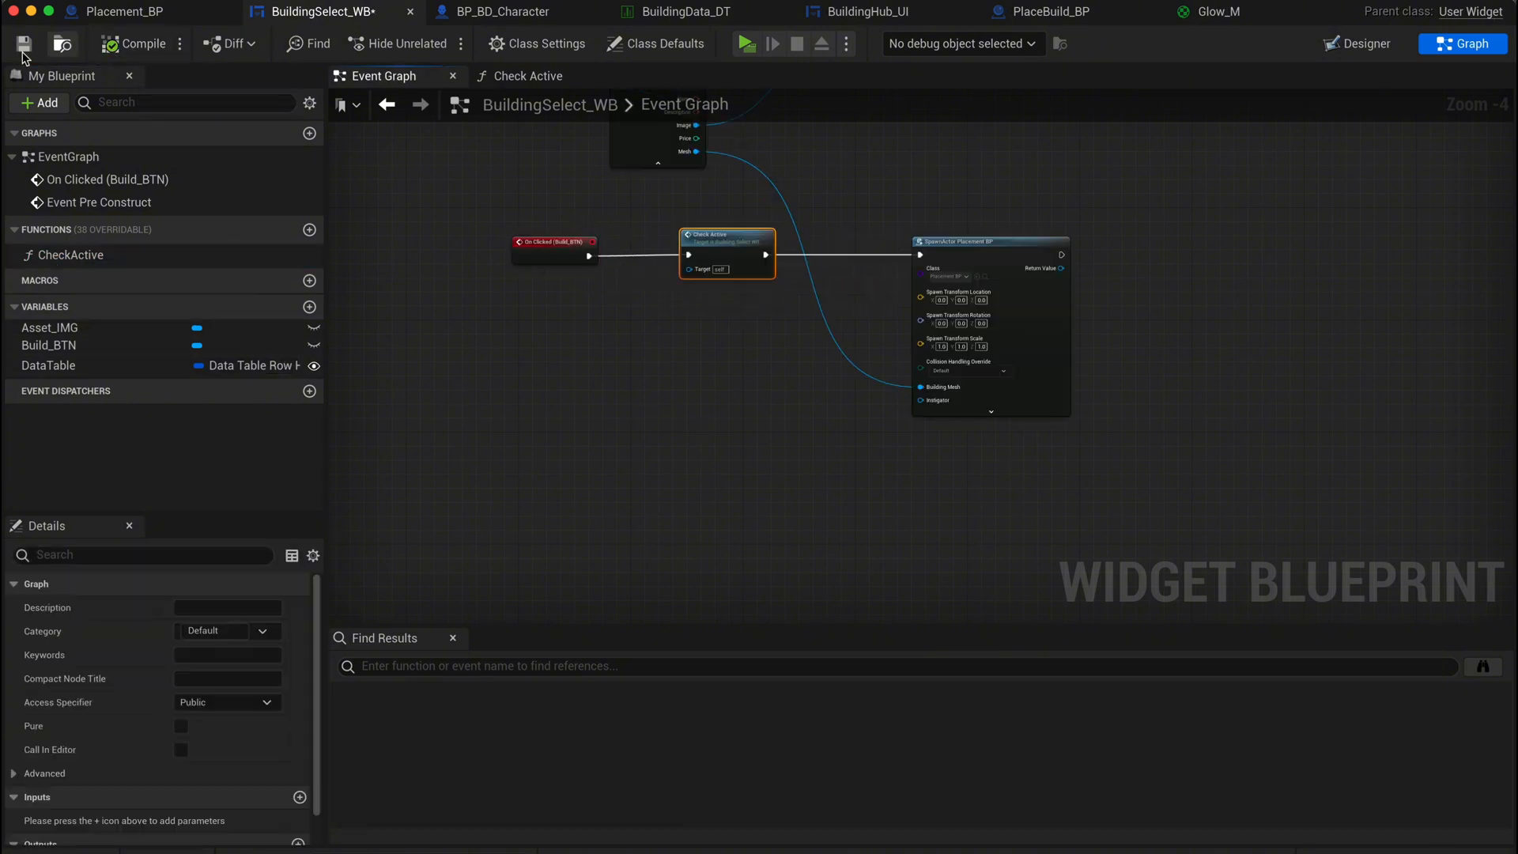
{"action": "left_click", "coordinate": [746, 43]}
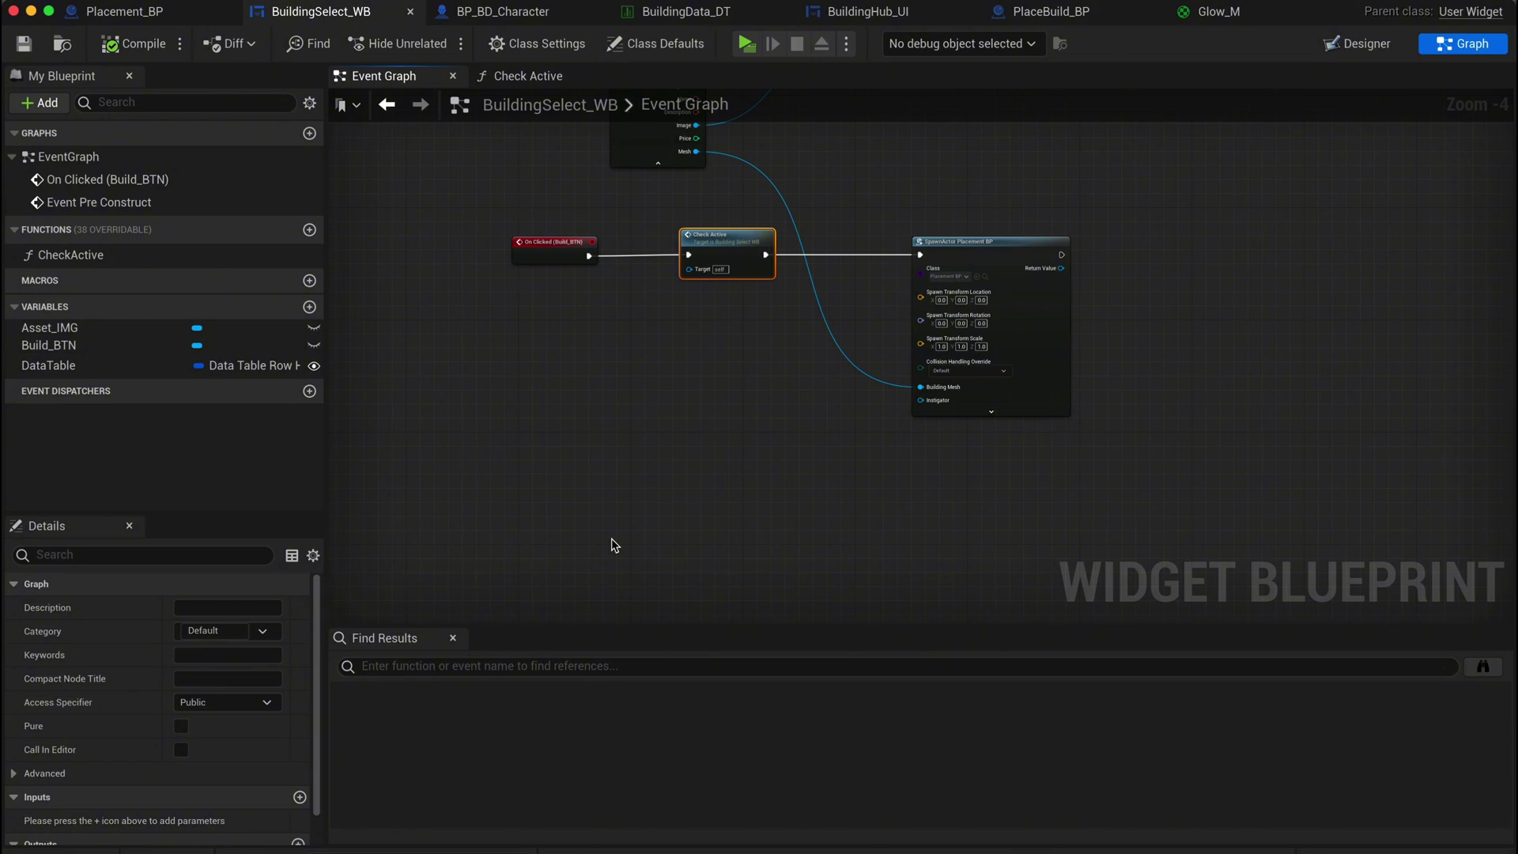
{"action": "left_click", "coordinate": [606, 468]}
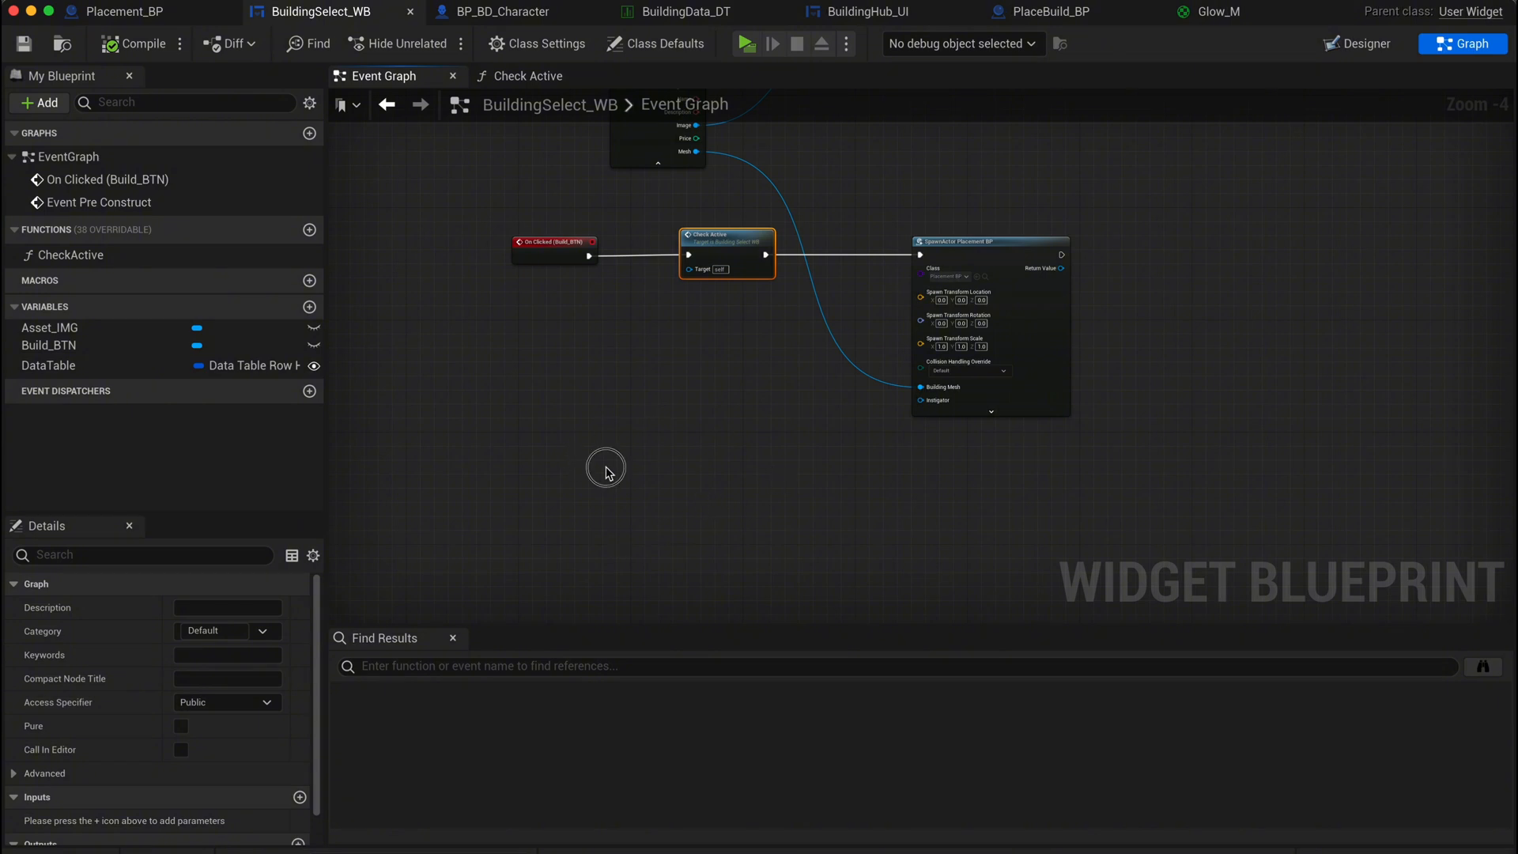
{"action": "left_click", "coordinate": [606, 468]}
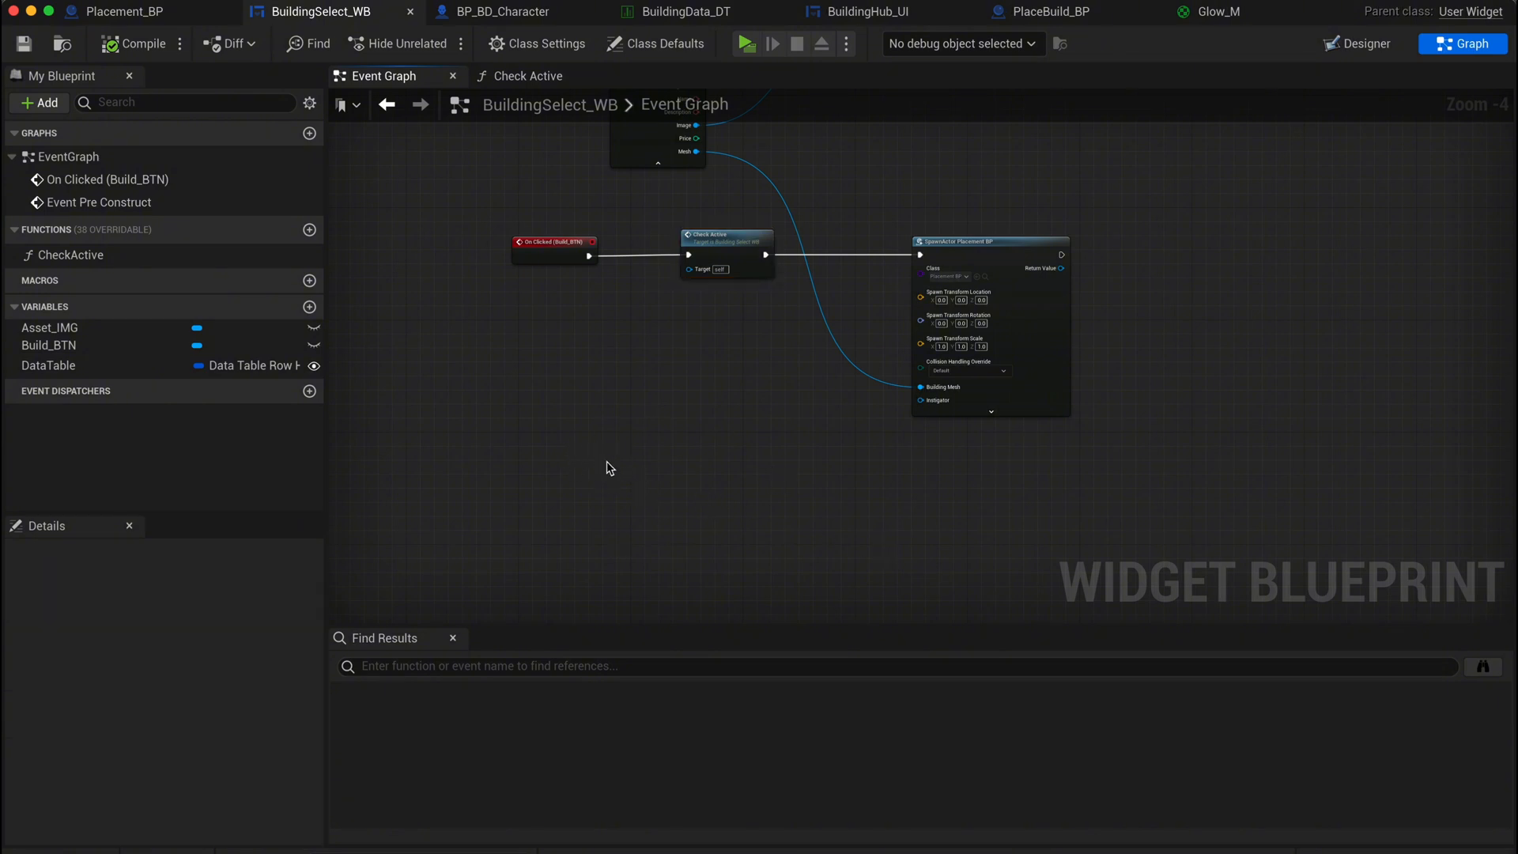